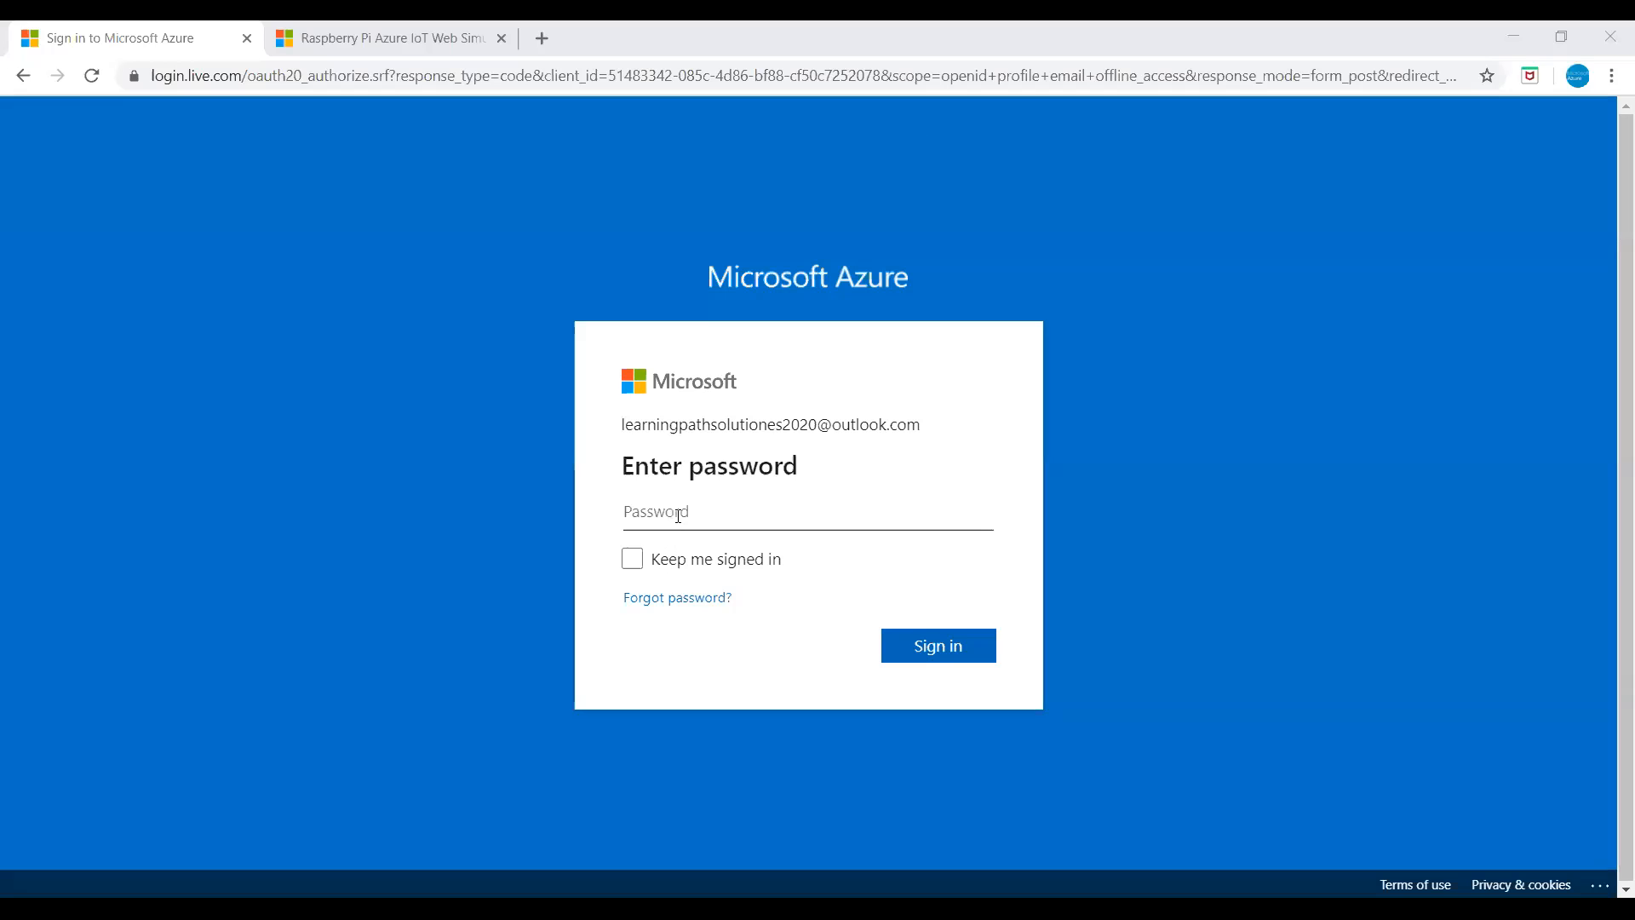
# Step: Enter the account password and sign in to reach the portal home page
pyautogui.write('••••')
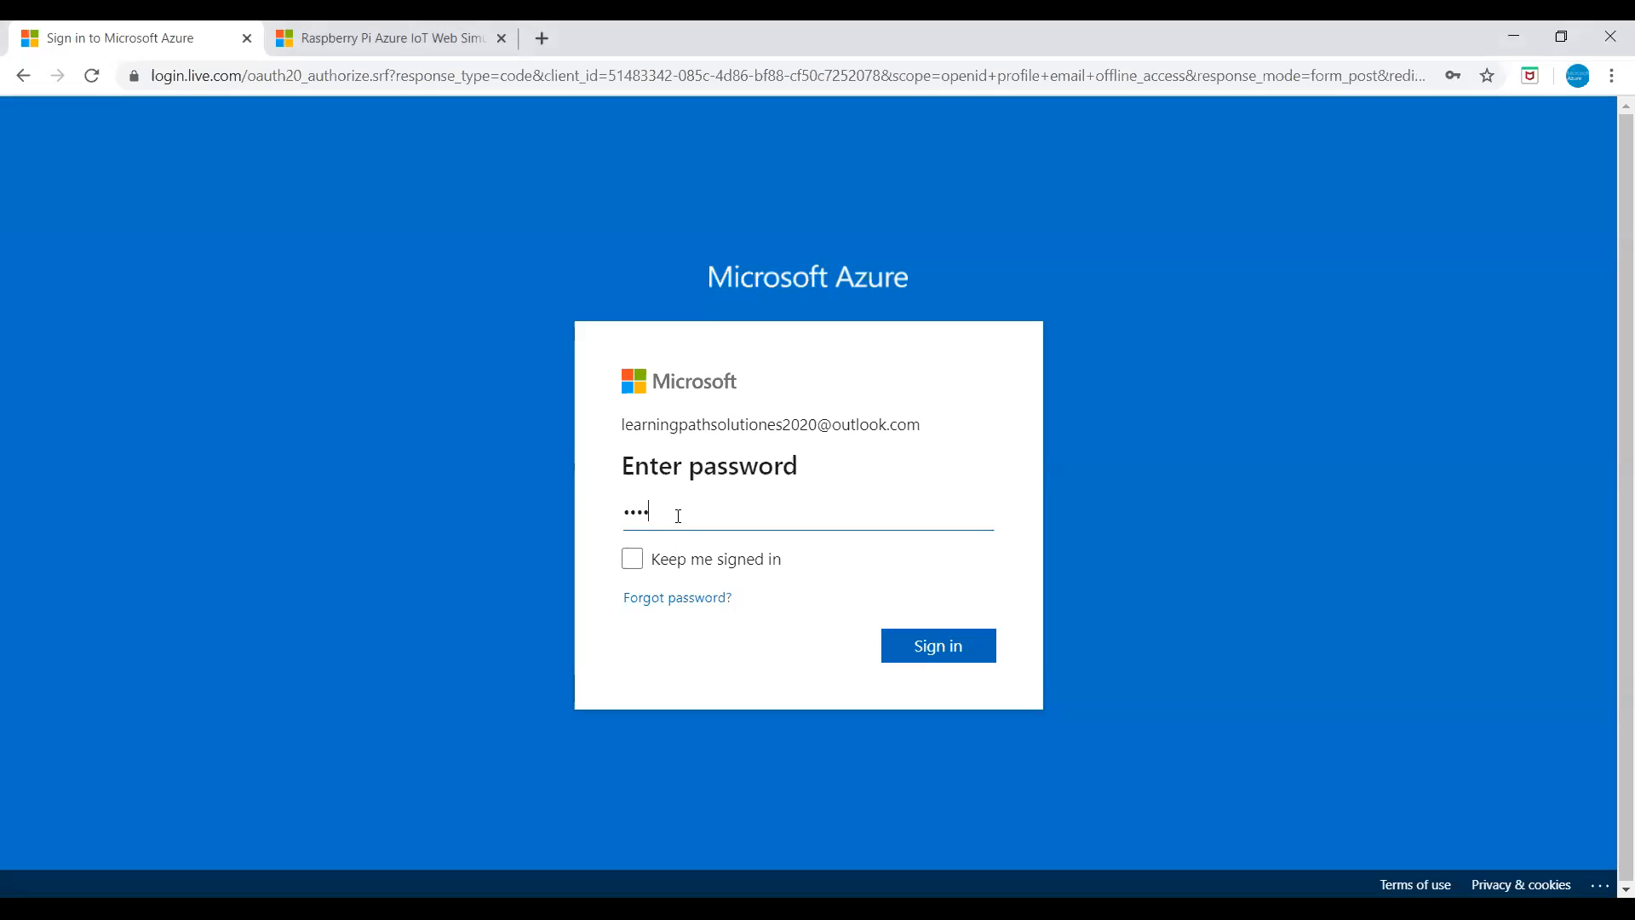
pyautogui.write('••••••')
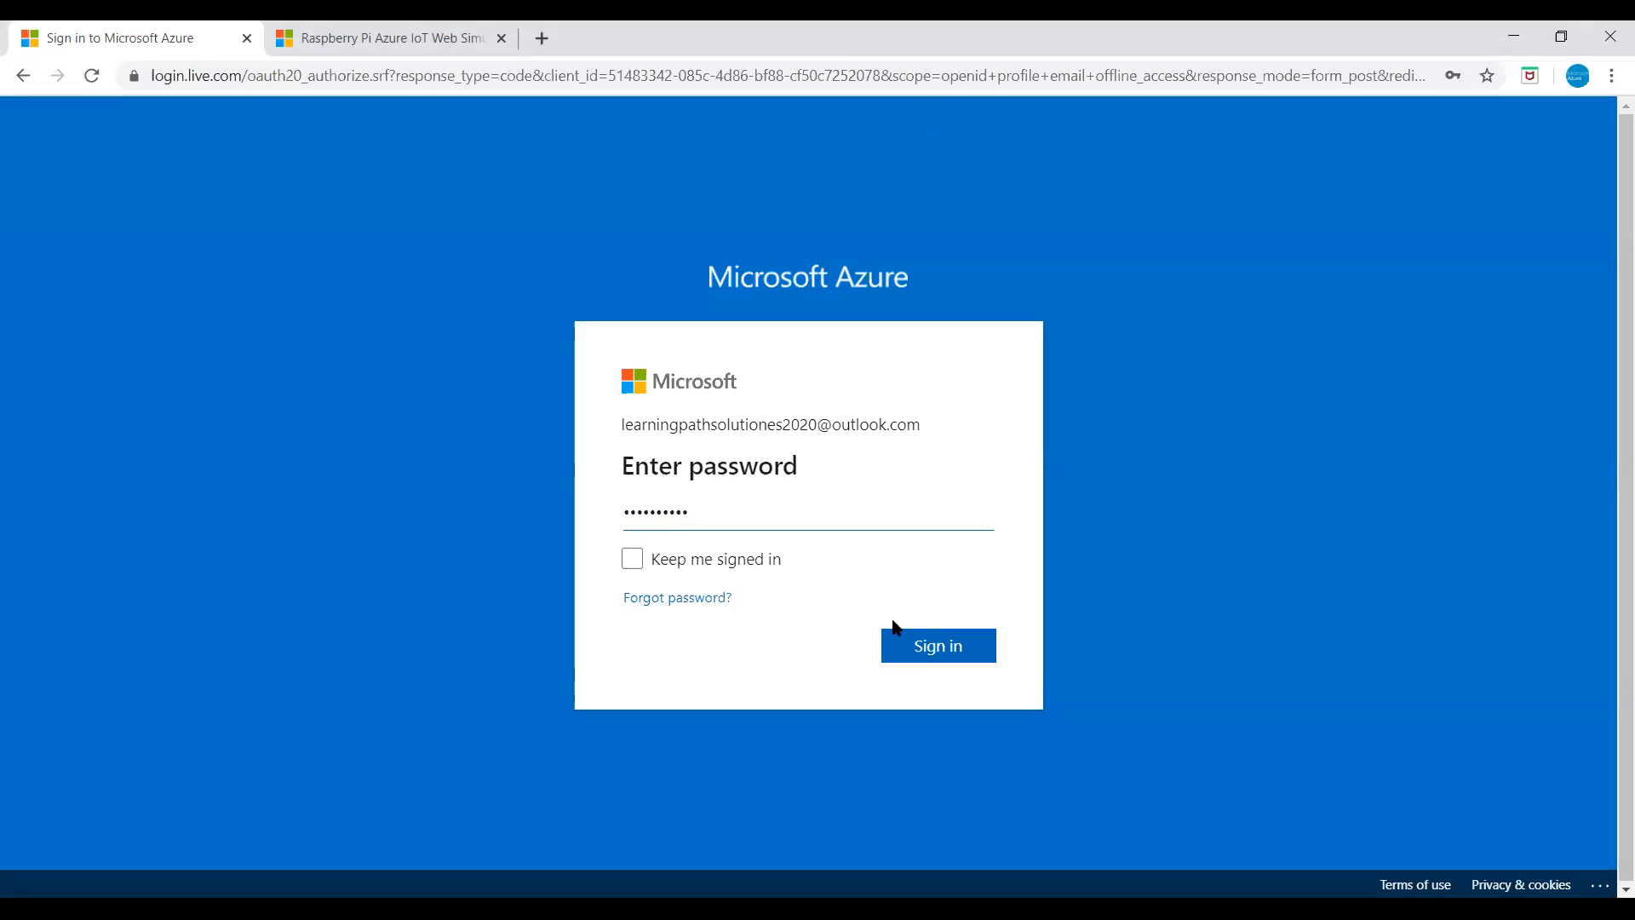
pyautogui.click(935, 644)
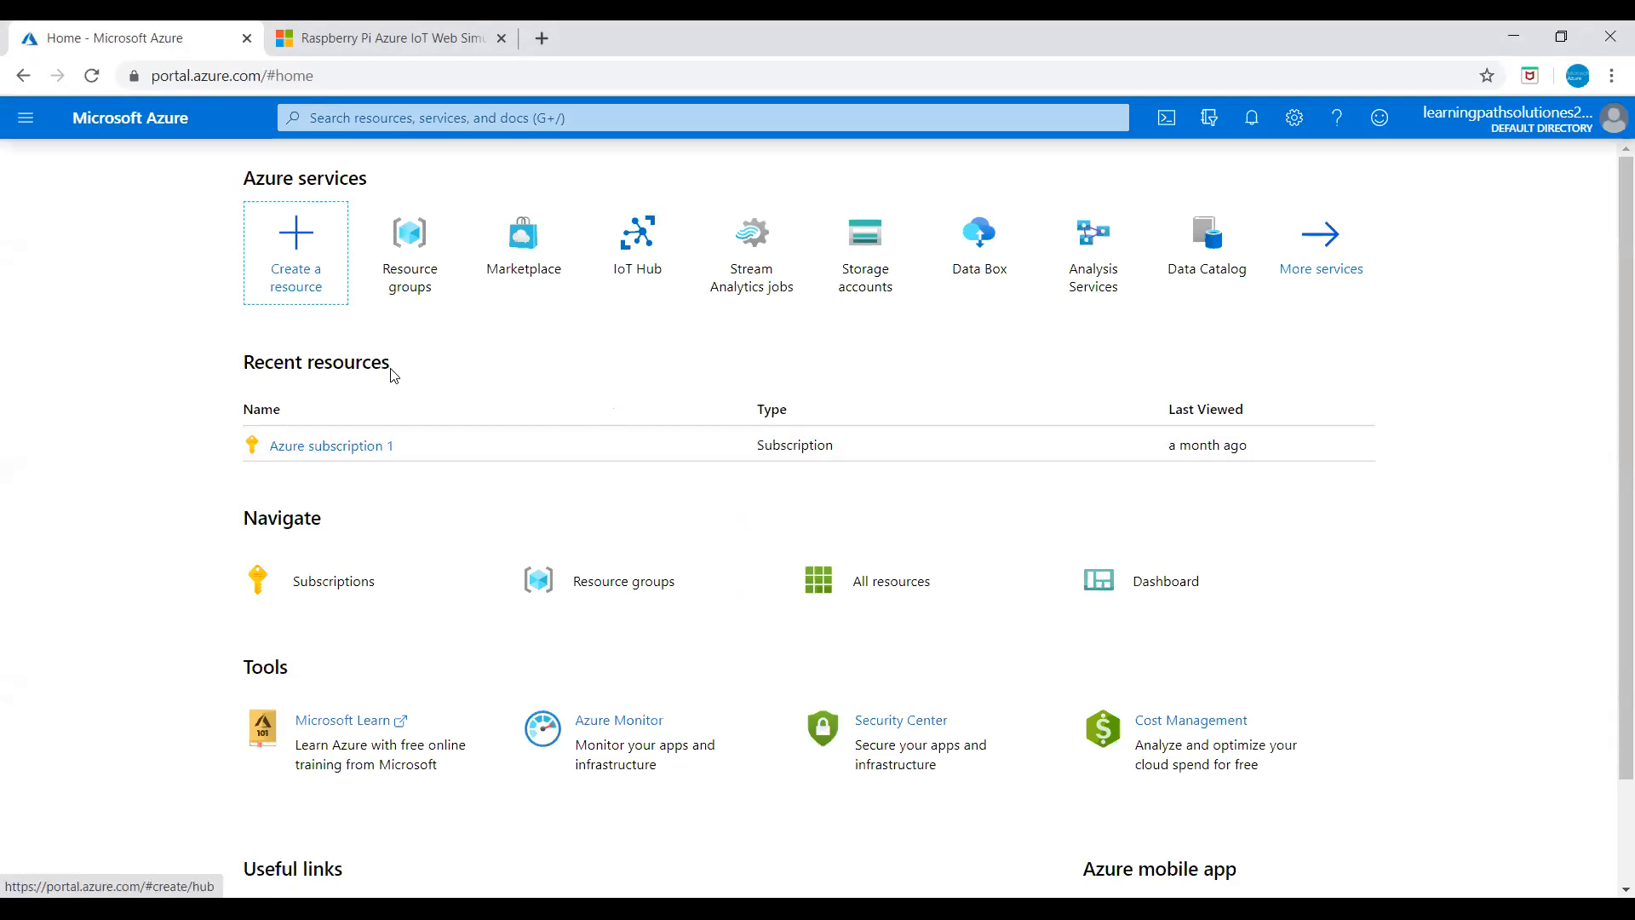
# Step: Search the portal for 'IoT' and start creating a new IoT Hub from Services
pyautogui.click(26, 118)
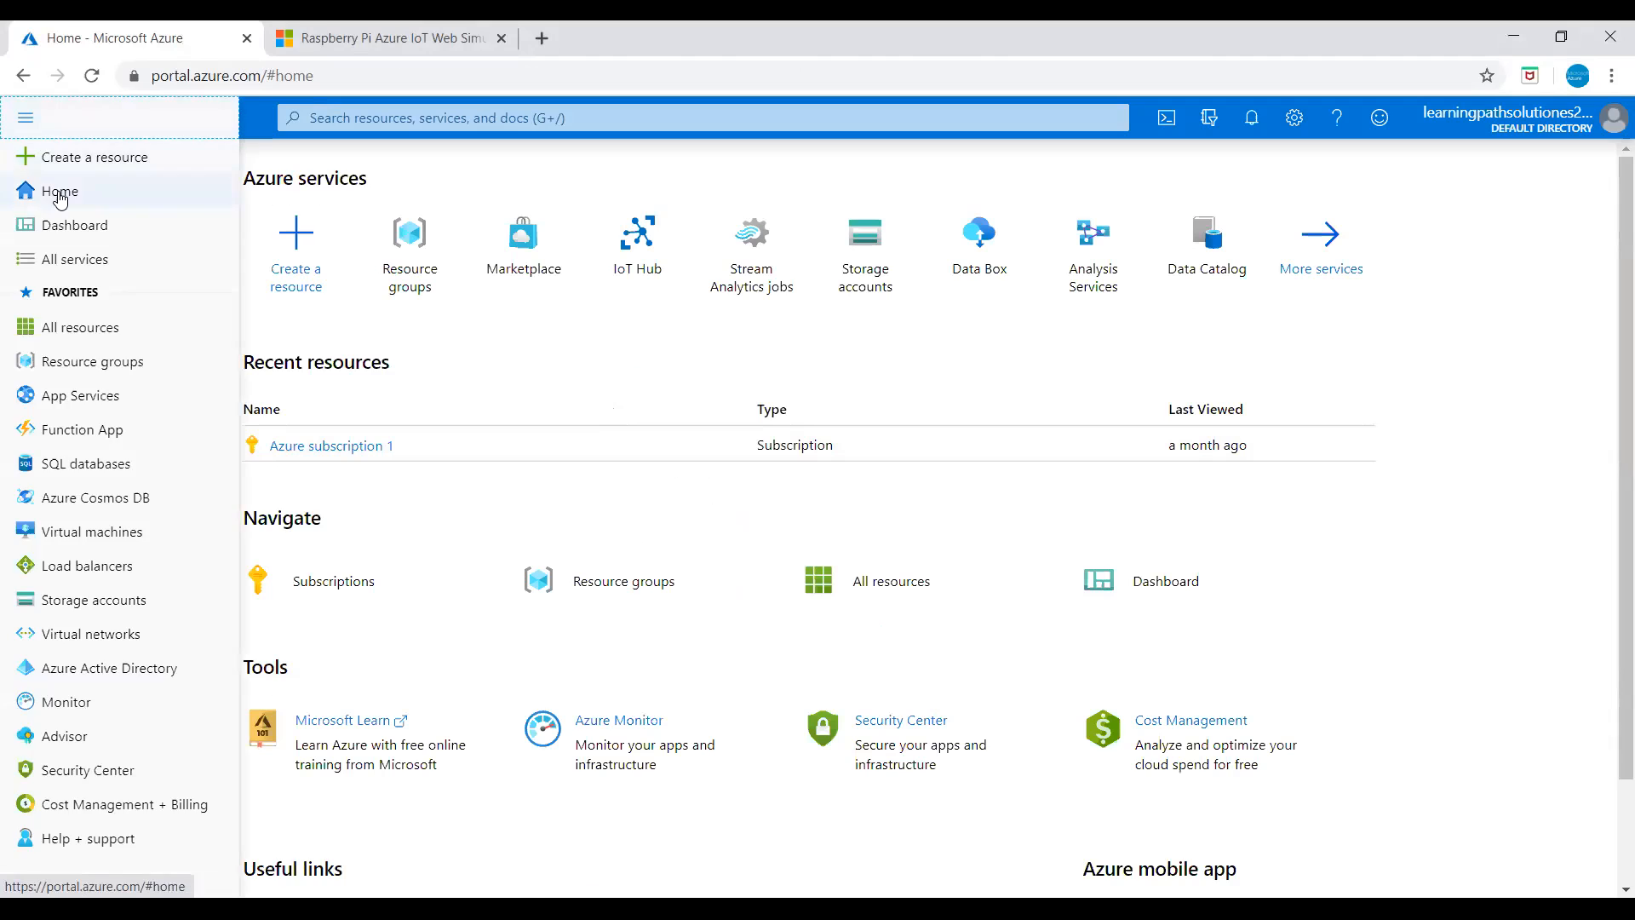
pyautogui.click(698, 118)
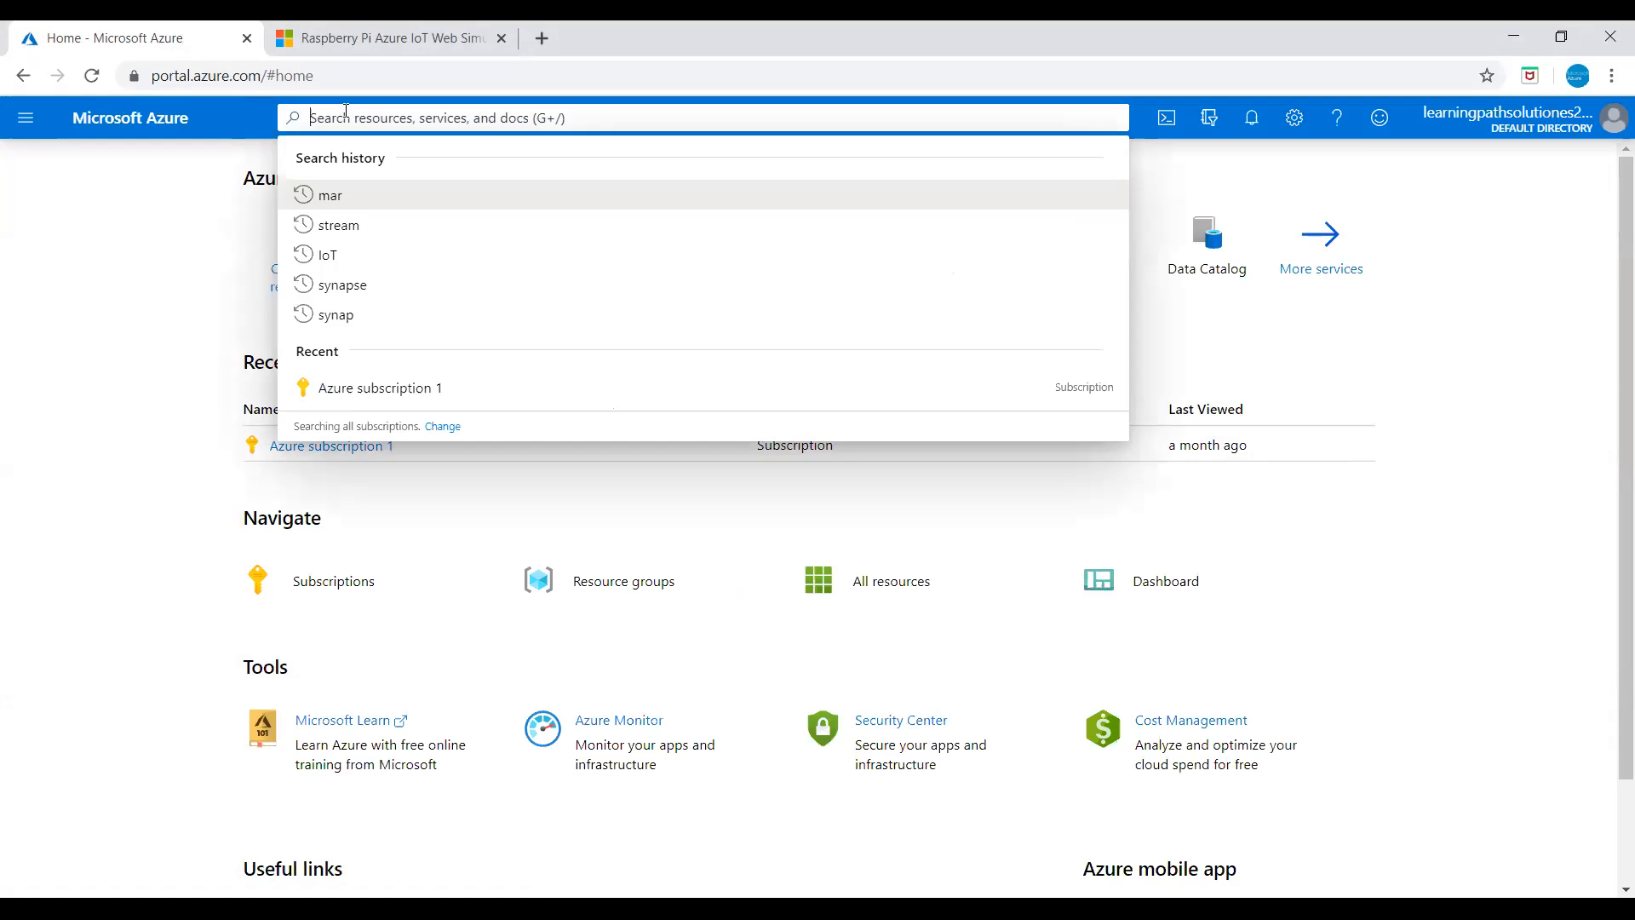
pyautogui.write('IoT')
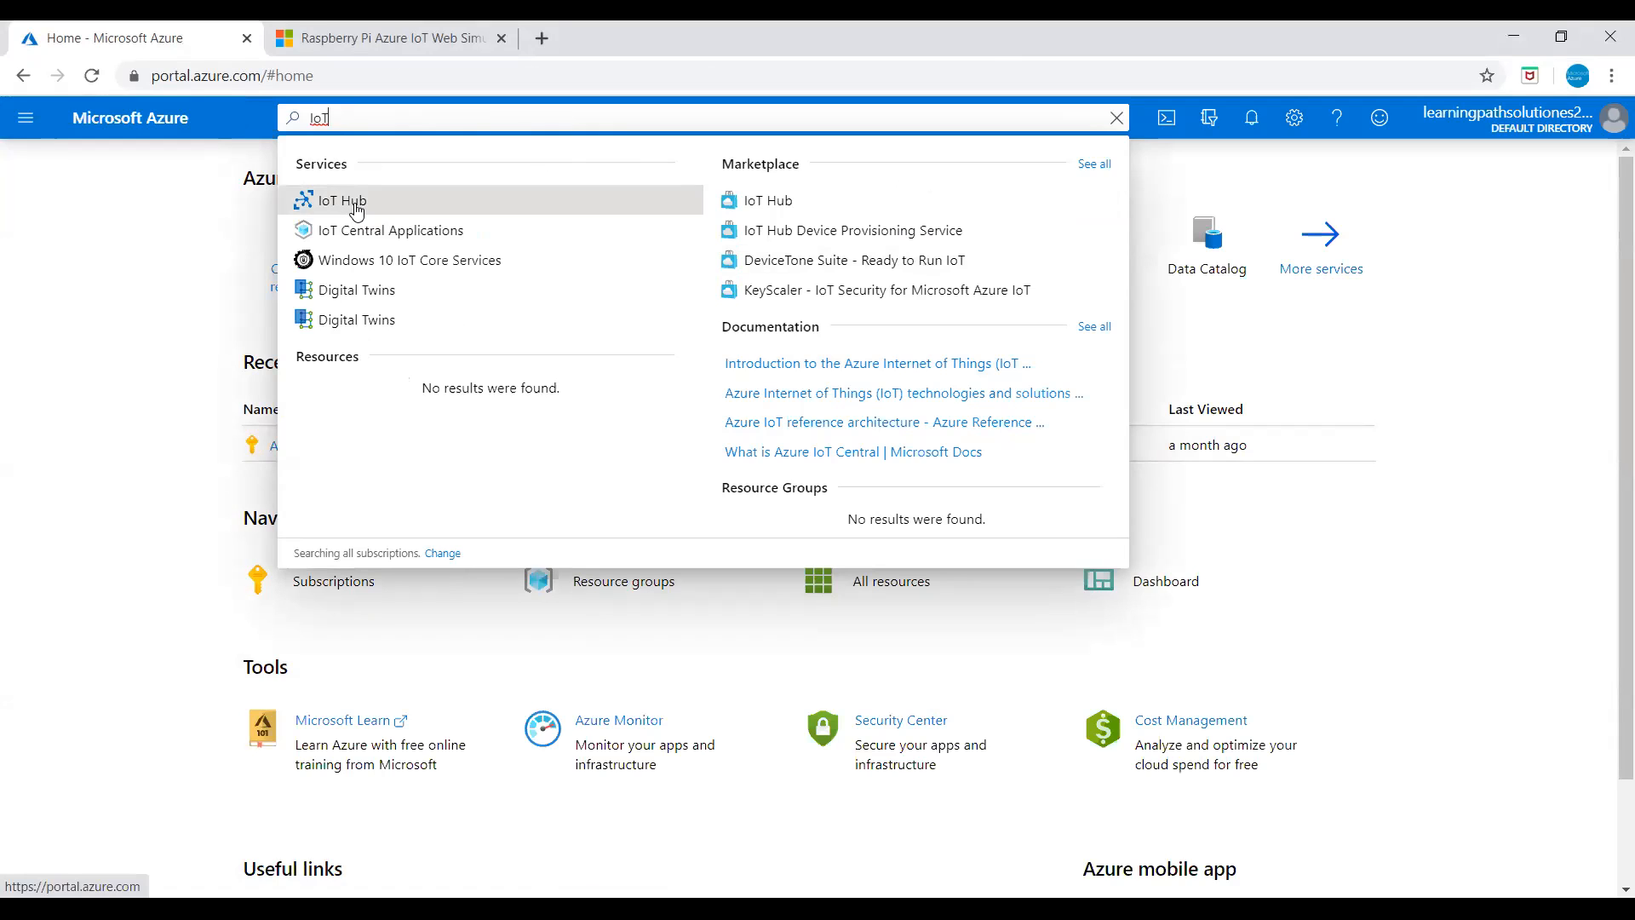
pyautogui.click(338, 201)
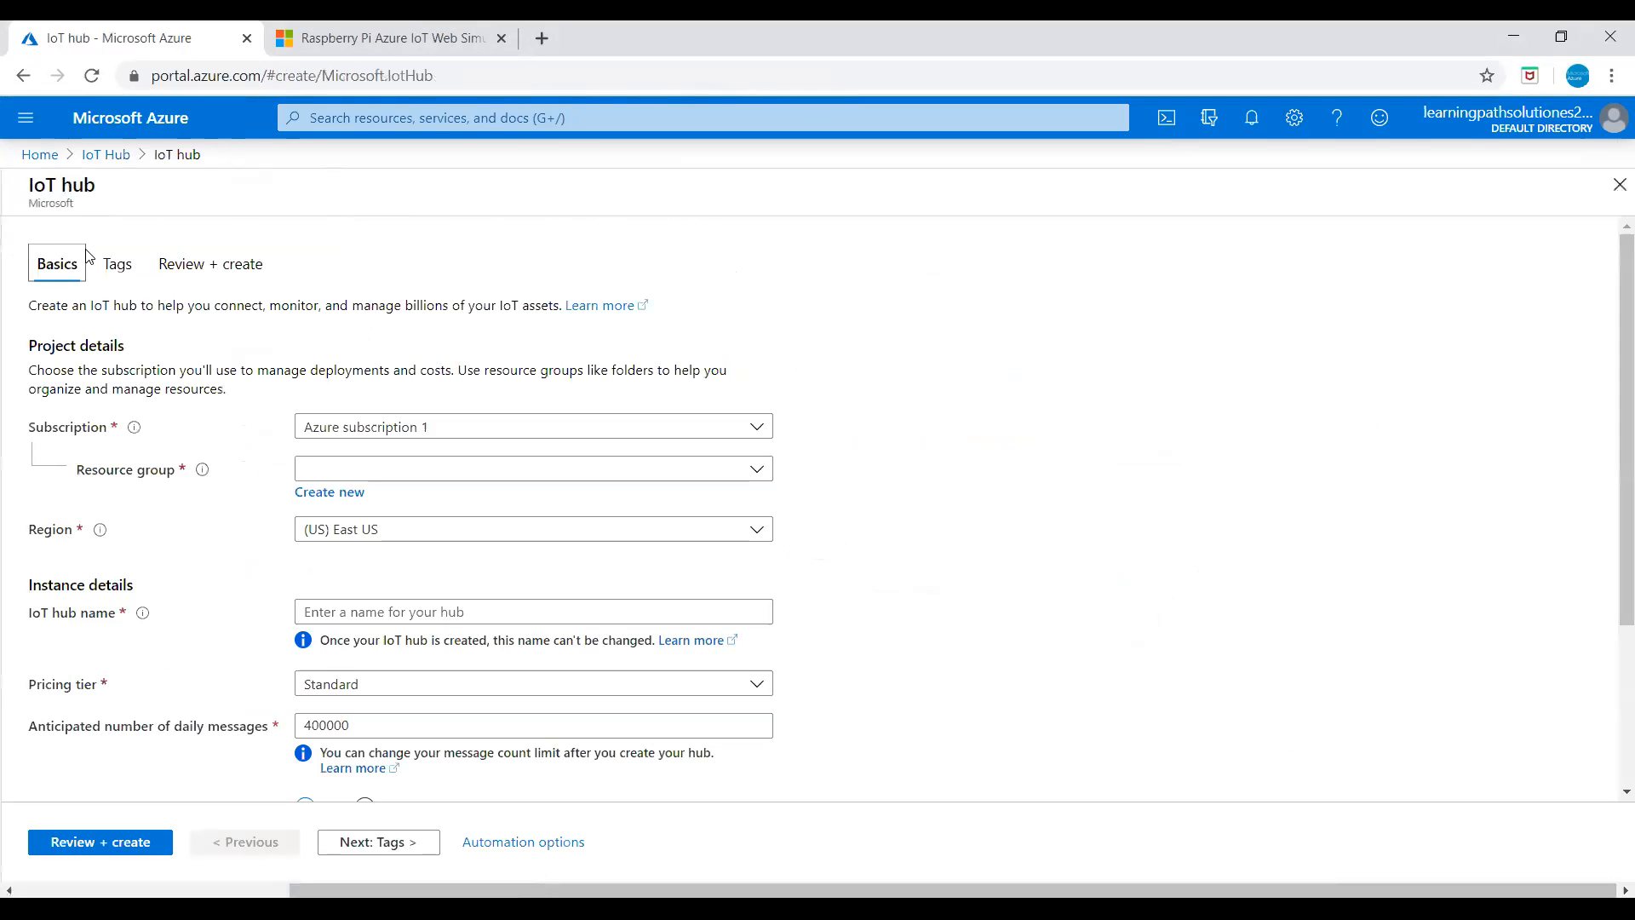
# Step: Create resource group StreamAnalytics-RG for the hub and name the hub IoTHub4521
pyautogui.scroll(-3)
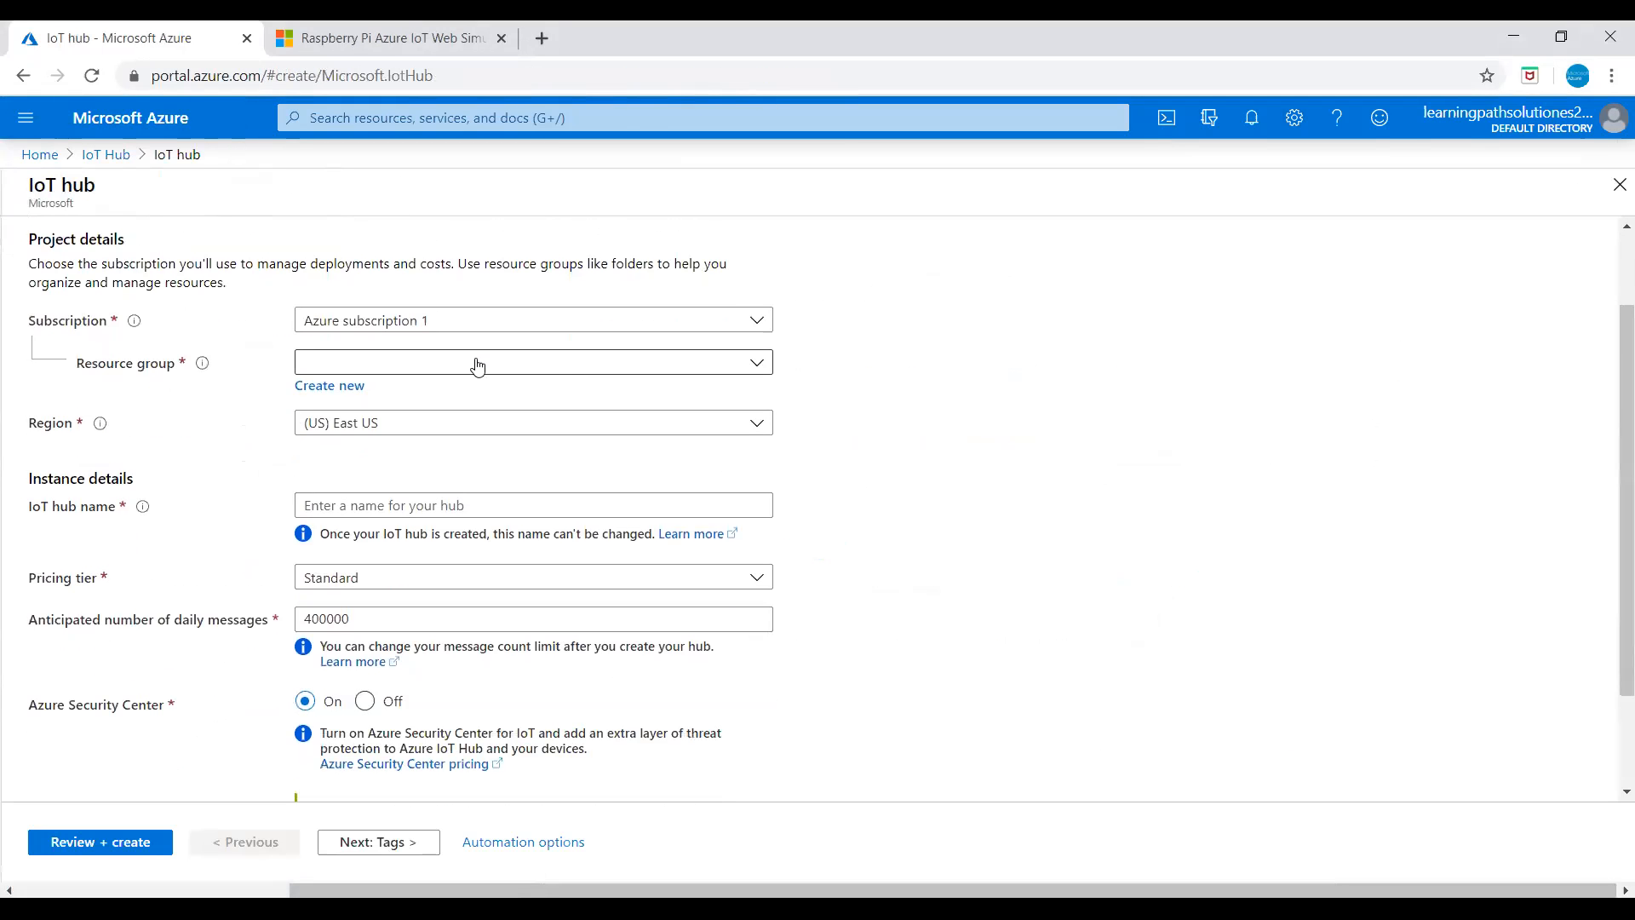
pyautogui.click(329, 385)
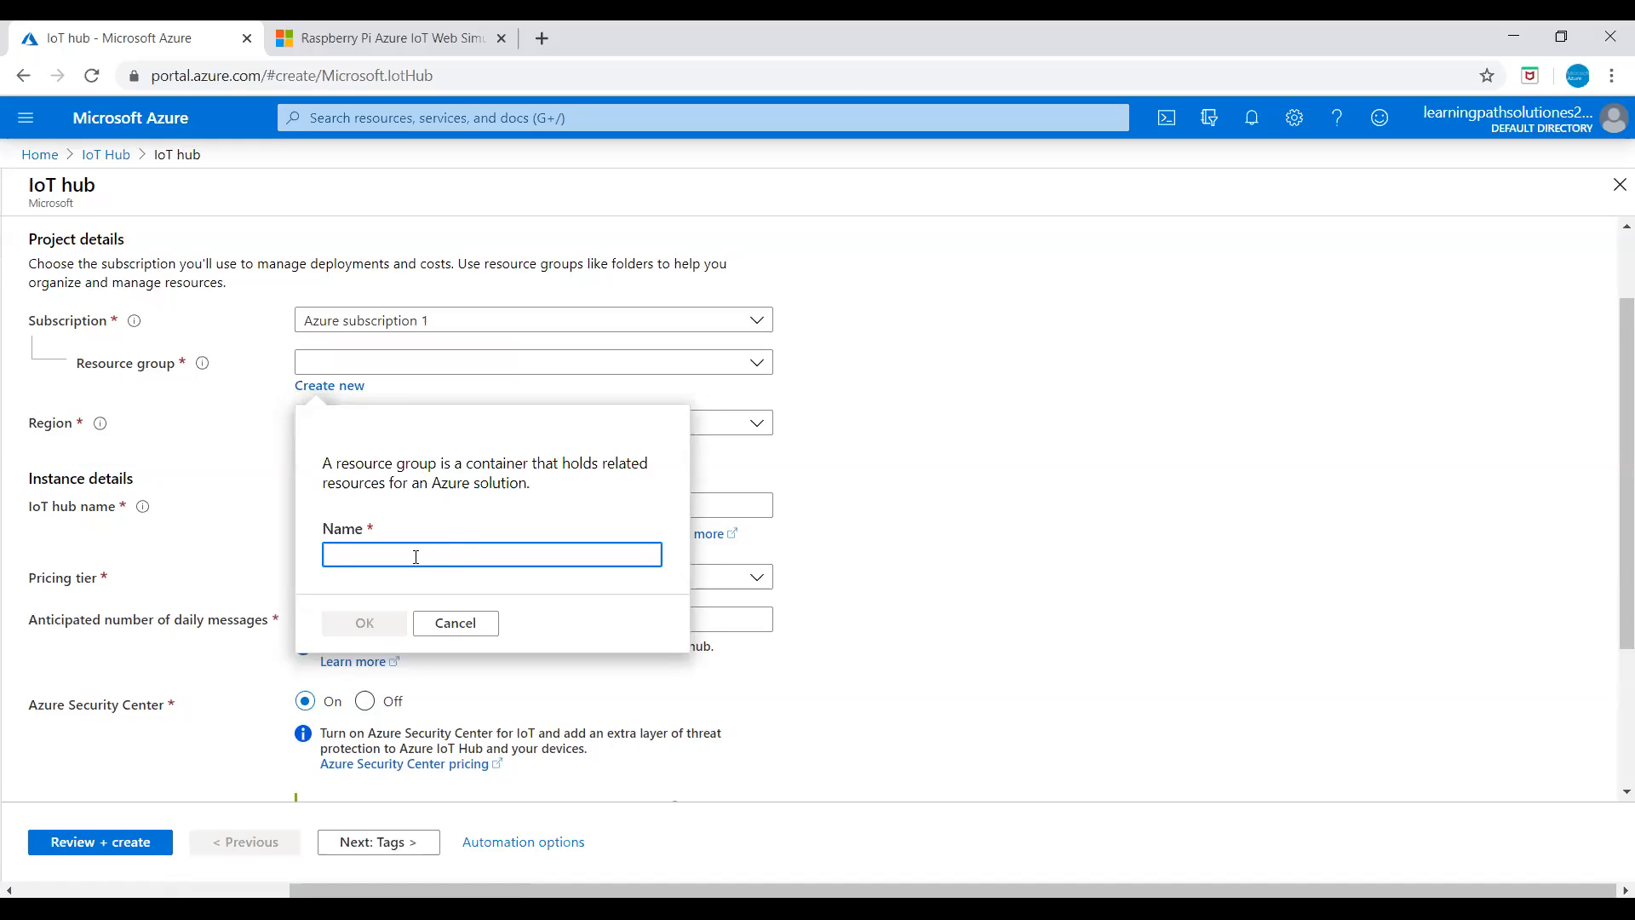
pyautogui.write('StreamAnalytics-RG')
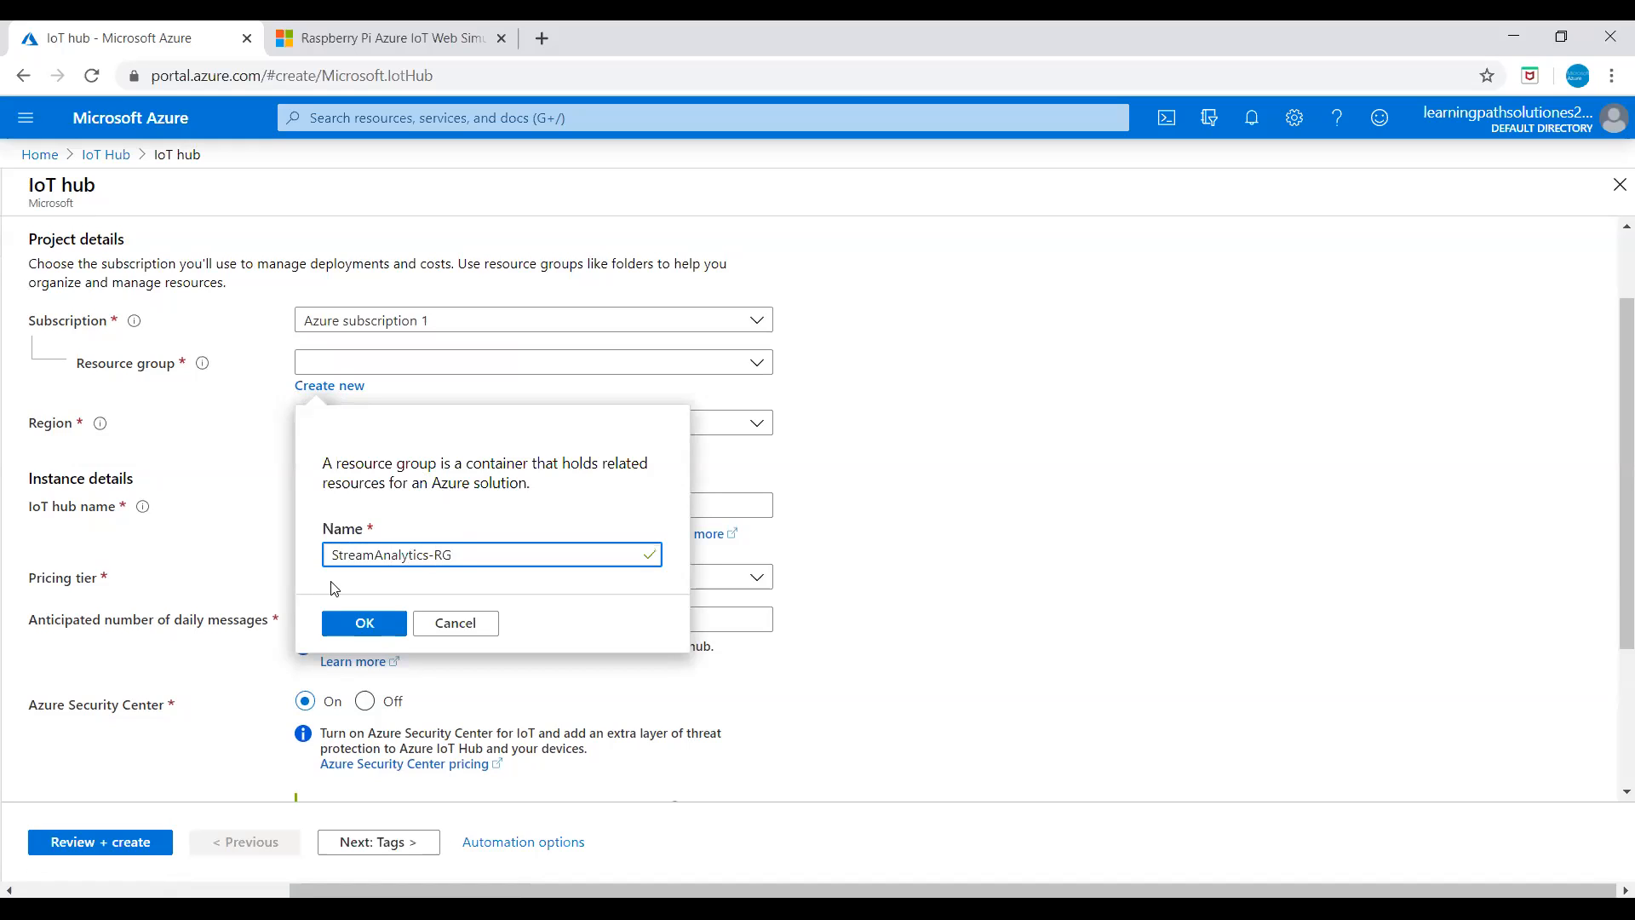
pyautogui.click(363, 623)
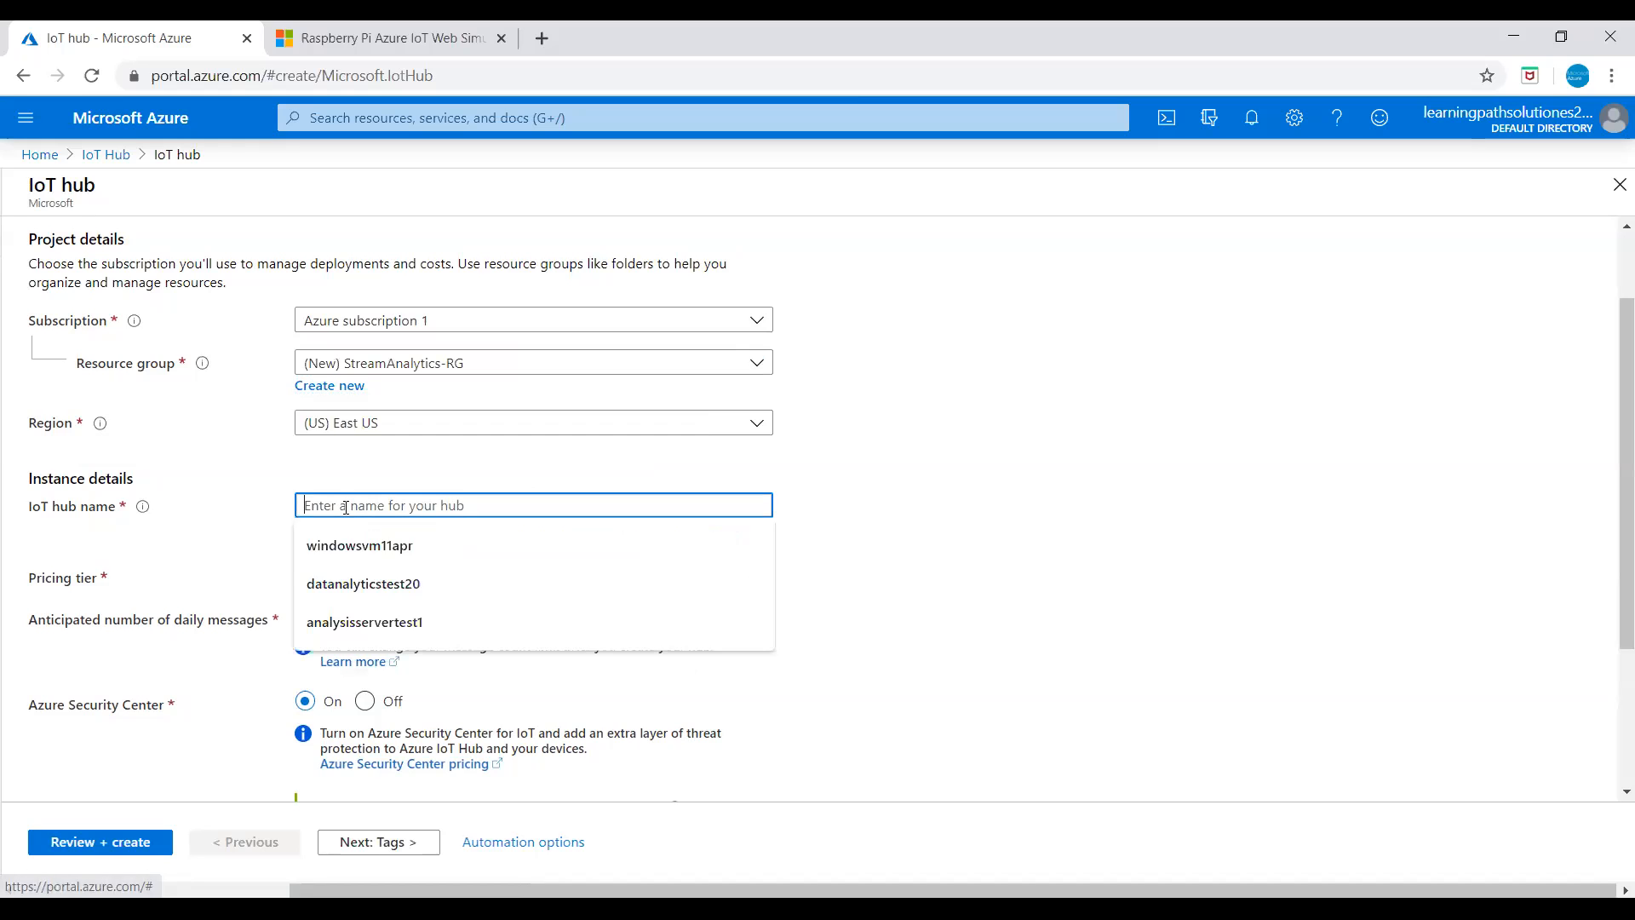
pyautogui.write('IoTHub4521')
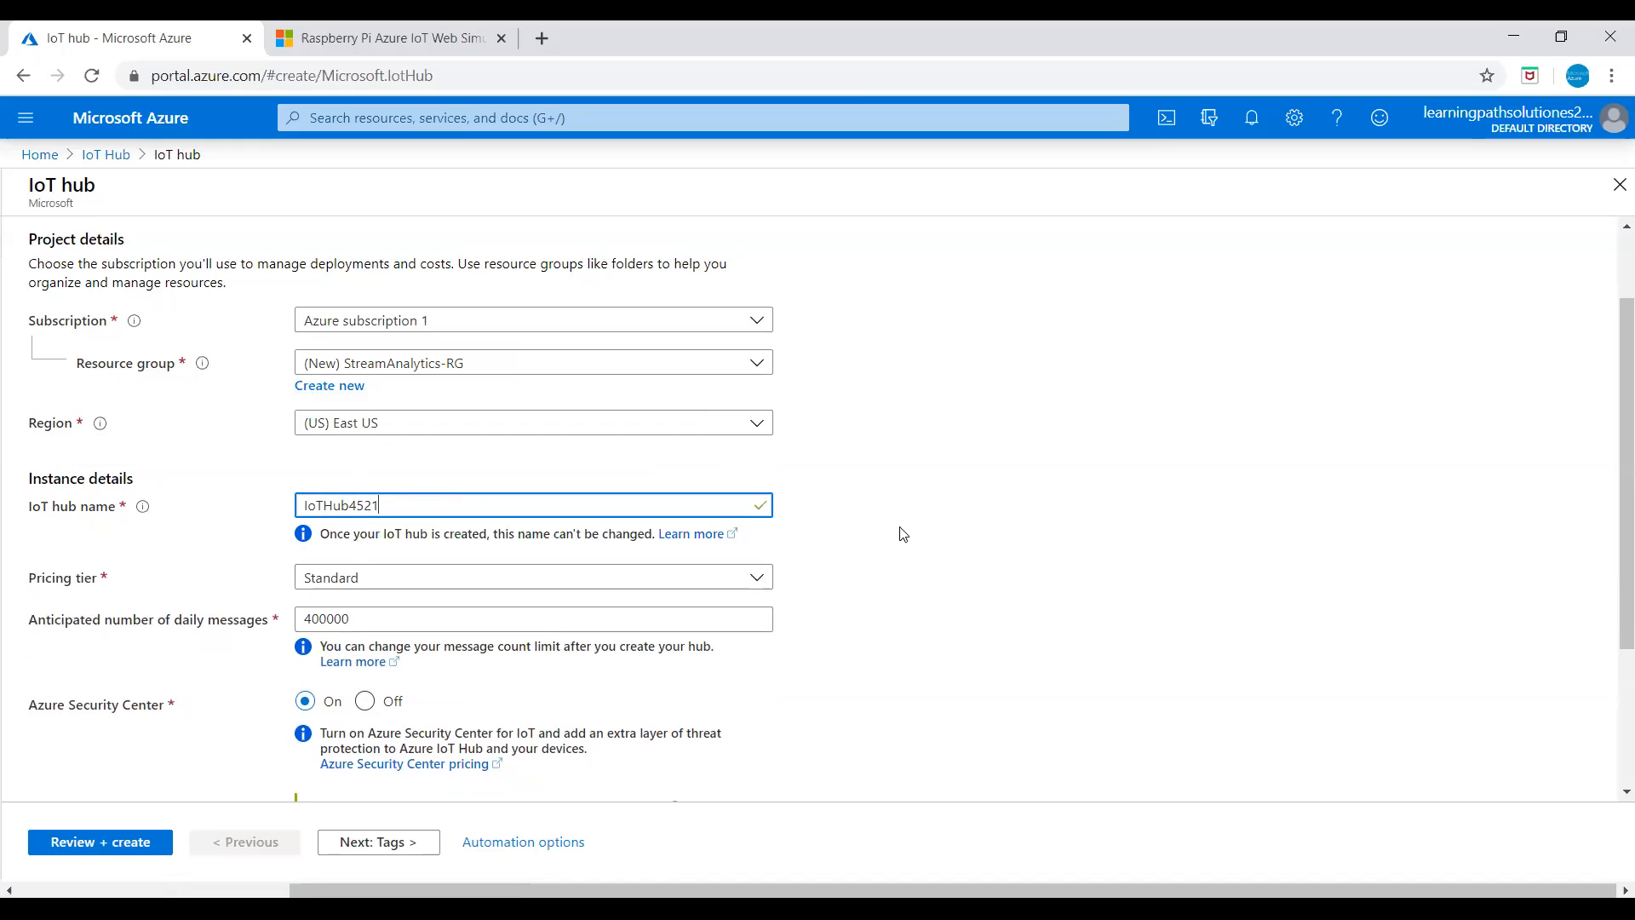
pyautogui.scroll(-3)
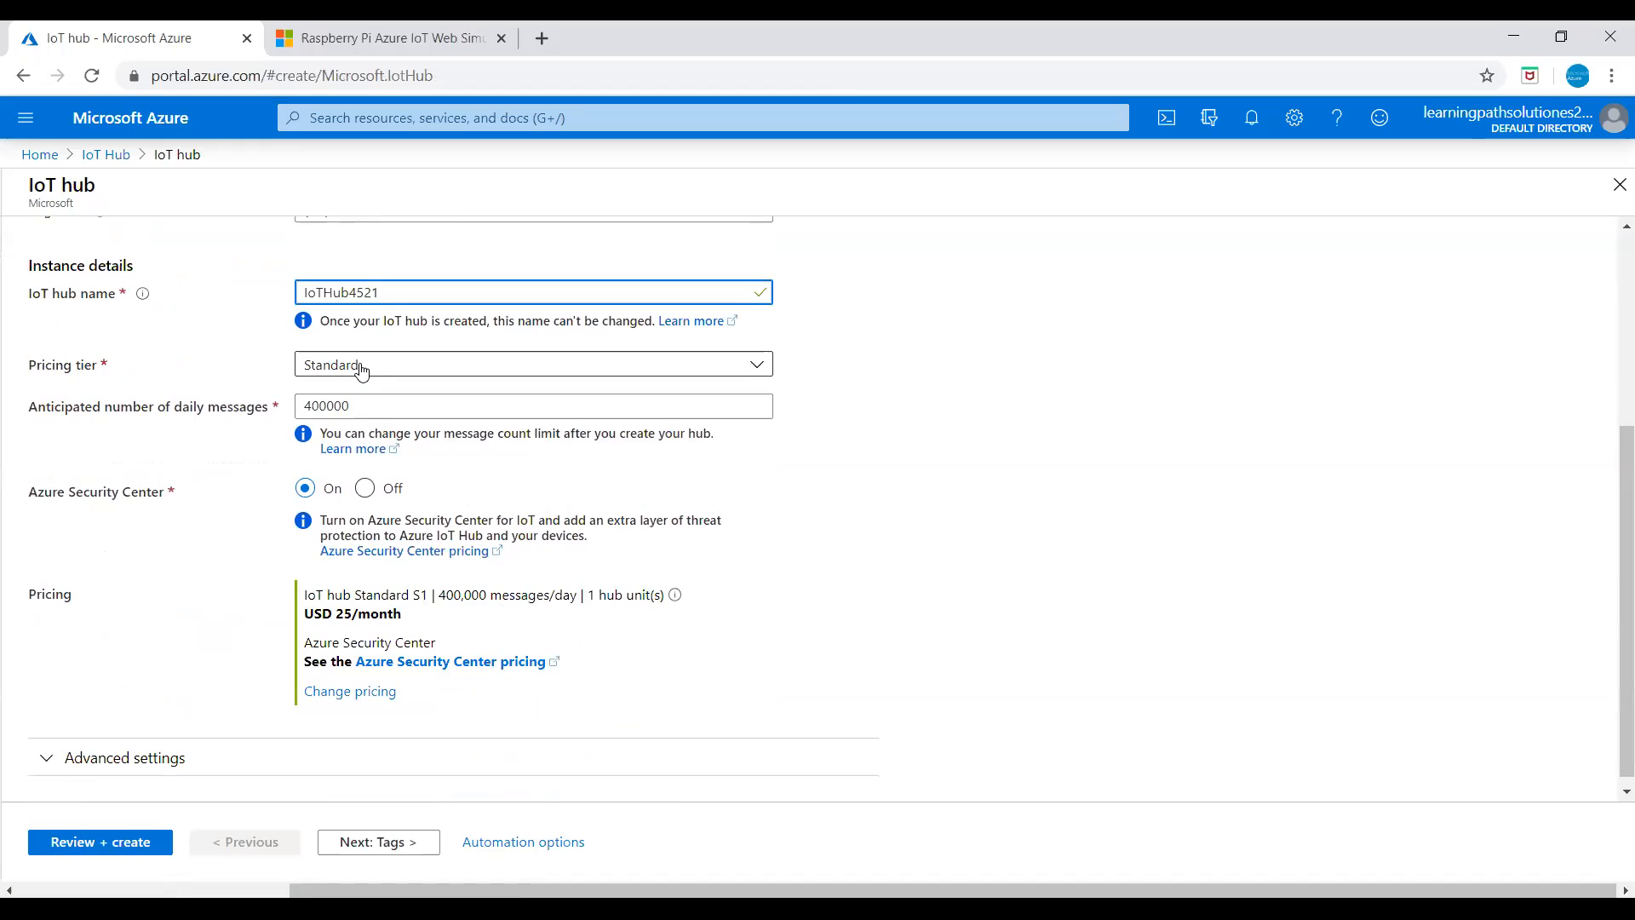
# Step: Choose the Free pricing tier for the hub, briefly checking the advanced settings
pyautogui.click(532, 364)
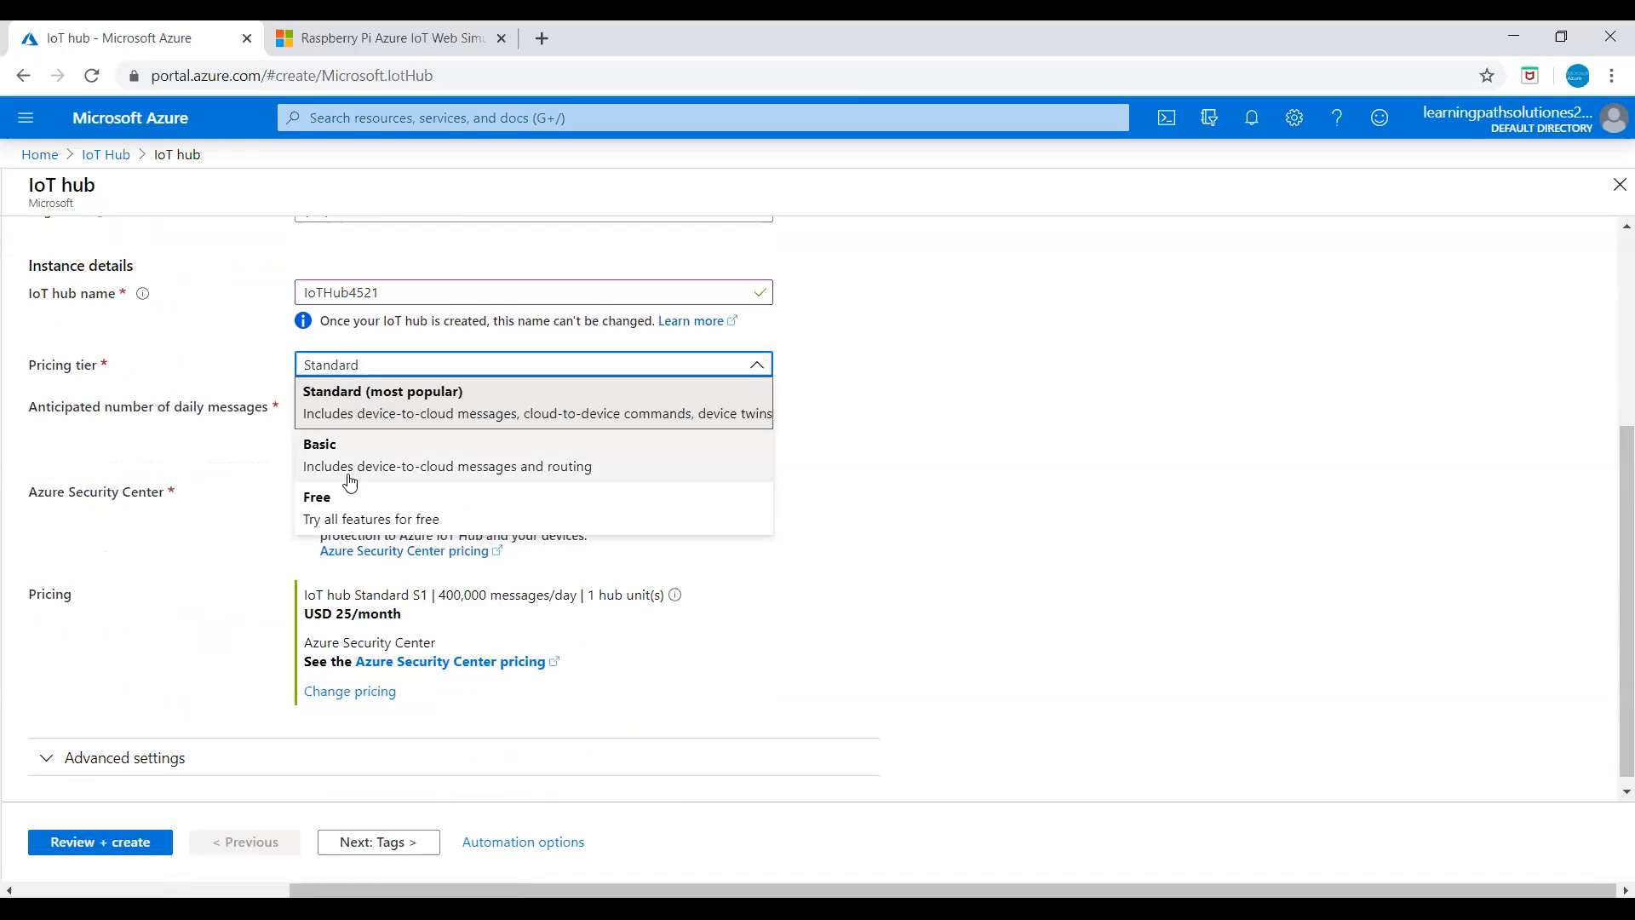
pyautogui.moveTo(891, 463)
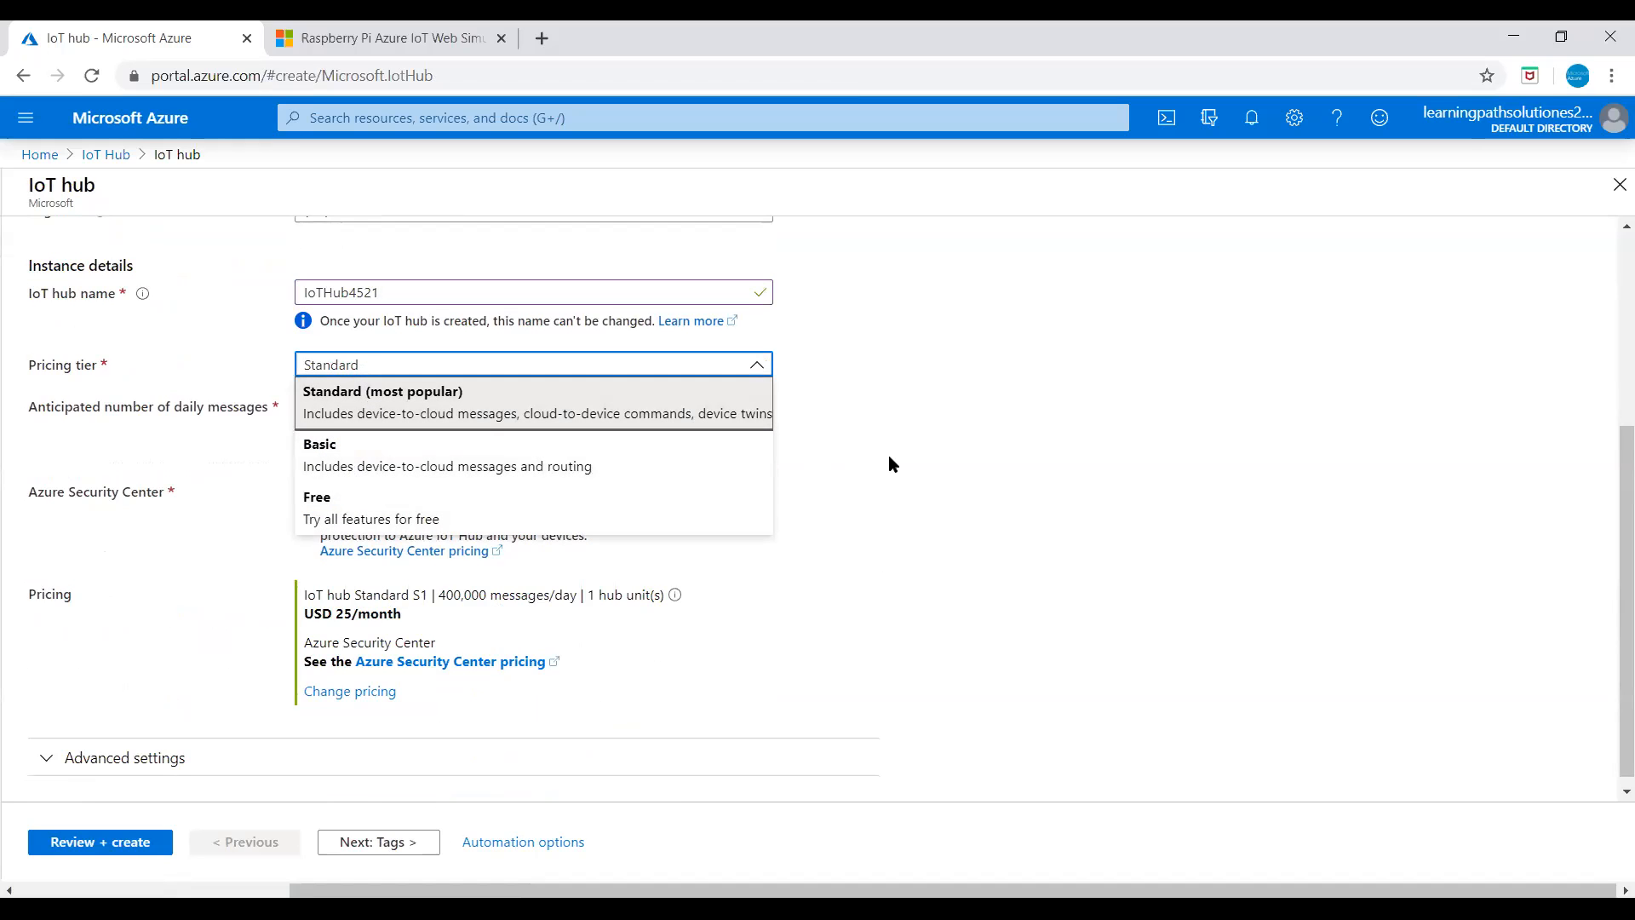
pyautogui.moveTo(383, 502)
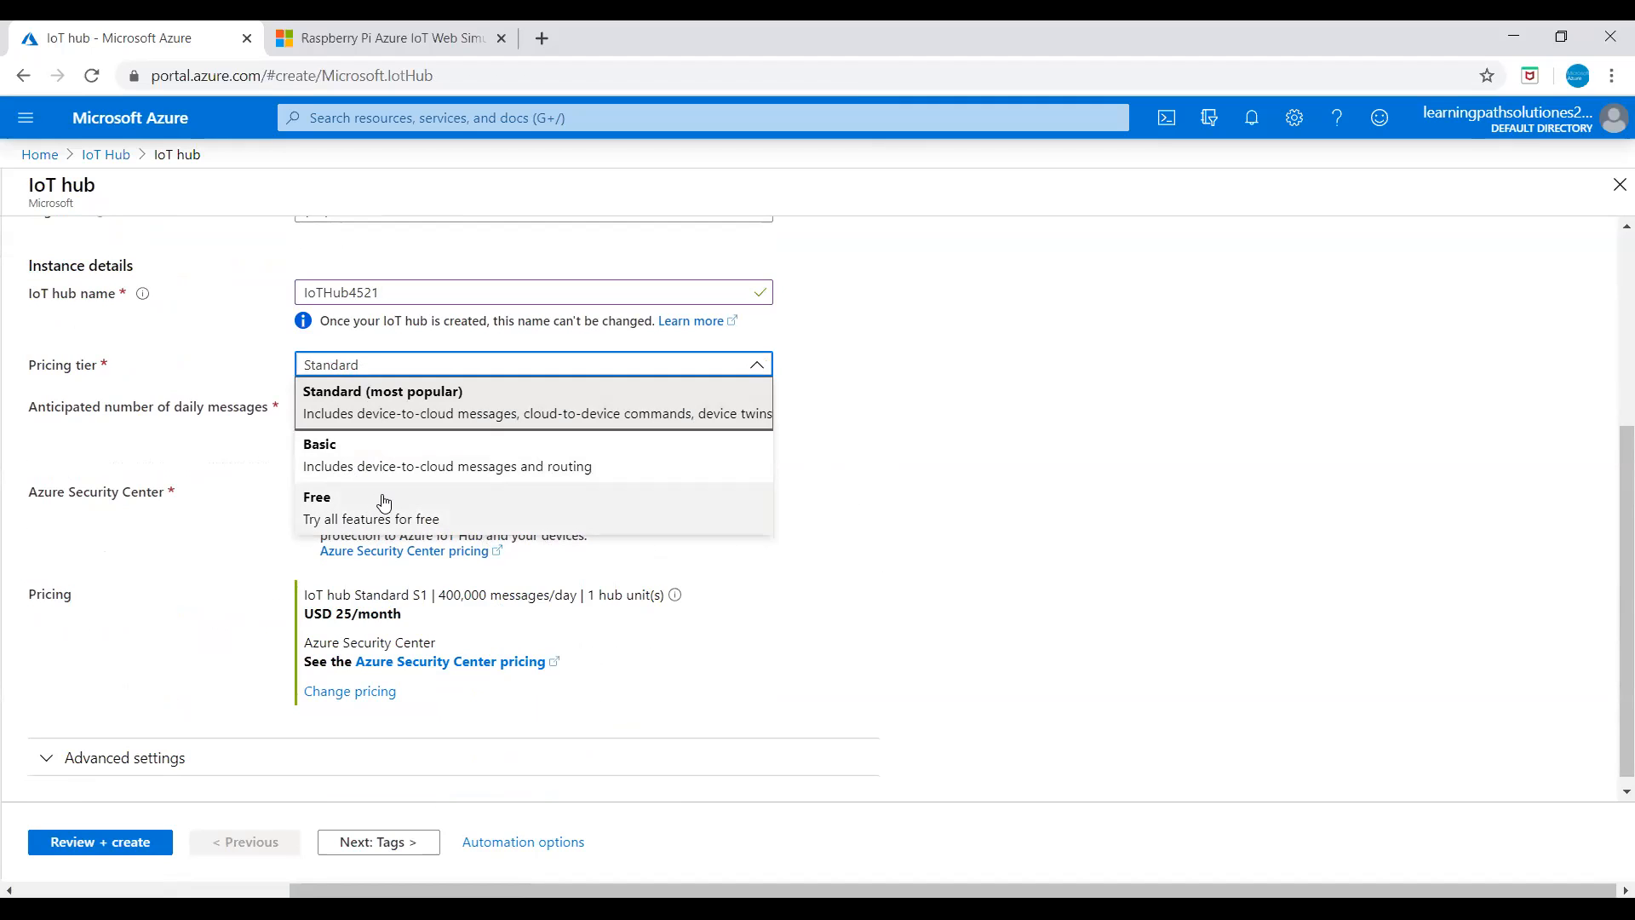
pyautogui.moveTo(335, 518)
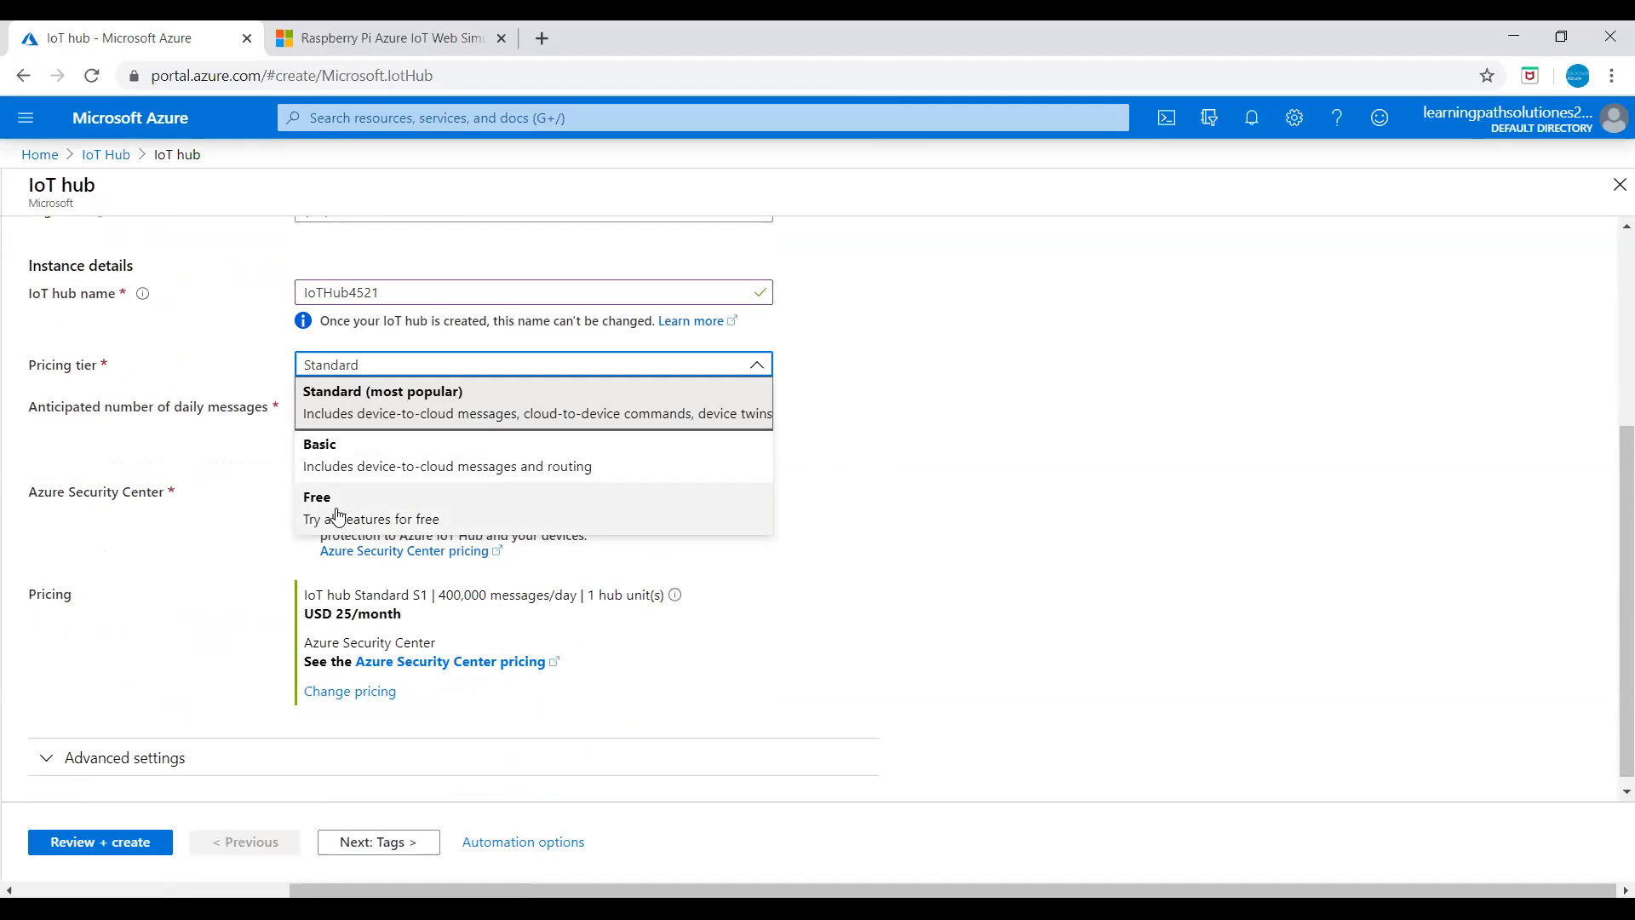
pyautogui.click(317, 507)
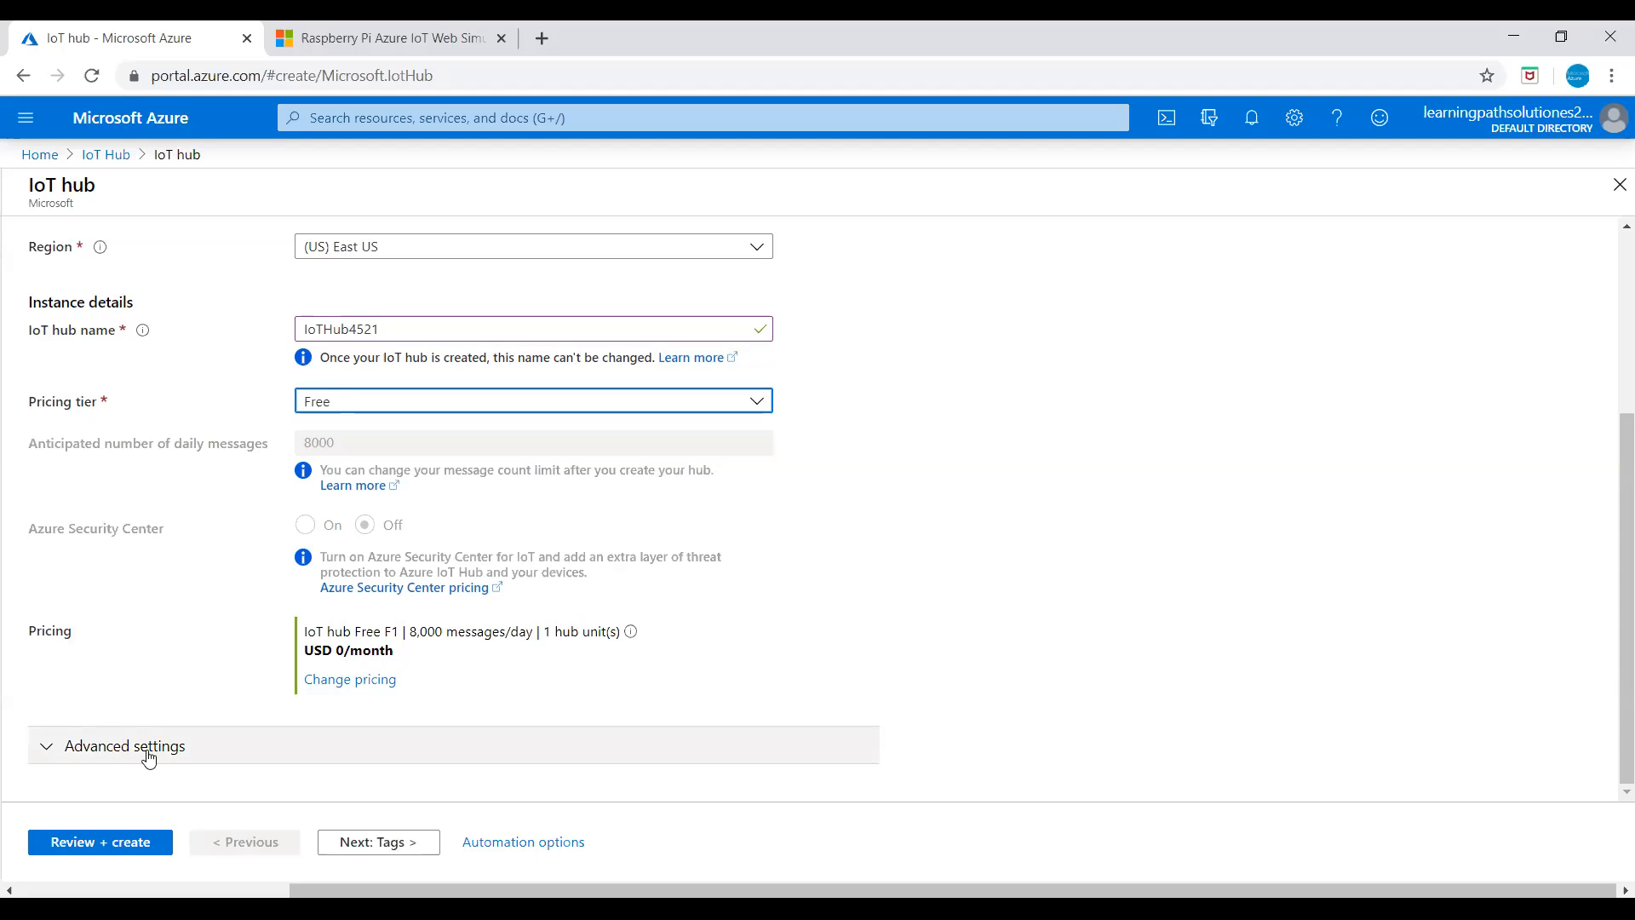
pyautogui.click(123, 744)
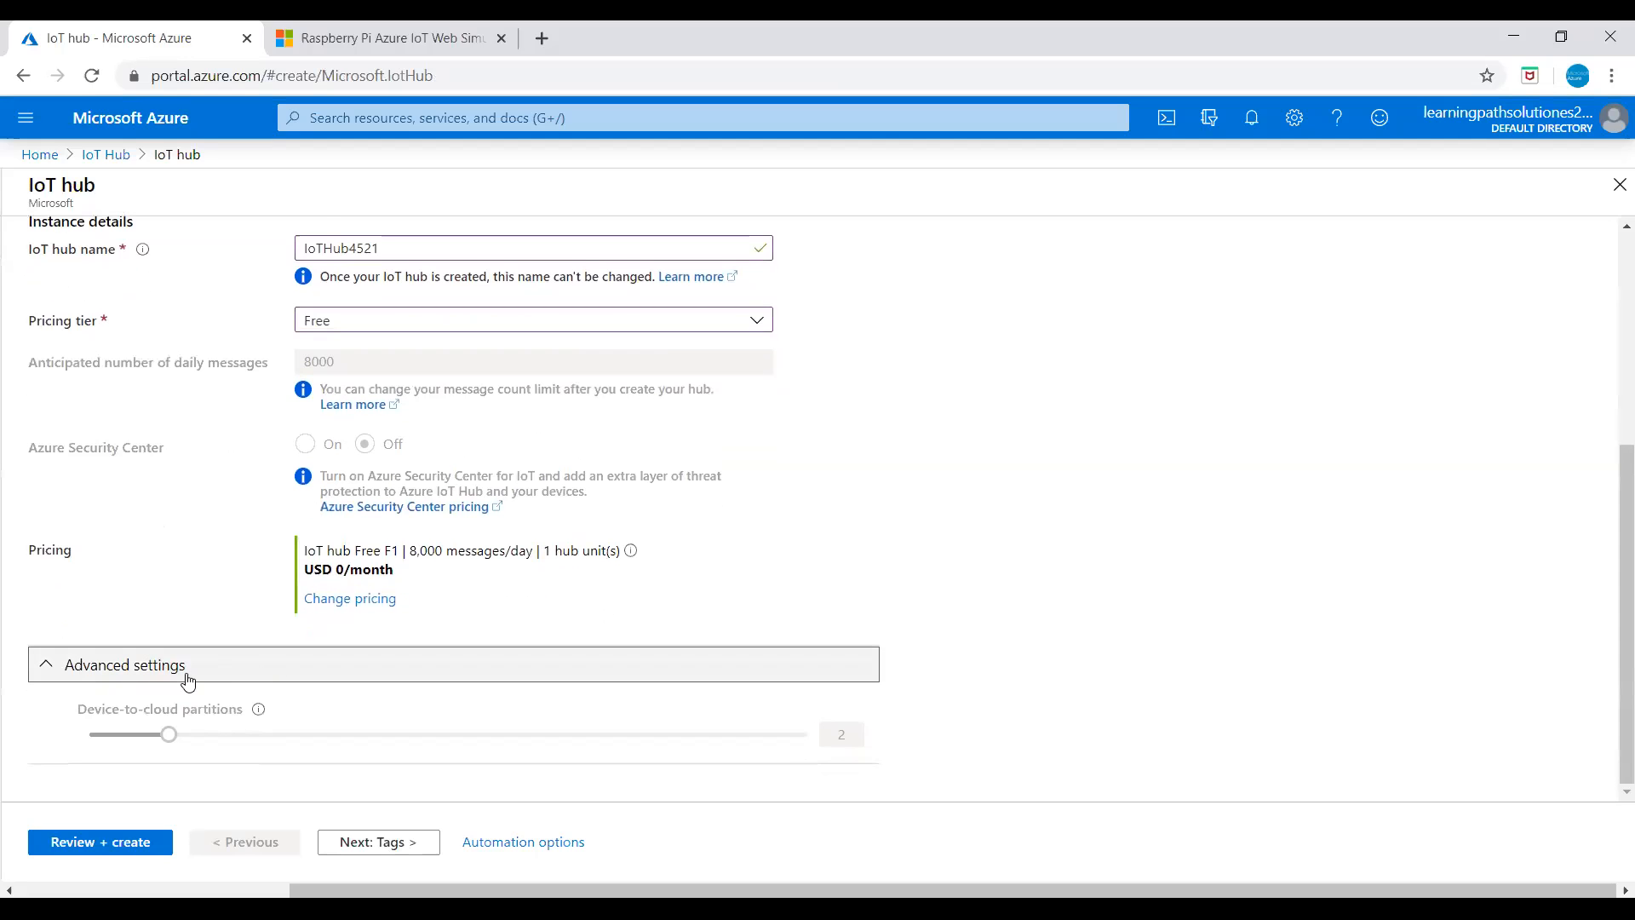
pyautogui.click(124, 665)
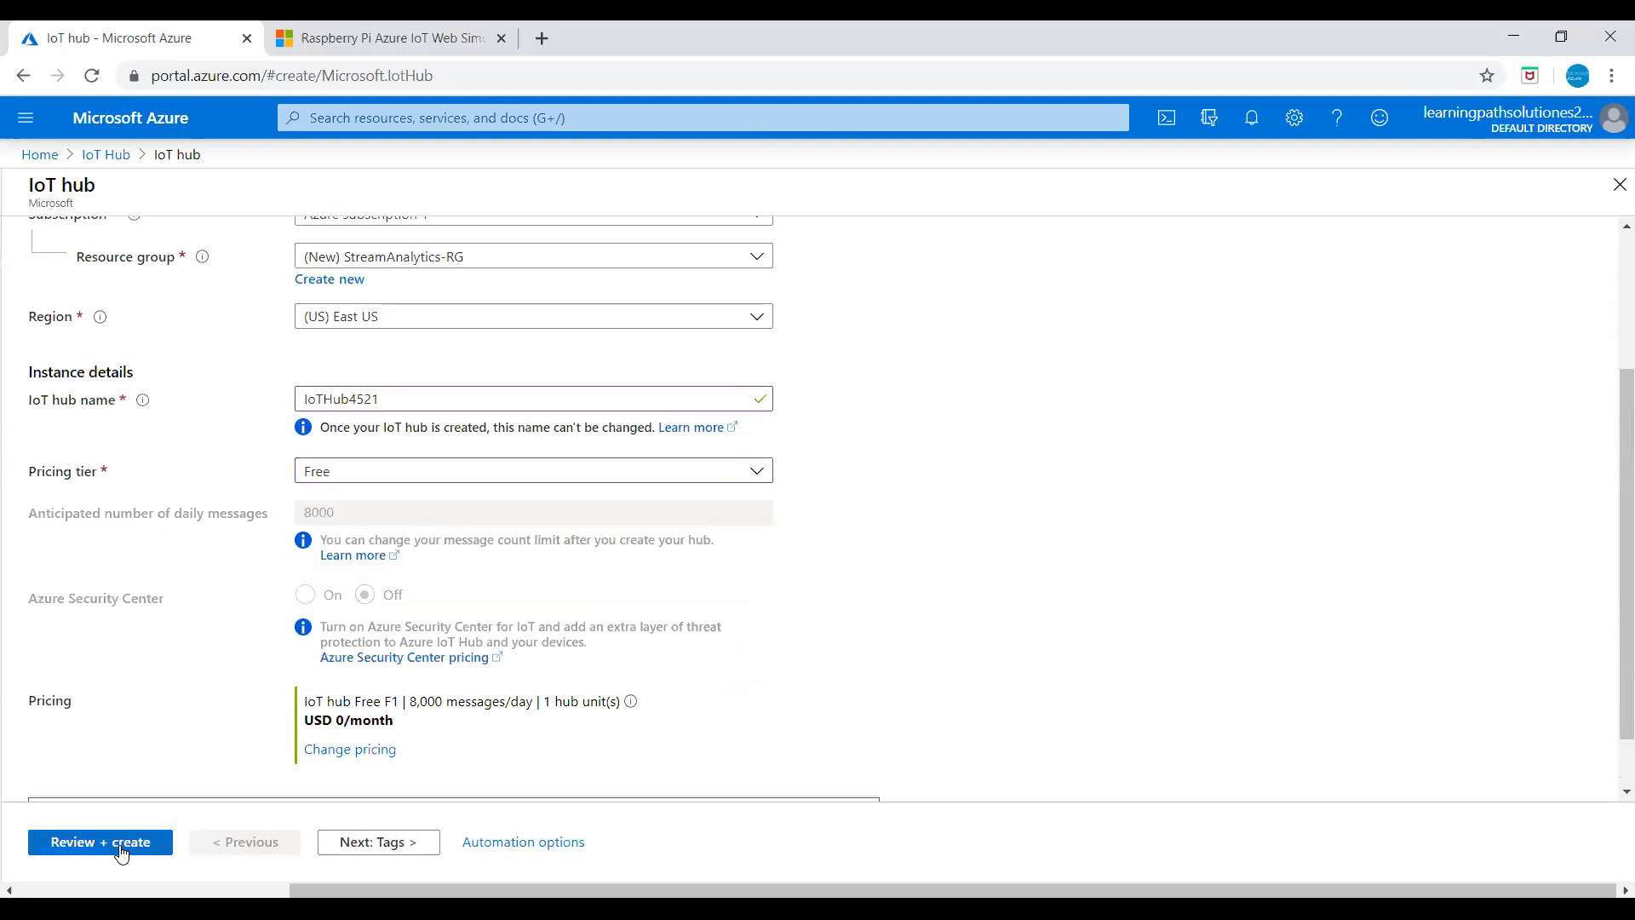
# Step: Review and create IoTHub4521, submitting its deployment, and return to the home page
pyautogui.click(101, 842)
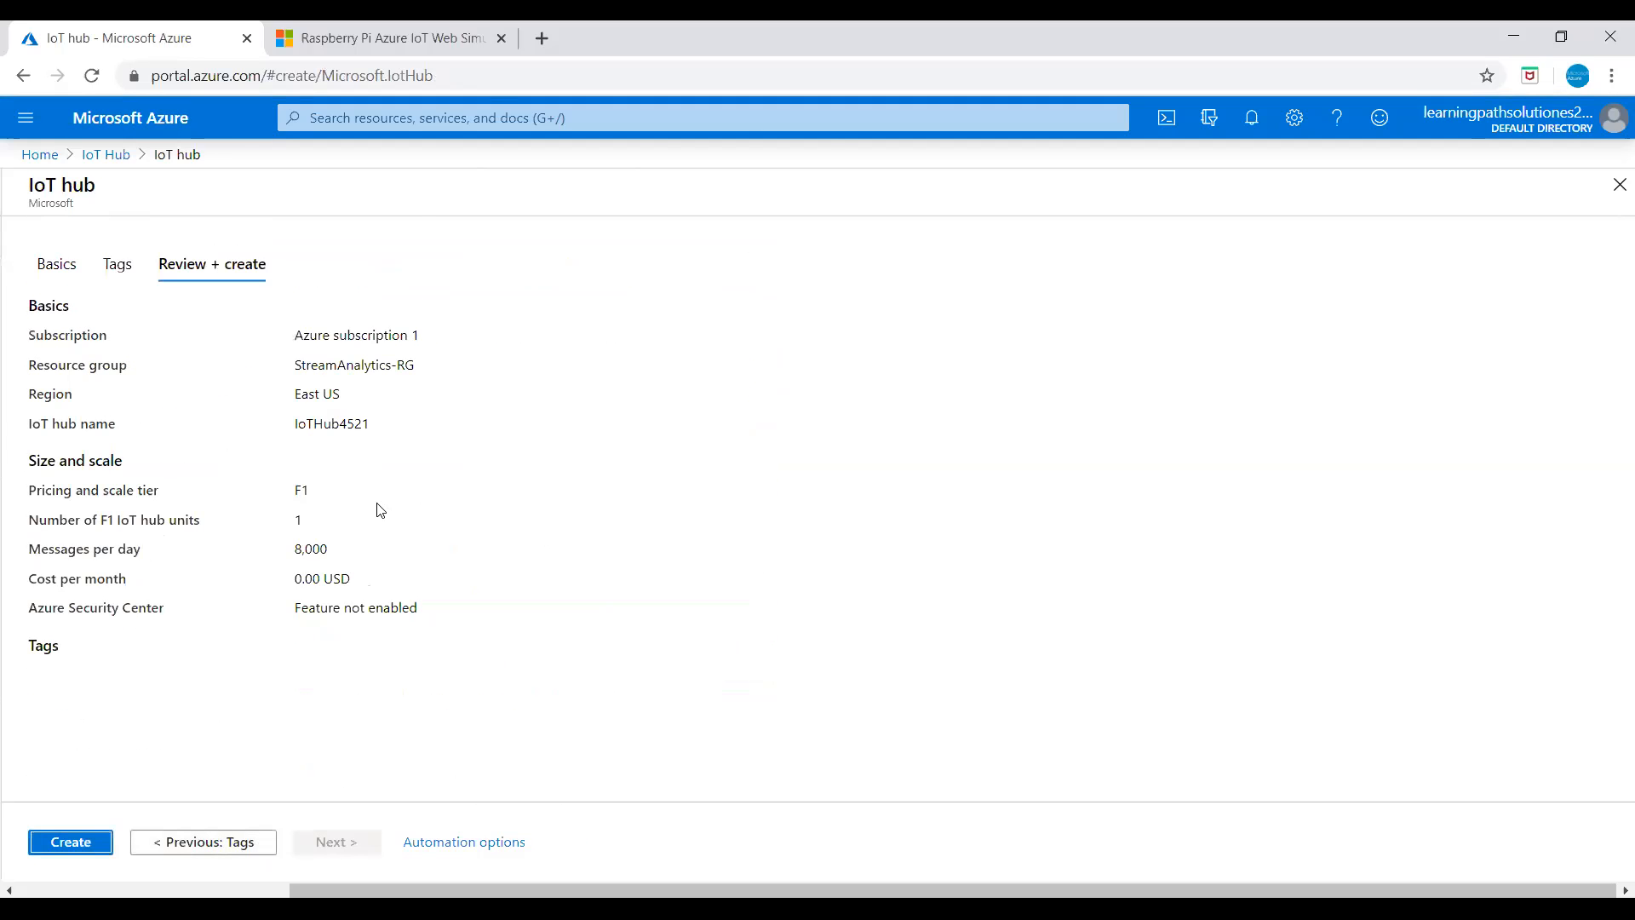
pyautogui.click(70, 842)
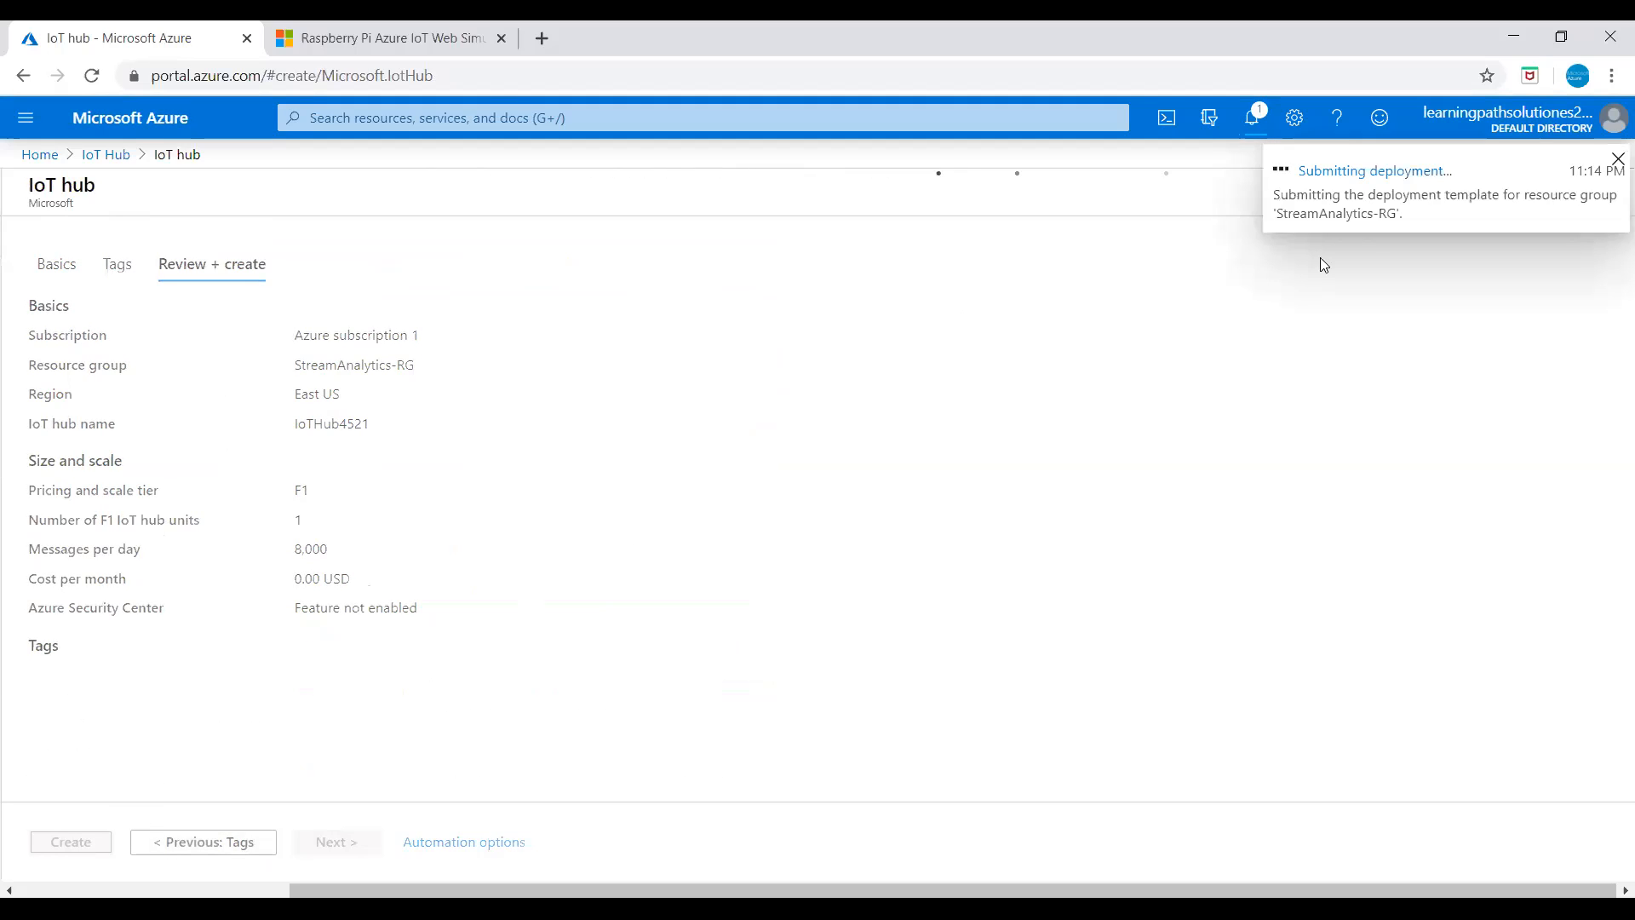
pyautogui.click(70, 841)
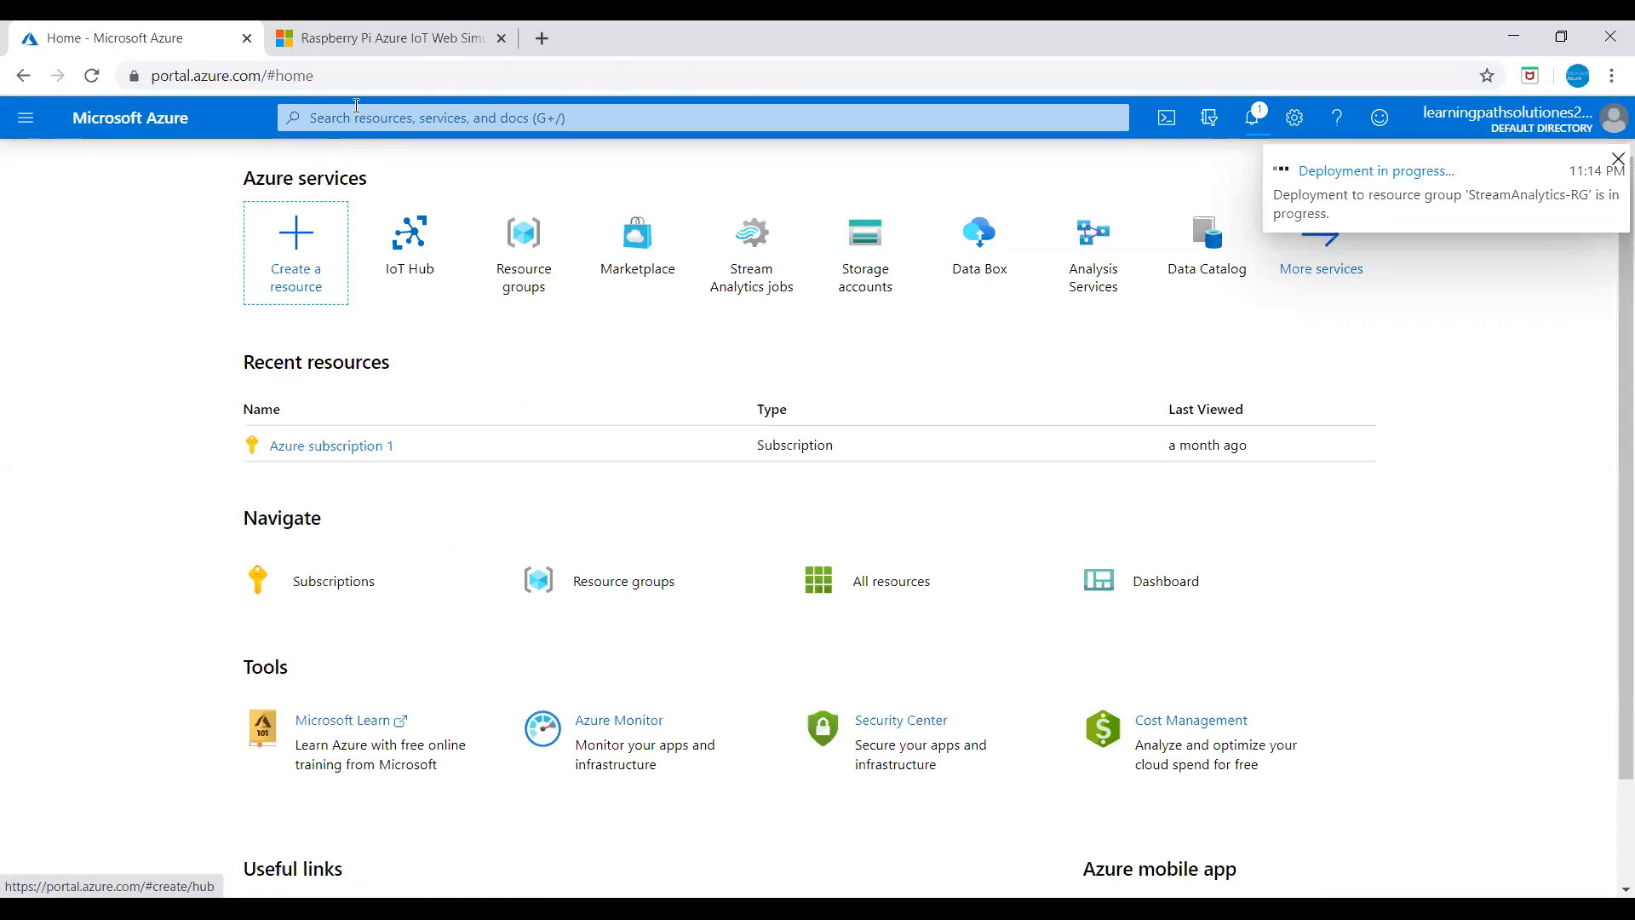
# Step: Start a storage account in StreamAnalytics-RG named storageacctstream and go to choose its location
pyautogui.write('stor')
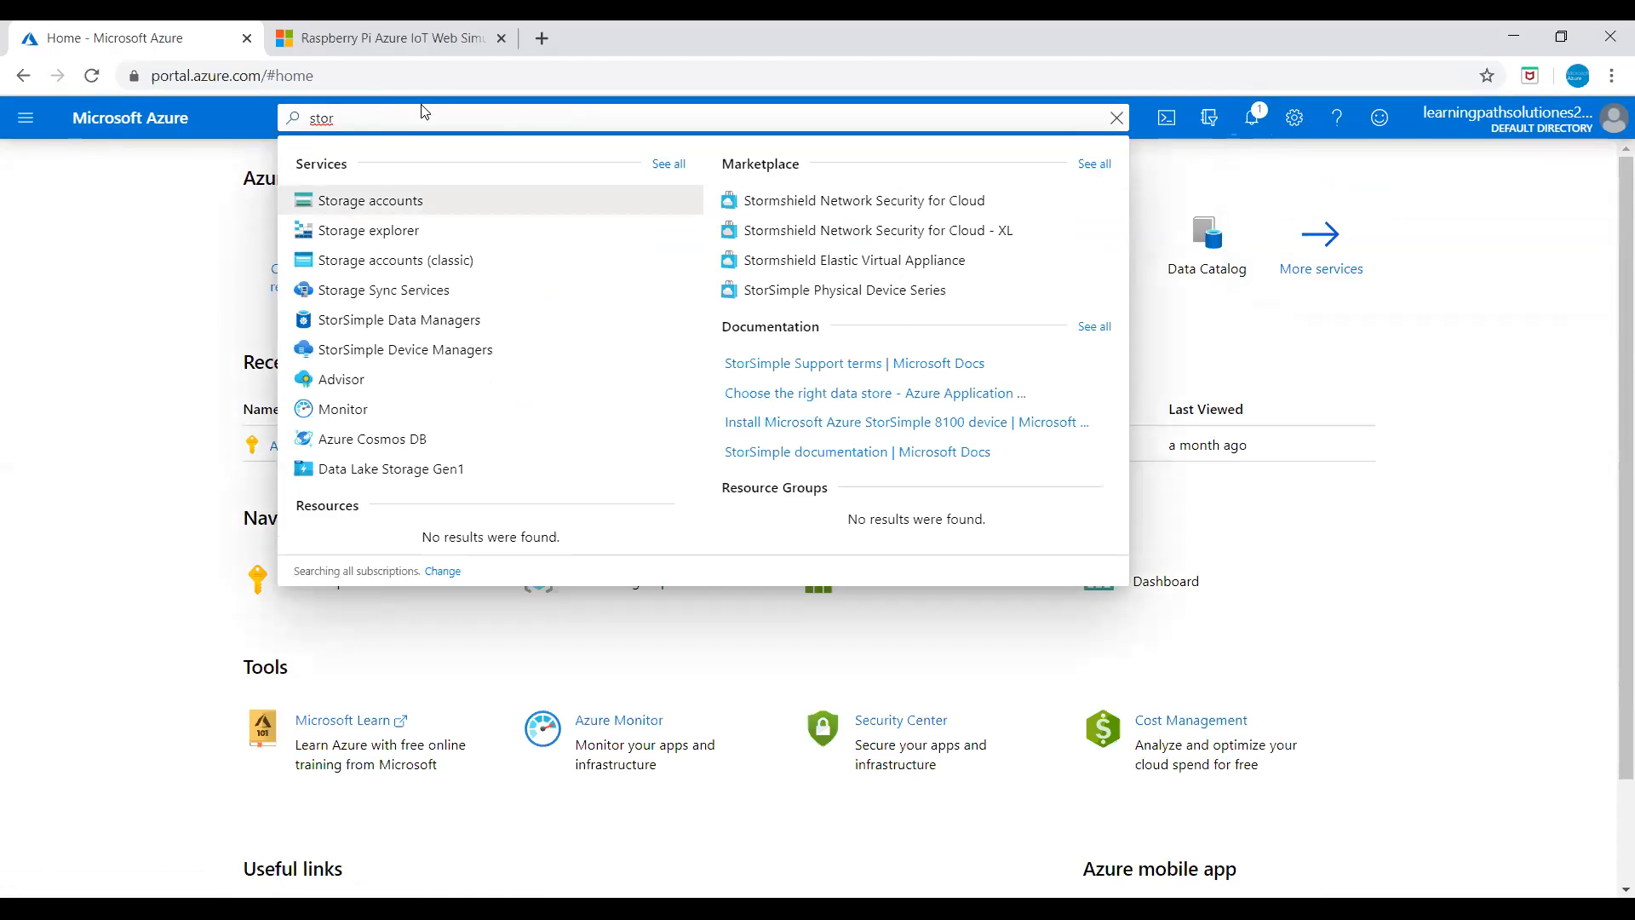
pyautogui.click(371, 201)
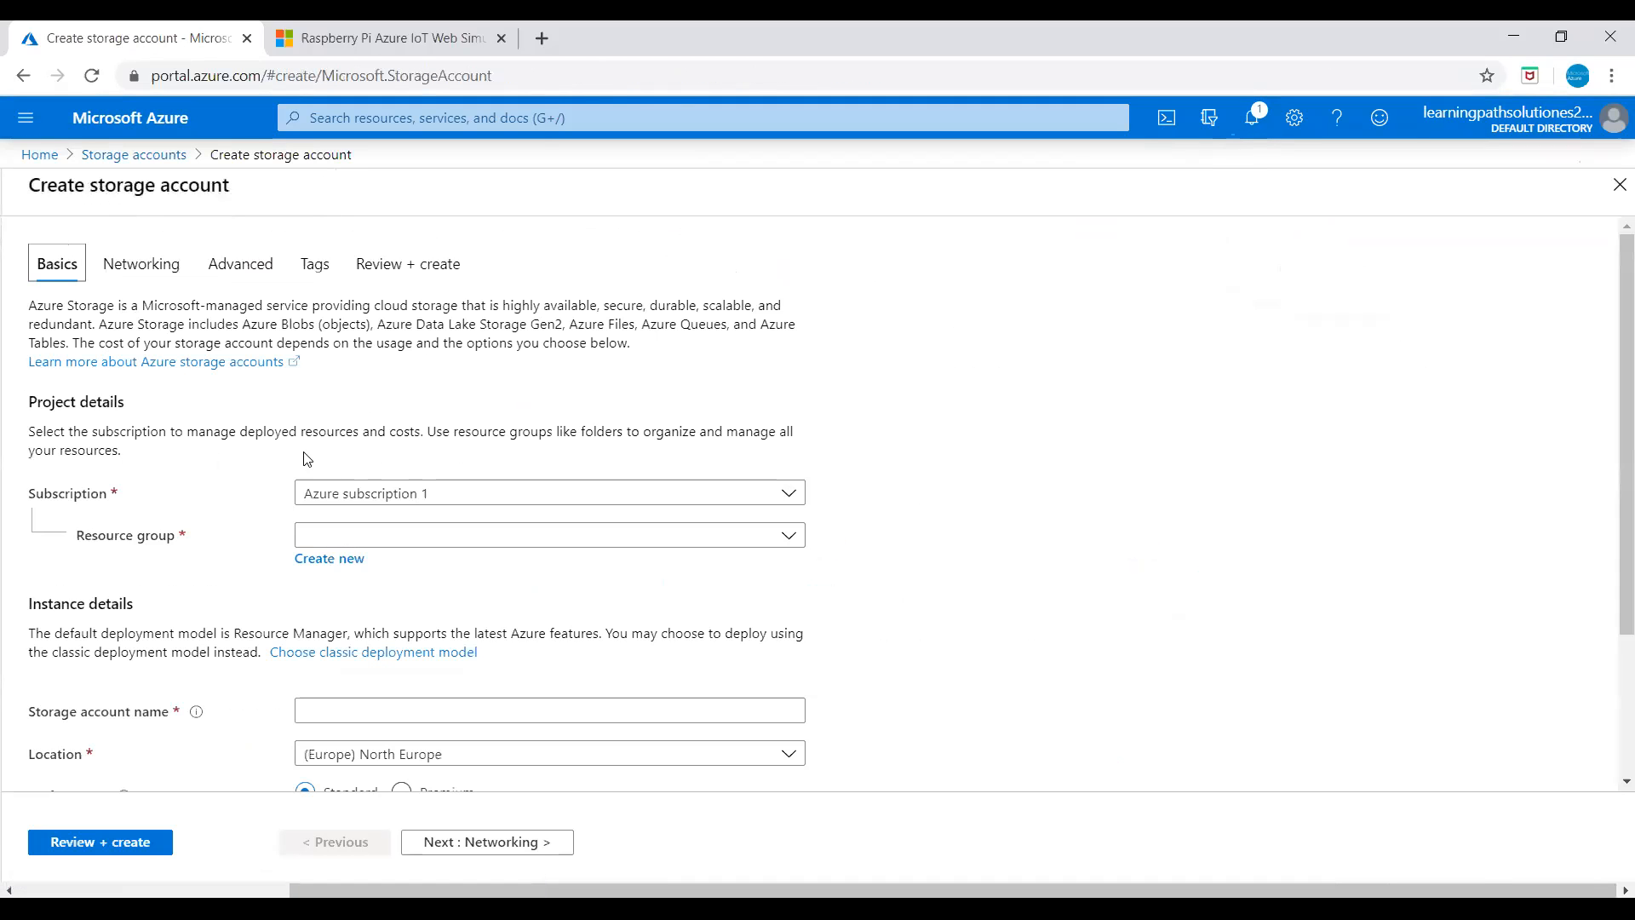
pyautogui.click(548, 533)
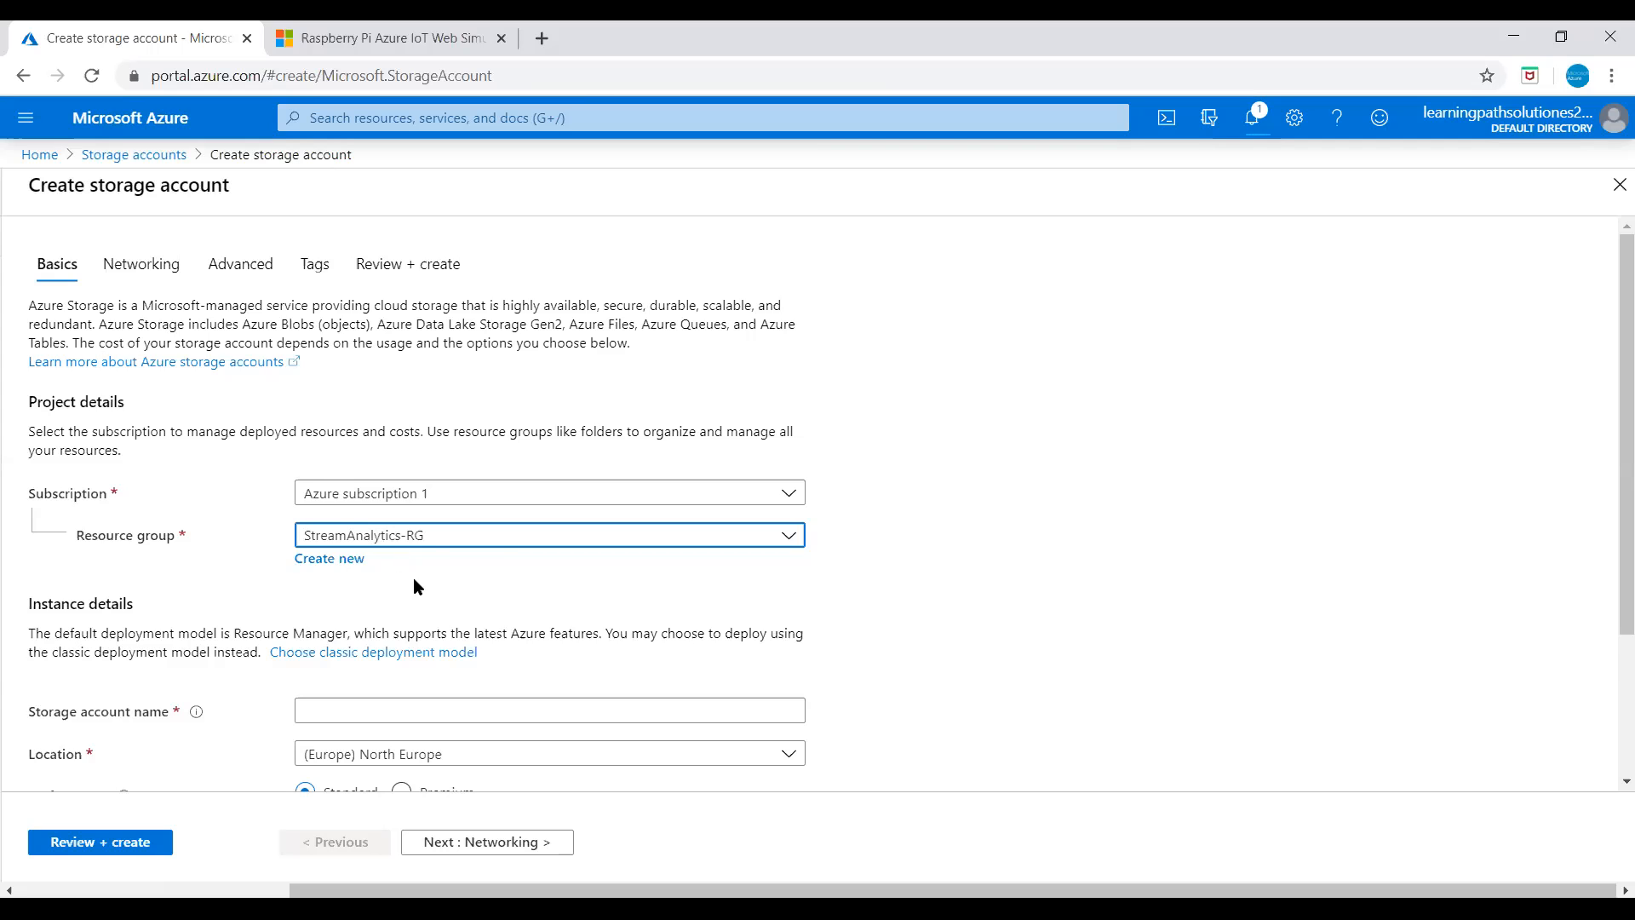
pyautogui.write('s')
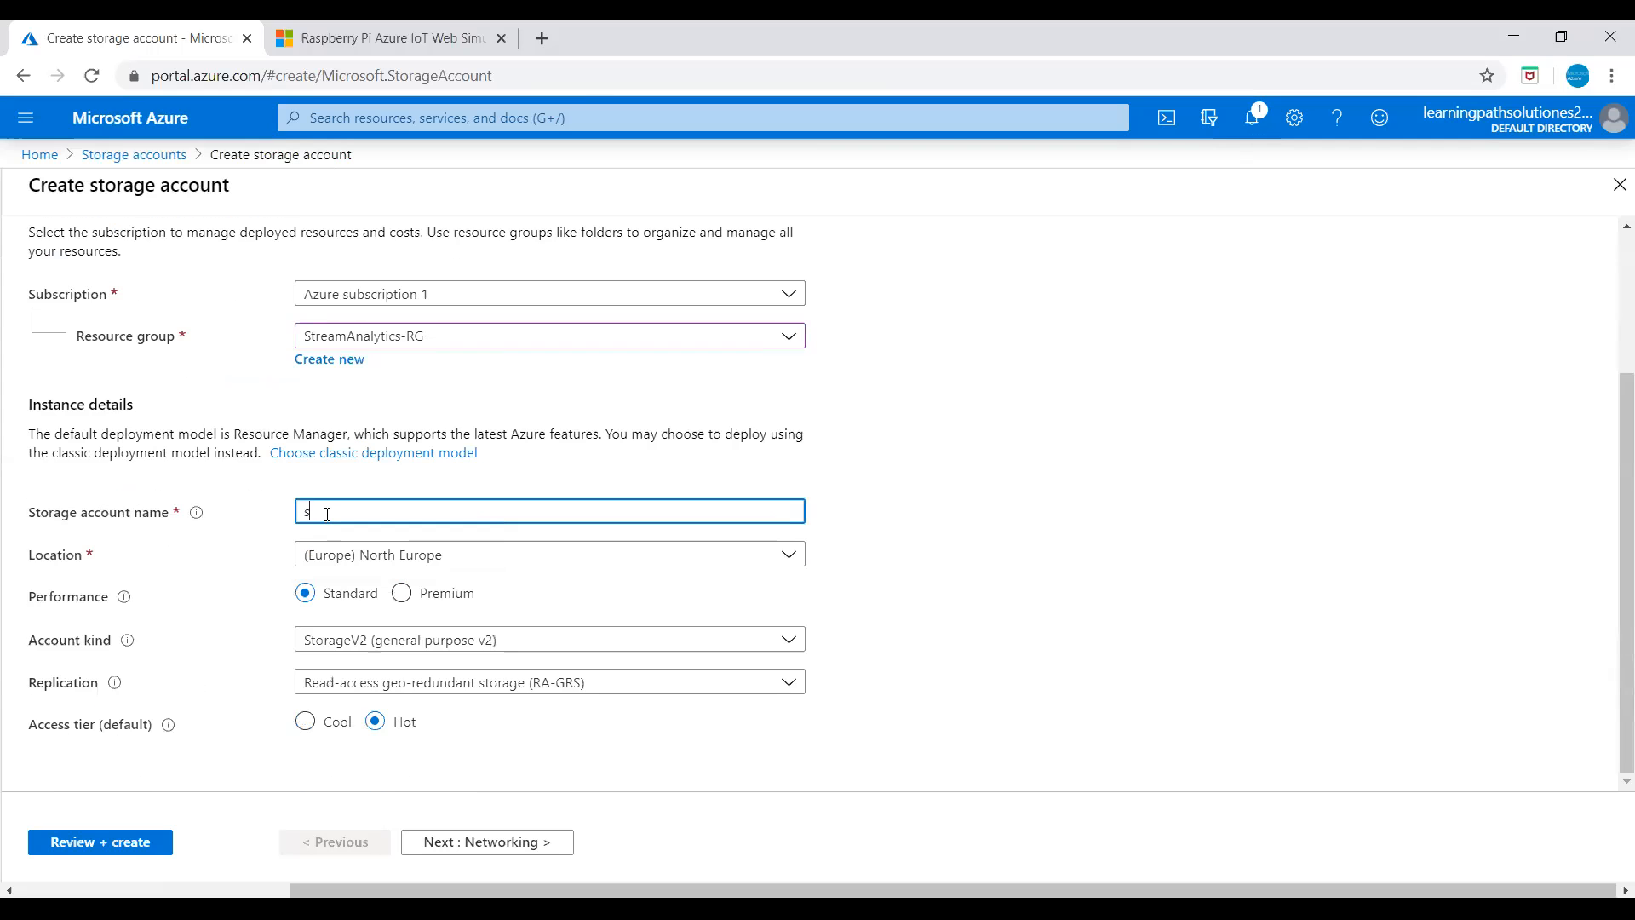
pyautogui.write('storageacctstream')
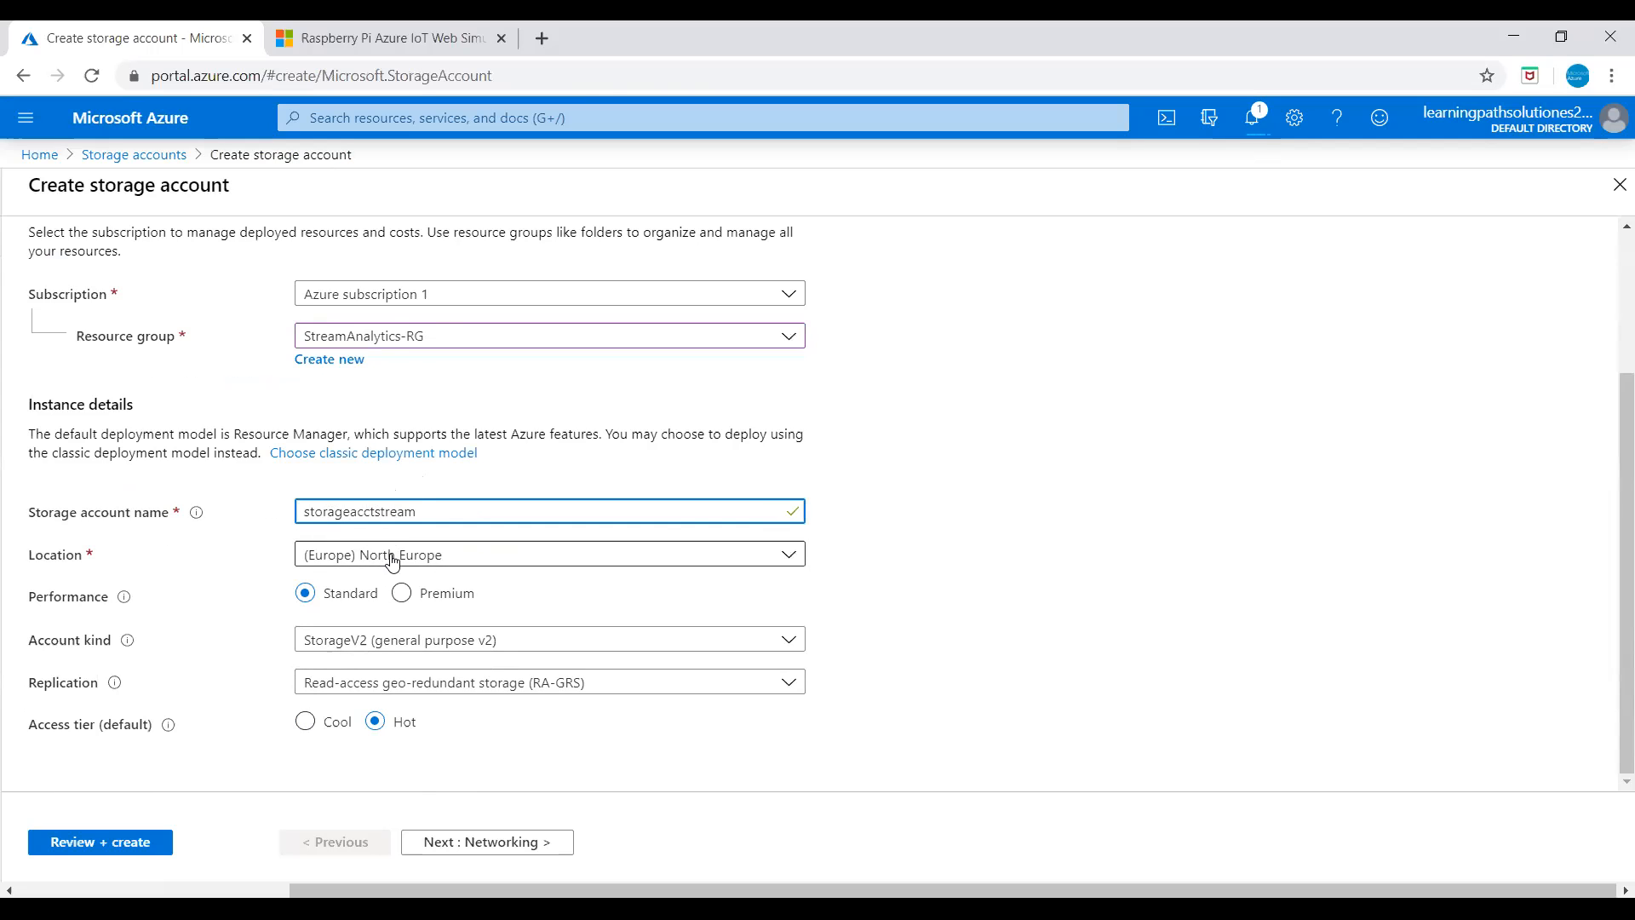
pyautogui.click(547, 553)
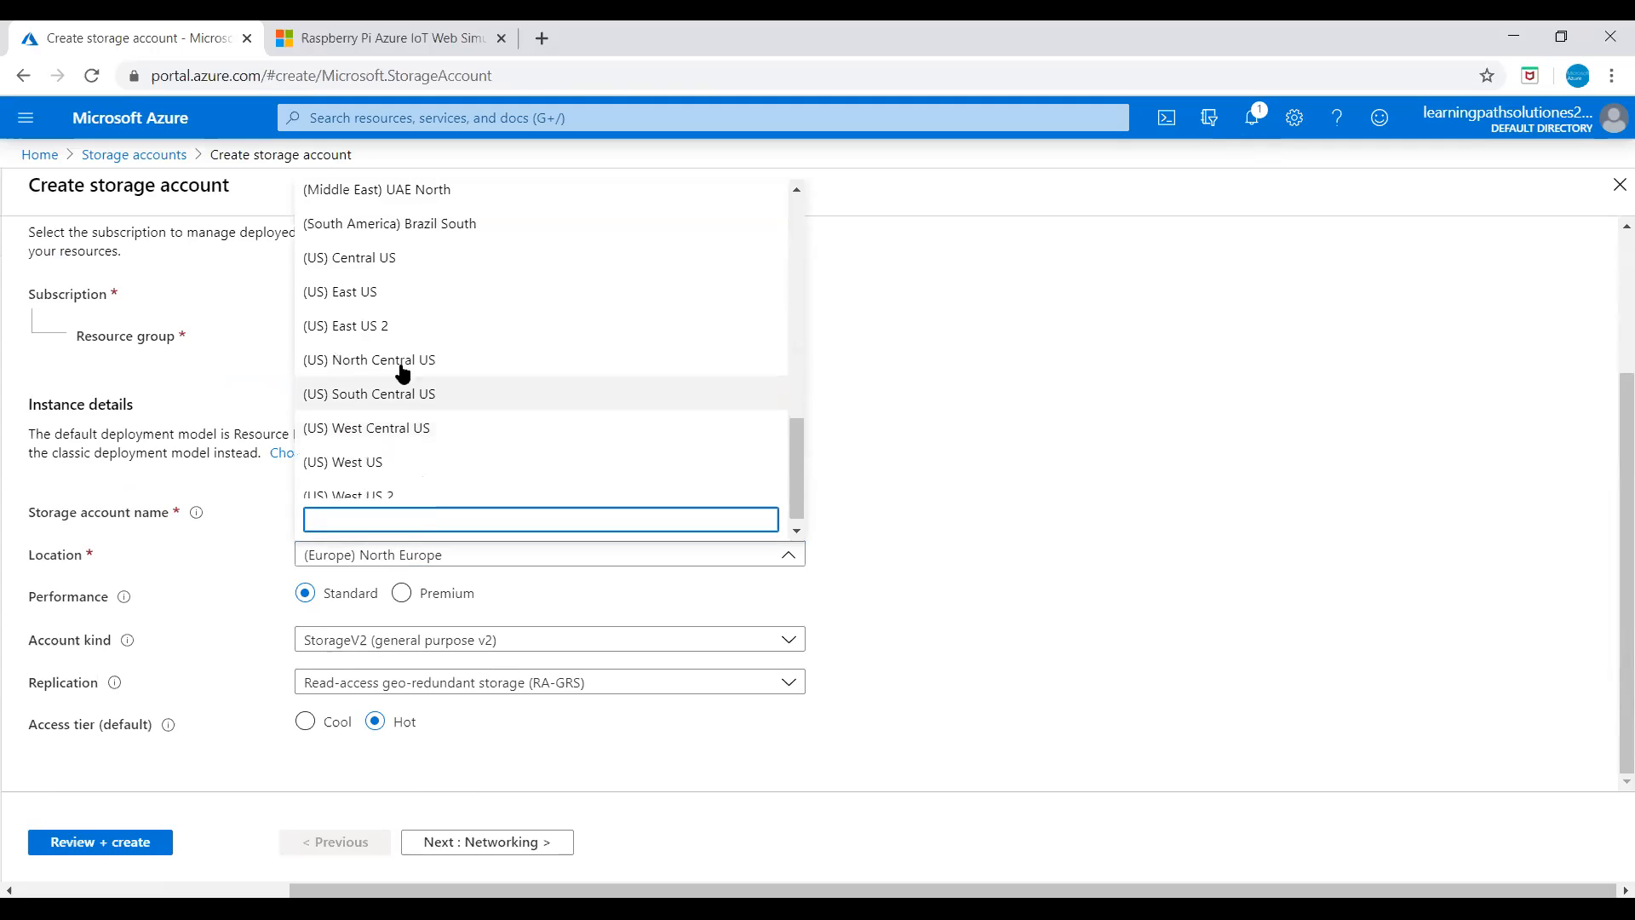
# Step: Set the storage account location to East US with locally-redundant (LRS) replication
pyautogui.click(340, 291)
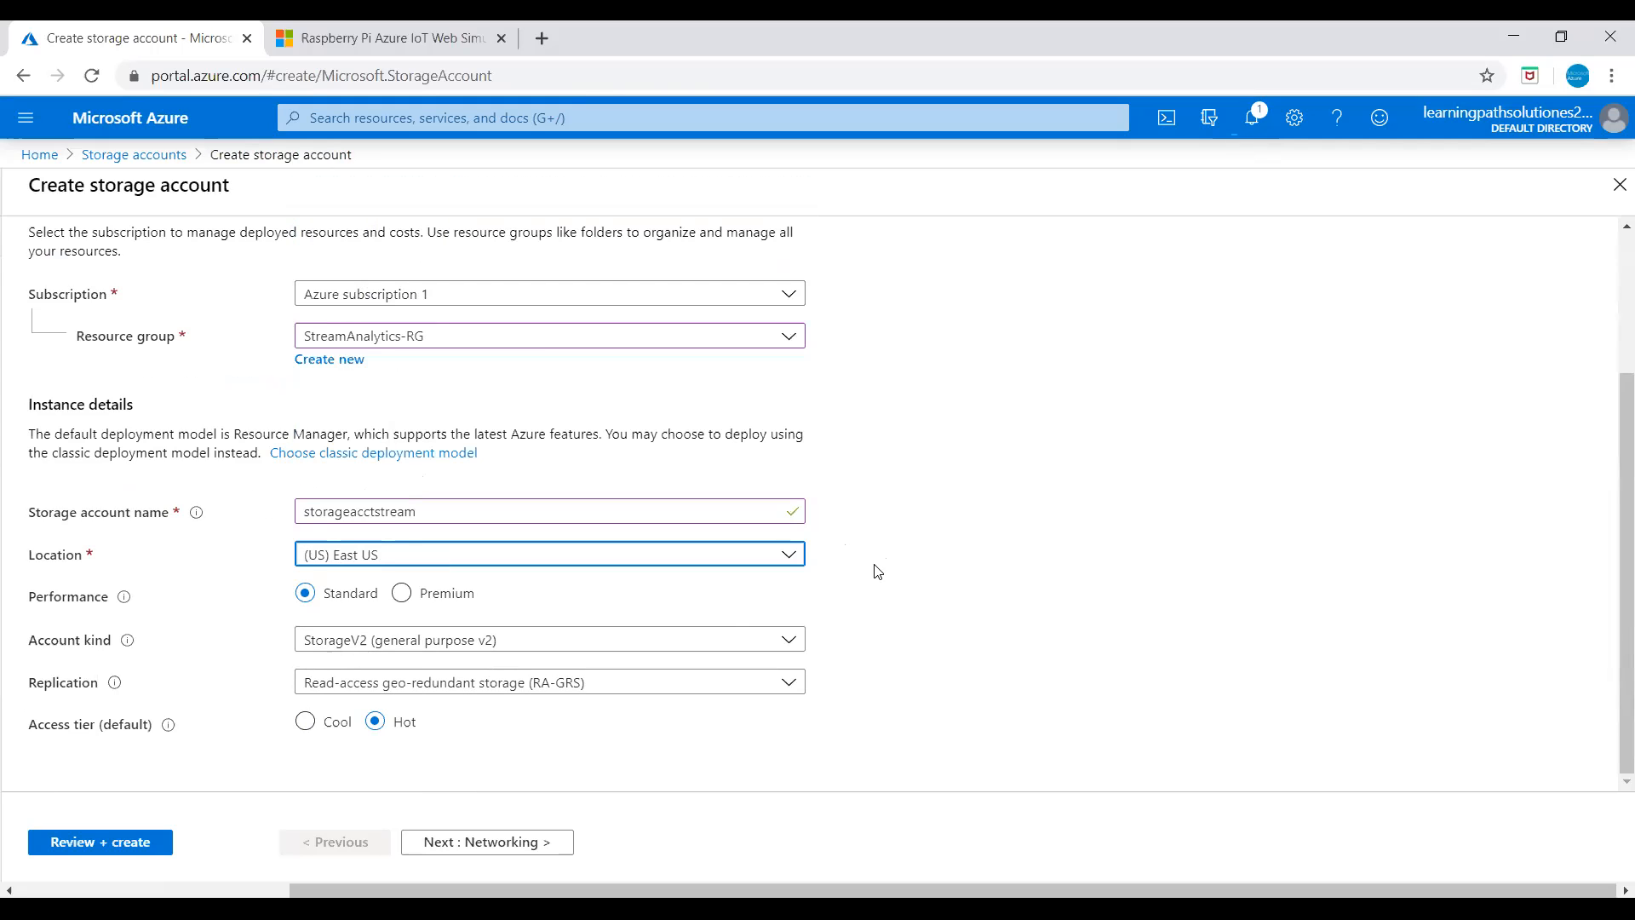
pyautogui.click(549, 682)
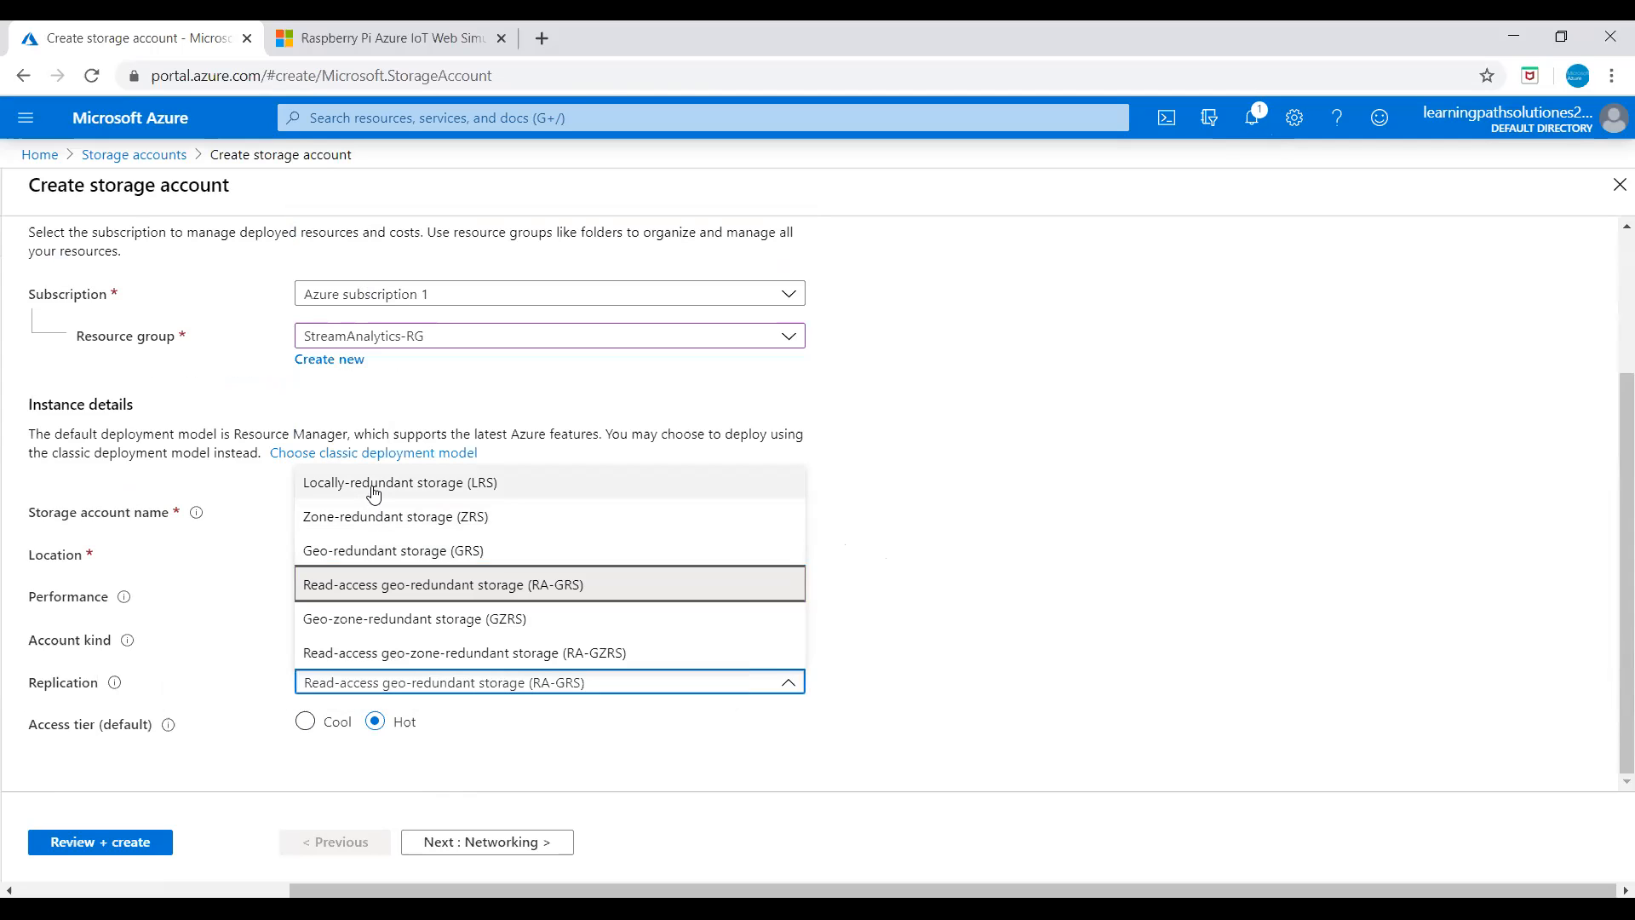
pyautogui.click(398, 482)
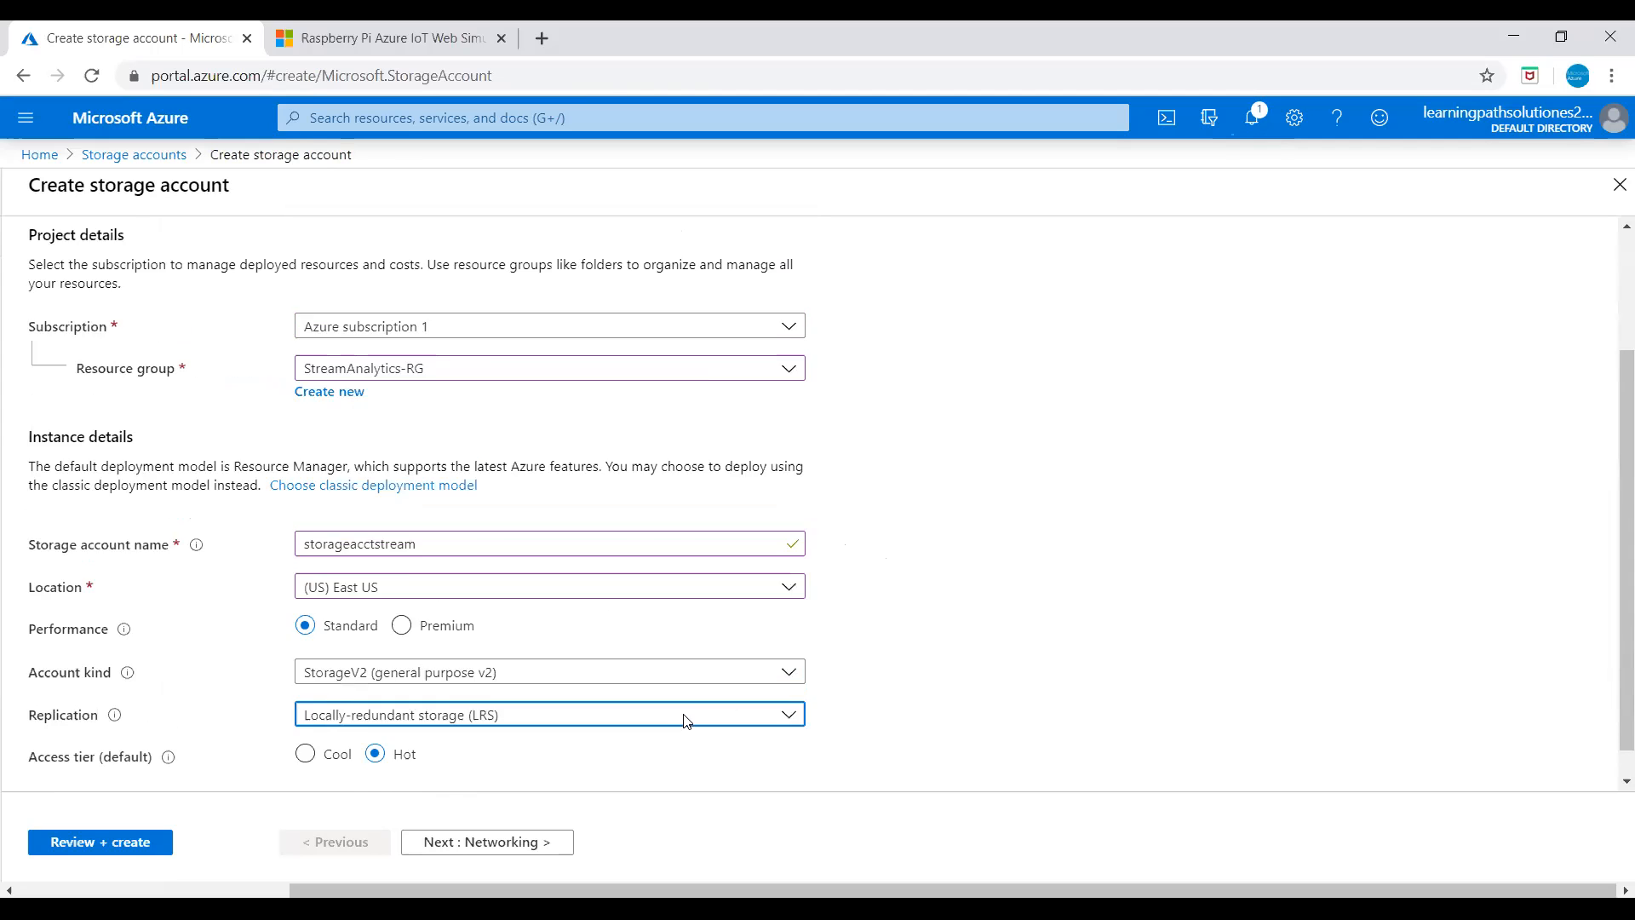
# Step: Pass through Networking and Advanced, validate, and create storageacctstream to start deployment
pyautogui.click(485, 841)
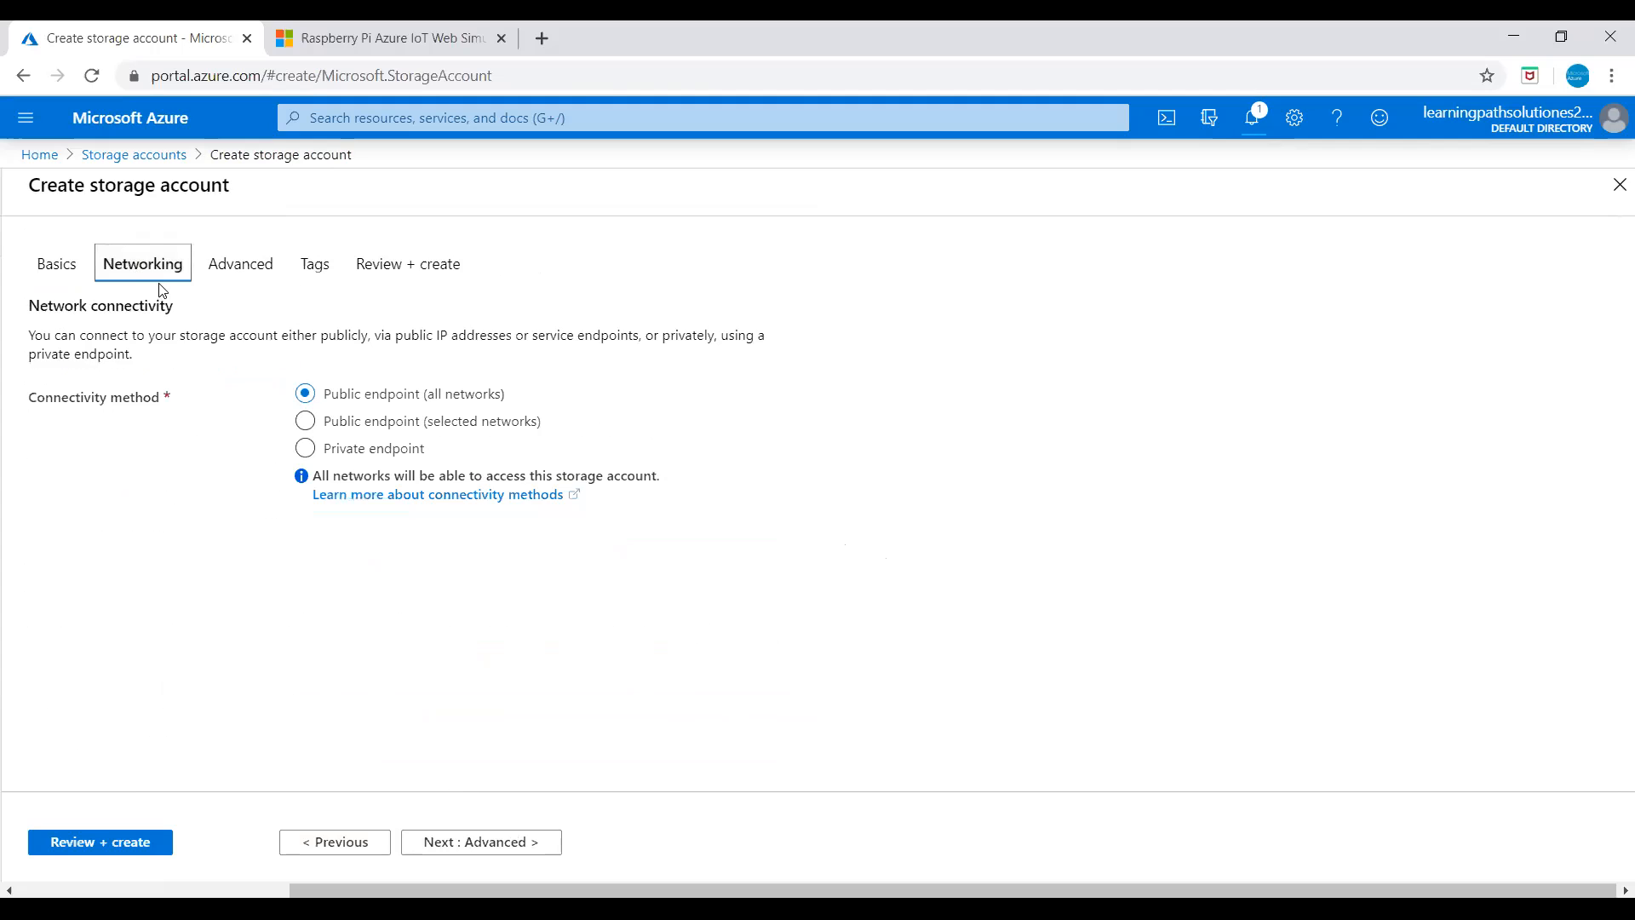
pyautogui.moveTo(240, 262)
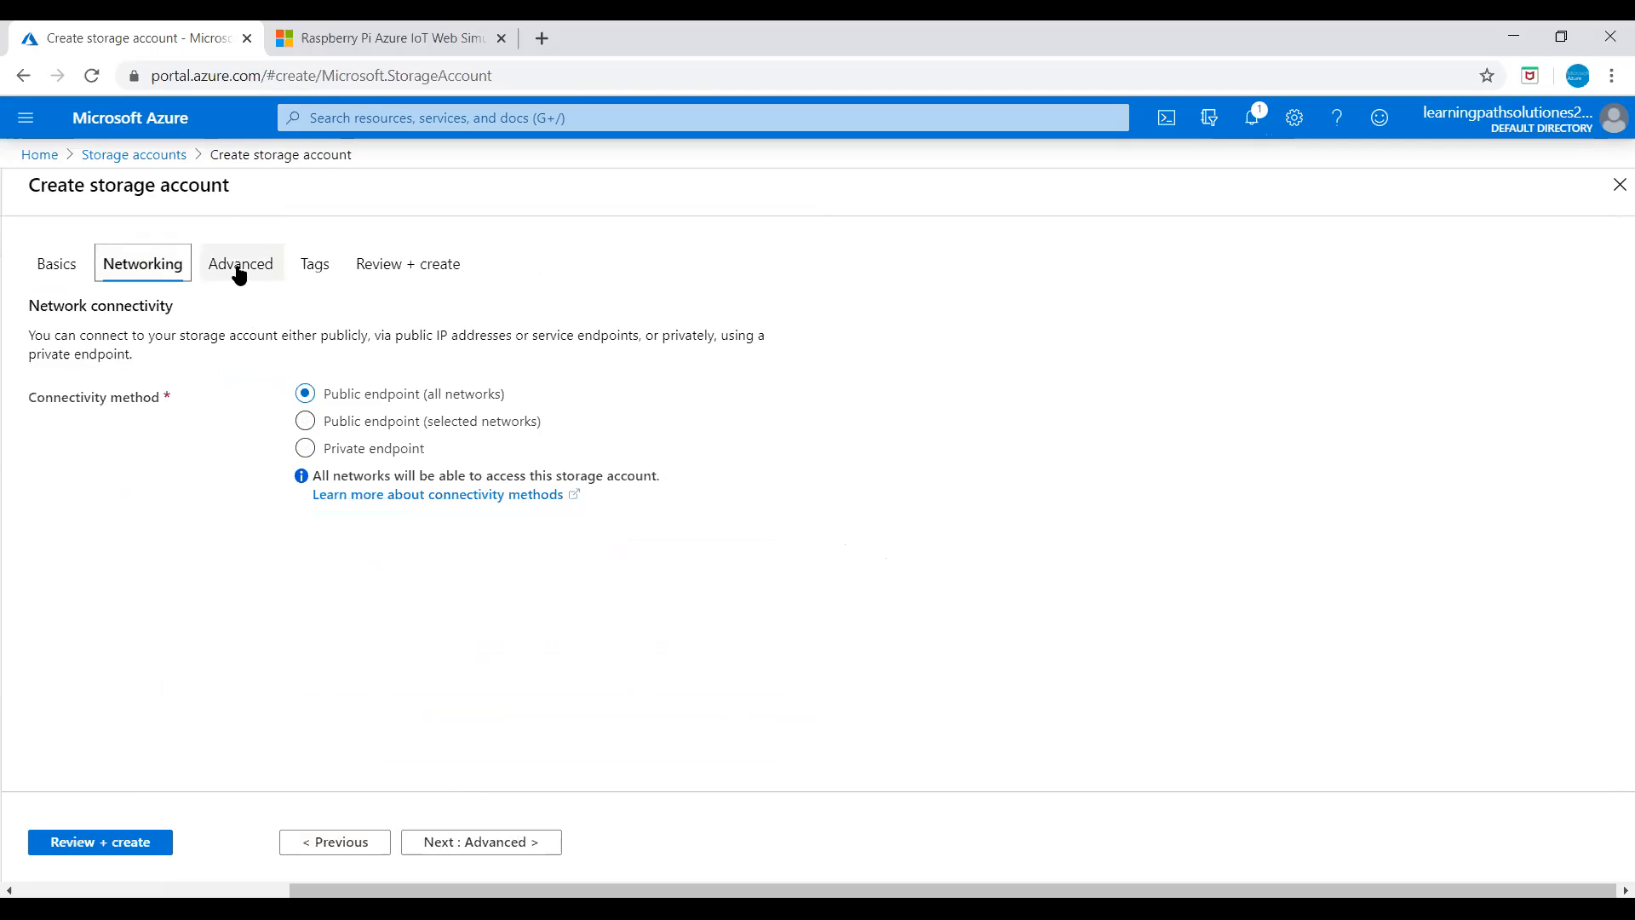
pyautogui.click(240, 262)
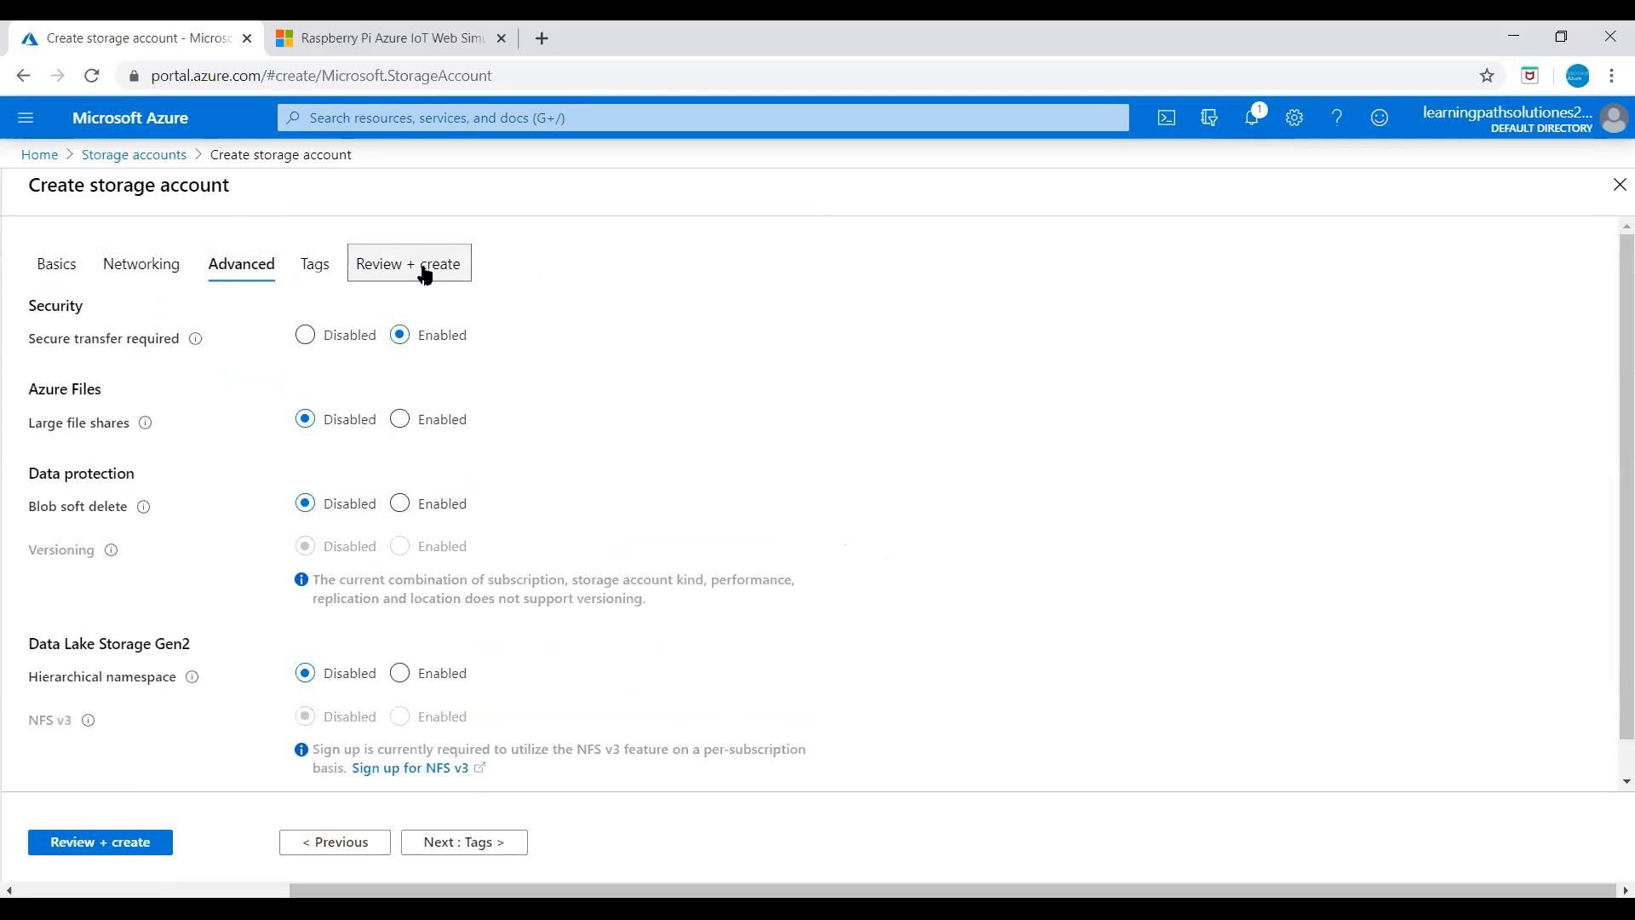
pyautogui.click(407, 262)
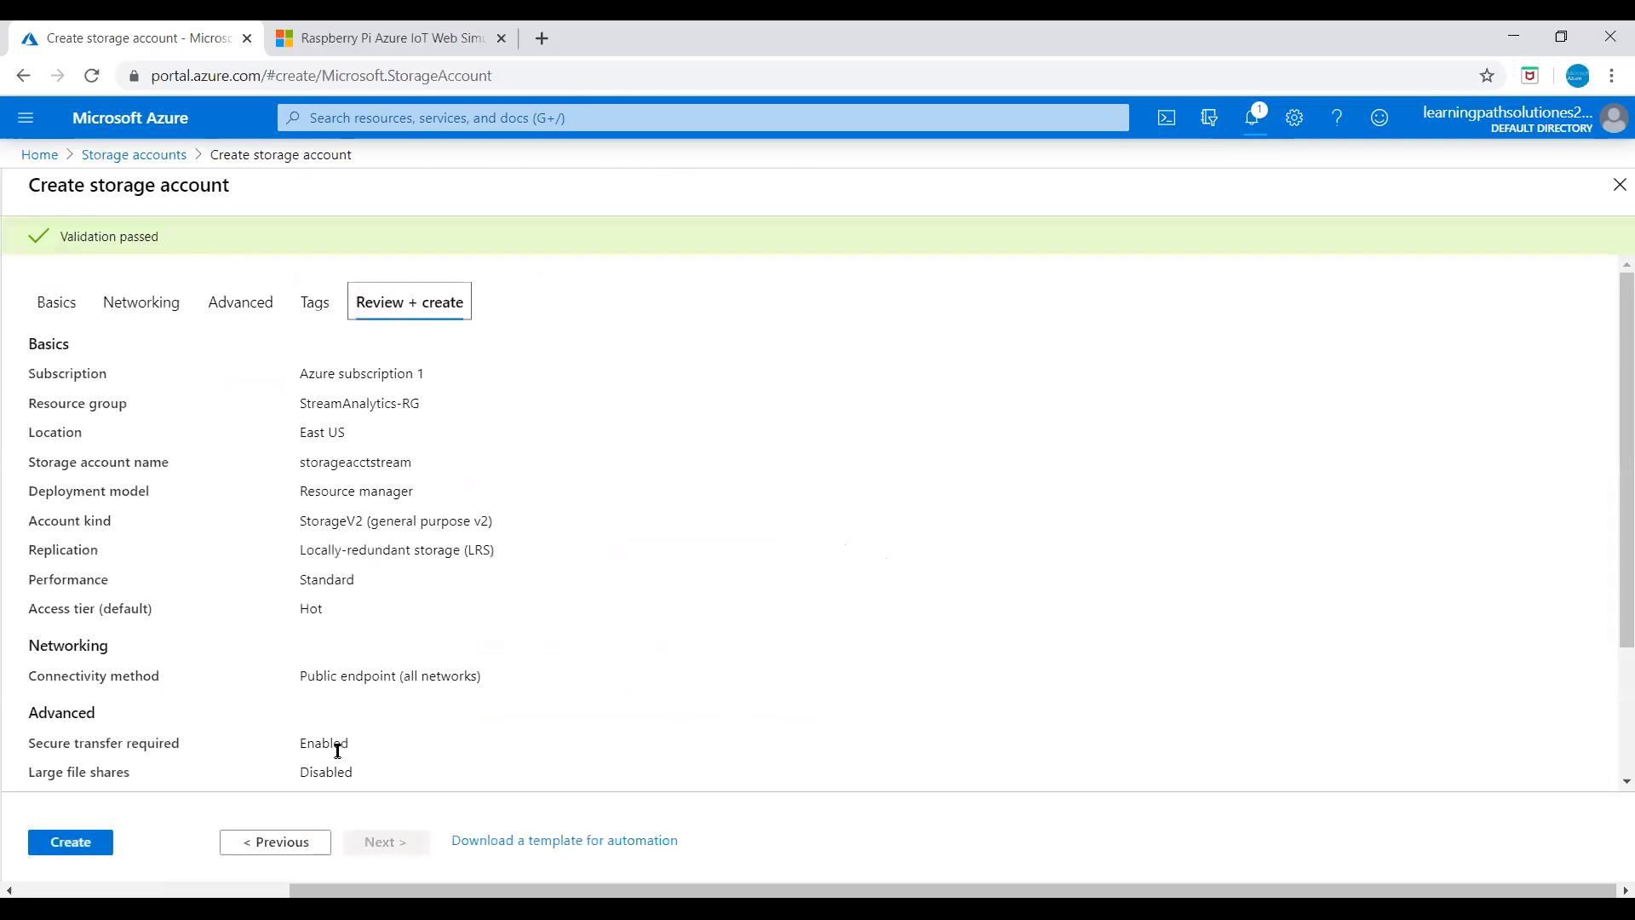
pyautogui.click(70, 842)
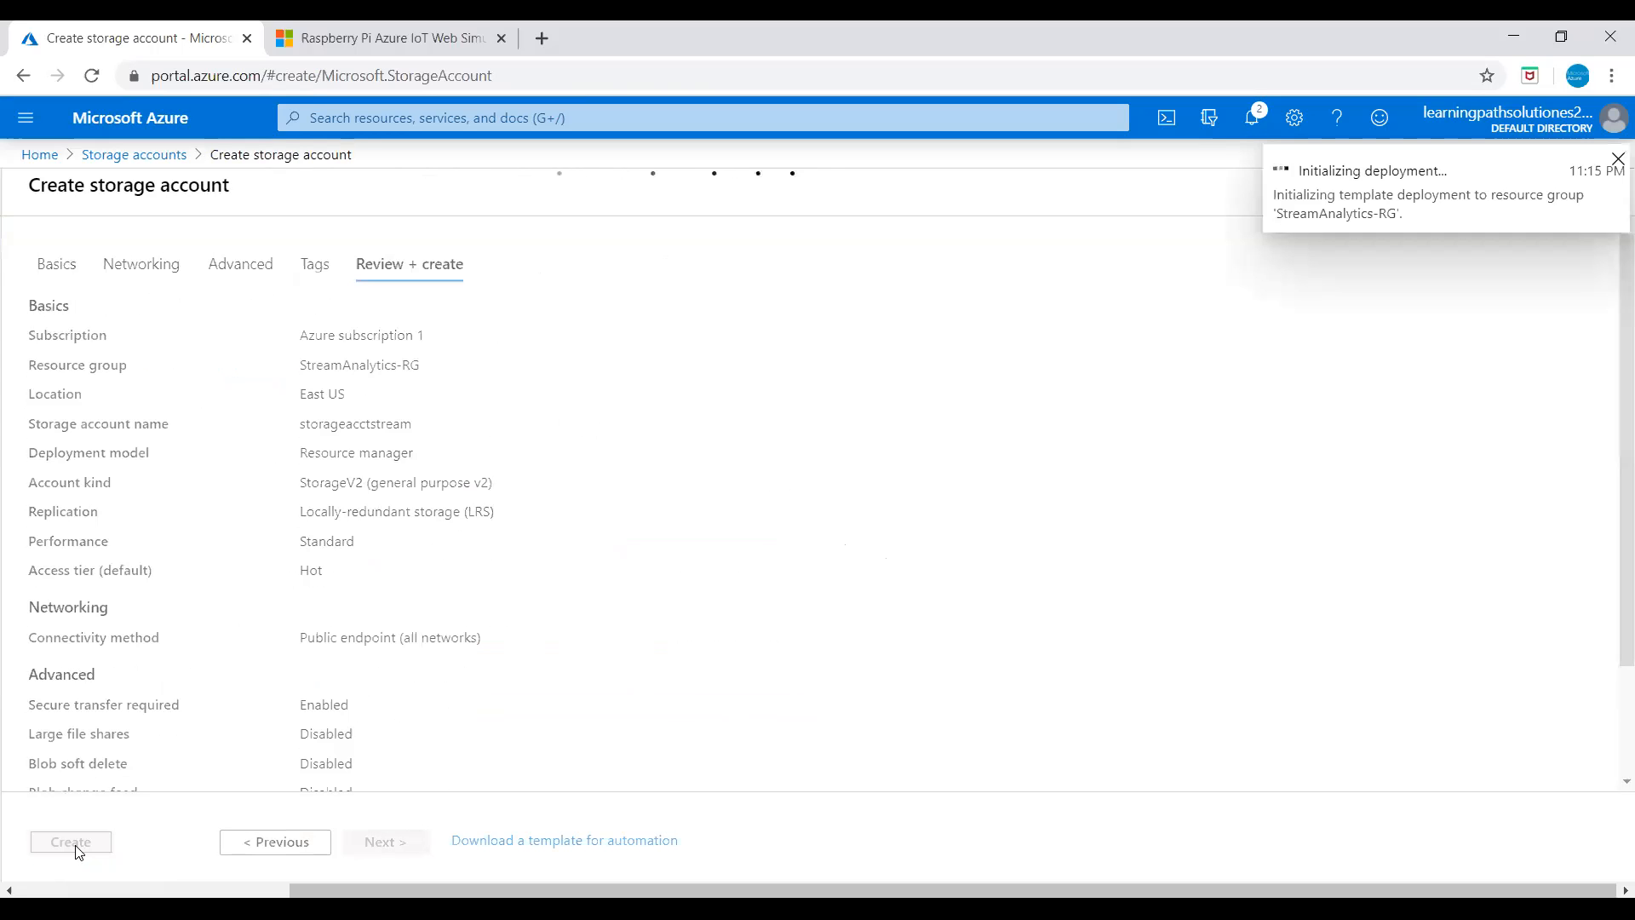
pyautogui.click(70, 841)
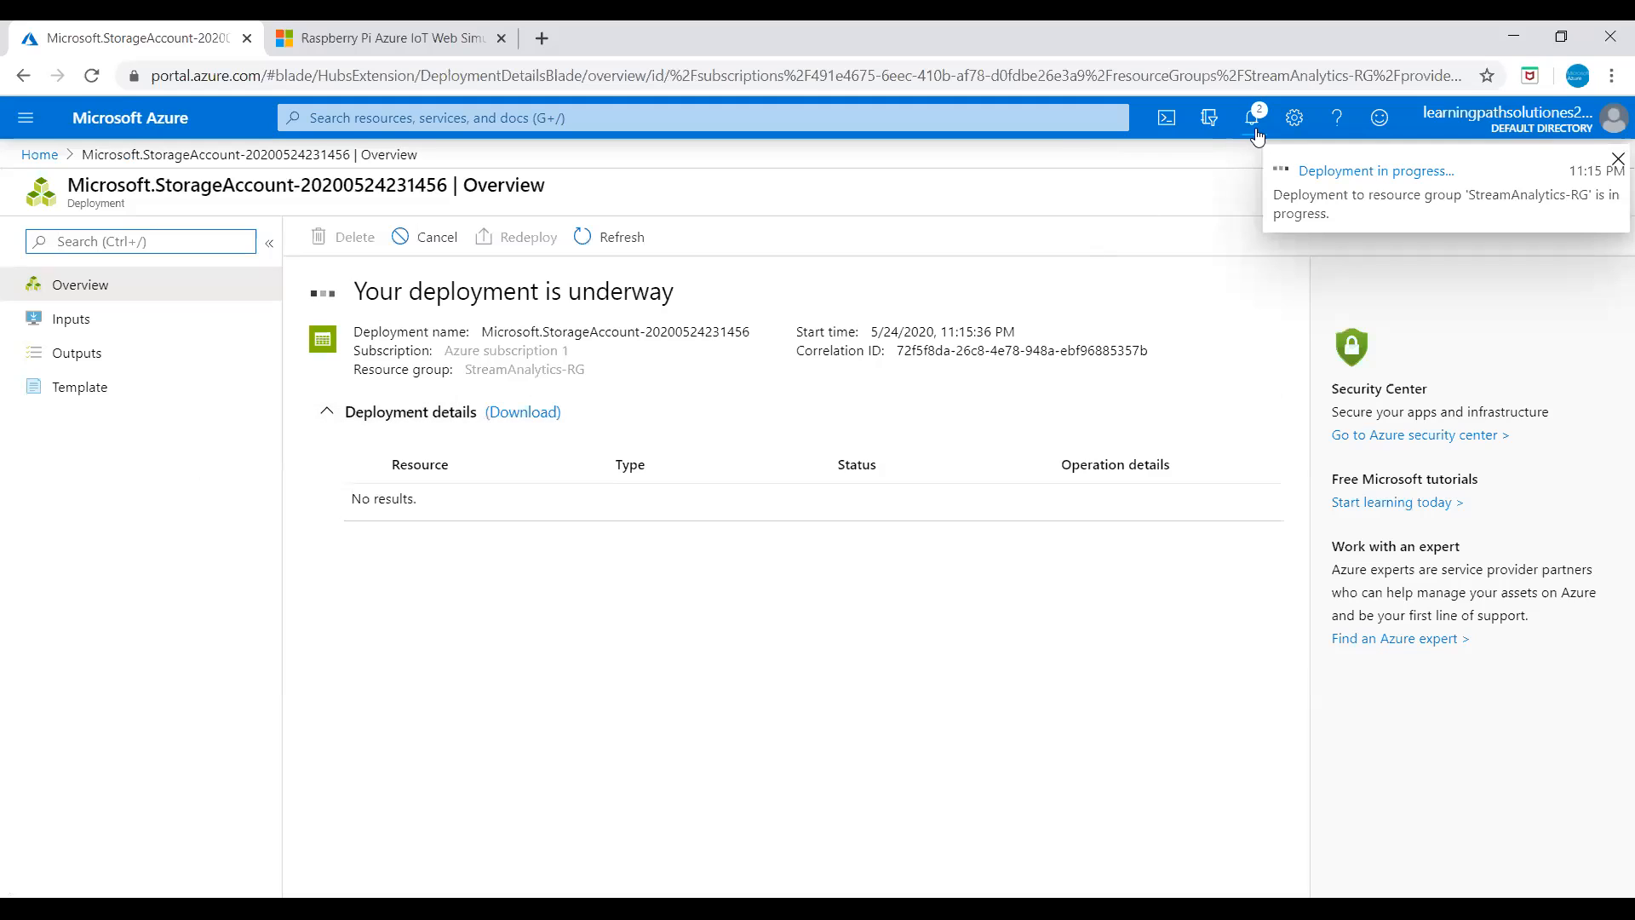
# Step: Check notifications until deployment succeeds, then open the StreamAnalytics-RG resource group
pyautogui.click(1250, 117)
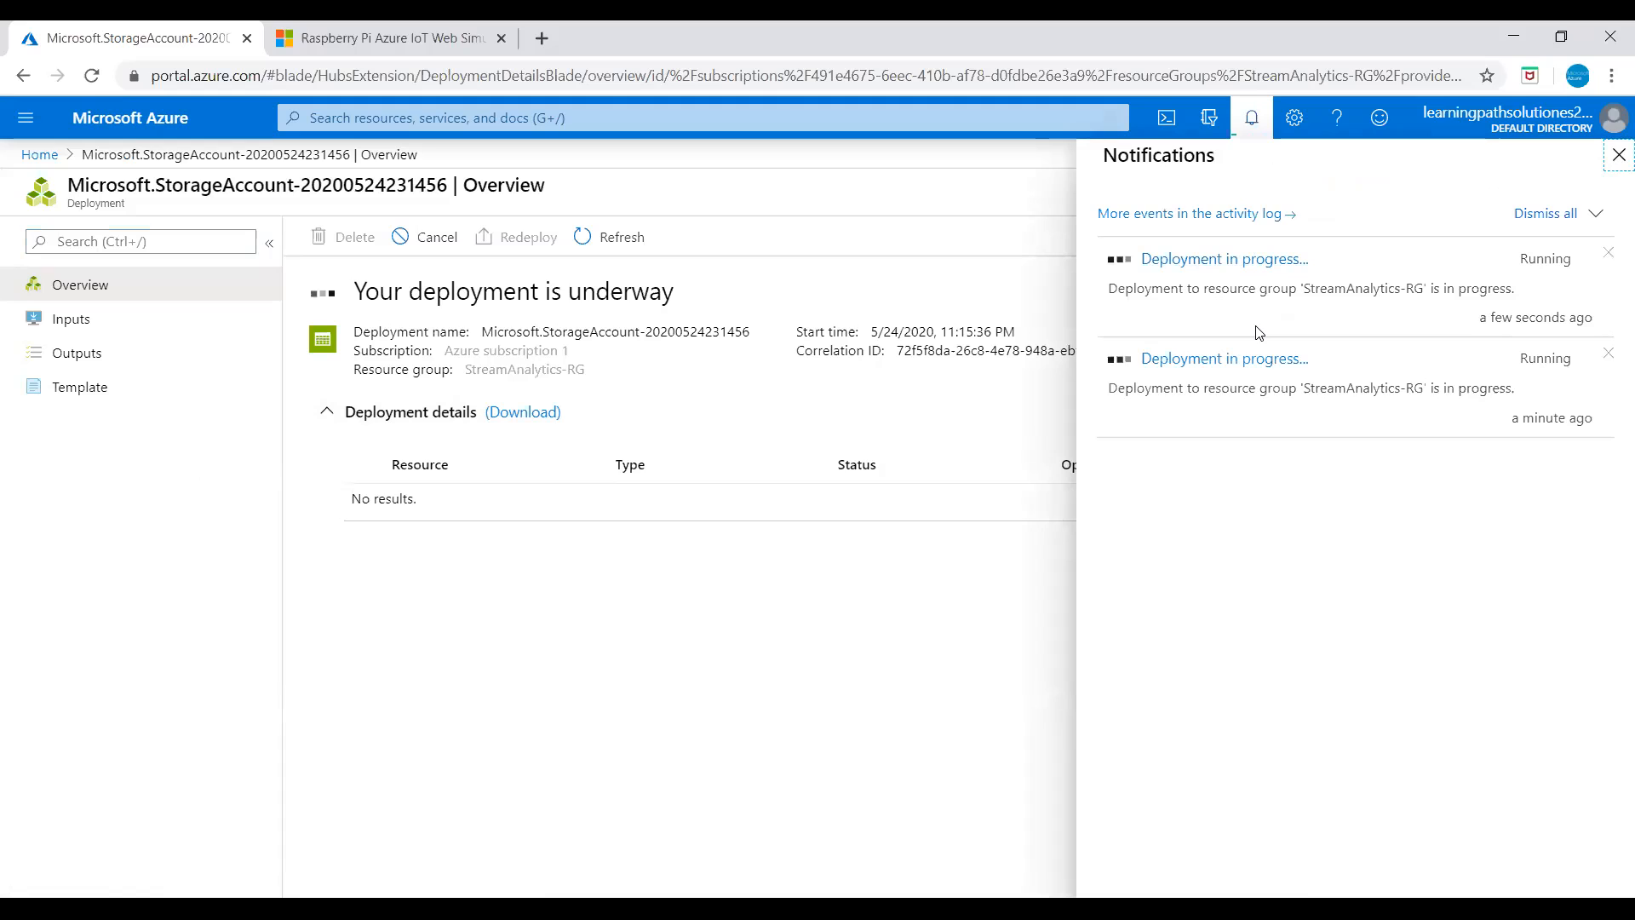
pyautogui.moveTo(1265, 439)
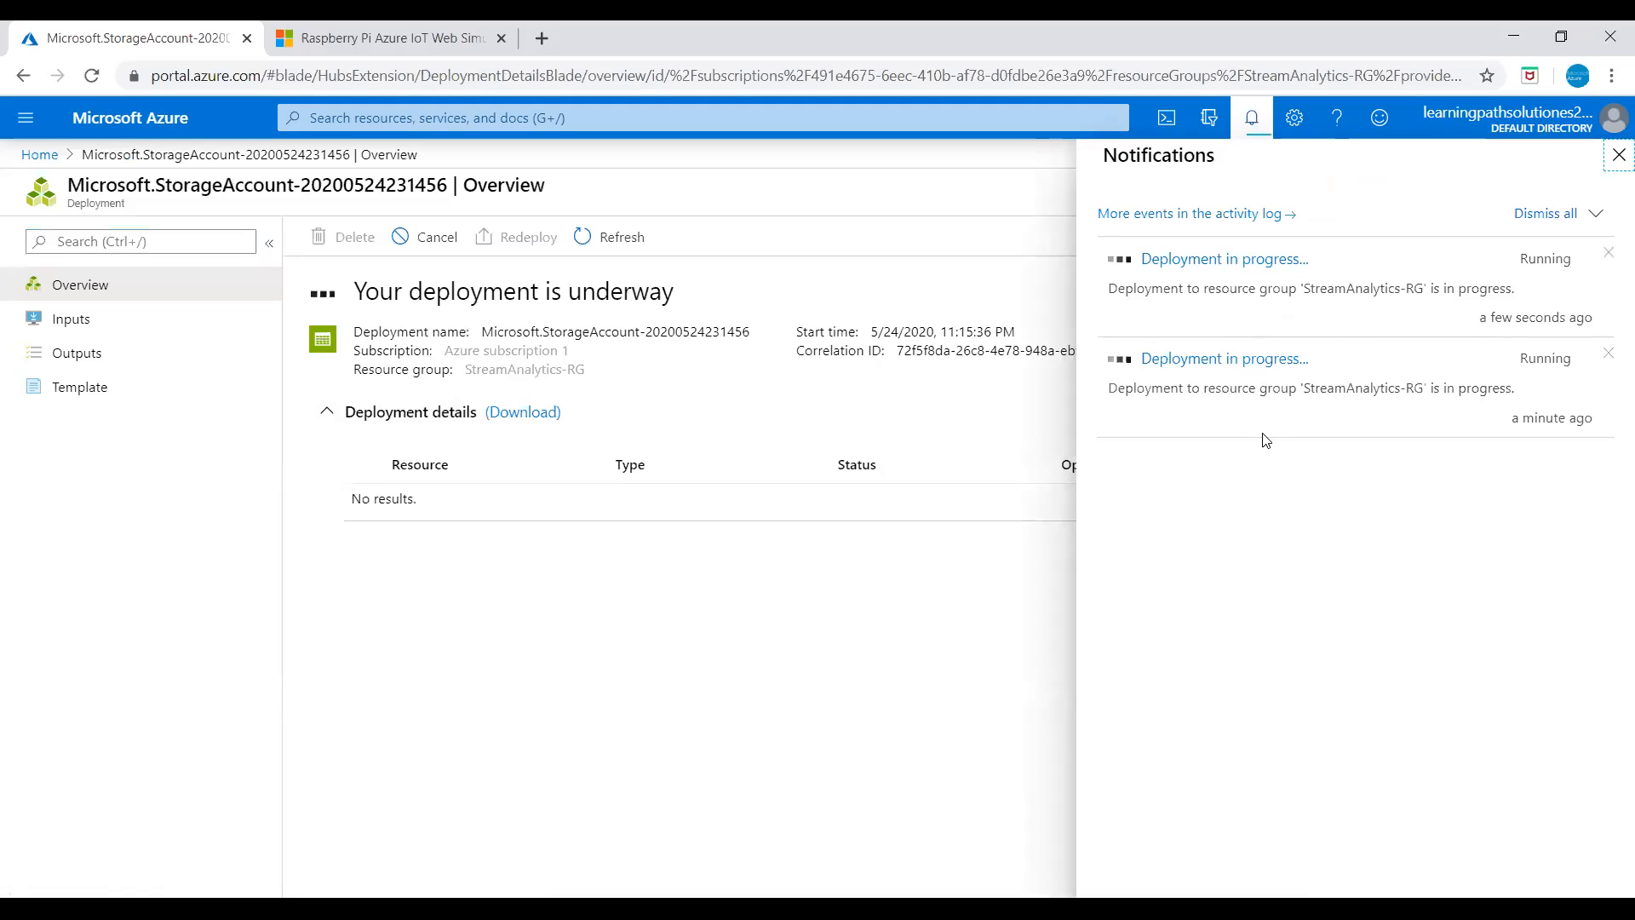
pyautogui.moveTo(847, 132)
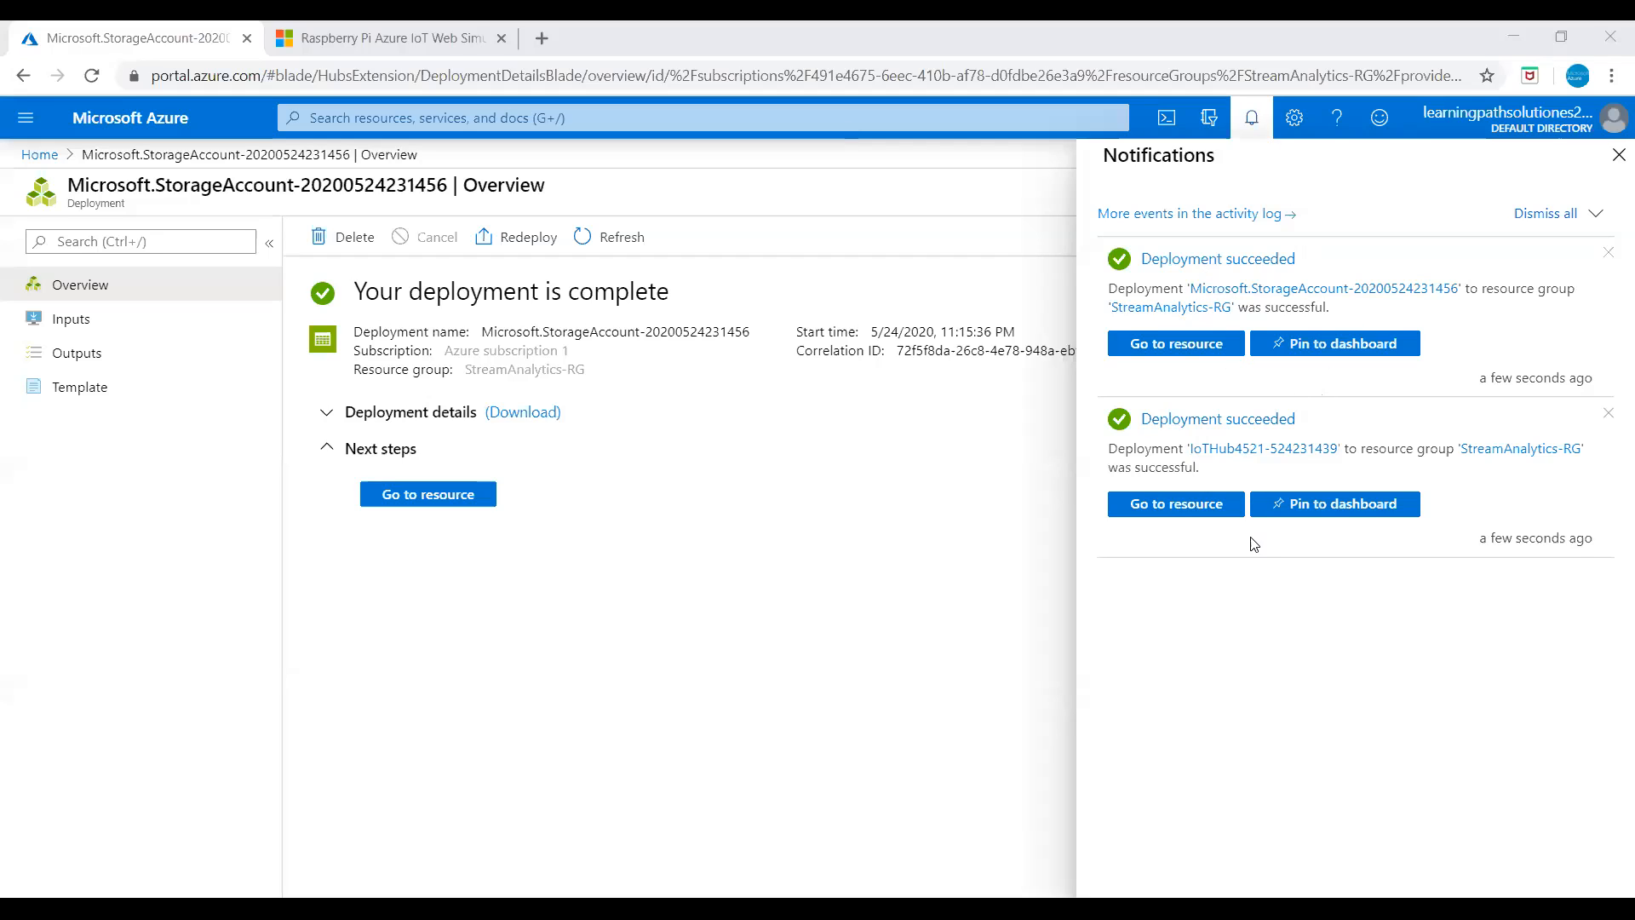
pyautogui.moveTo(39, 155)
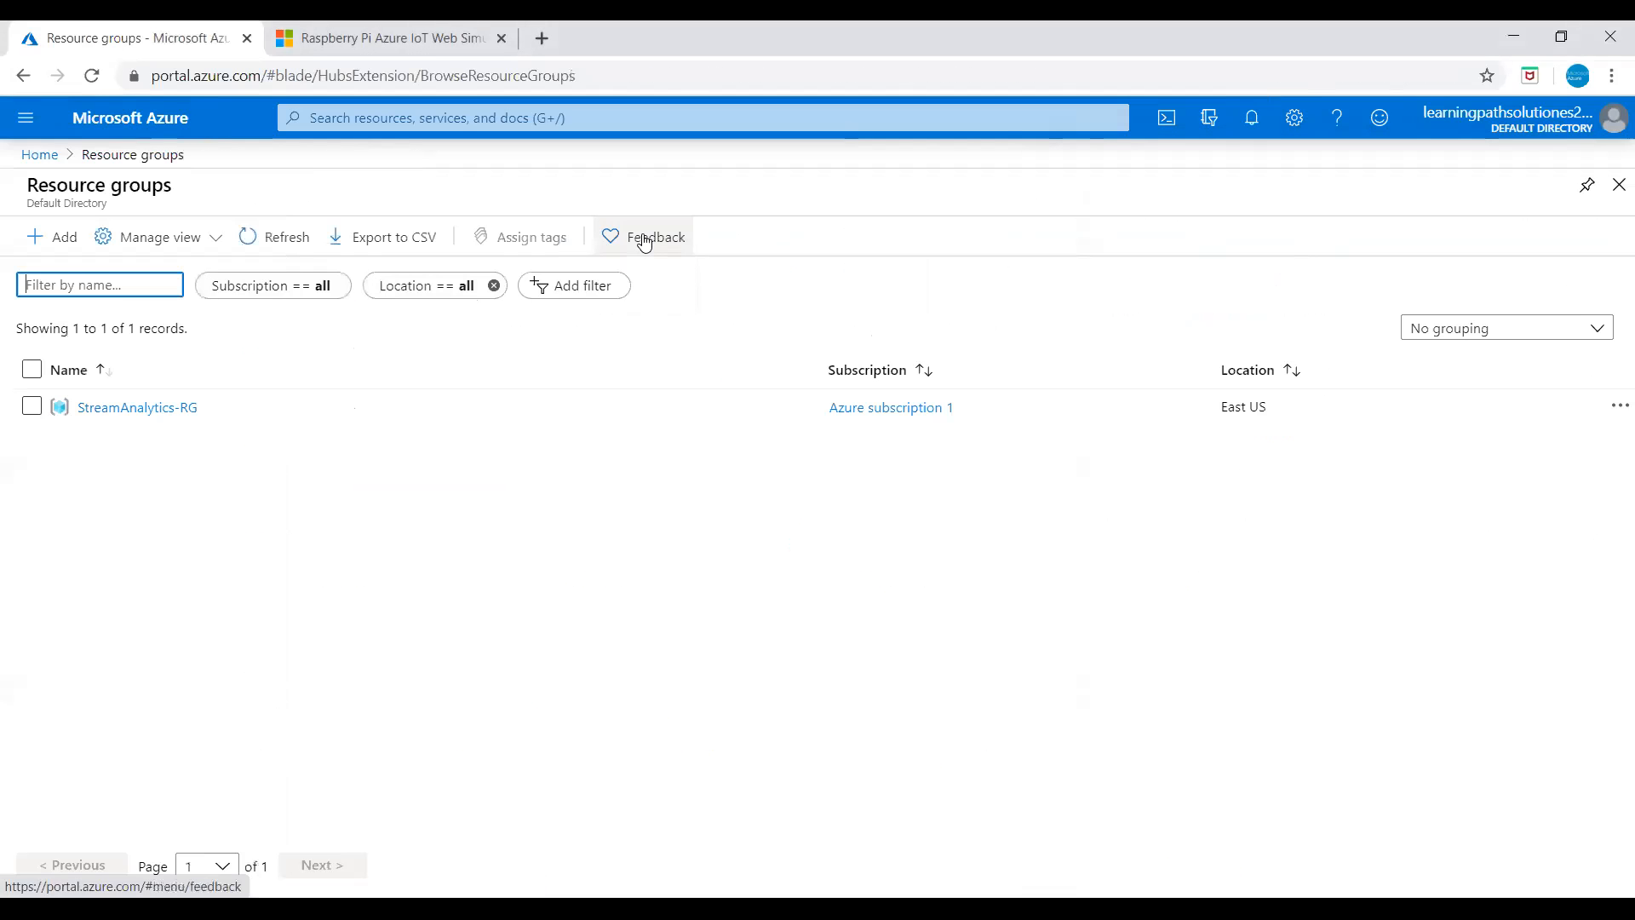
pyautogui.click(136, 407)
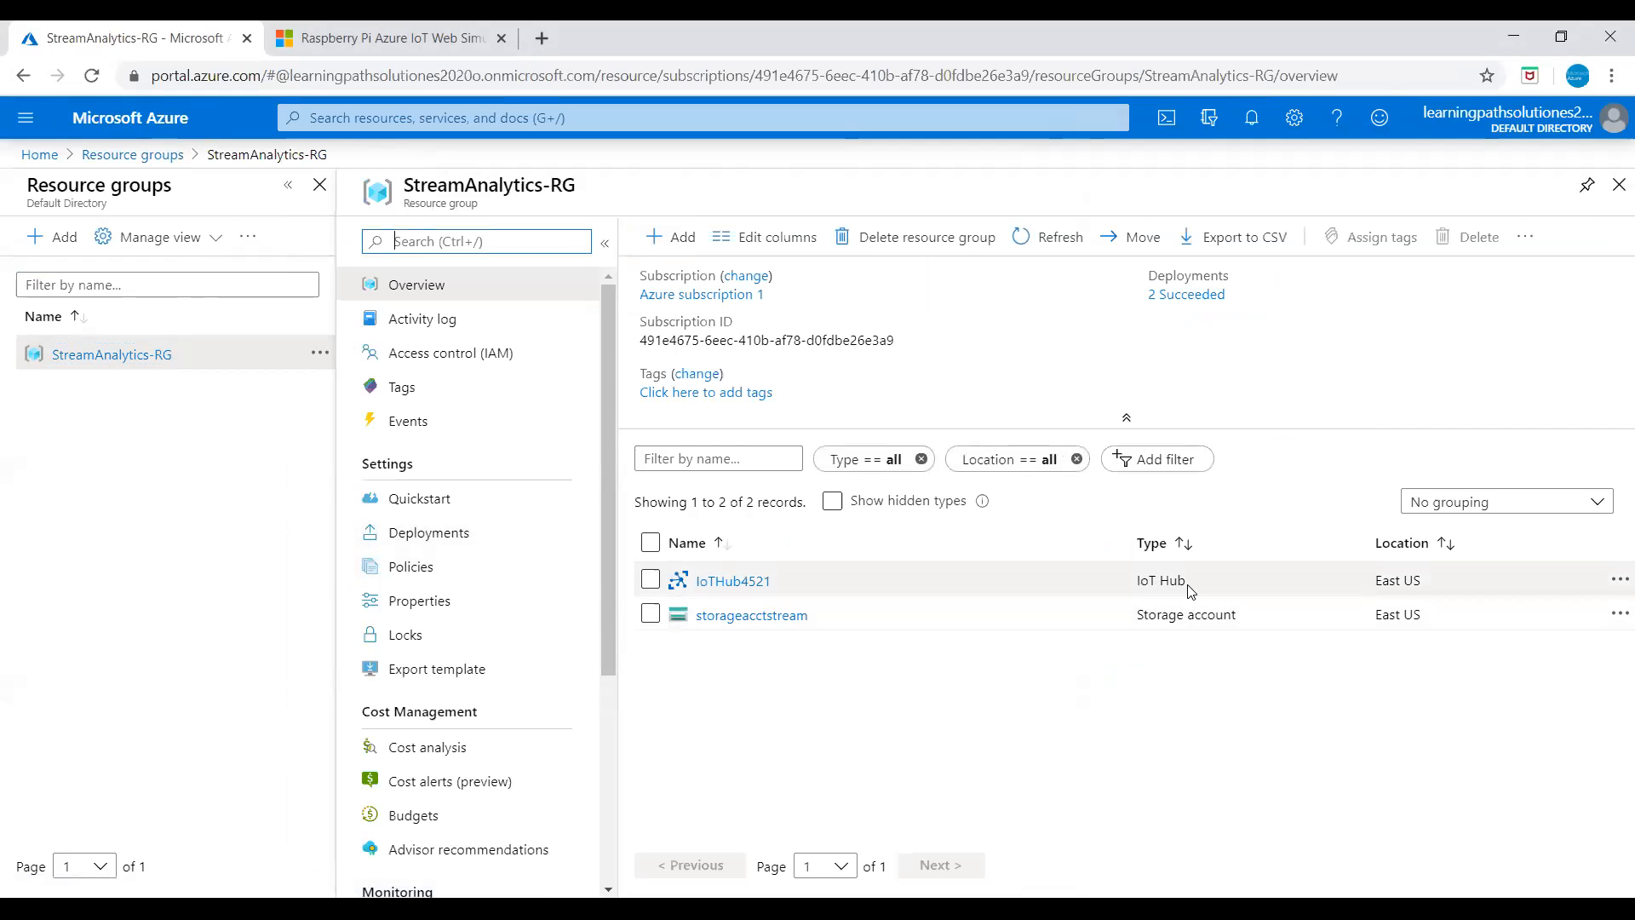
pyautogui.moveTo(886, 612)
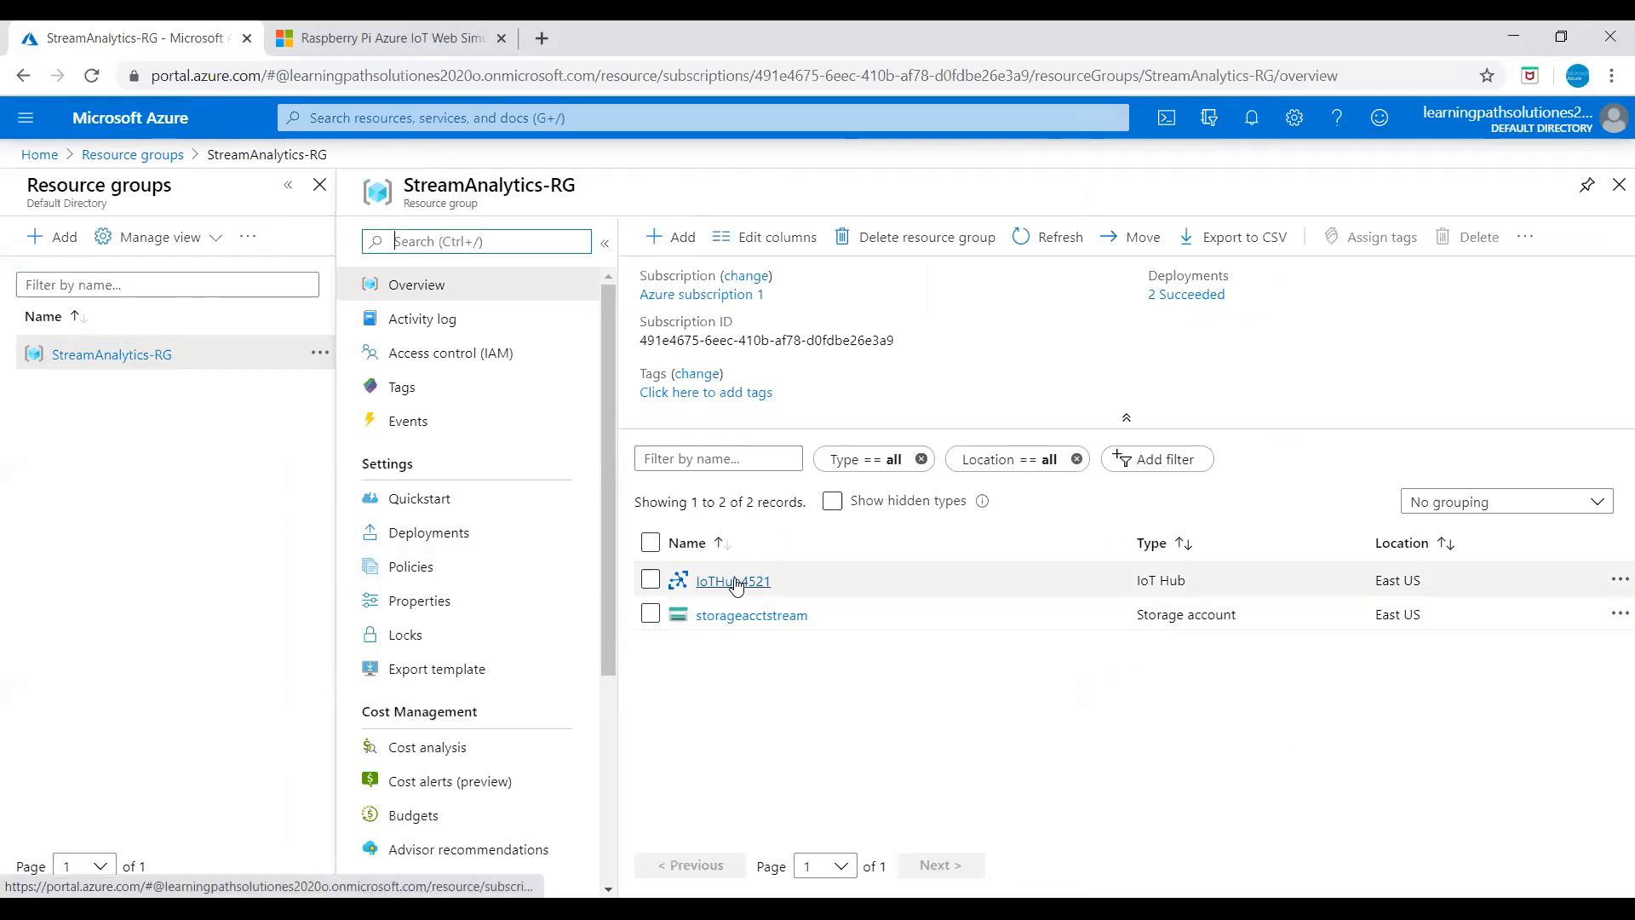
# Step: Open IoTHub4521 and go to its IoT devices page, which lists no devices yet
pyautogui.click(731, 581)
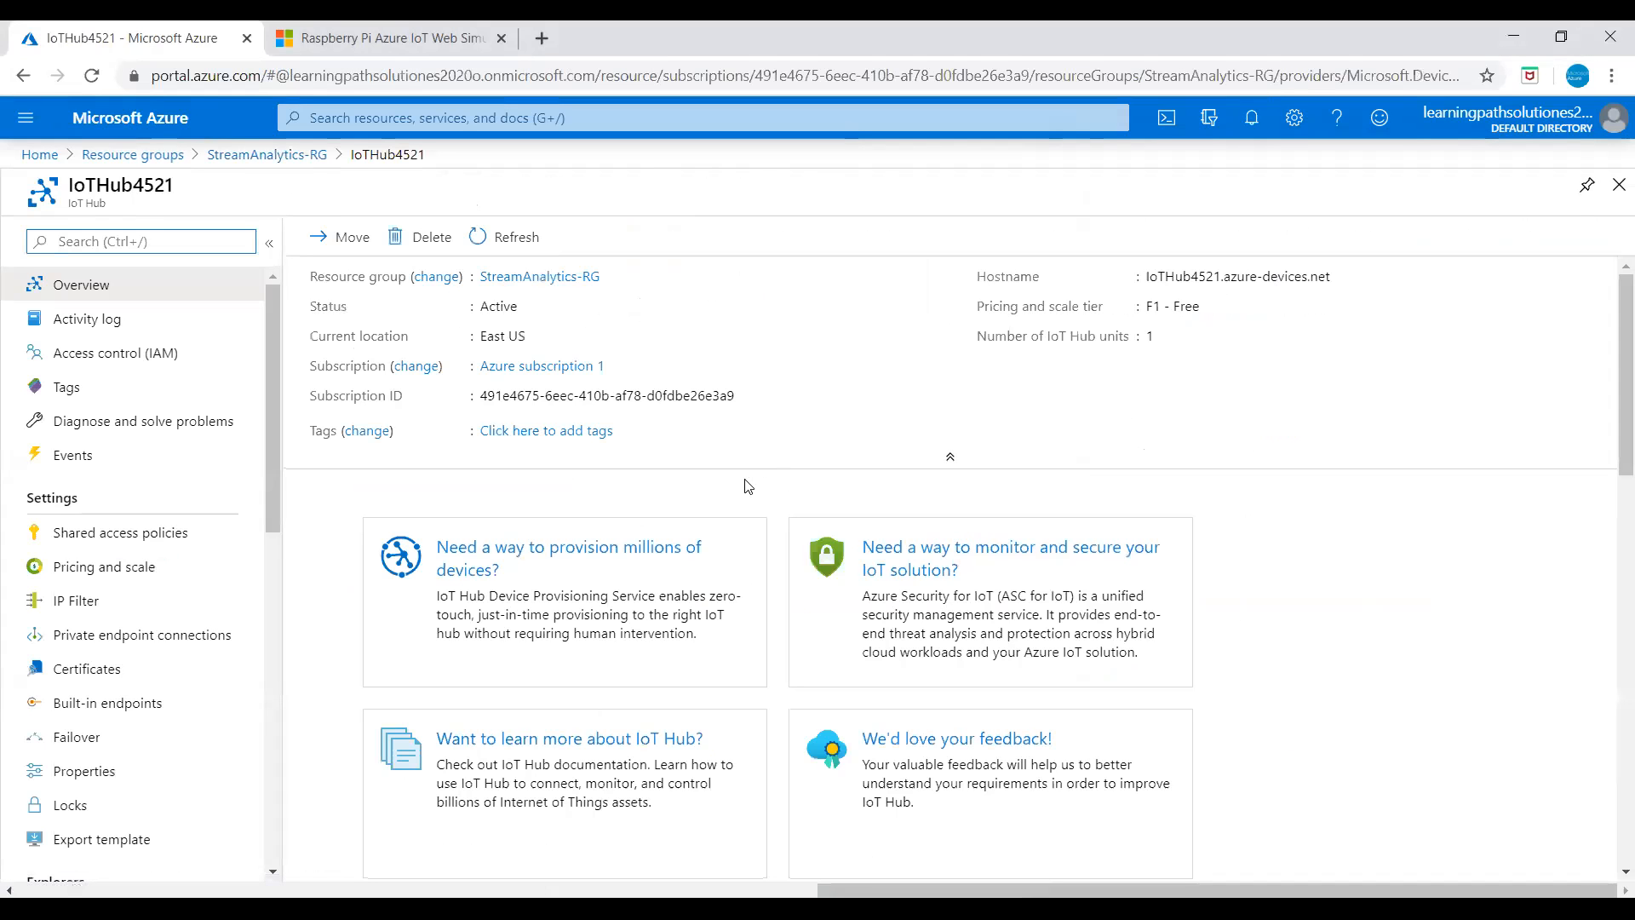
pyautogui.scroll(-3)
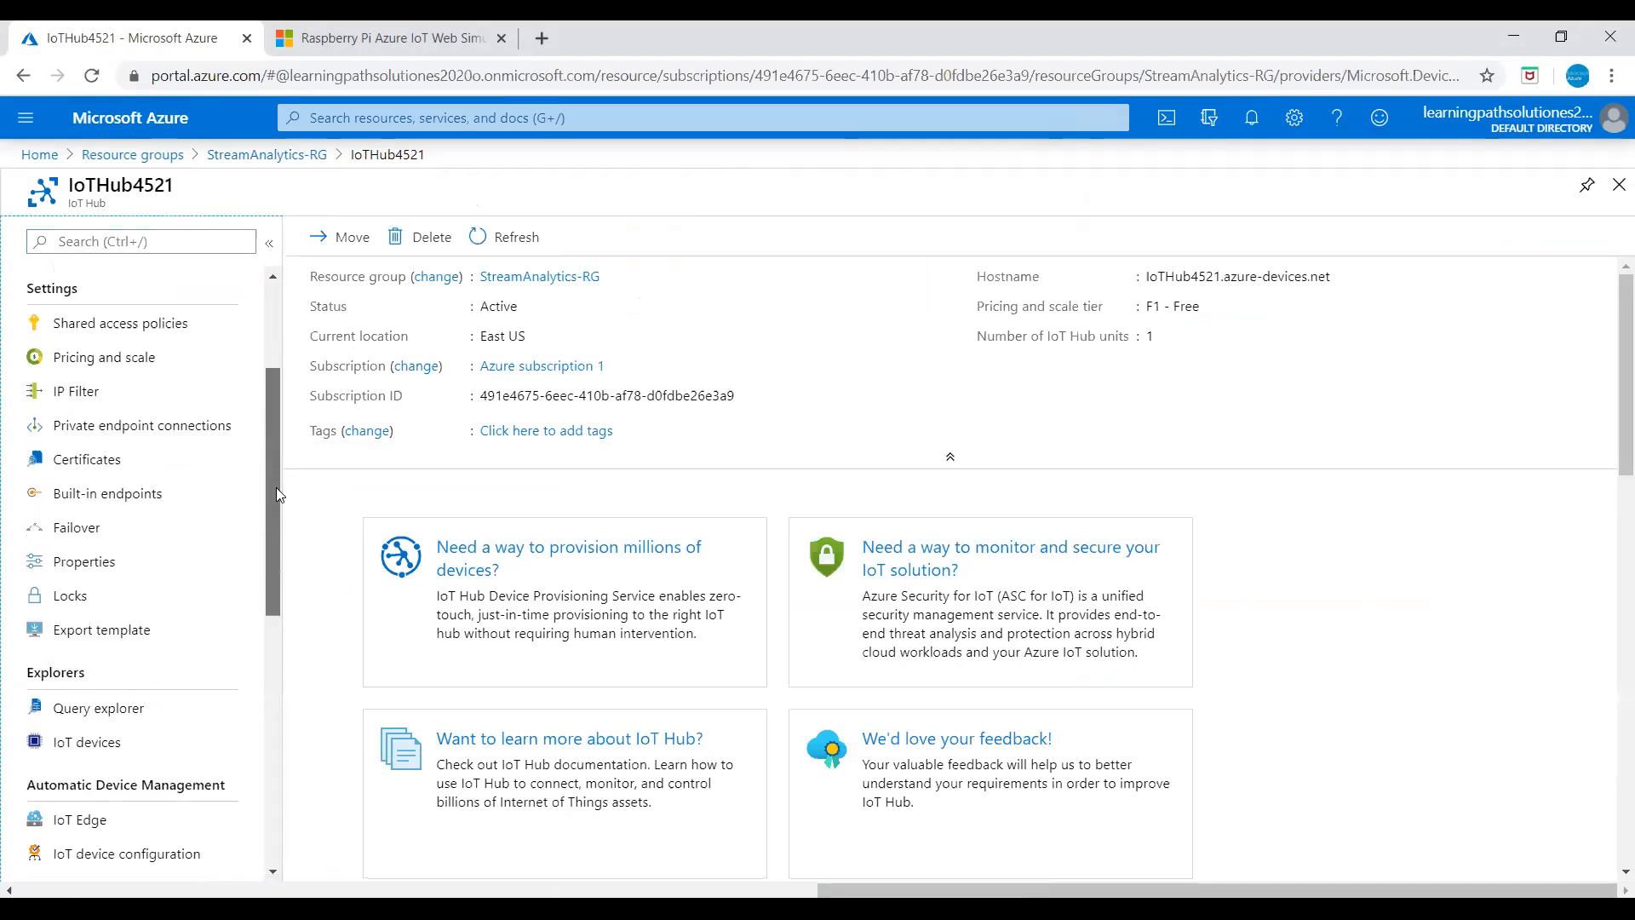
pyautogui.scroll(-3)
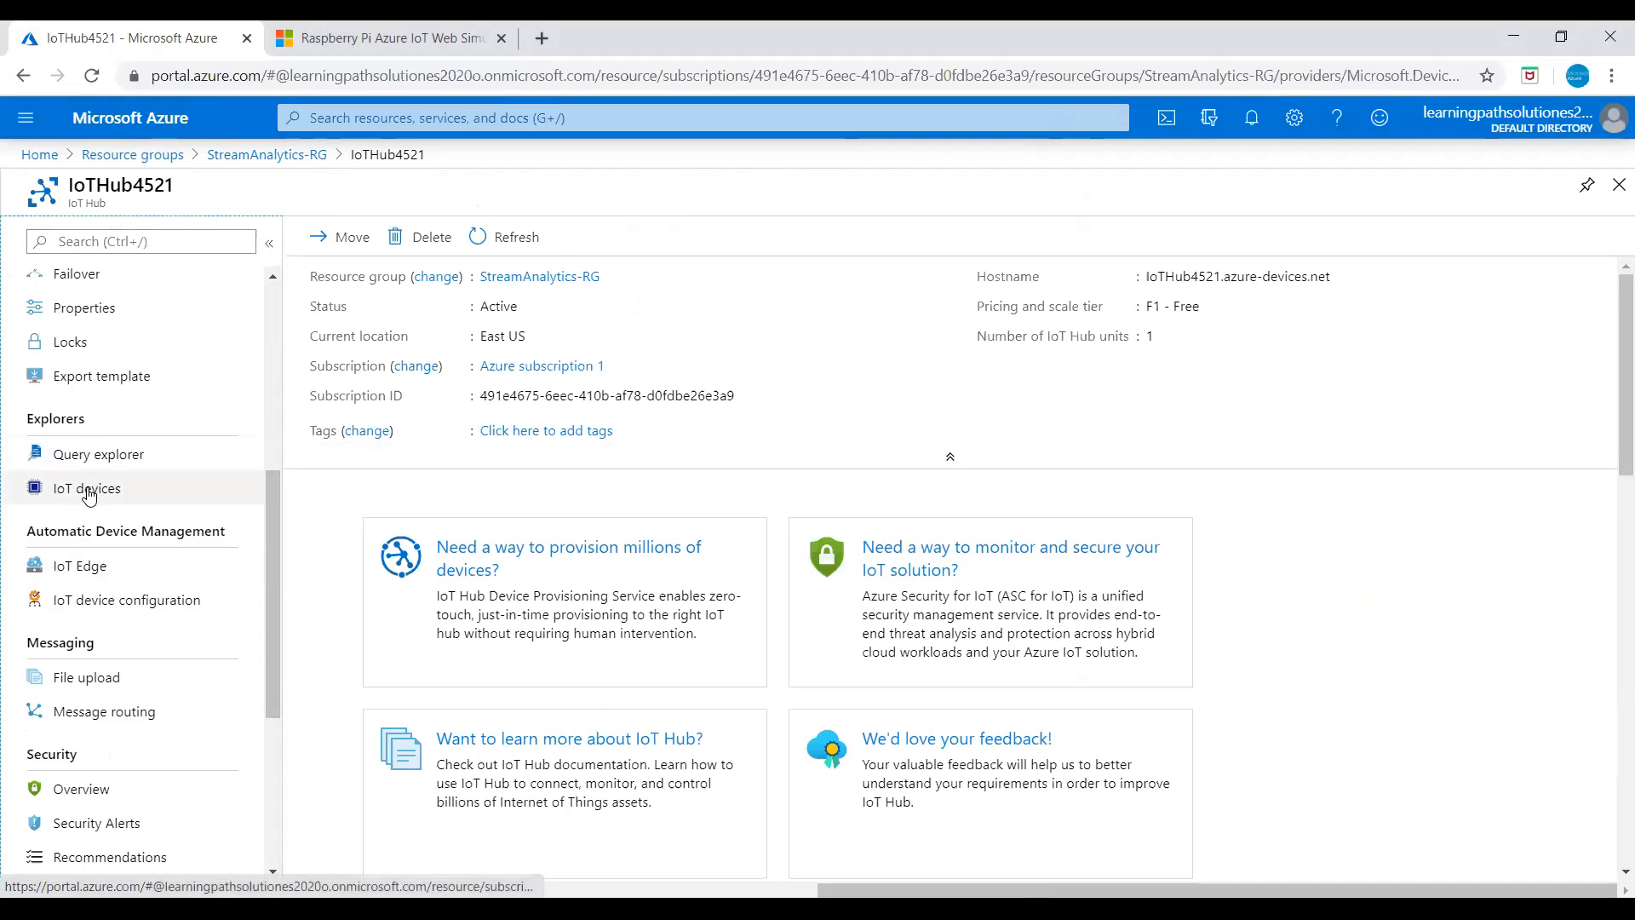
pyautogui.click(86, 489)
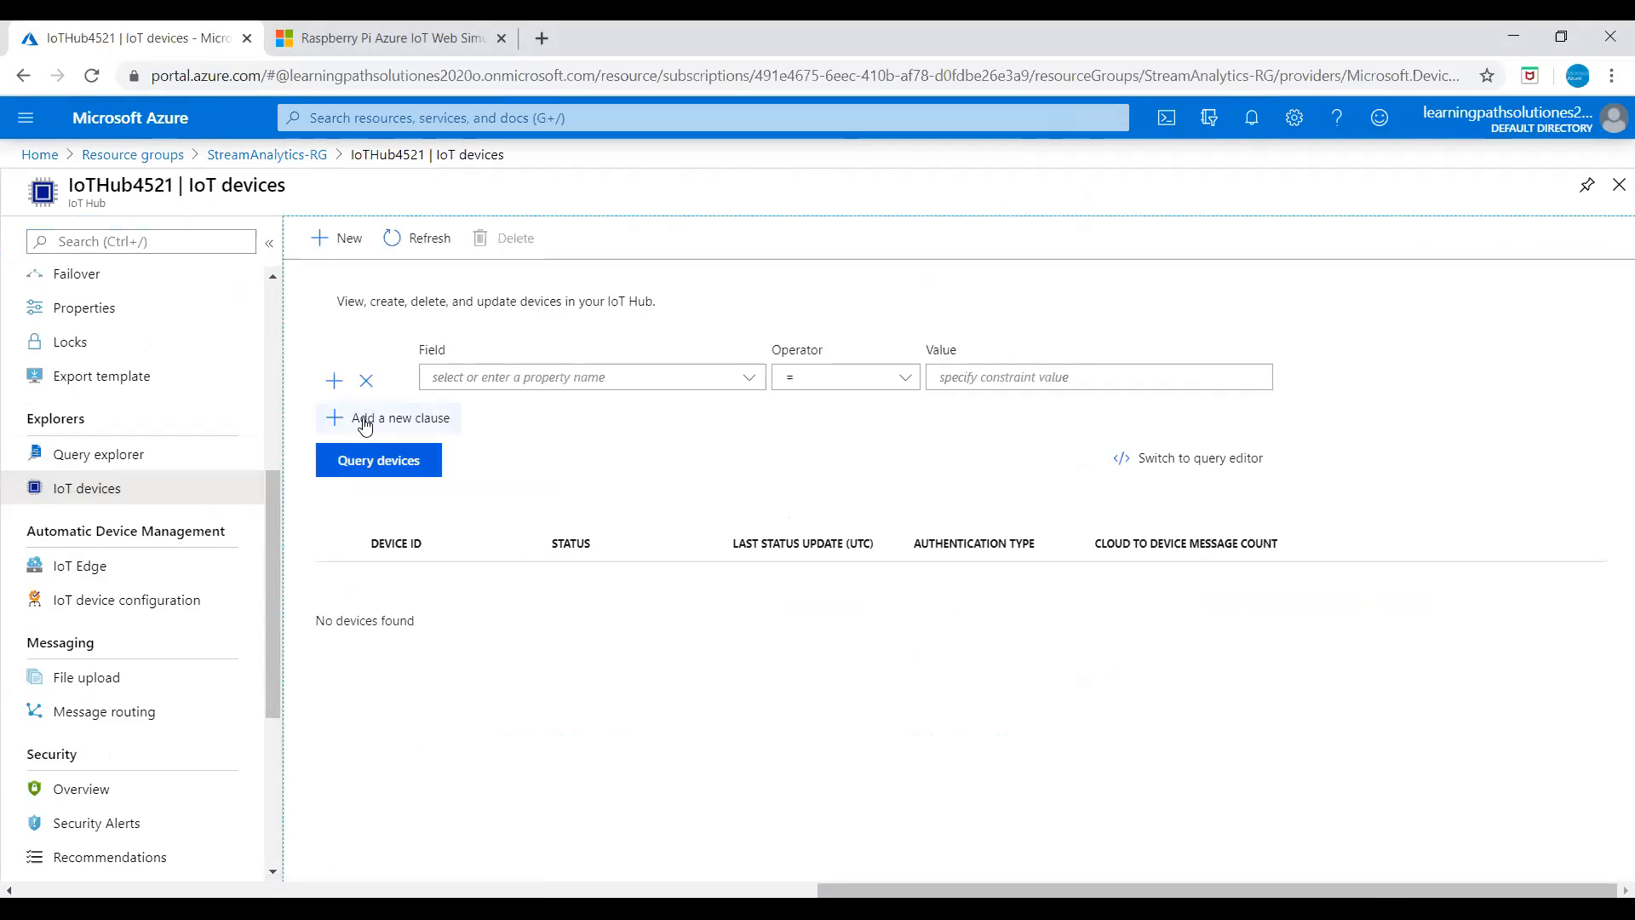
# Step: Register a new IoT device with ID myDevice1, then return to StreamAnalytics-RG
pyautogui.click(335, 239)
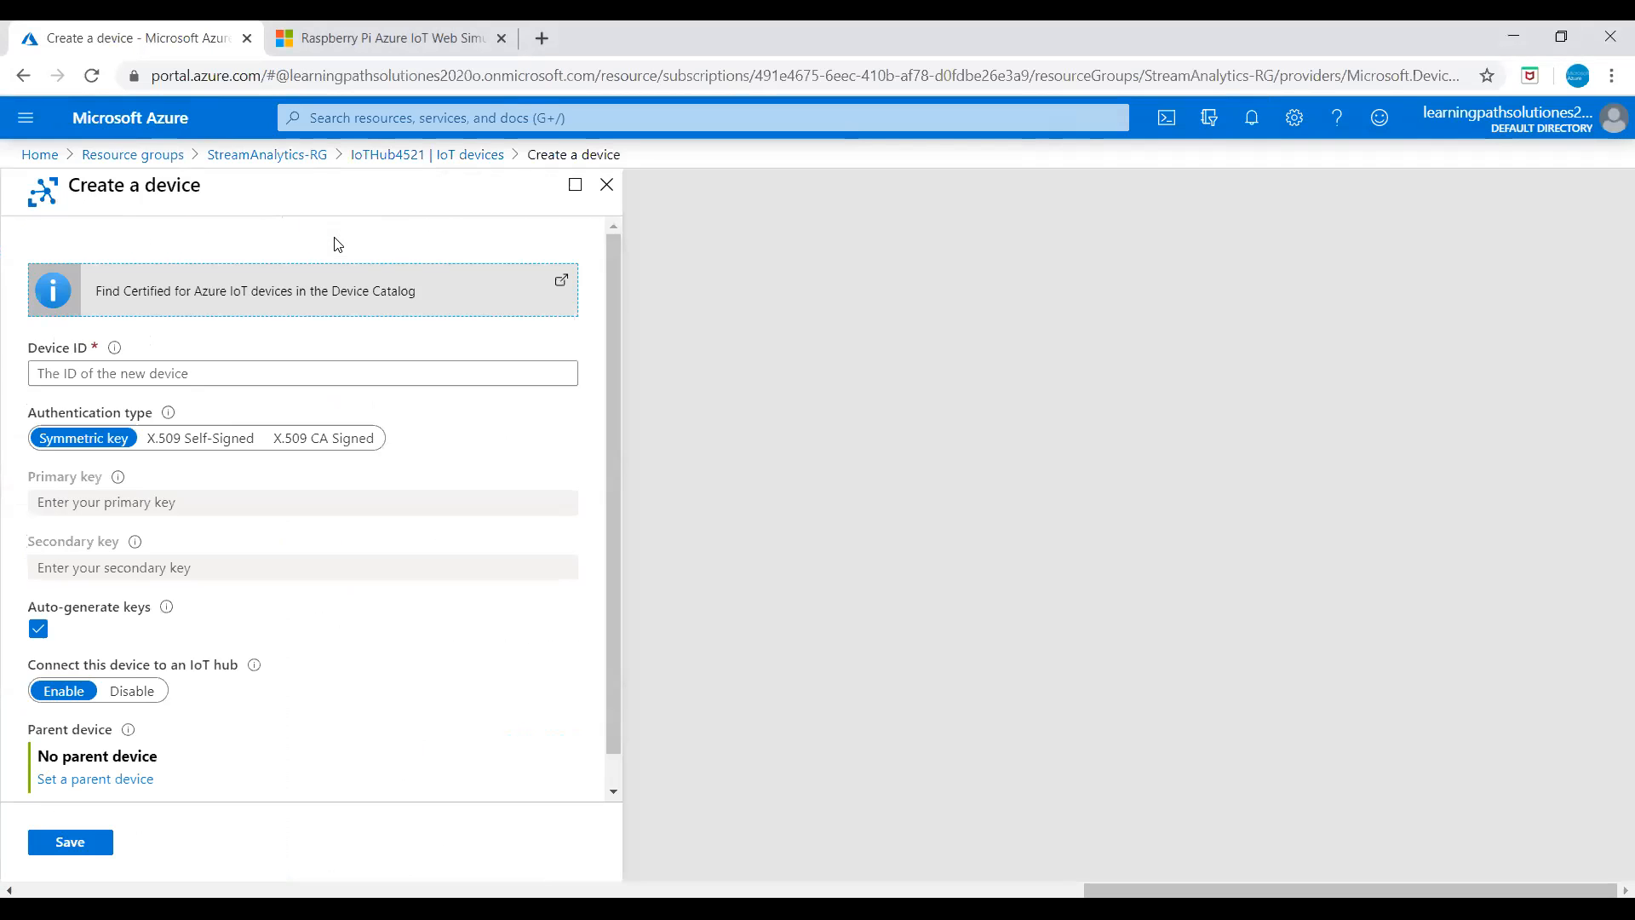
pyautogui.write('m')
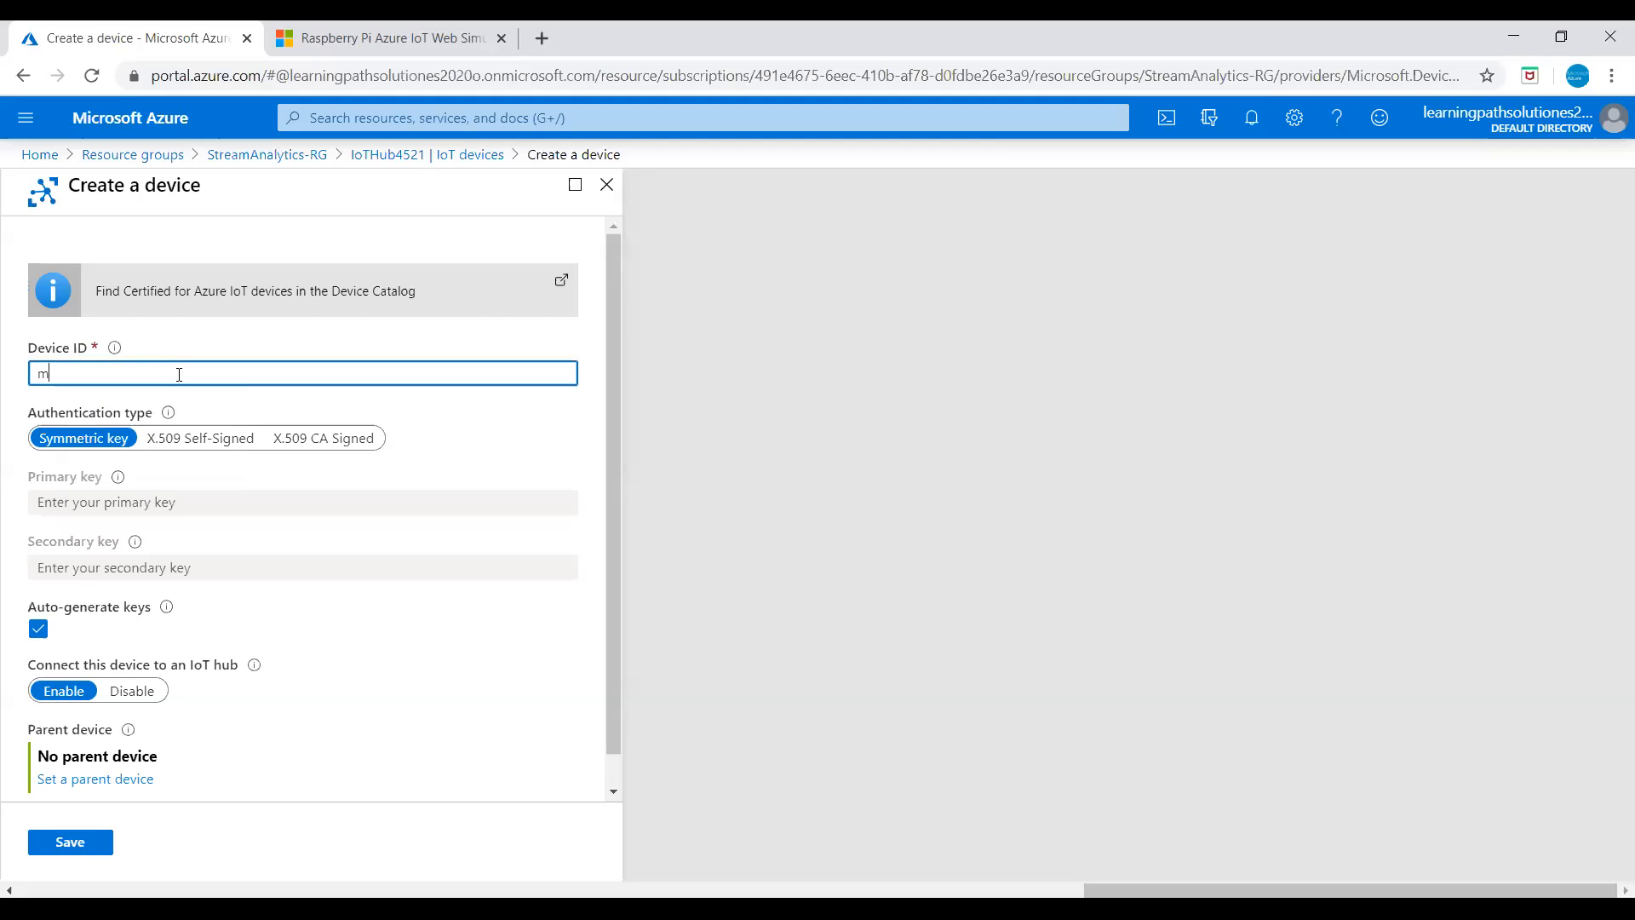
pyautogui.write('yDevice1')
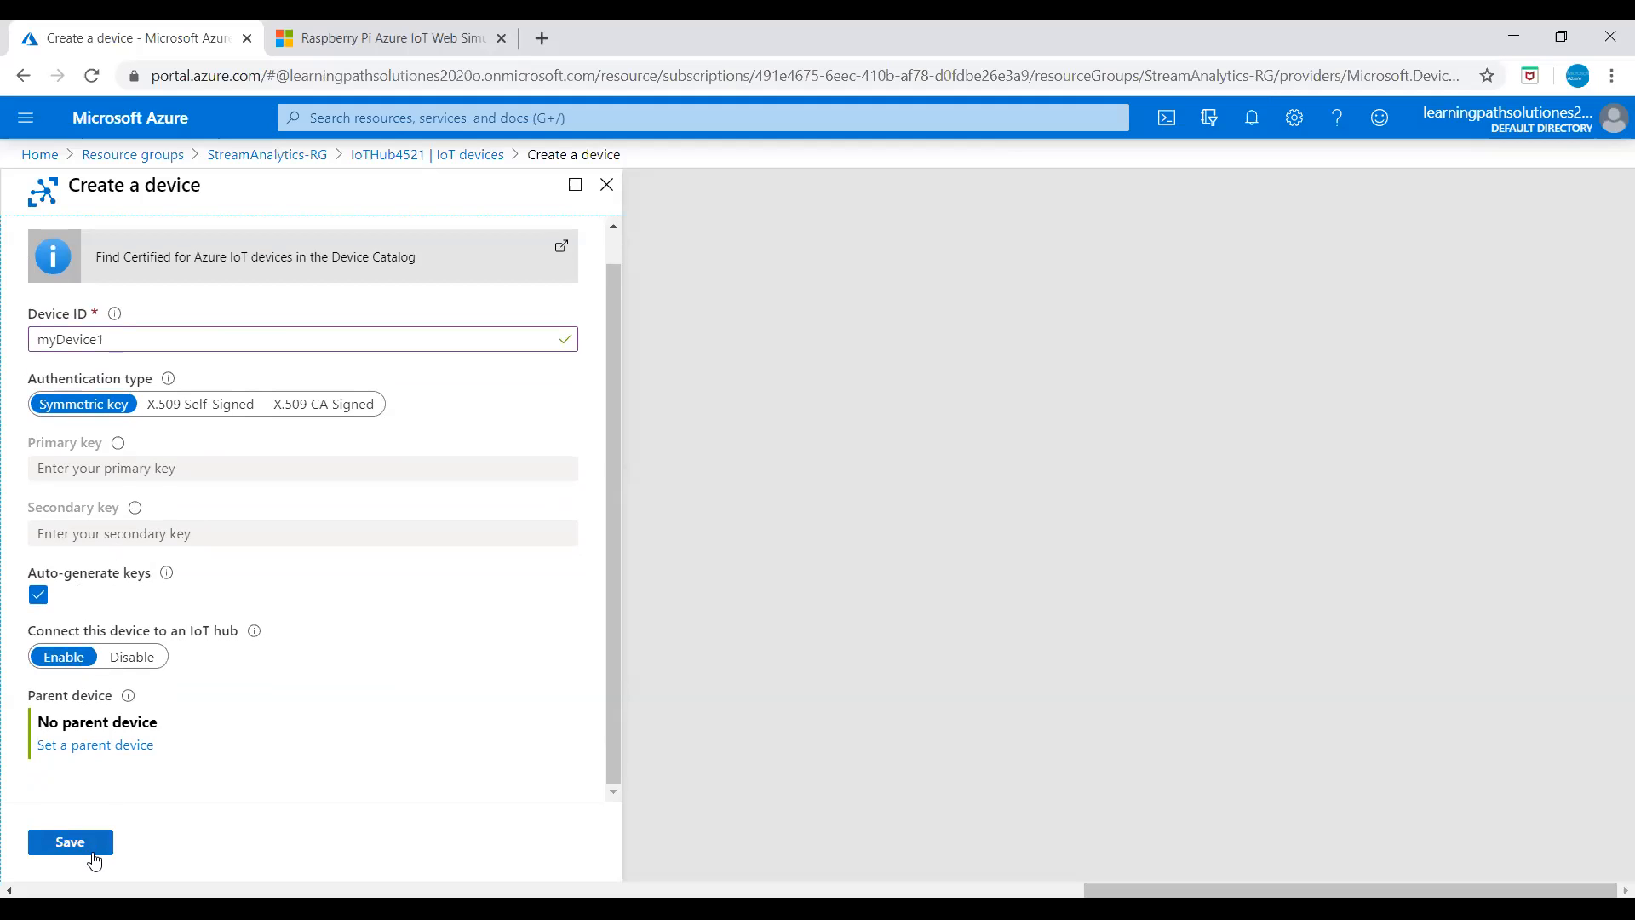
pyautogui.click(69, 841)
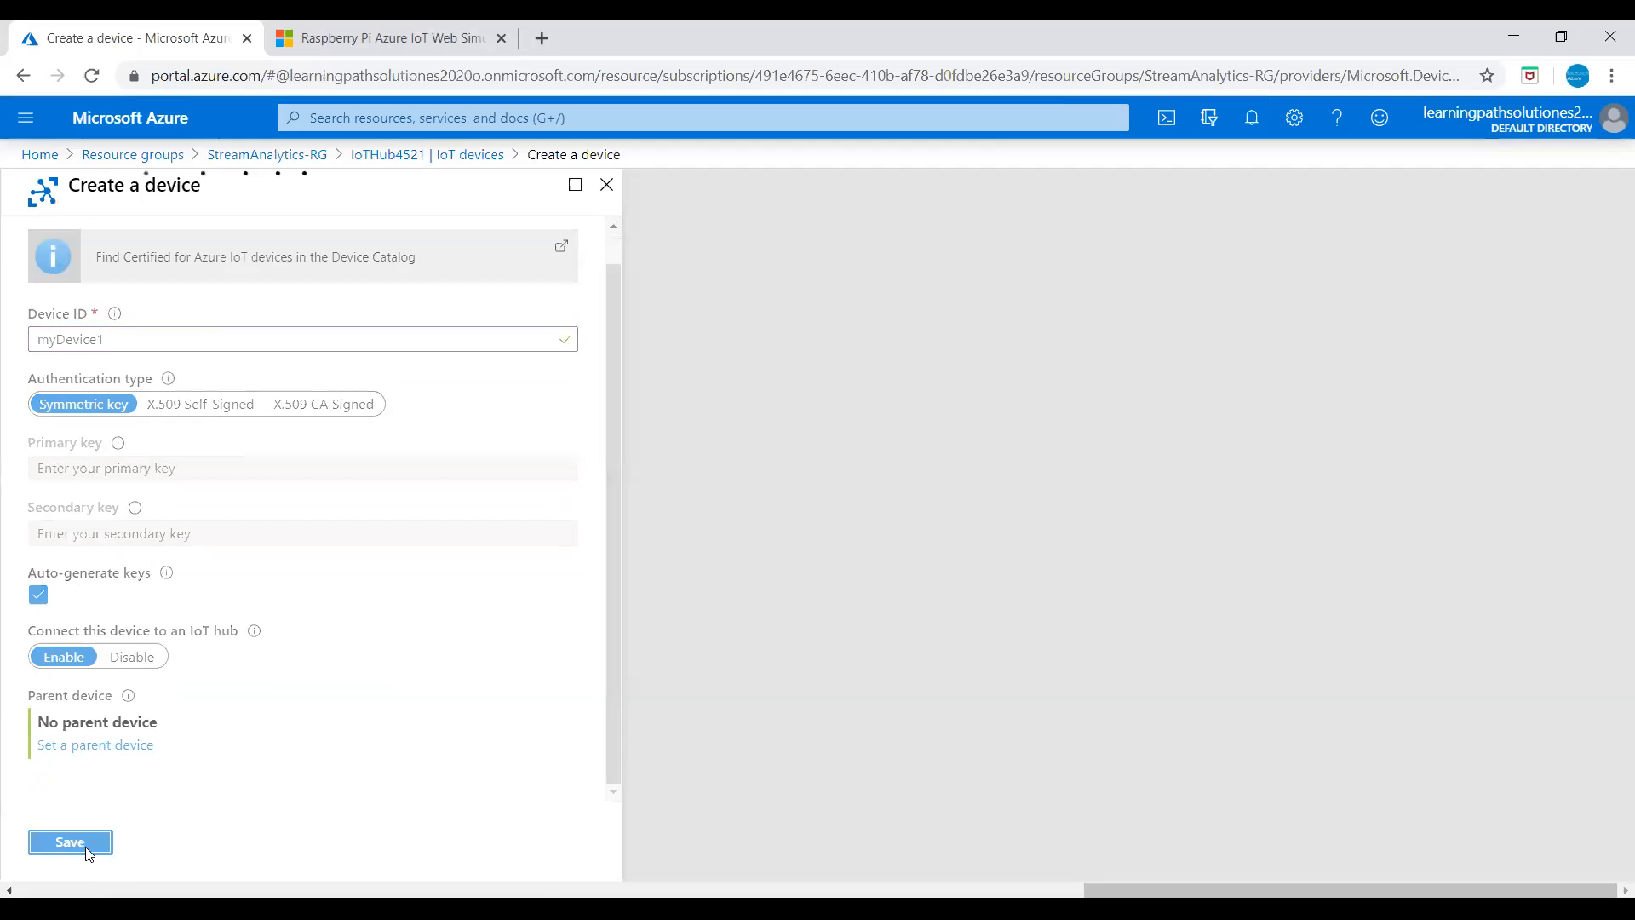
pyautogui.click(68, 841)
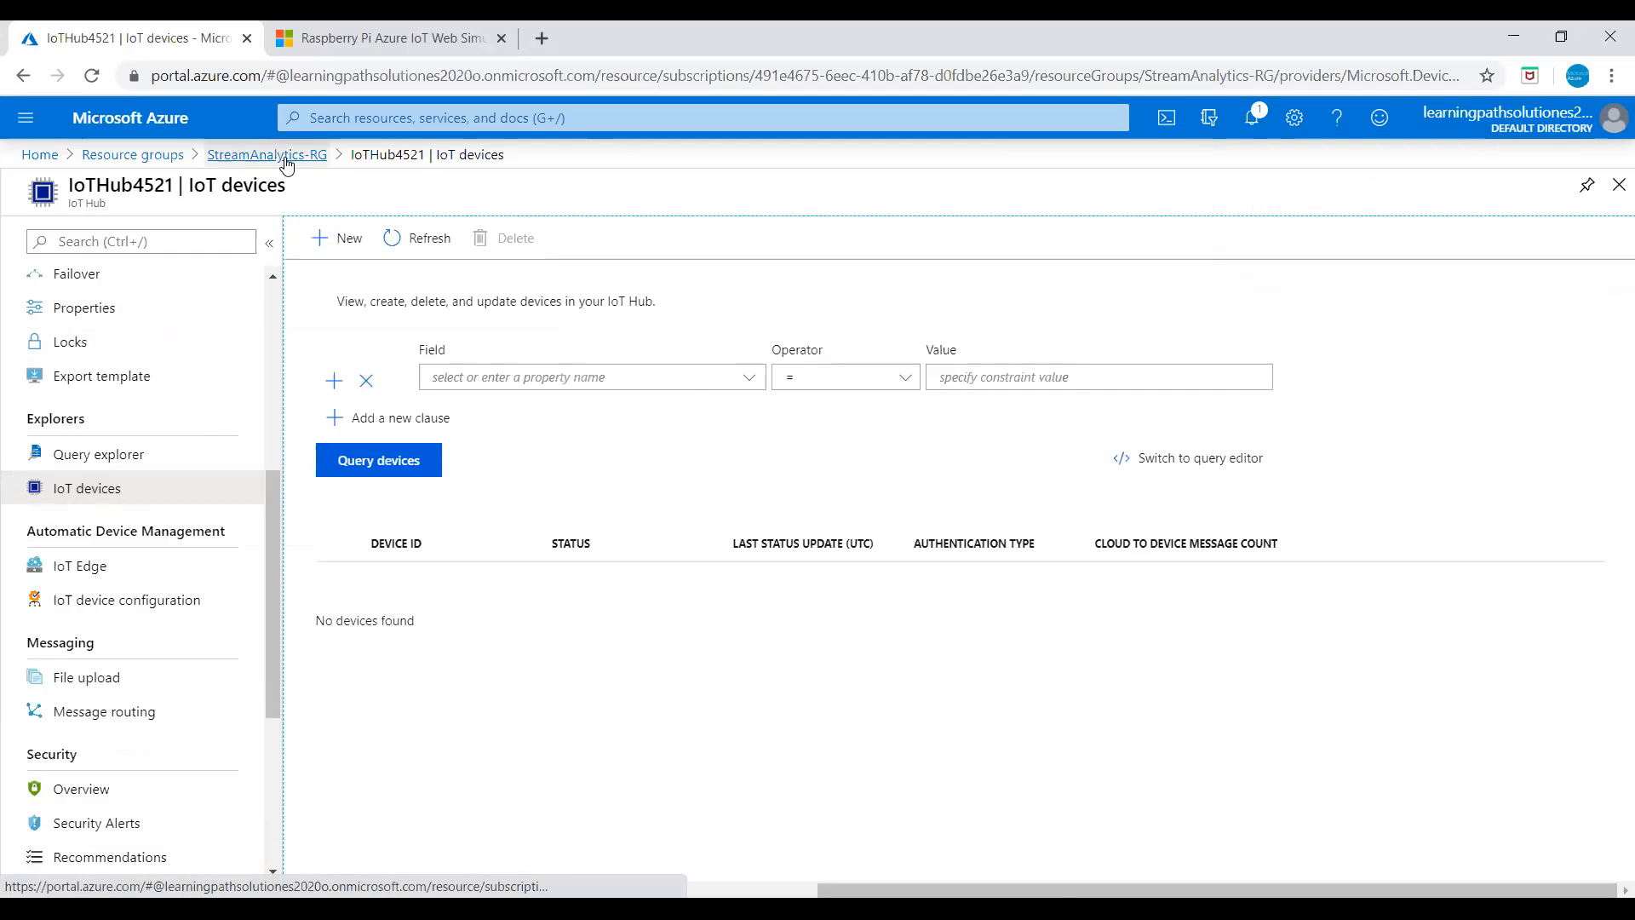
pyautogui.click(266, 155)
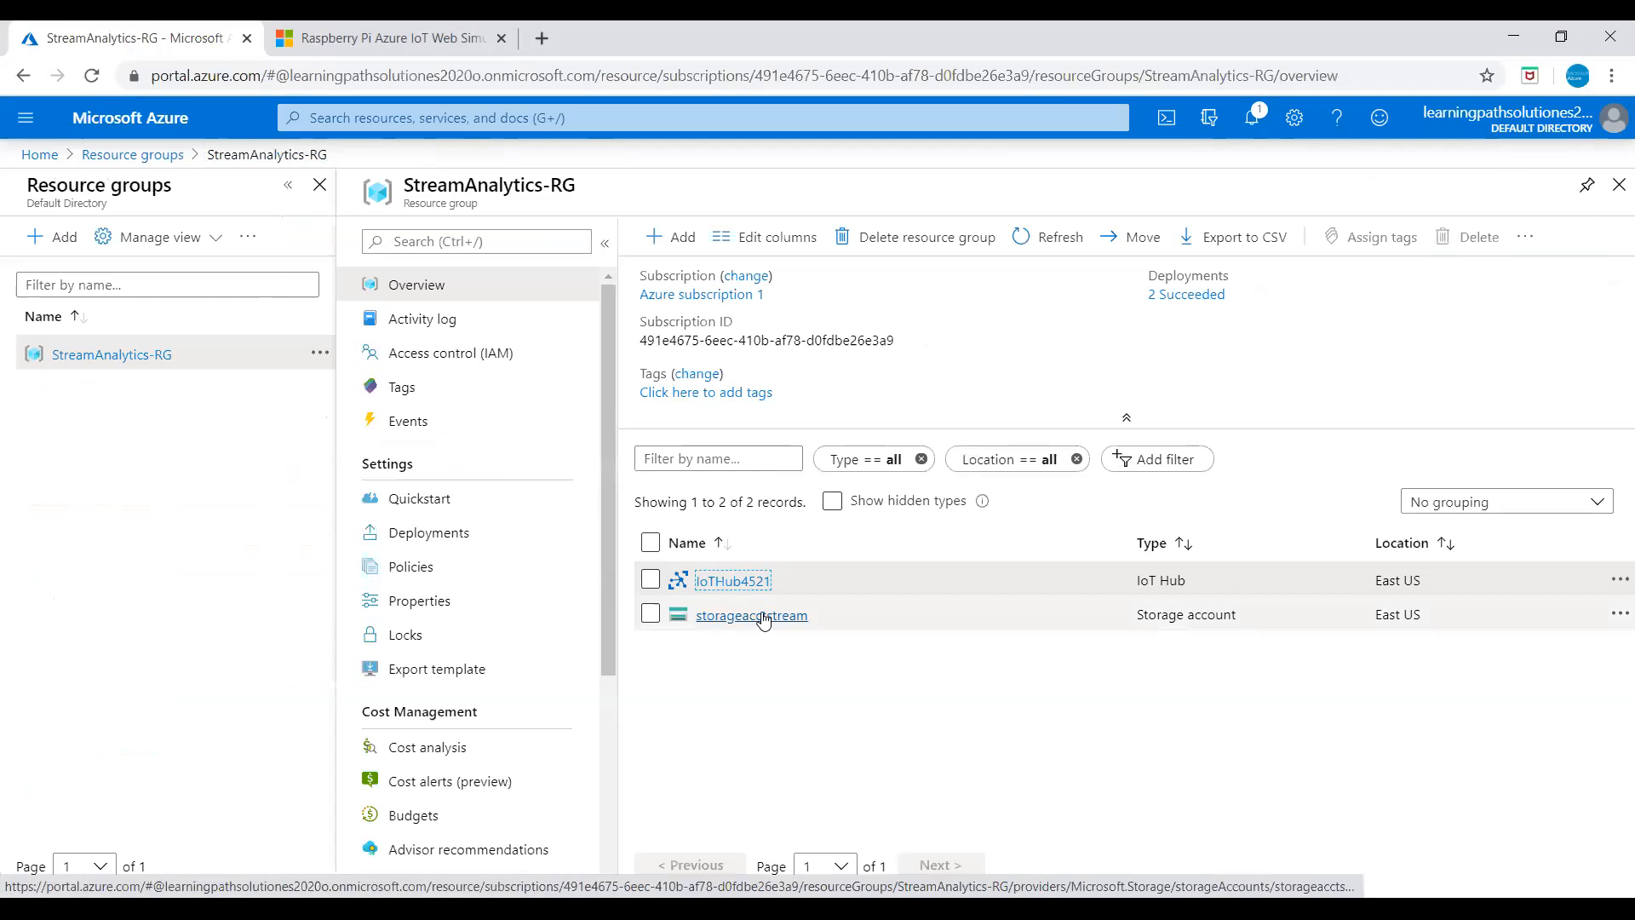
# Step: Add a private container testcontainer to storageacctstream, then return to StreamAnalytics-RG
pyautogui.click(751, 615)
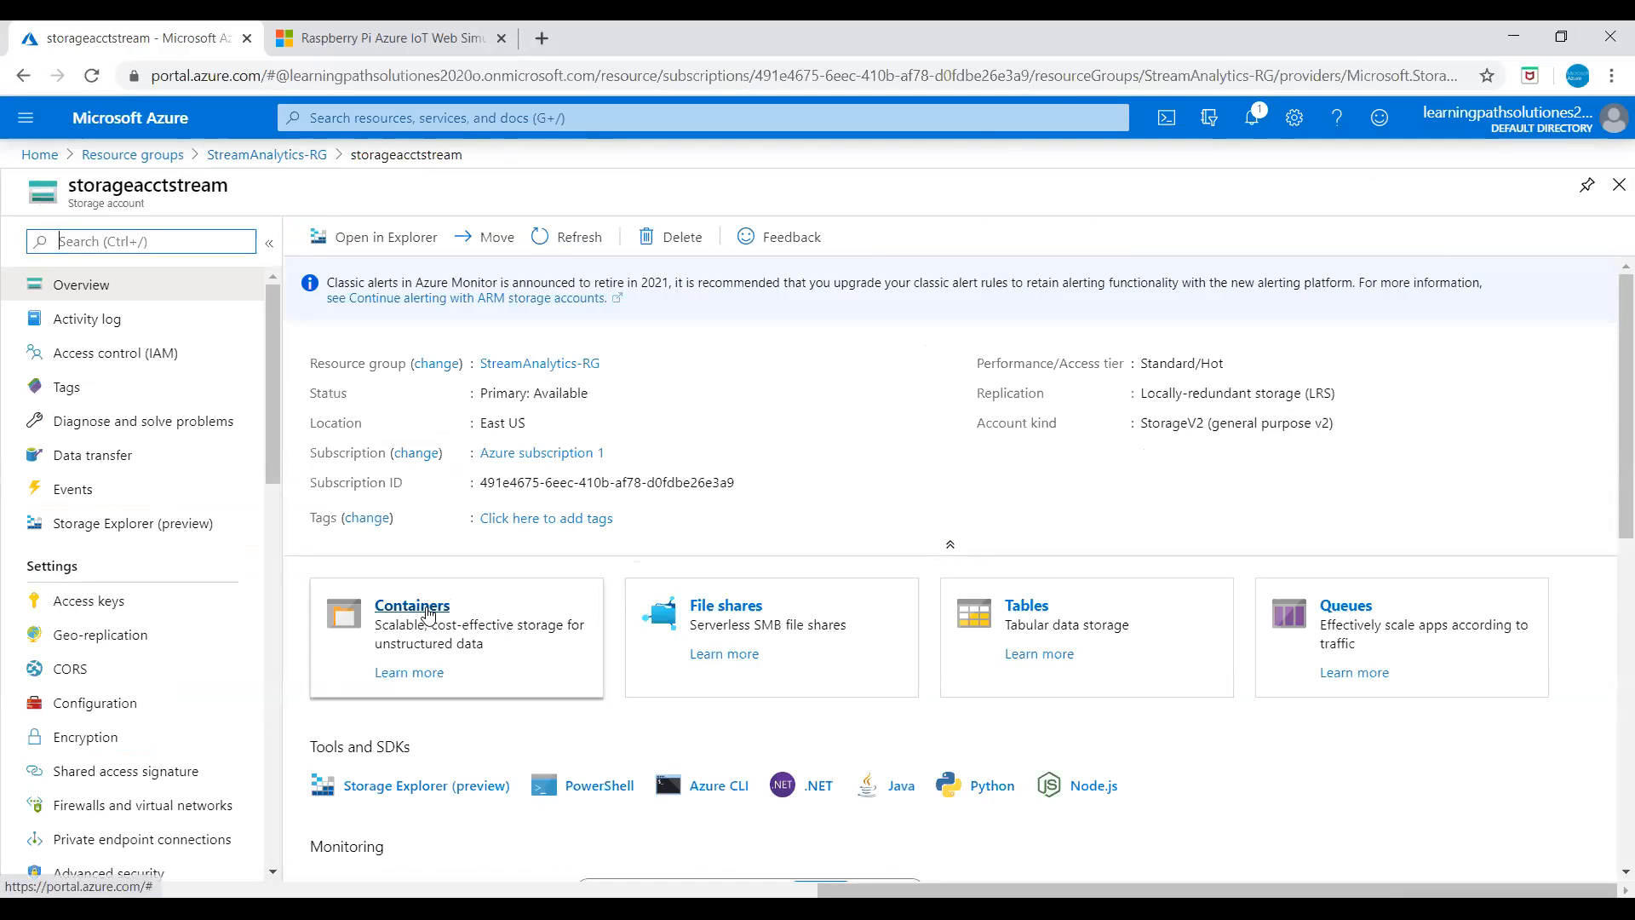
pyautogui.click(412, 606)
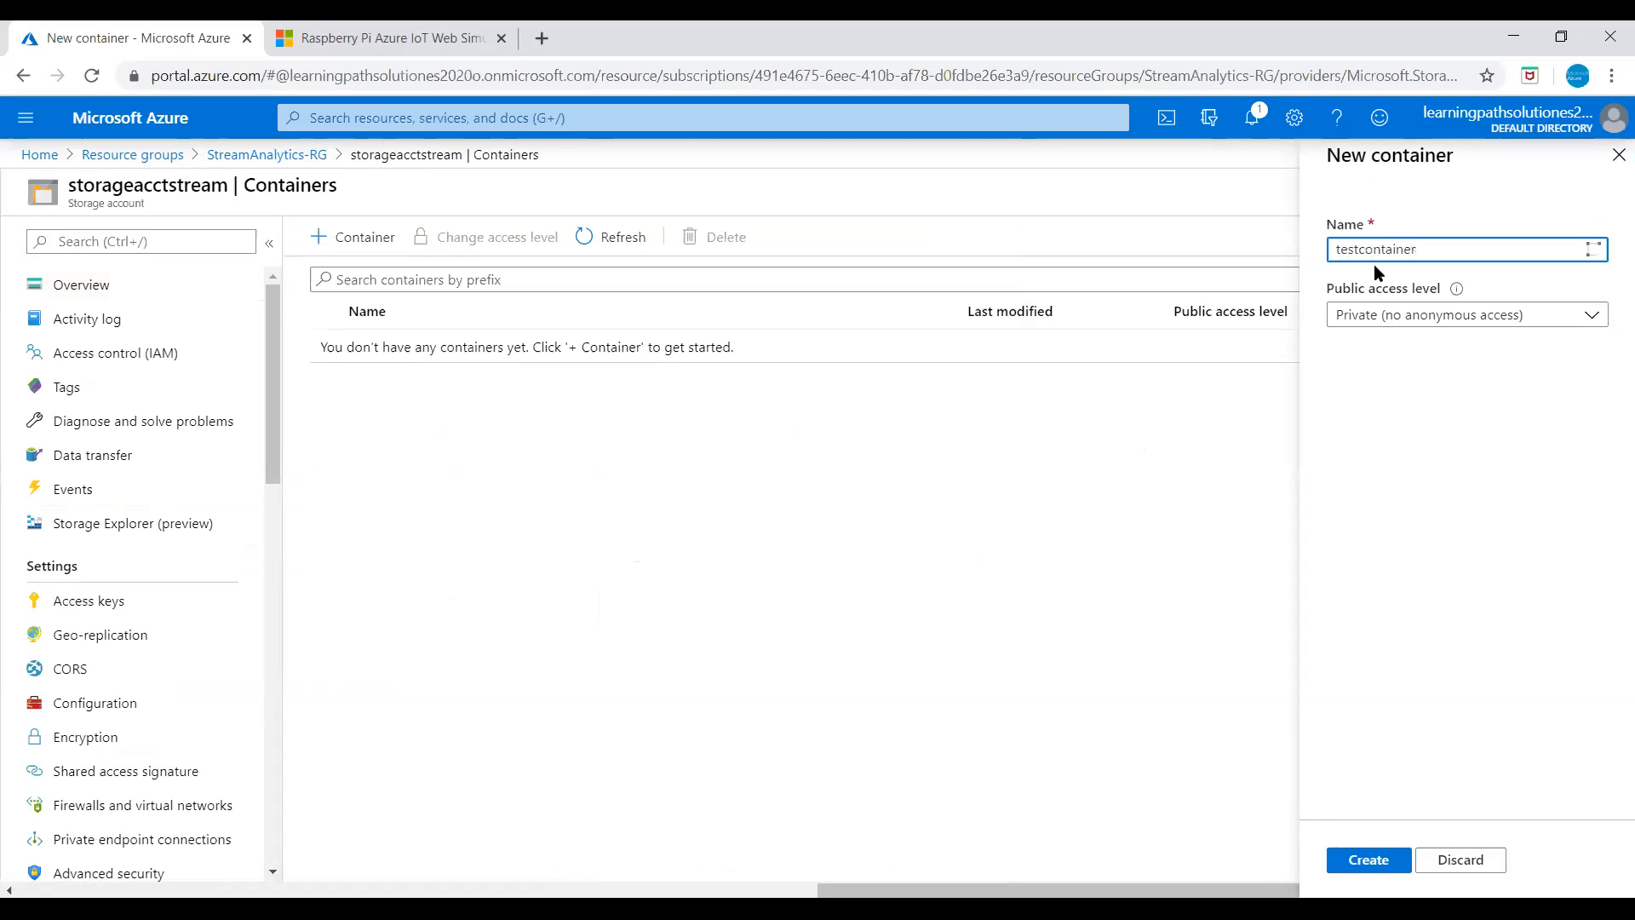
pyautogui.click(1367, 858)
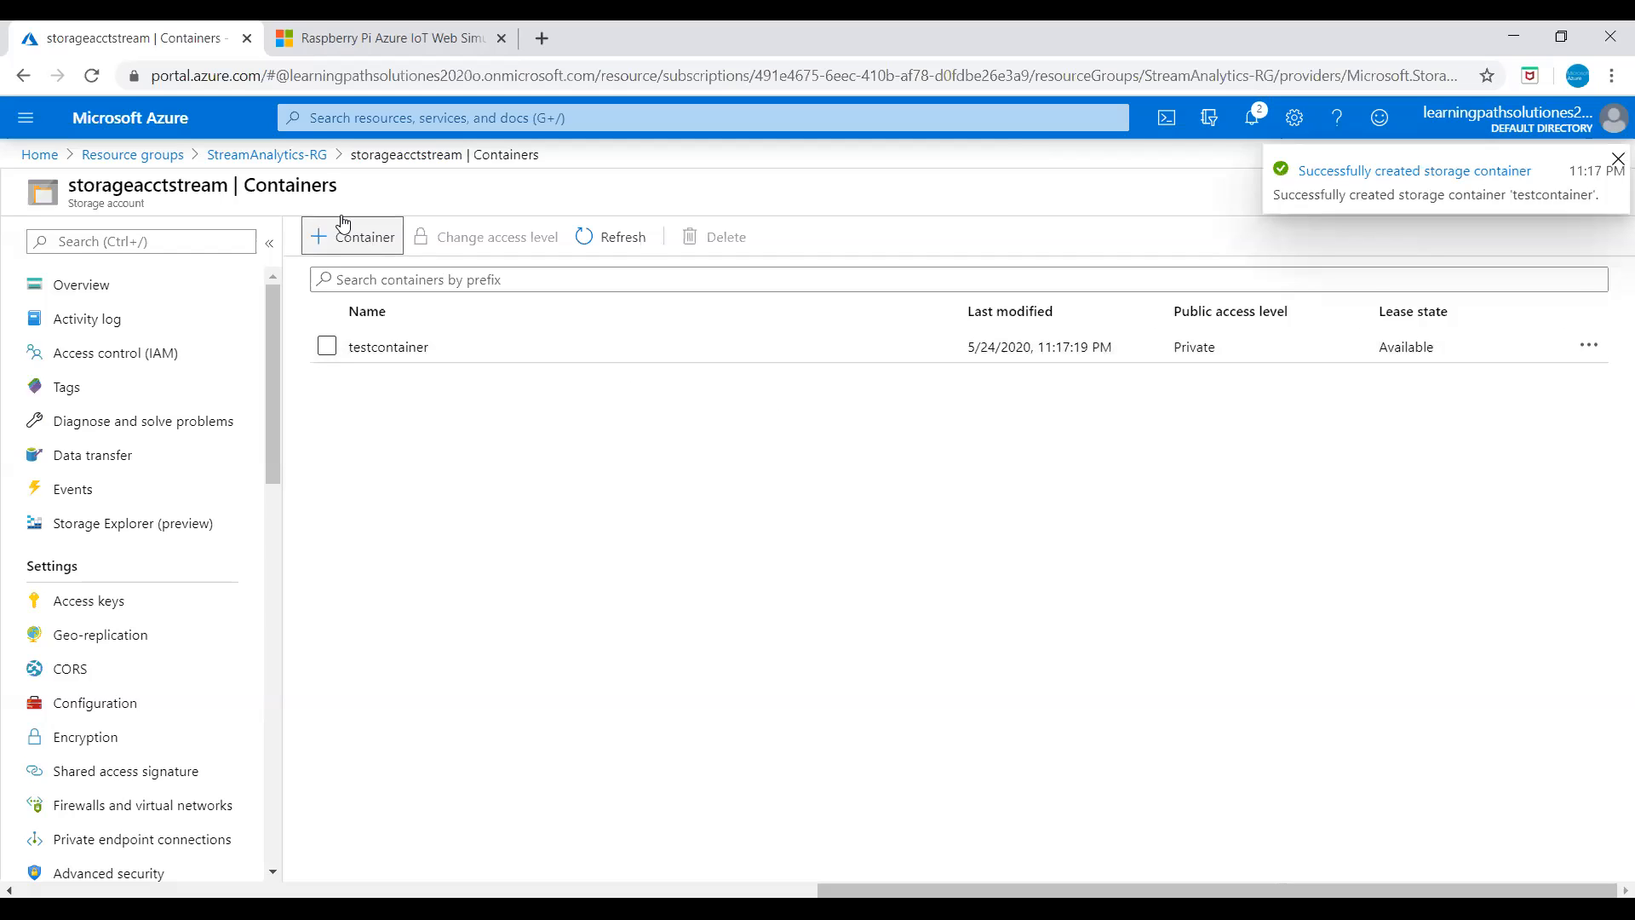
pyautogui.moveTo(267, 155)
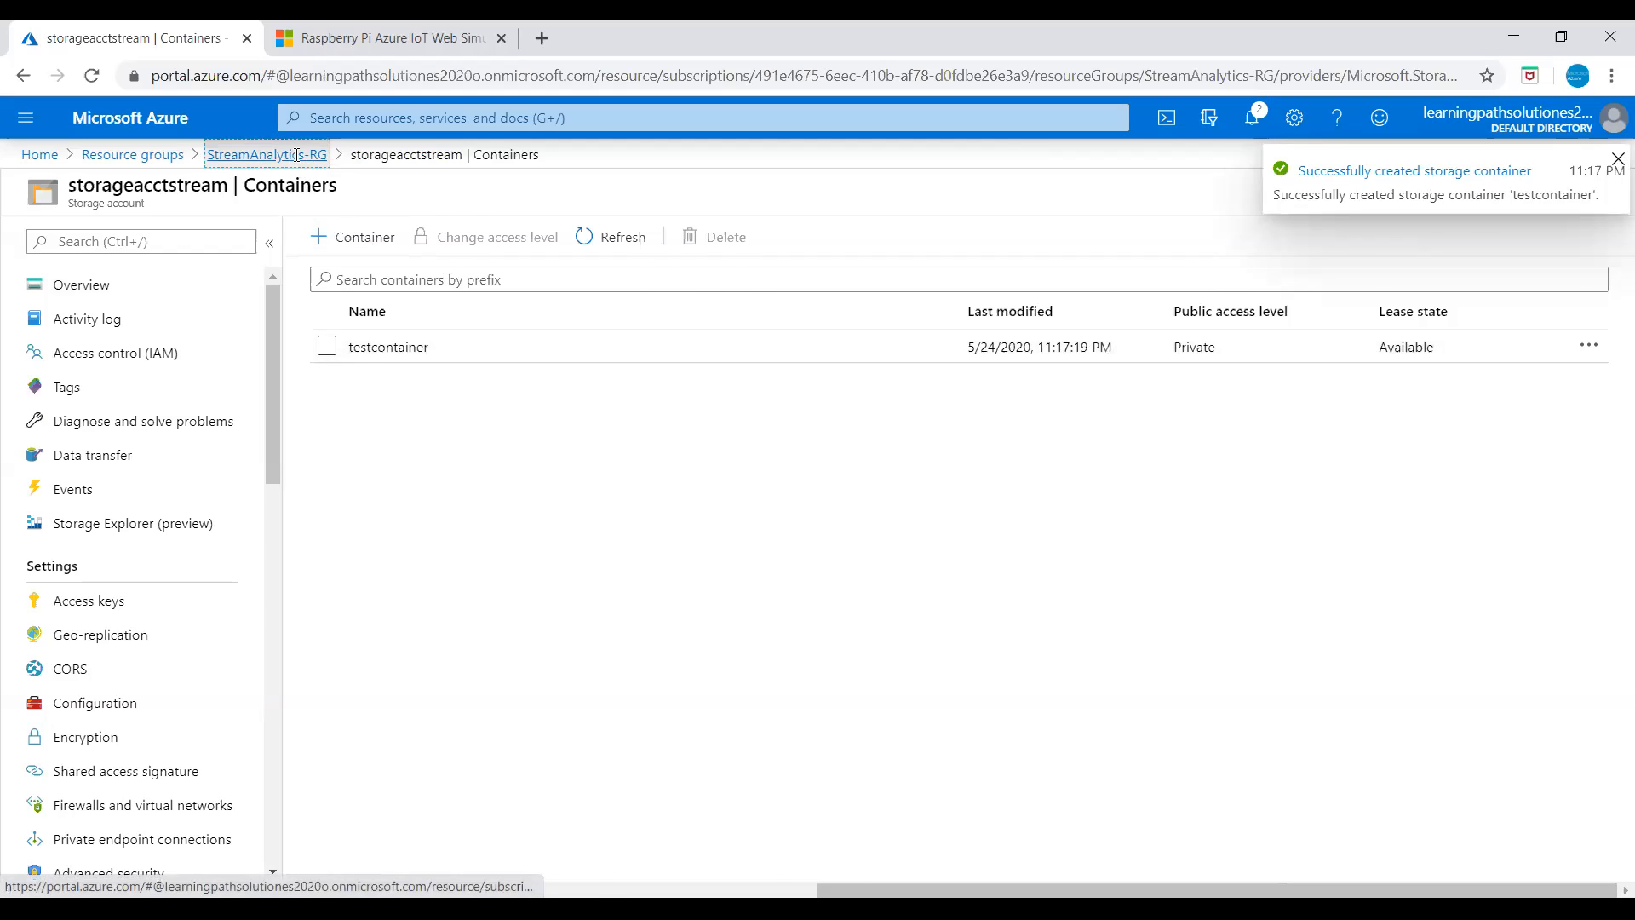
pyautogui.click(266, 155)
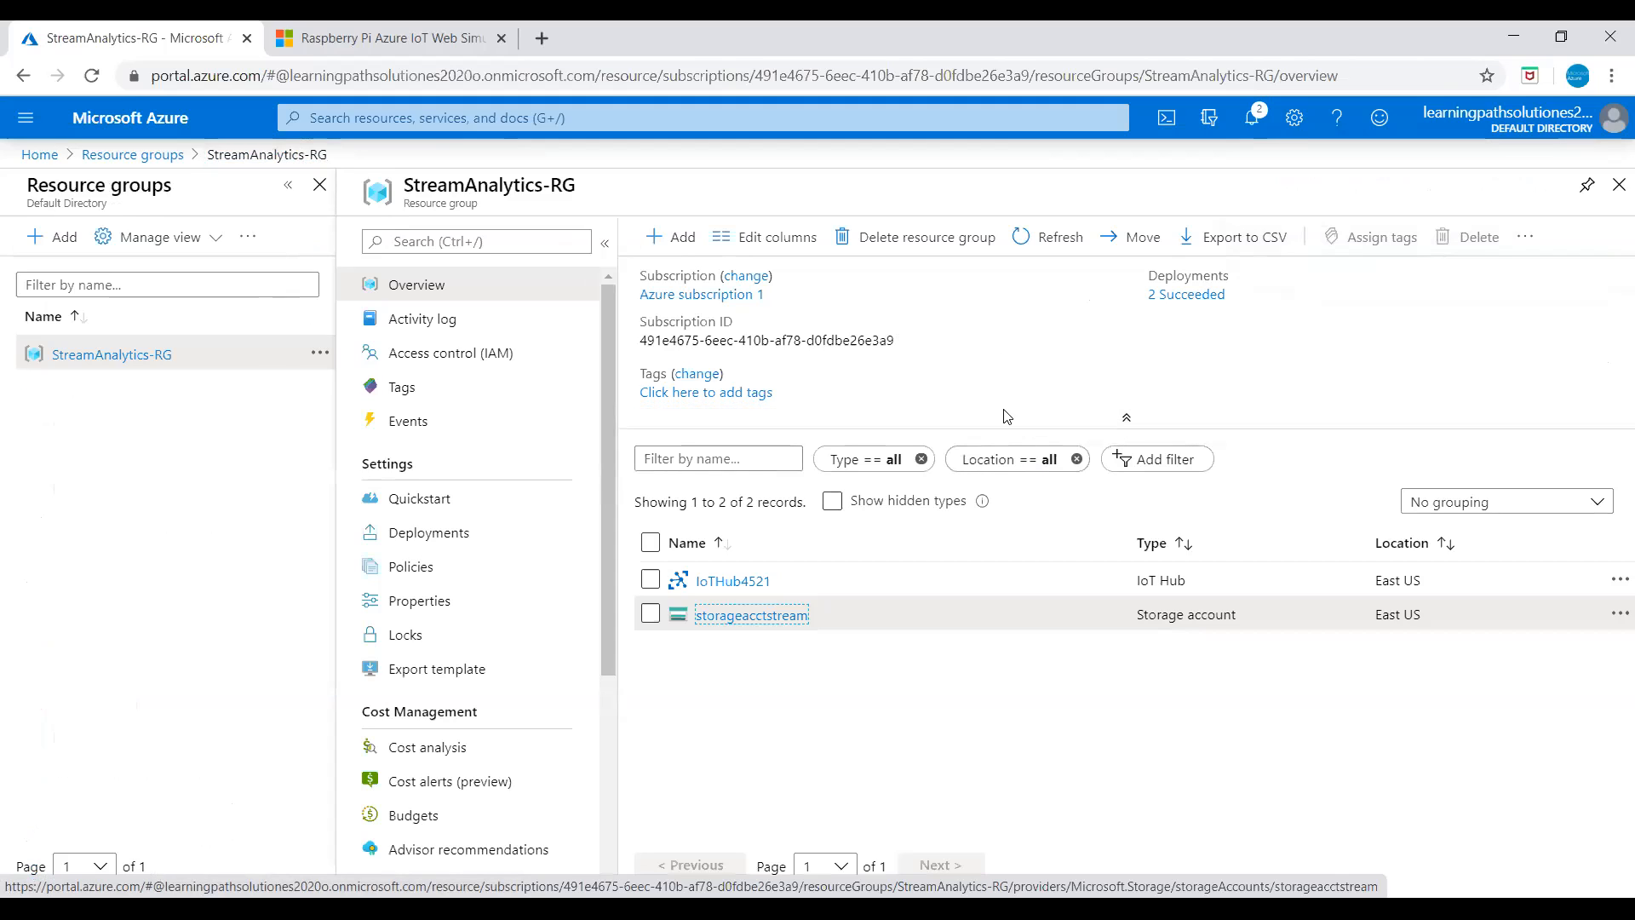
pyautogui.moveTo(902, 705)
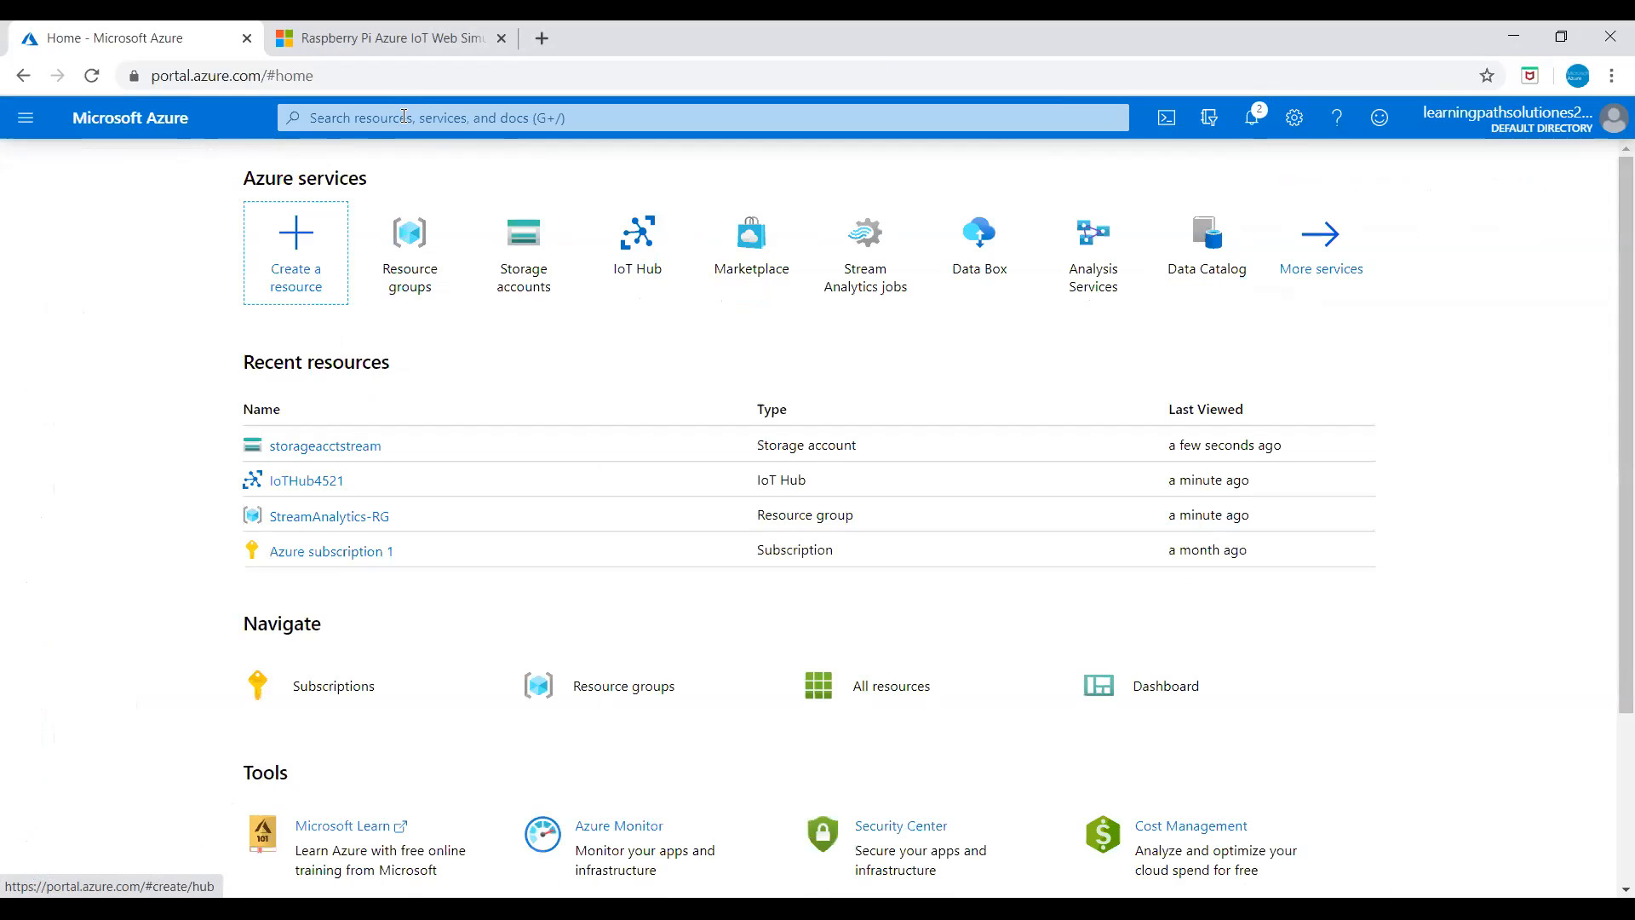
# Step: Search the portal for 'stream' and open the Stream Analytics jobs list
pyautogui.click(703, 117)
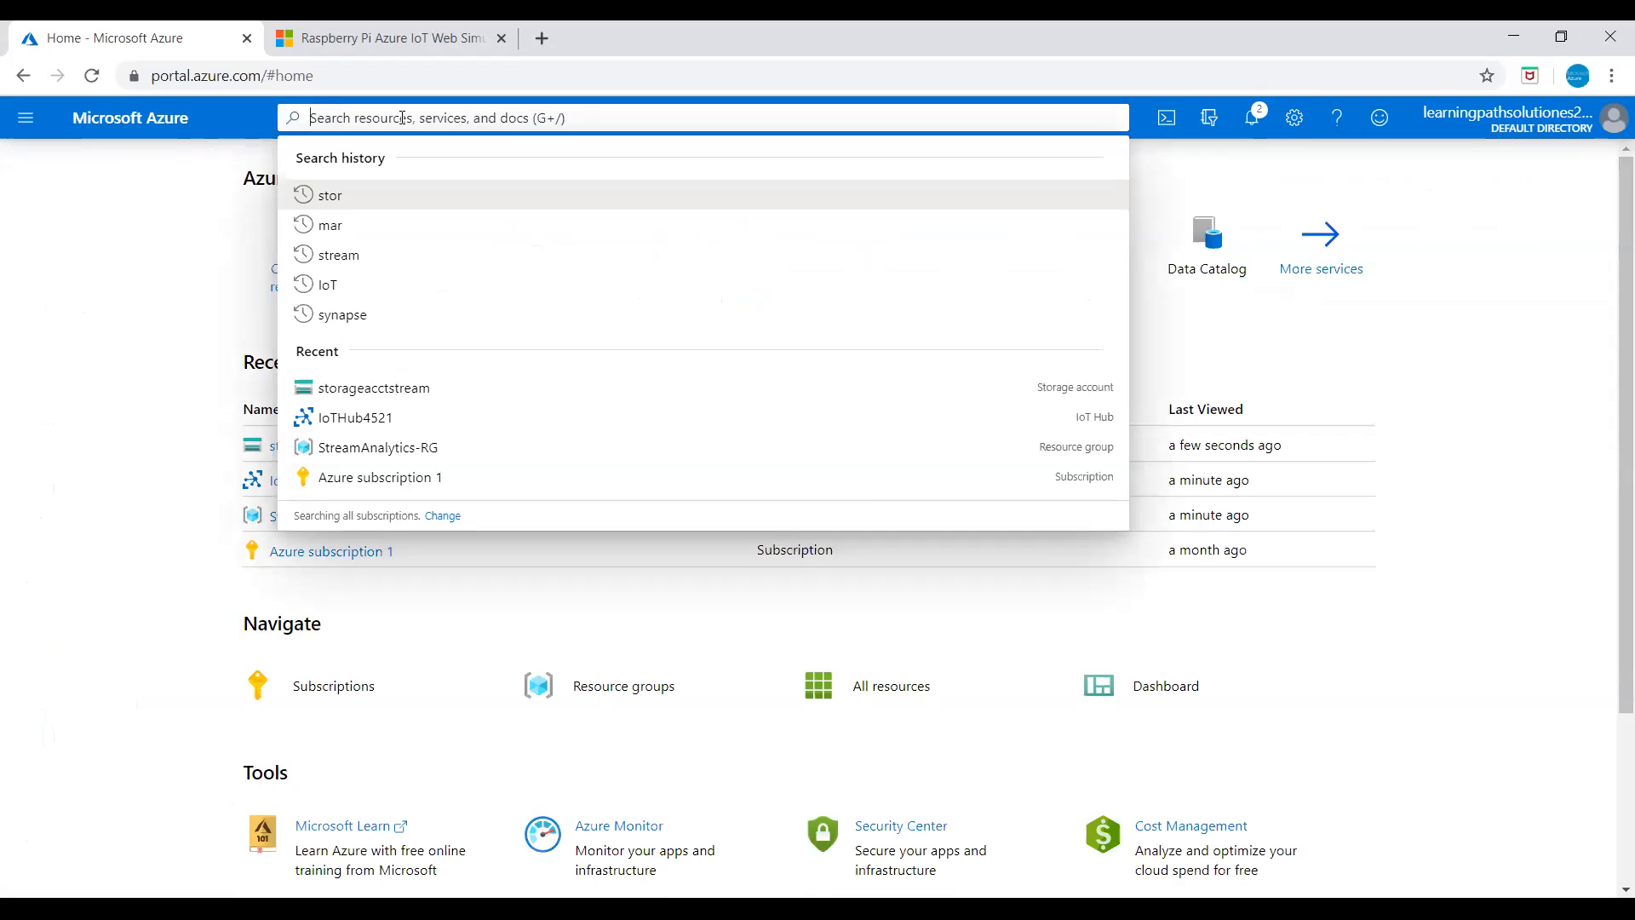
pyautogui.write('stream')
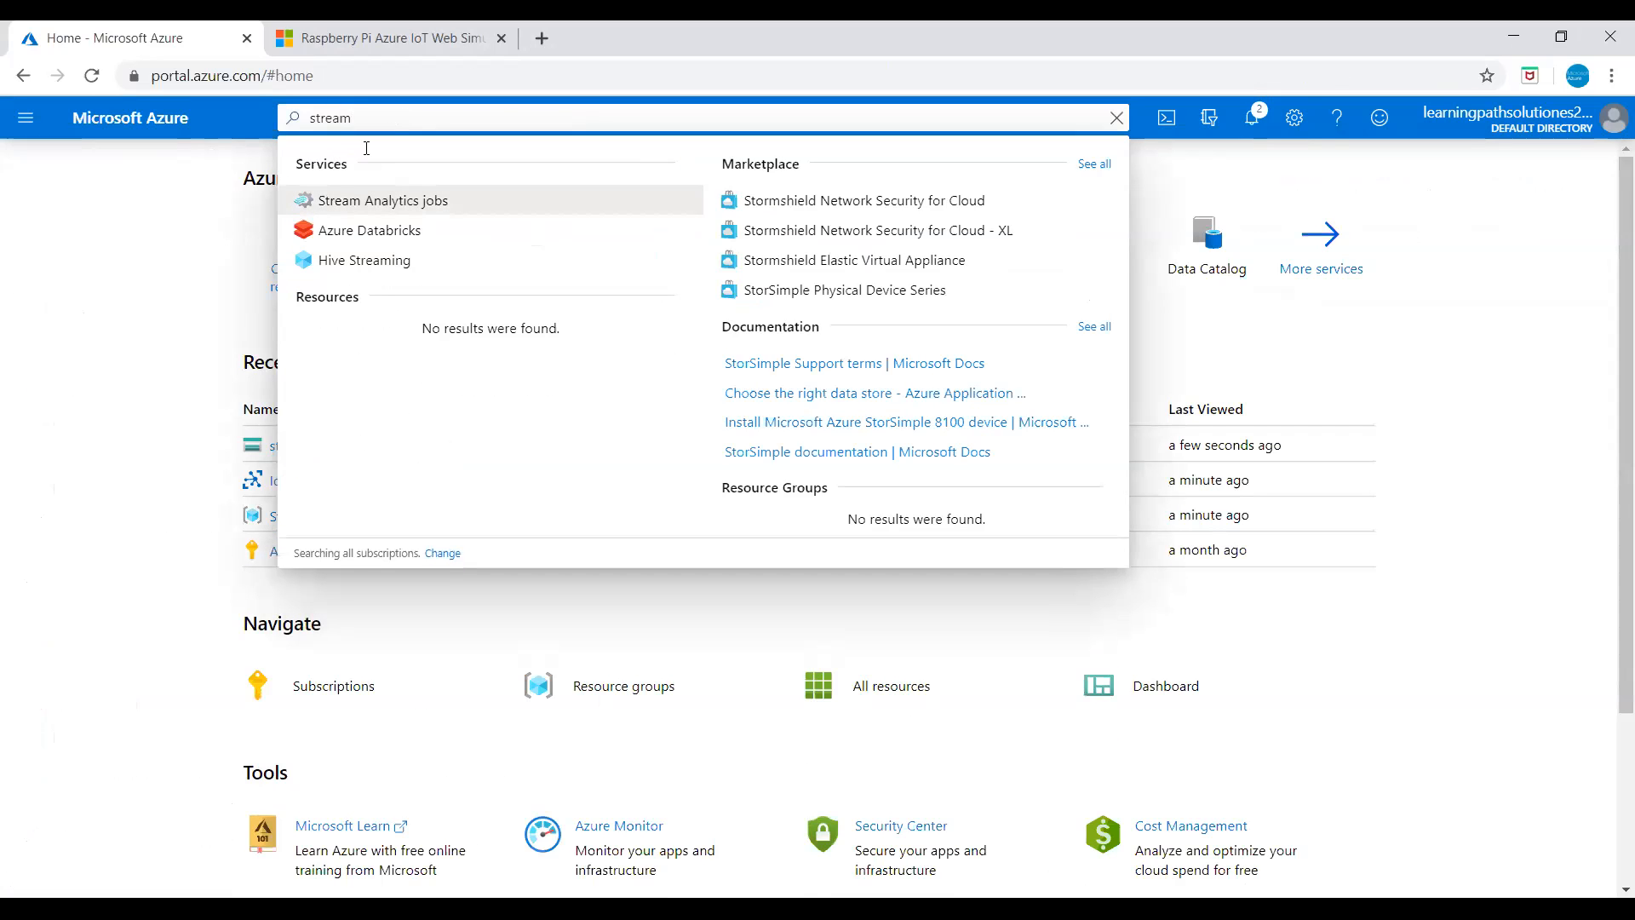
pyautogui.click(383, 201)
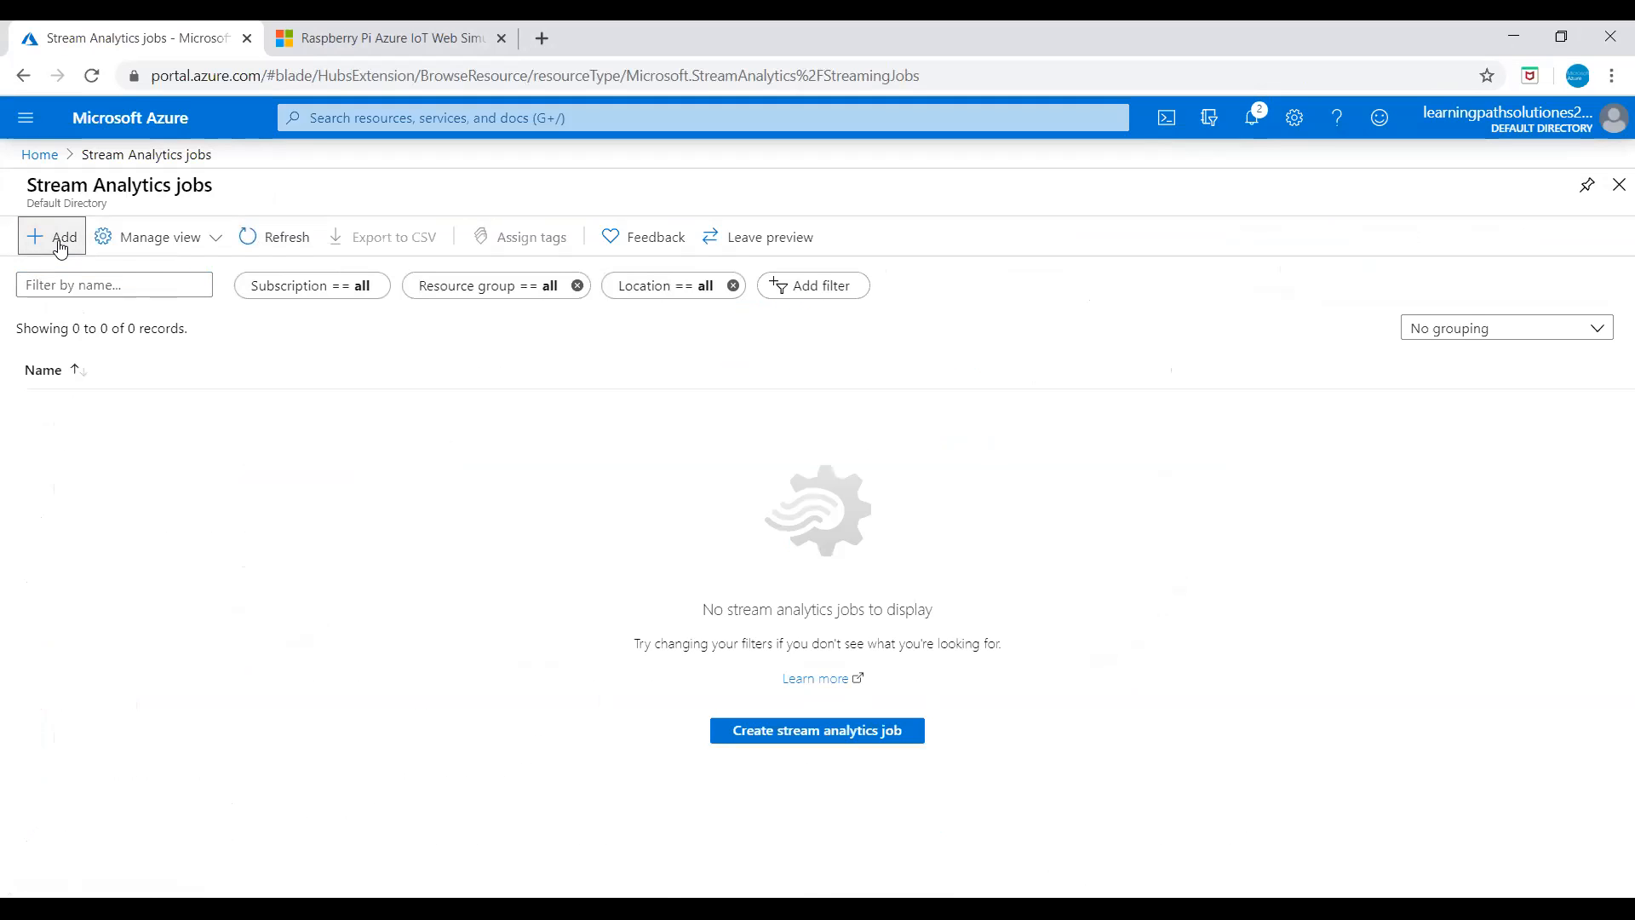
# Step: Fill the new job form: name job, resource group StreamAnalytics-RG, location East US
pyautogui.click(53, 237)
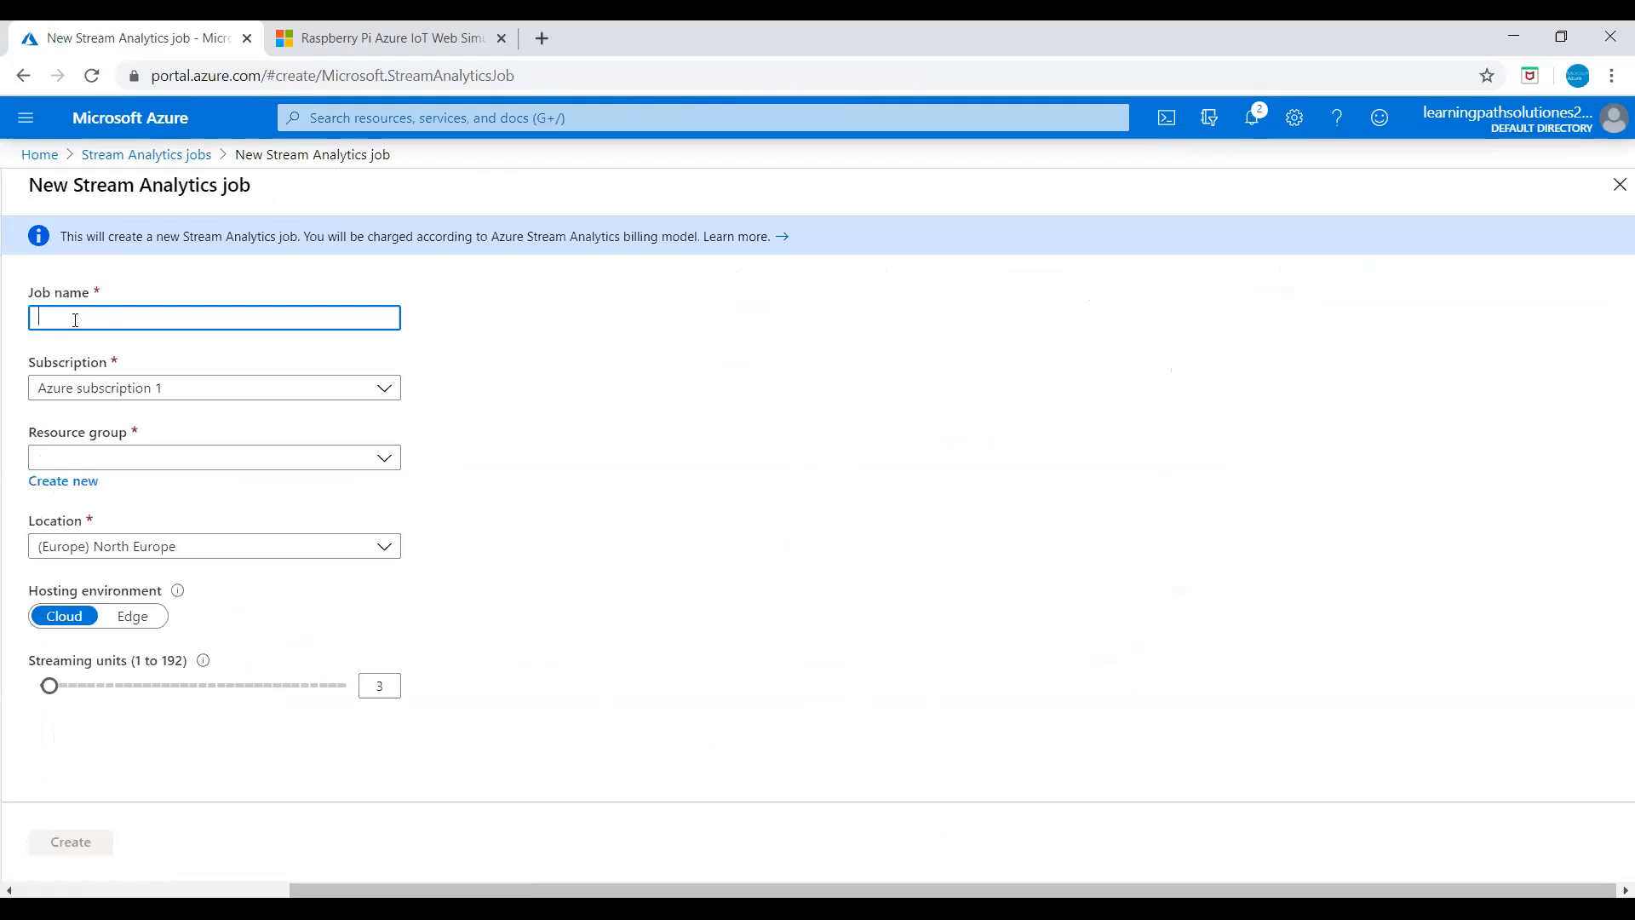
pyautogui.write('job1')
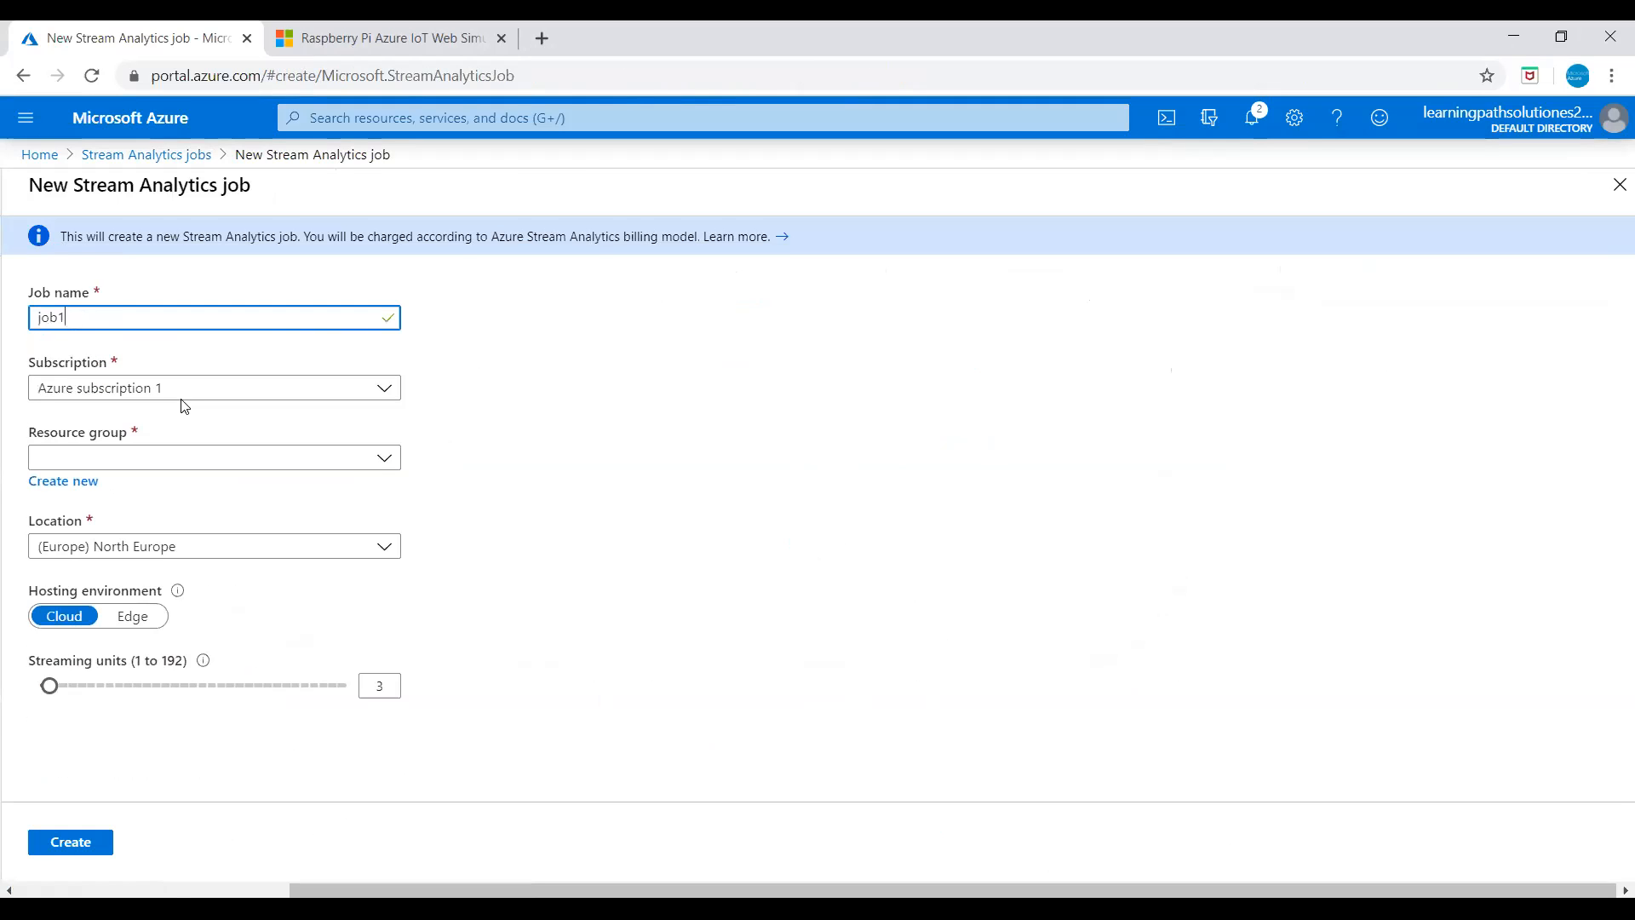
pyautogui.click(213, 456)
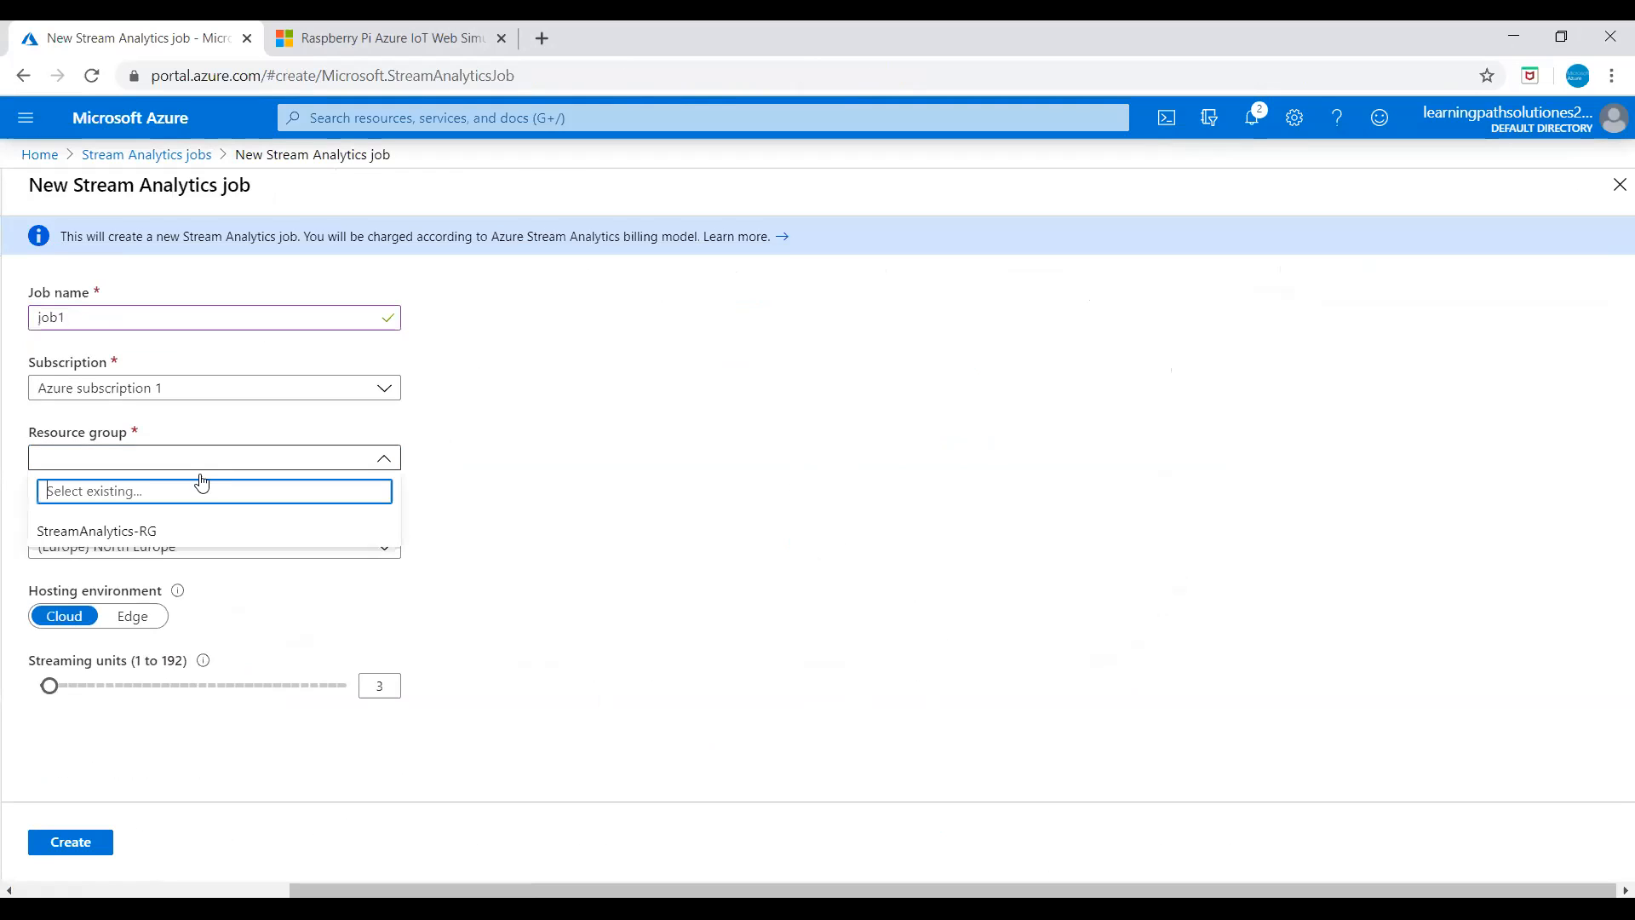
pyautogui.click(95, 531)
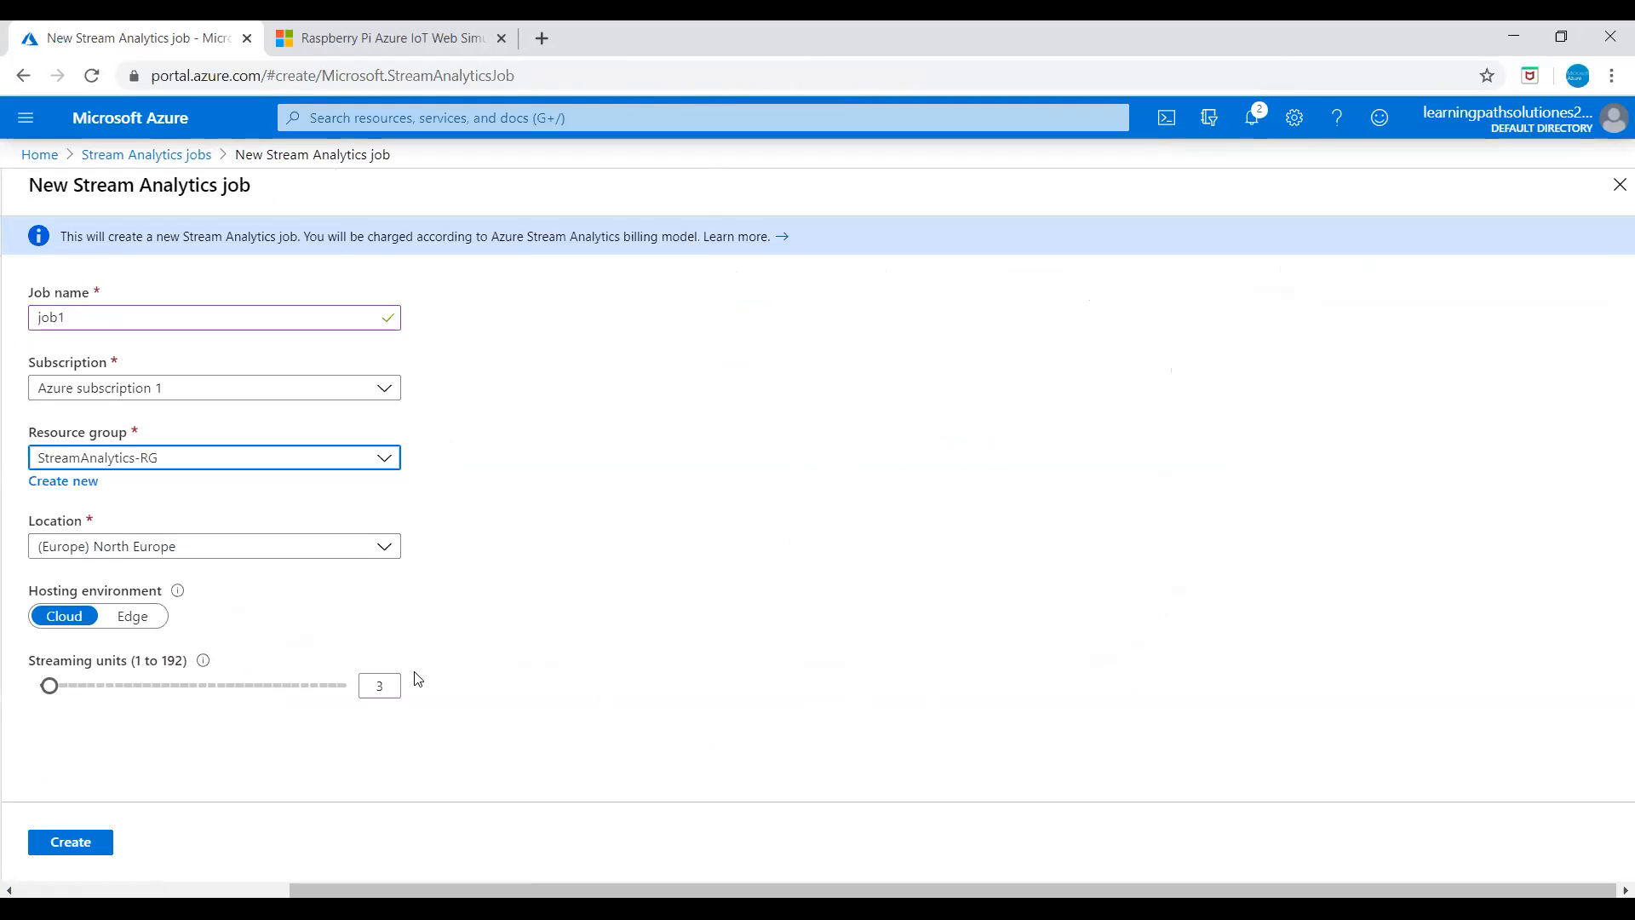
pyautogui.click(215, 545)
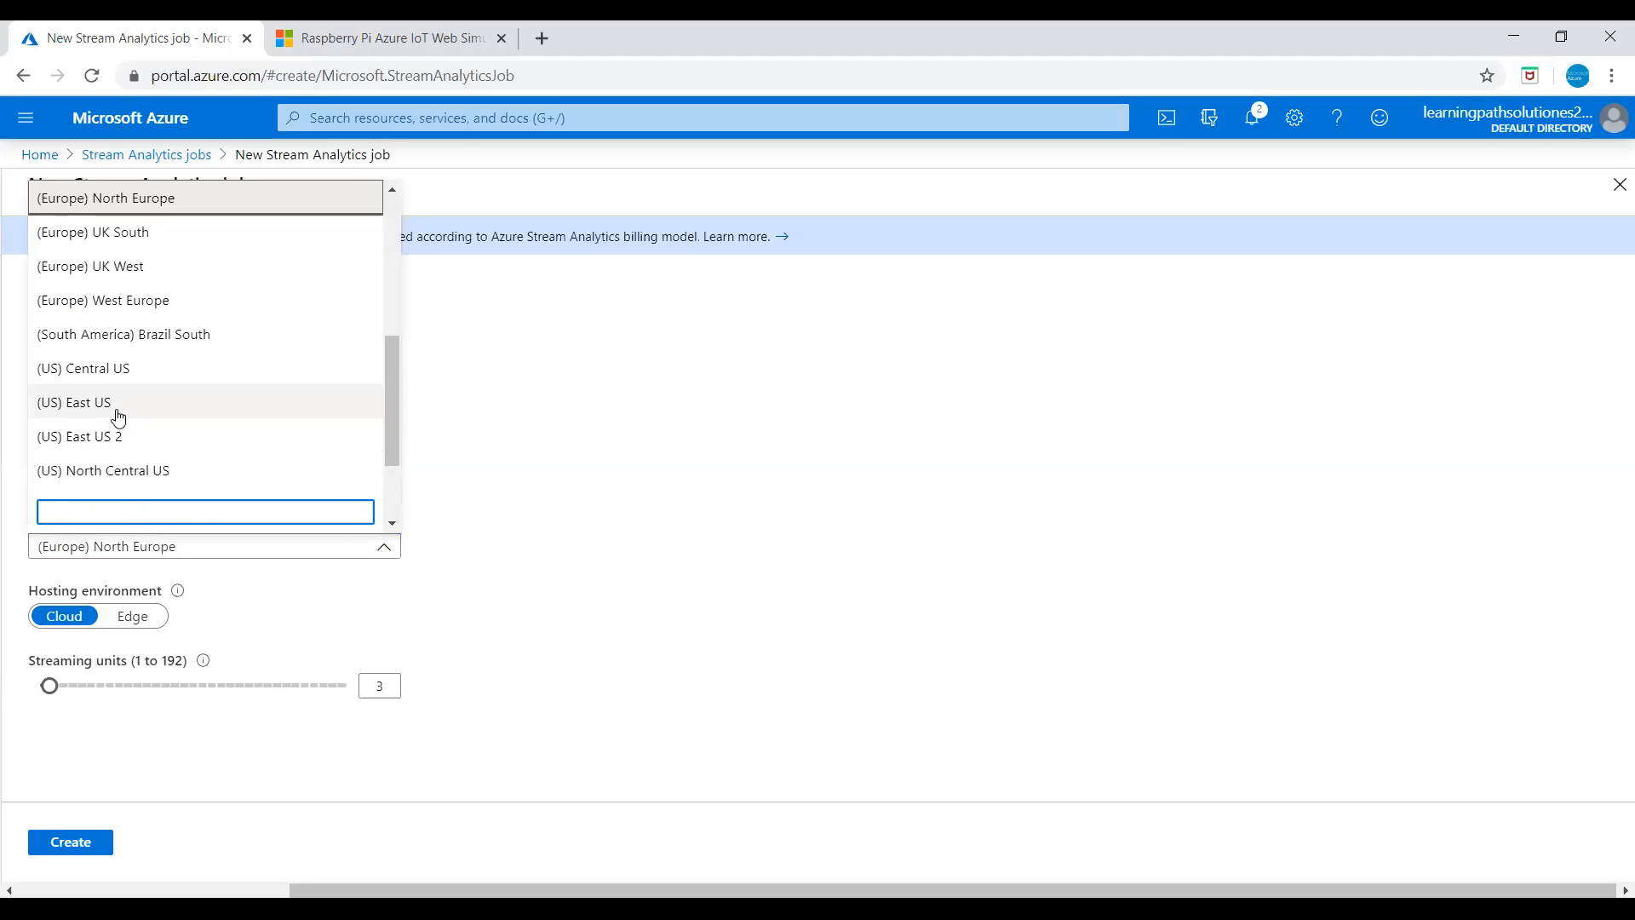
pyautogui.click(73, 401)
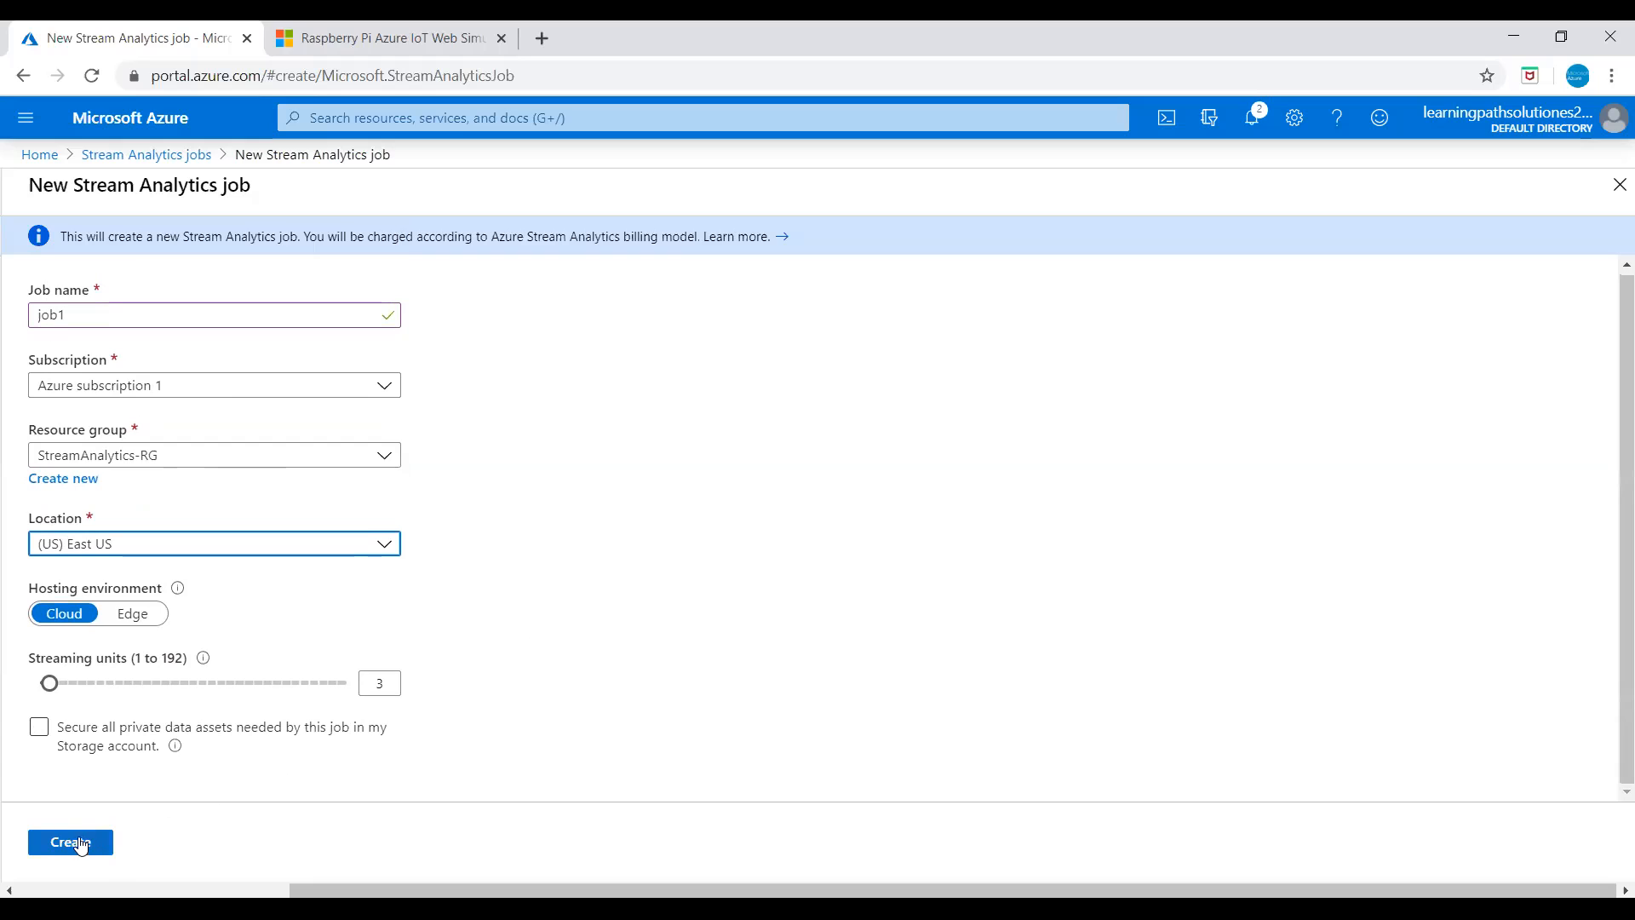
# Step: Create the job1 Stream Analytics job and follow its deployment progress
pyautogui.click(70, 841)
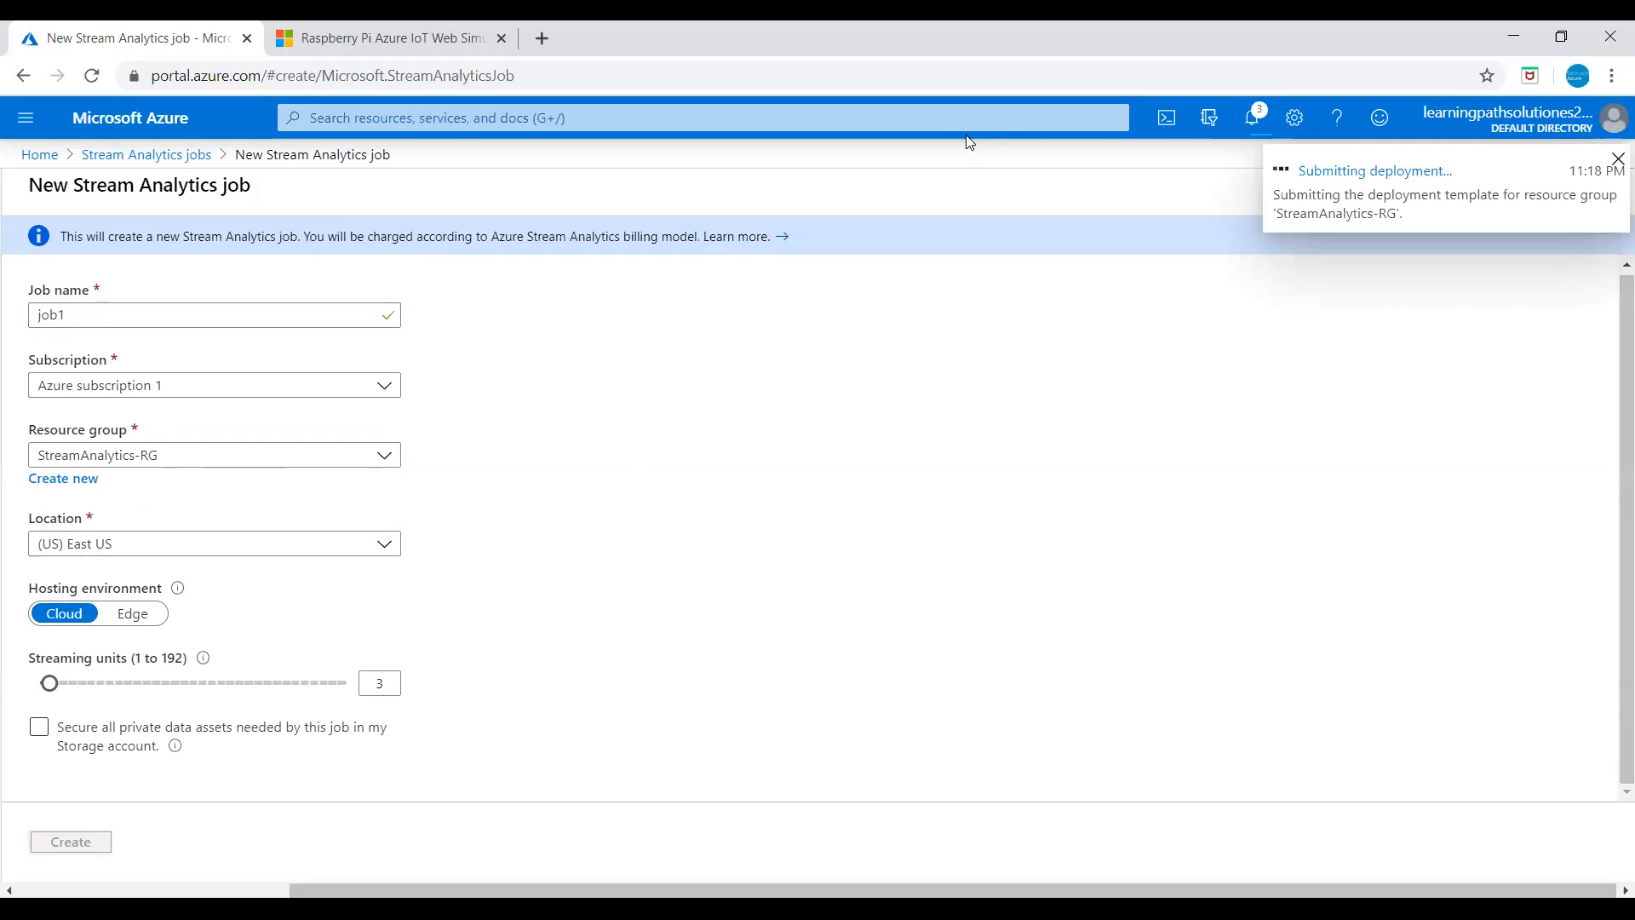
pyautogui.click(69, 841)
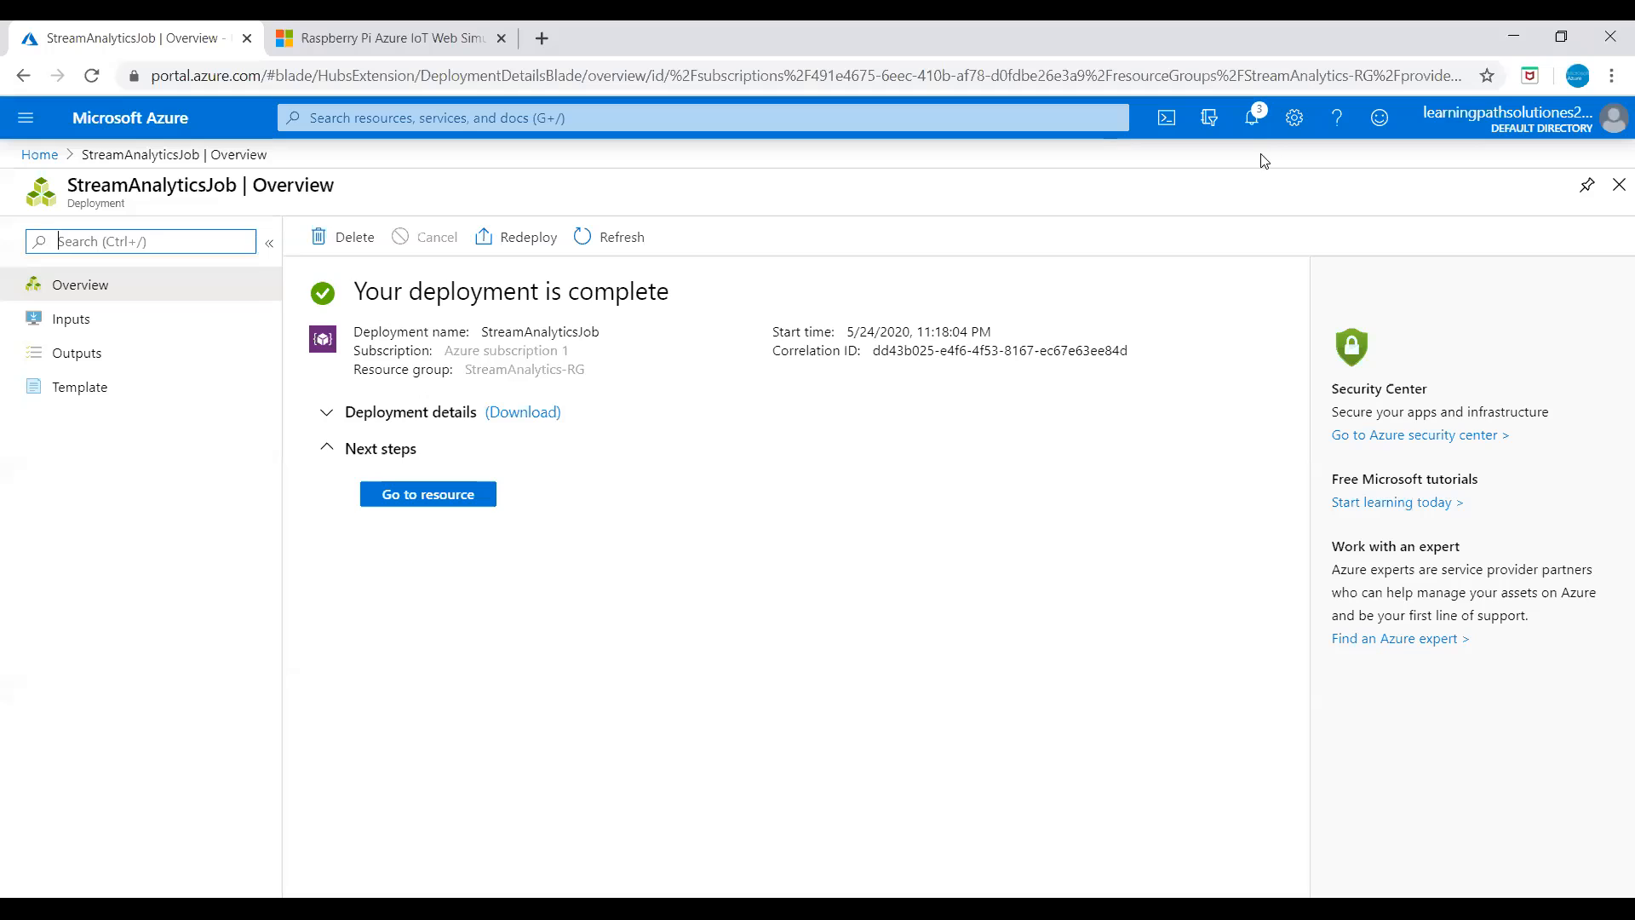
pyautogui.moveTo(1027, 136)
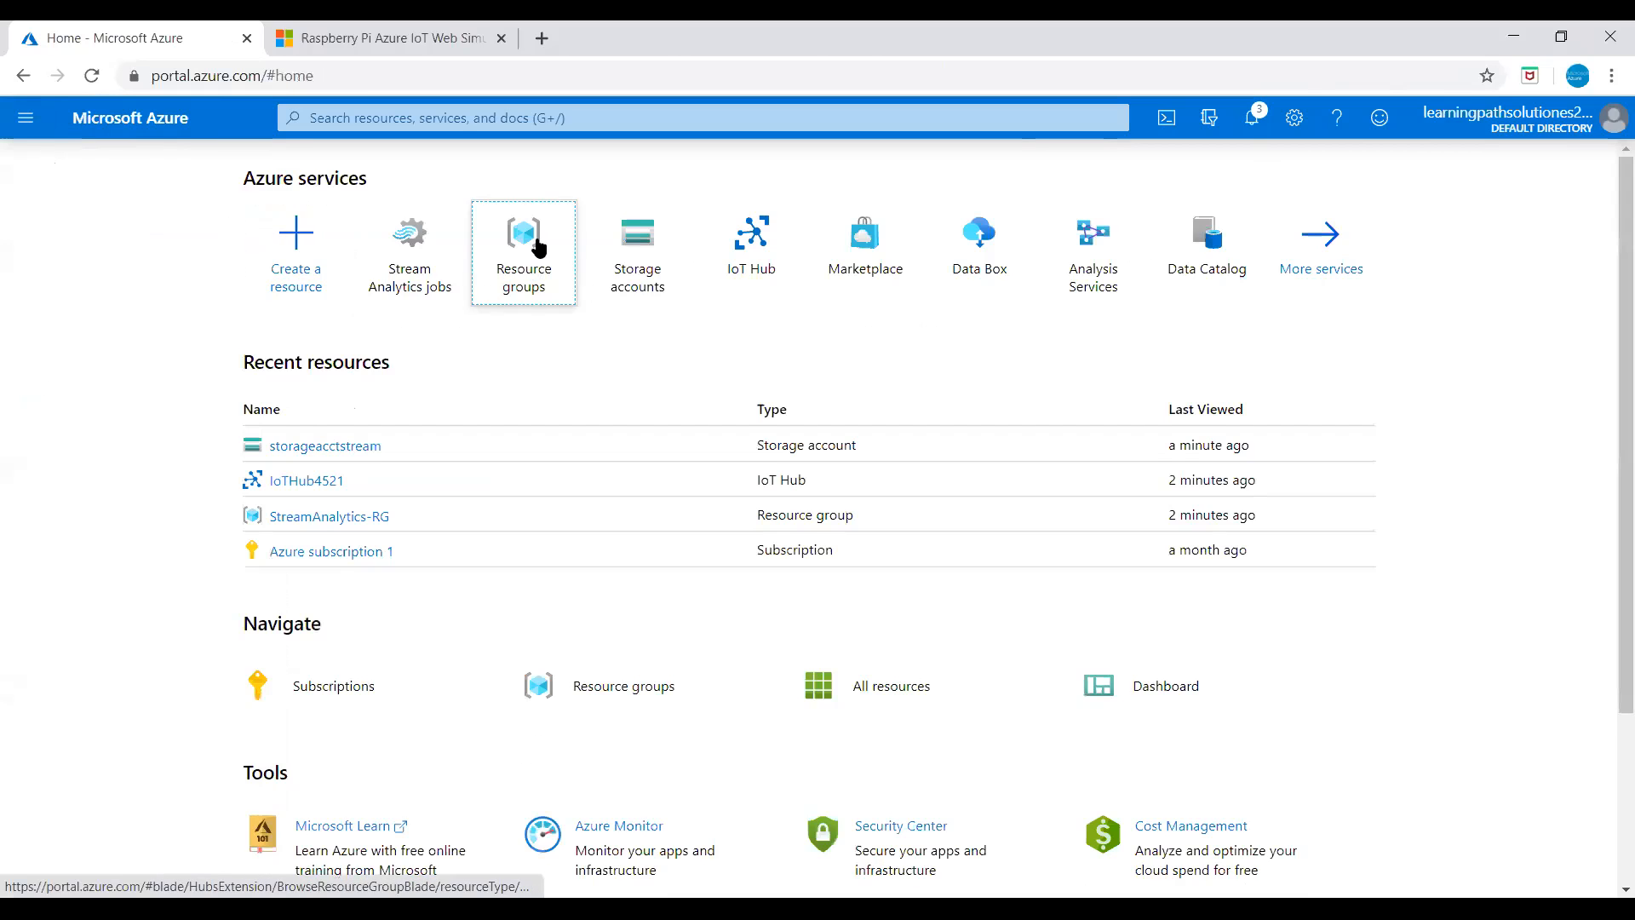
# Step: Navigate via Resource groups > StreamAnalytics-RG > job1 to the job's Inputs page
pyautogui.click(523, 250)
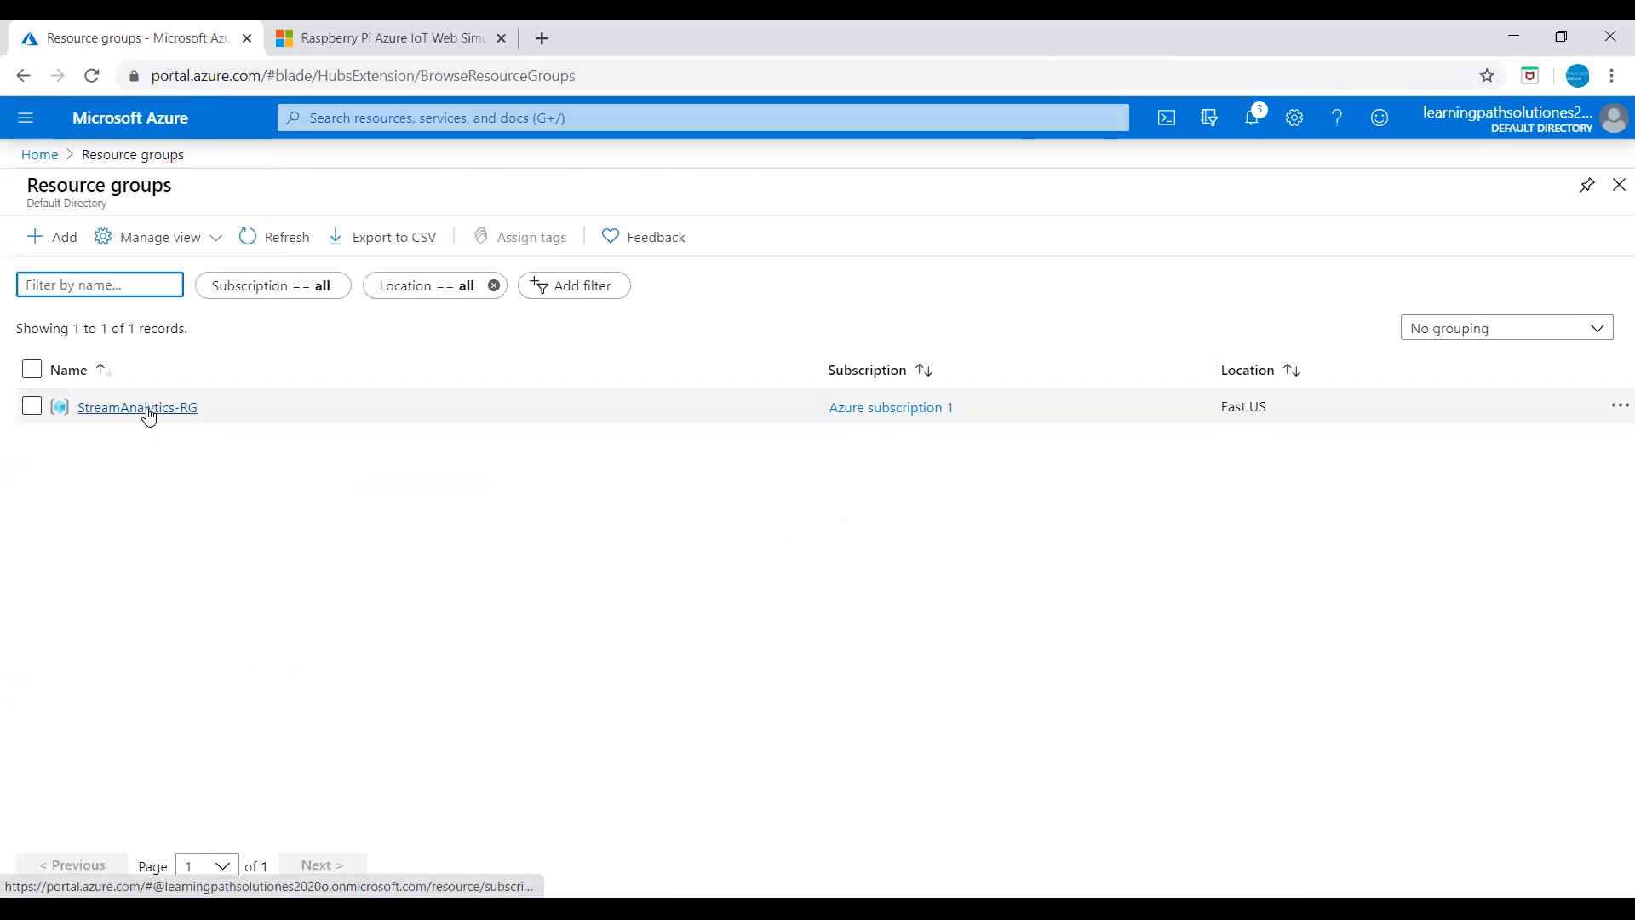
pyautogui.click(136, 407)
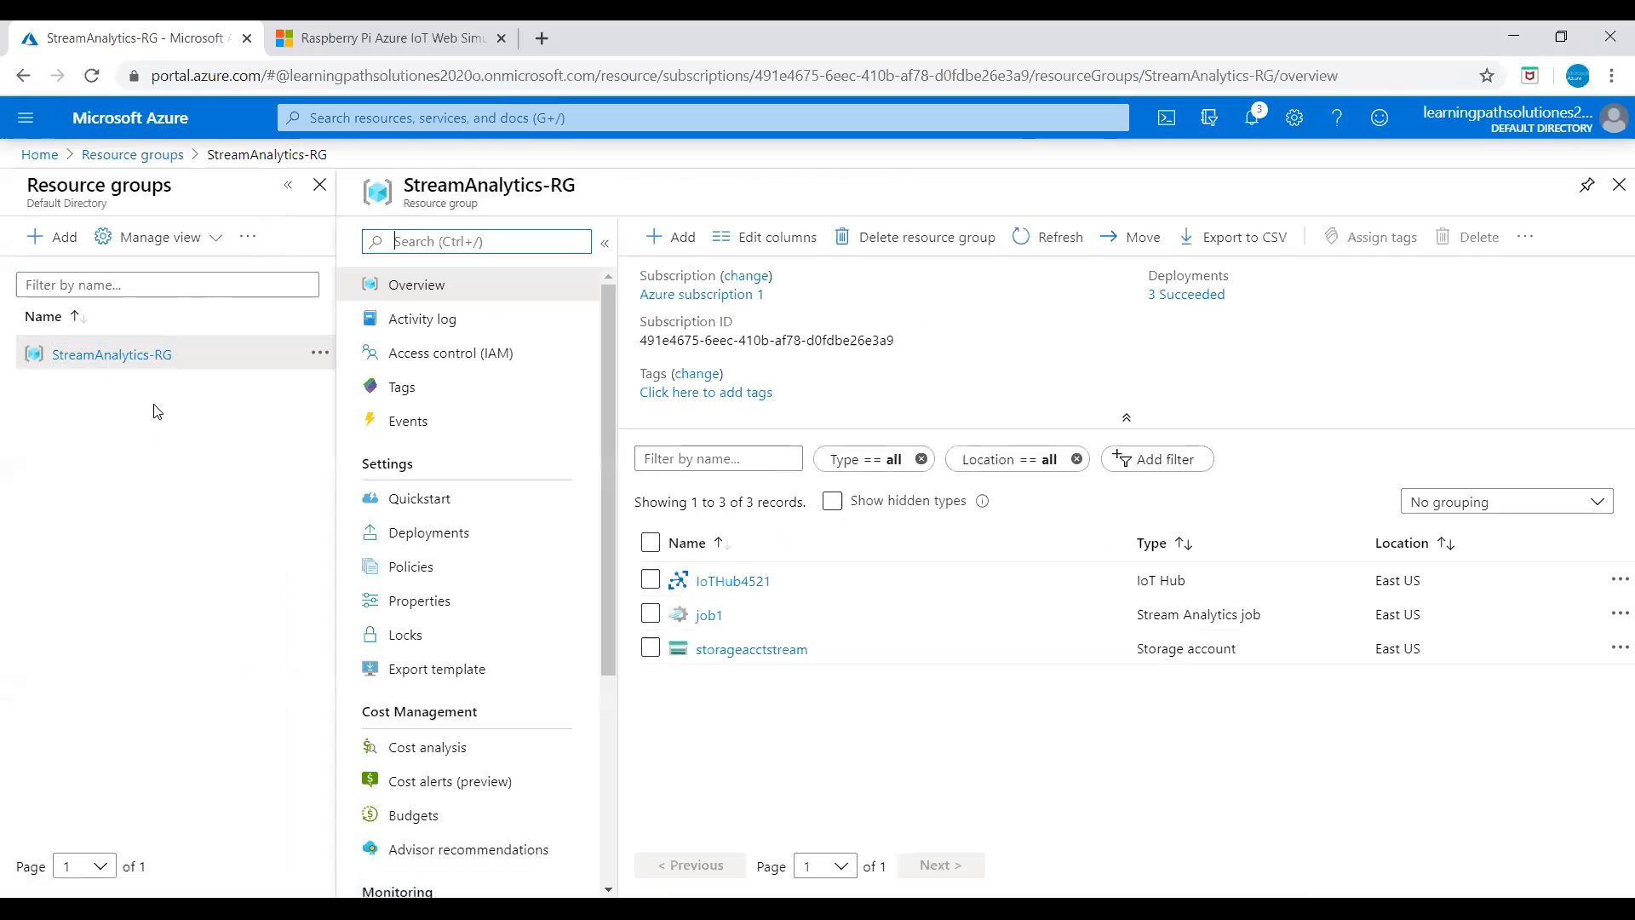
pyautogui.moveTo(708, 614)
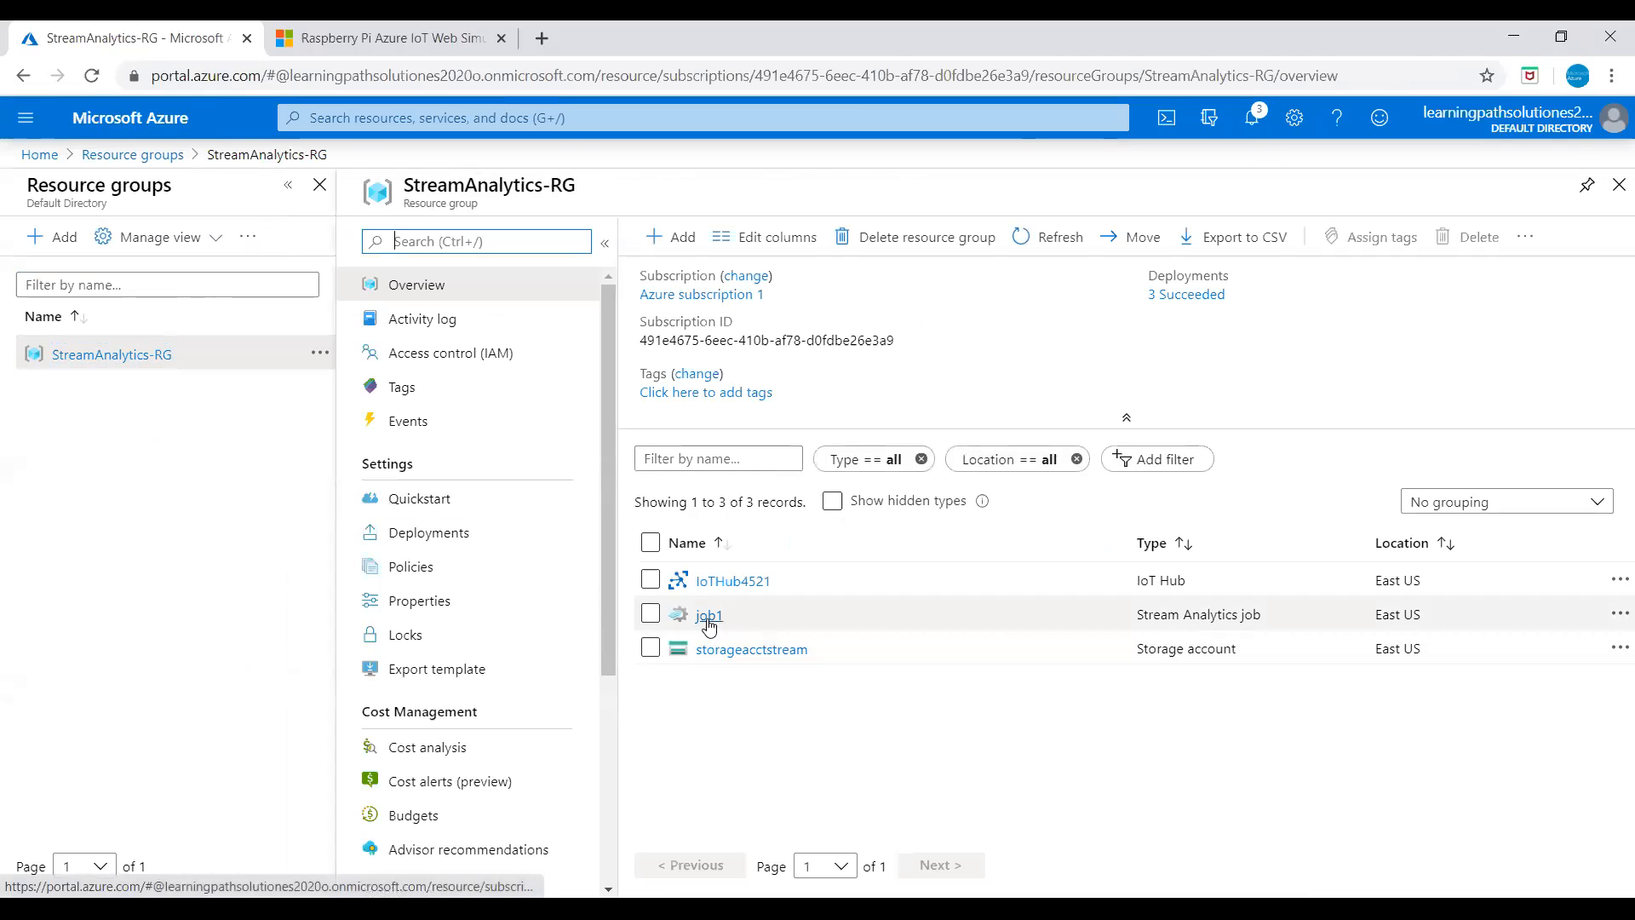
pyautogui.click(709, 614)
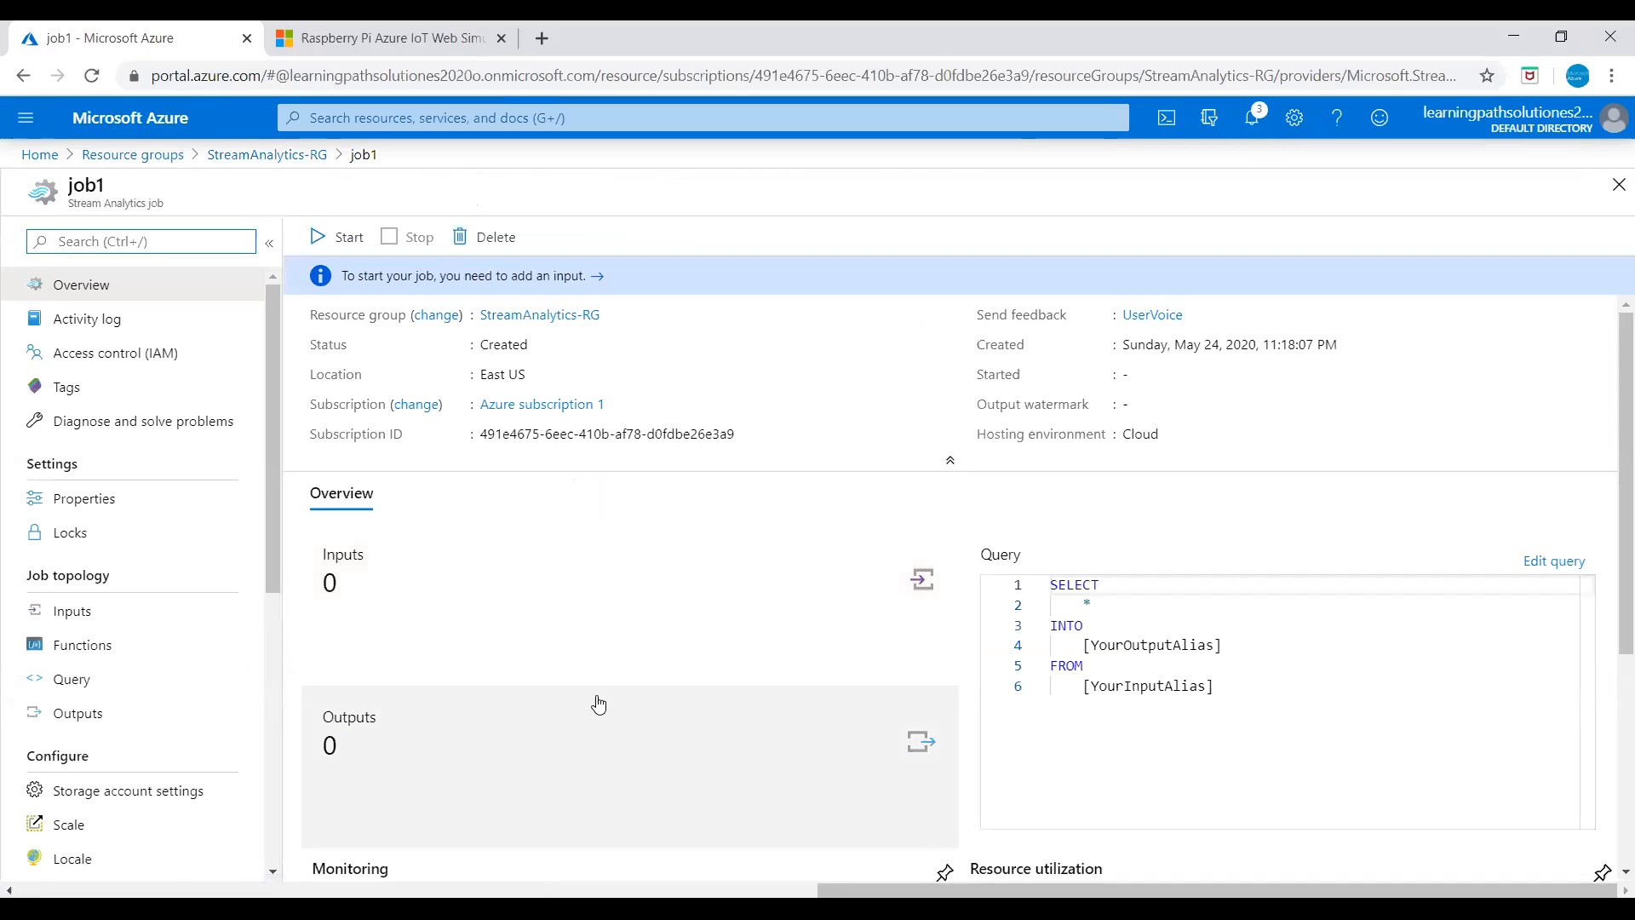
pyautogui.scroll(-3)
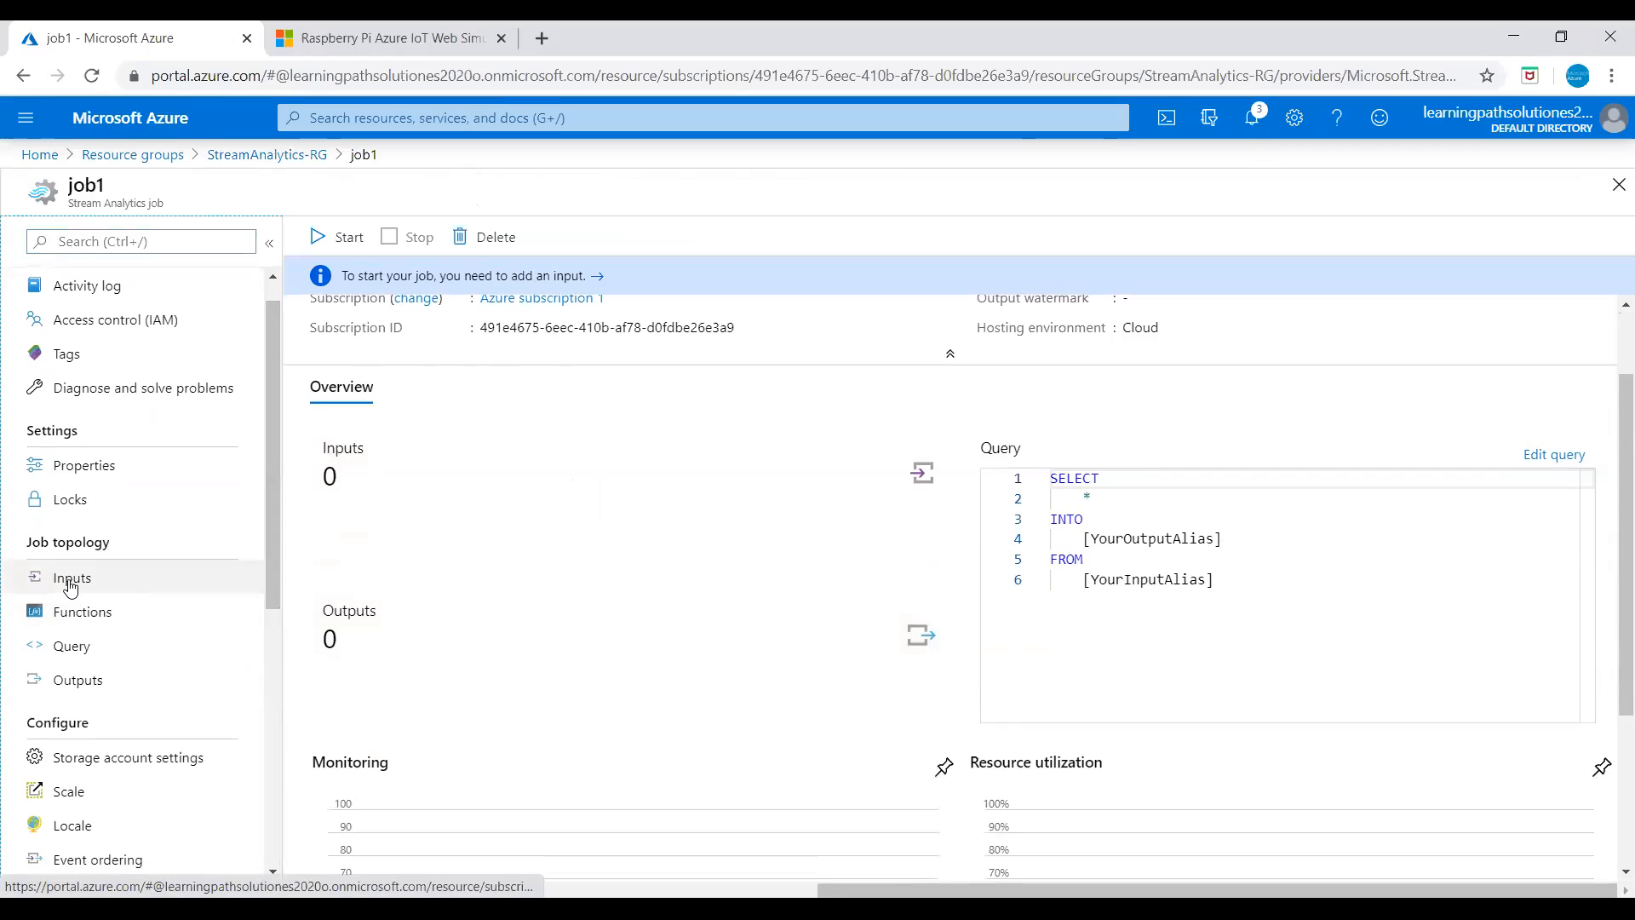
pyautogui.click(71, 578)
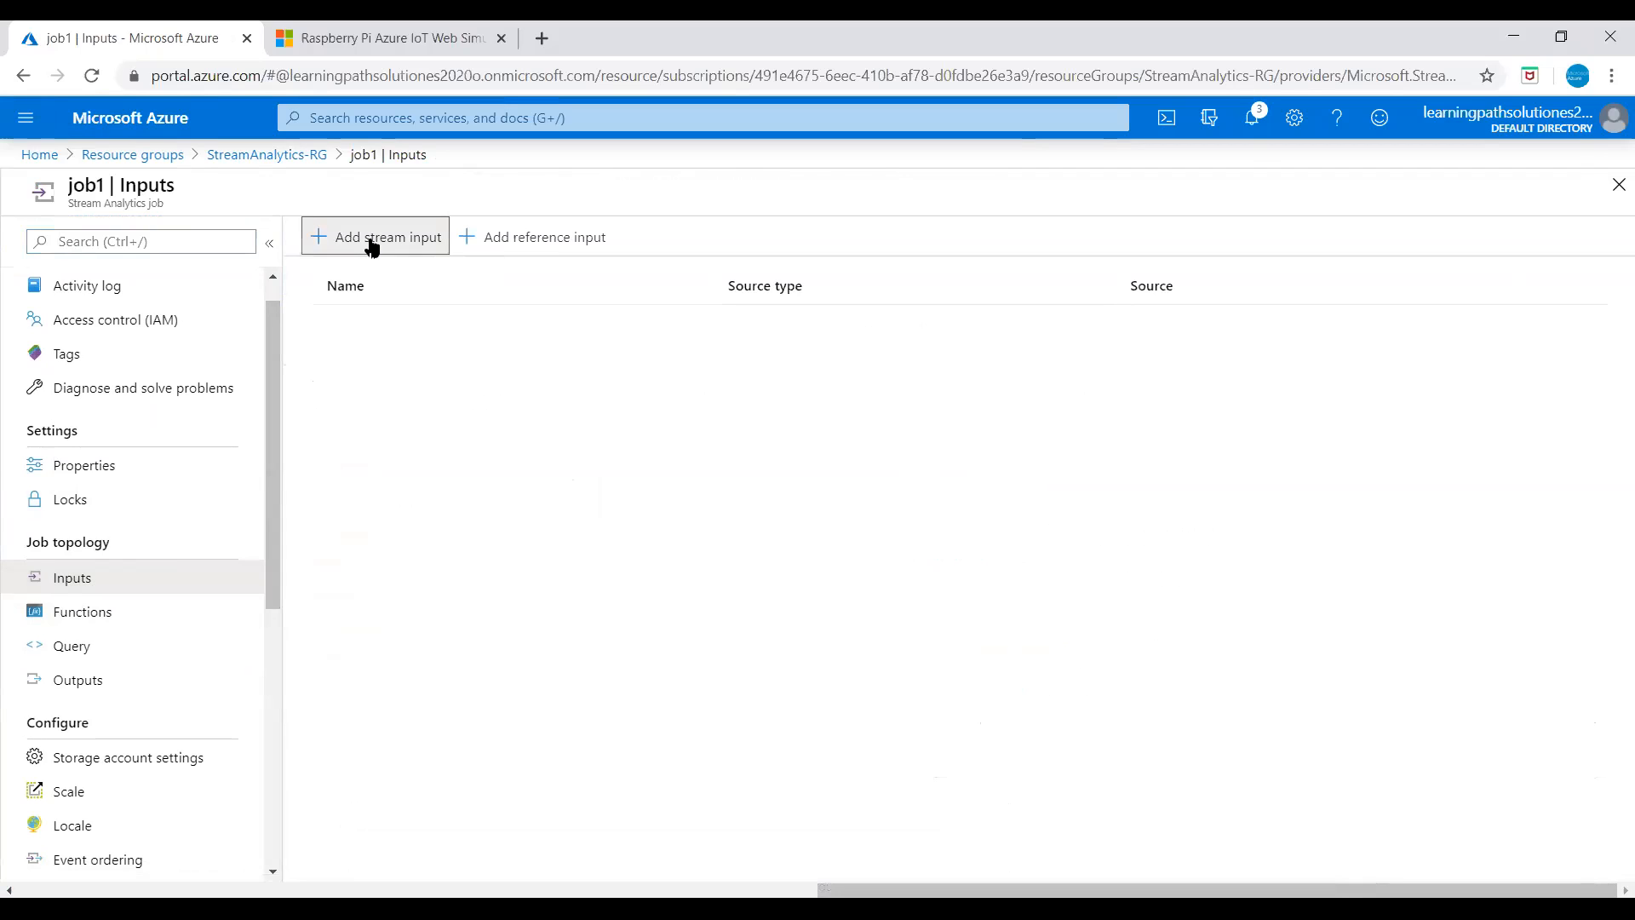
# Step: Begin an IoT Hub stream input with alias IoTinput and check the available IoT Hubs
pyautogui.click(385, 237)
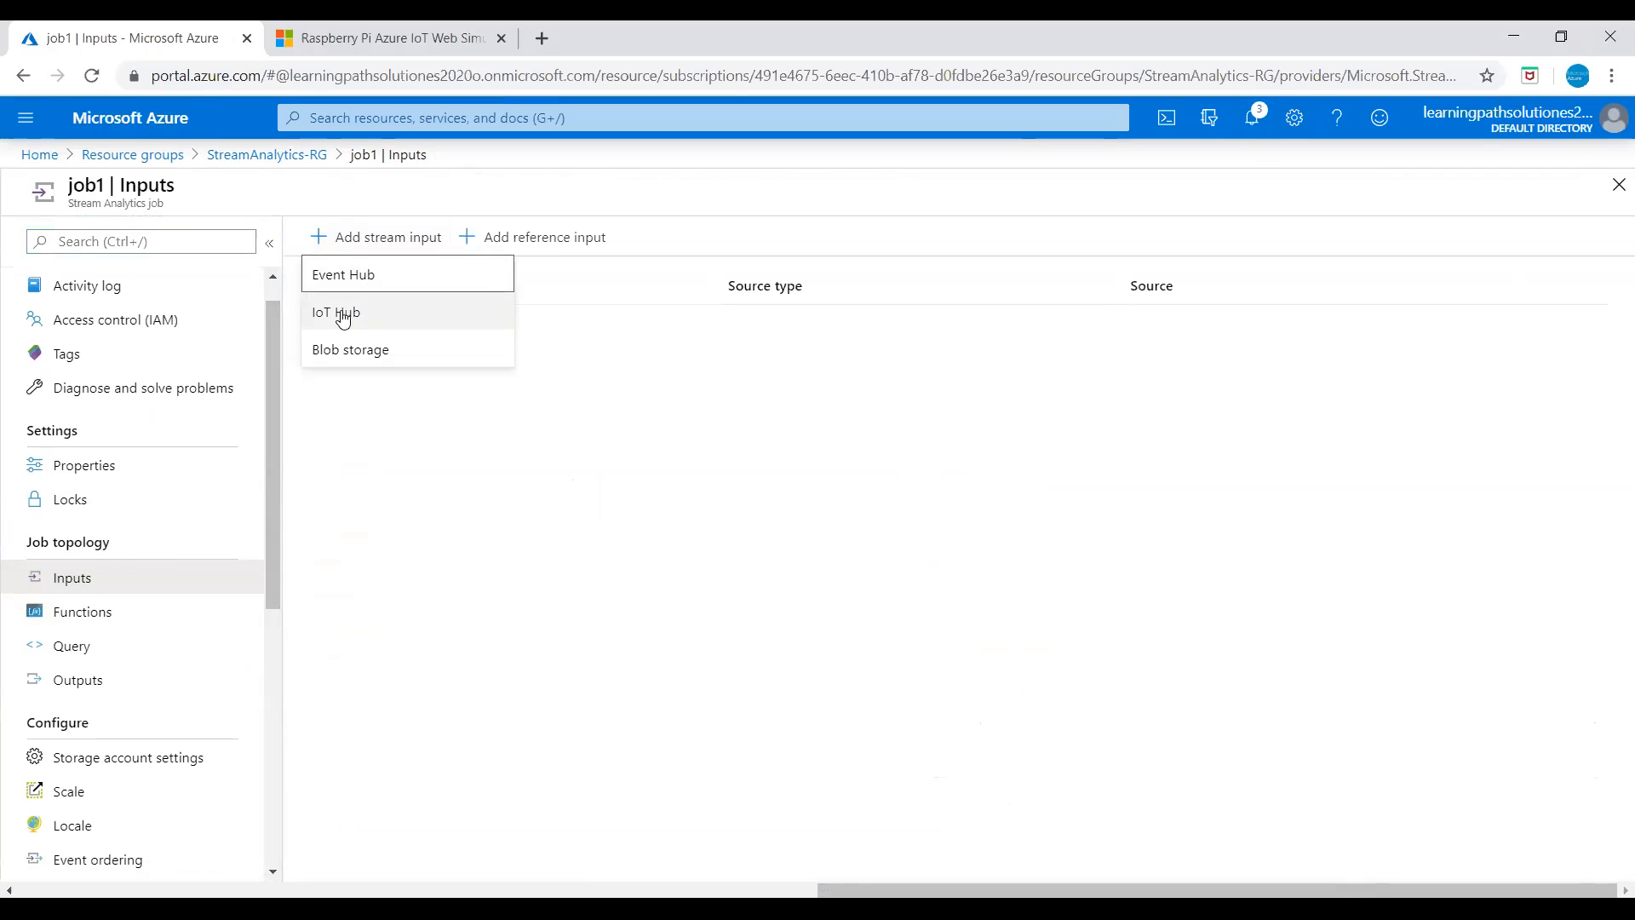
pyautogui.click(336, 312)
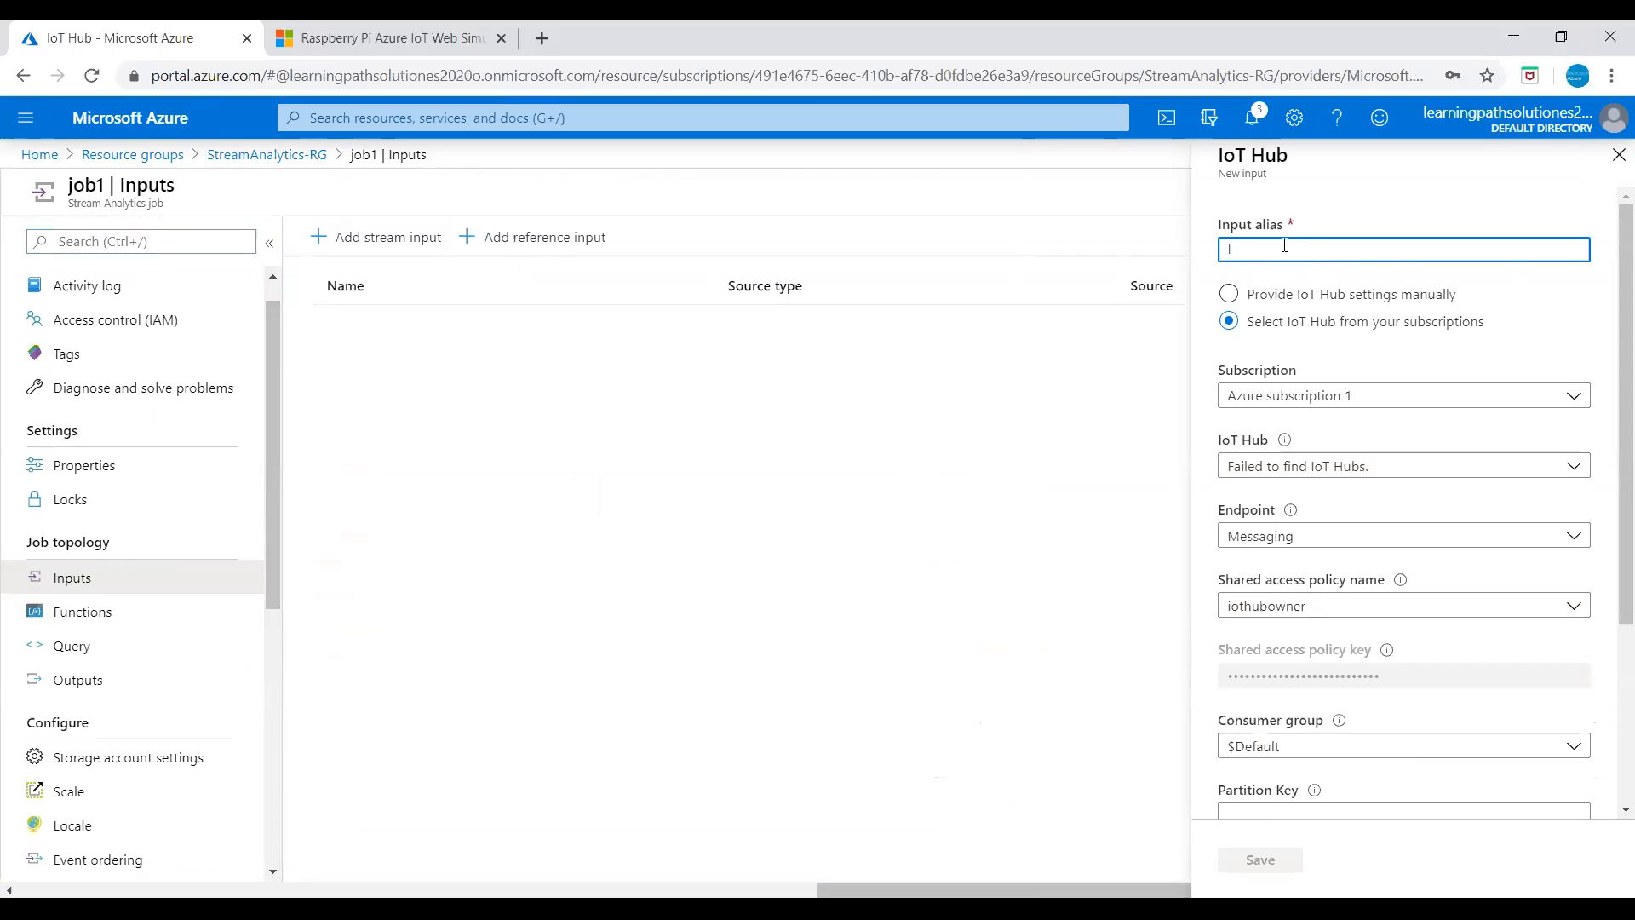
pyautogui.write('IoTin')
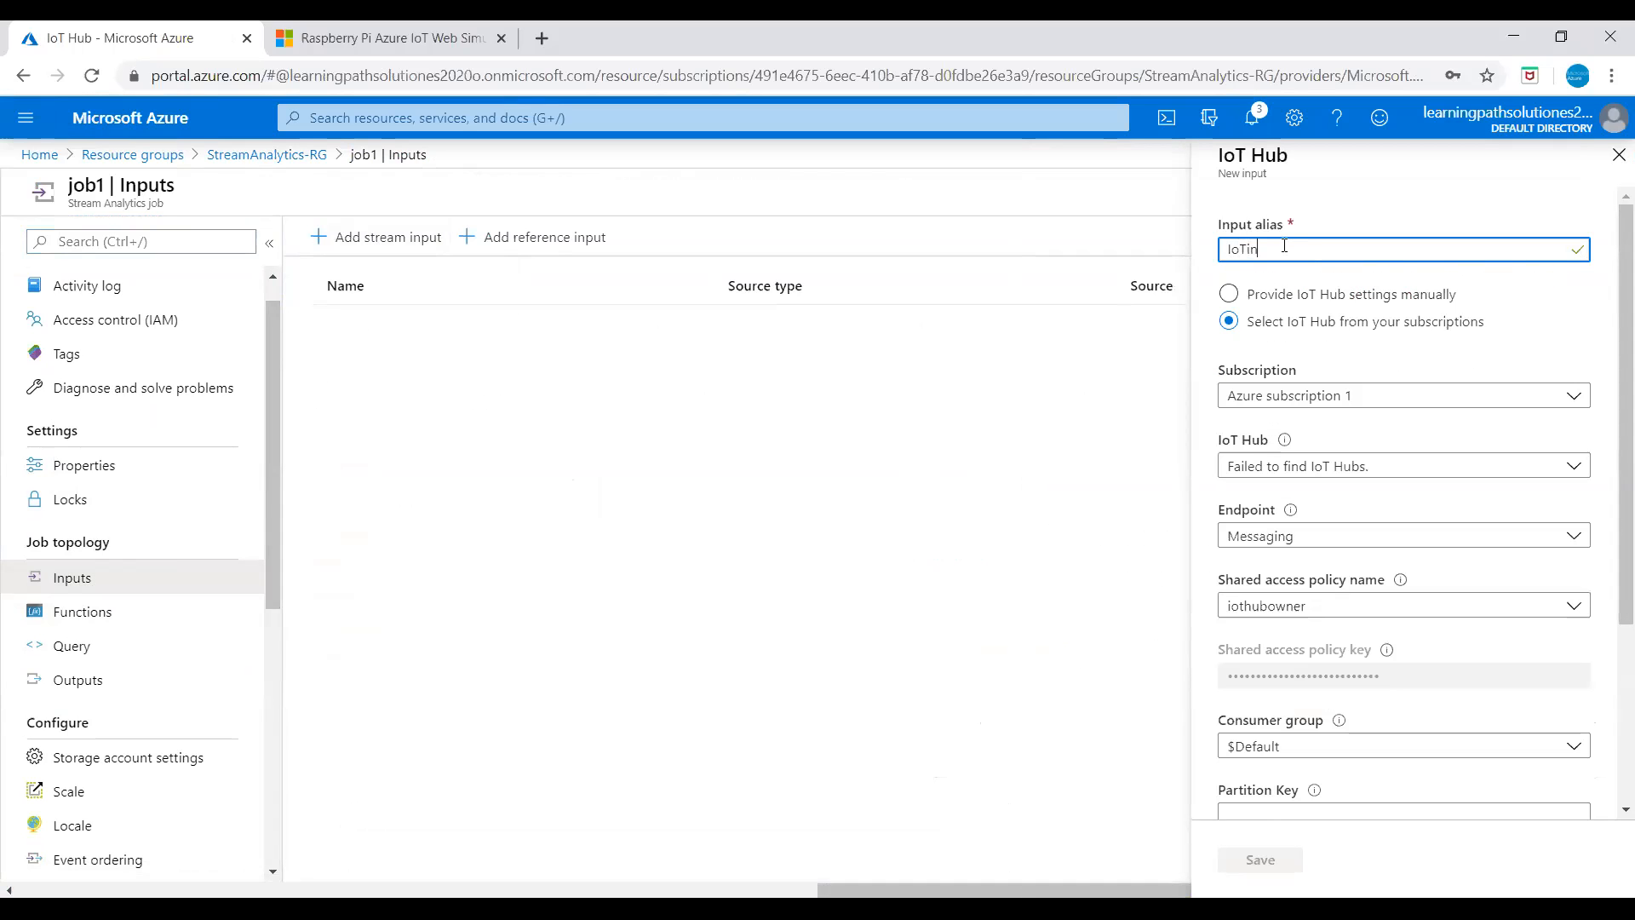
pyautogui.write('put')
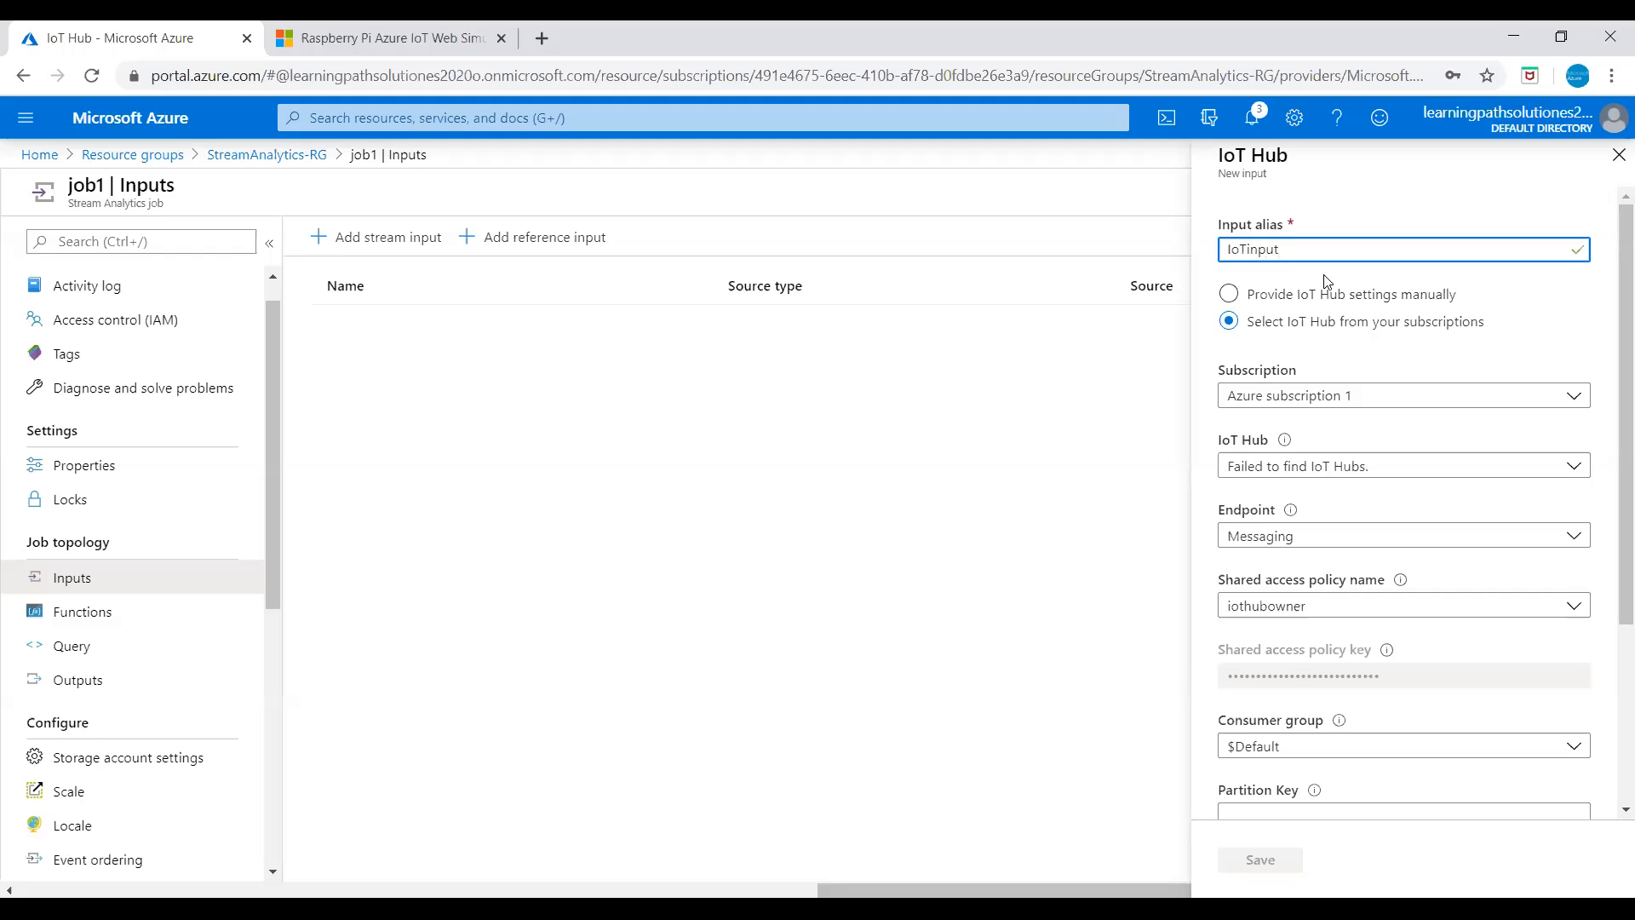
pyautogui.click(1227, 293)
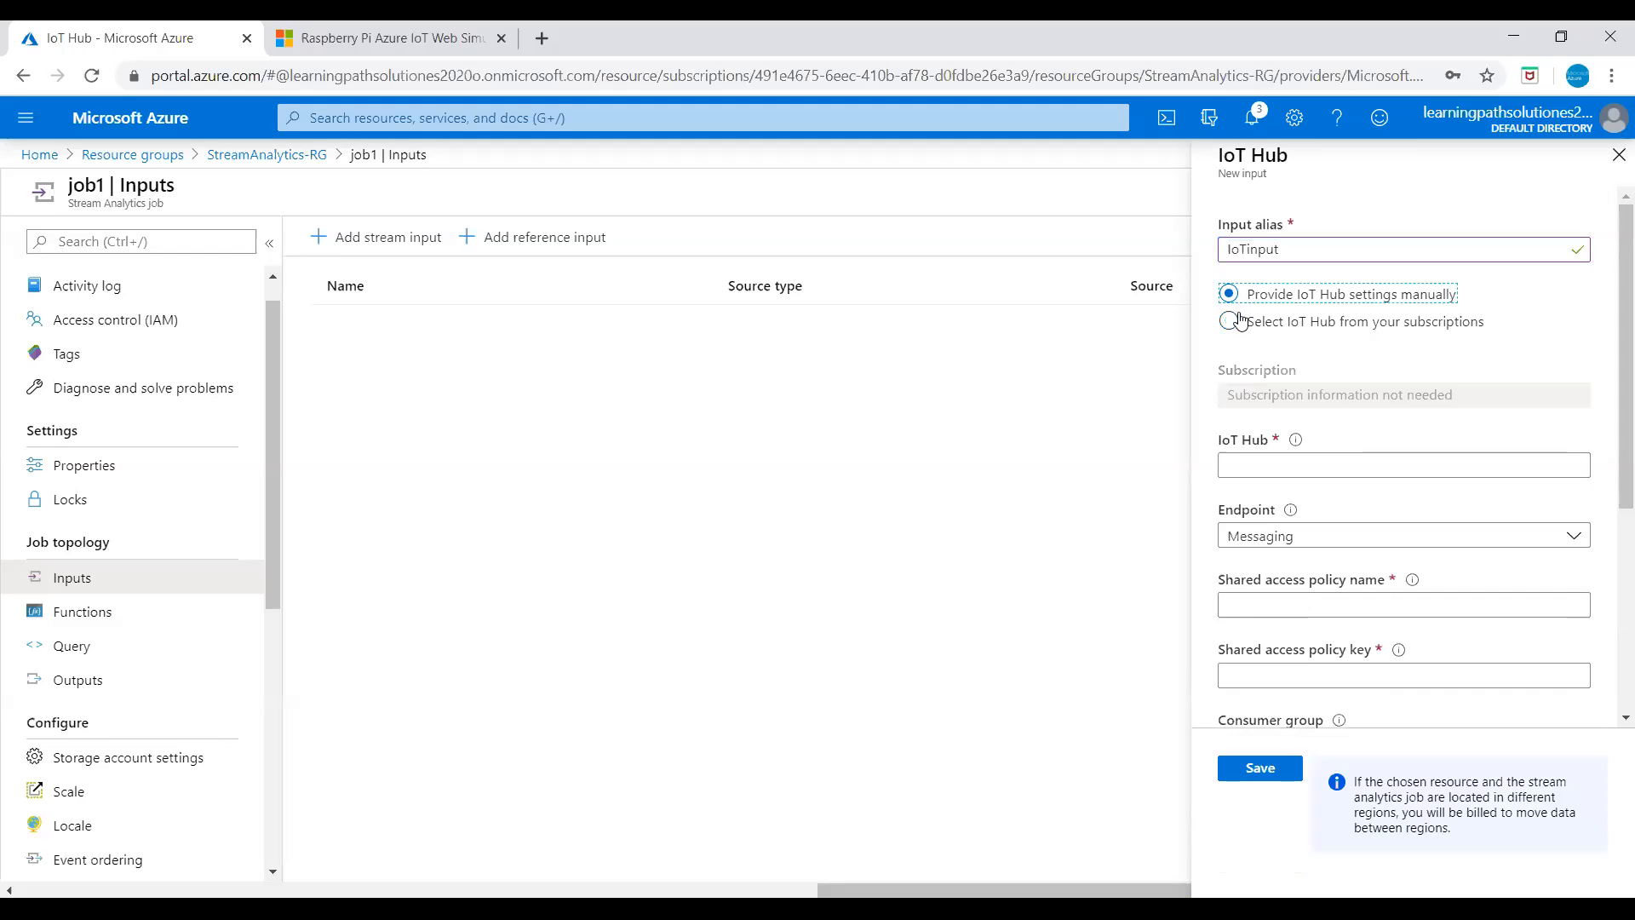
pyautogui.click(1227, 322)
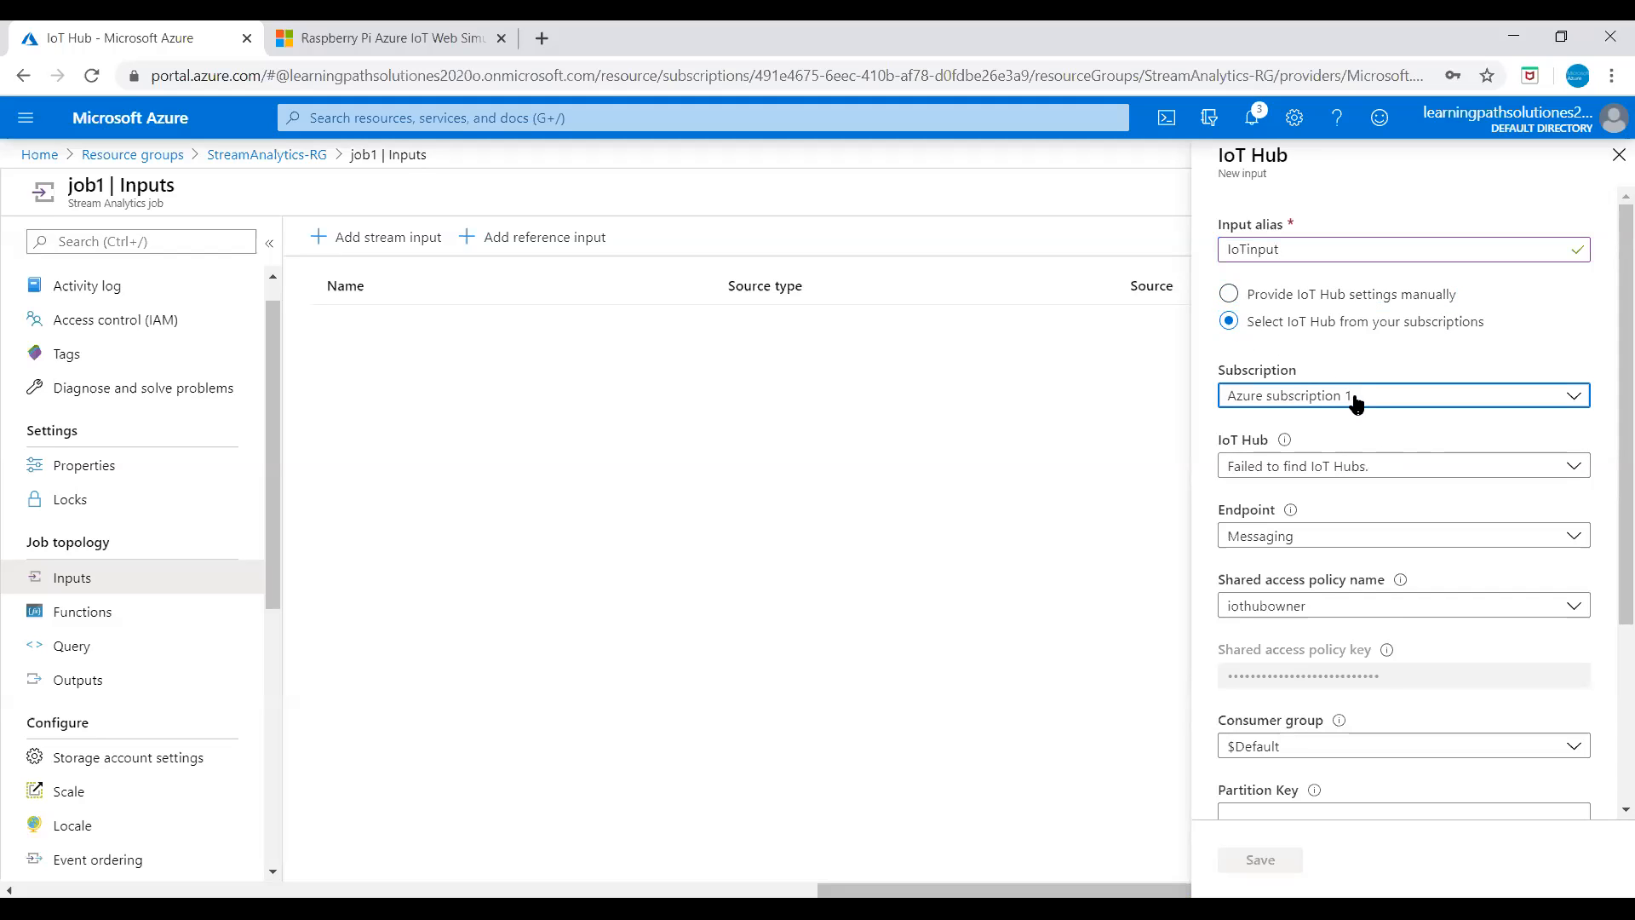
pyautogui.click(1401, 465)
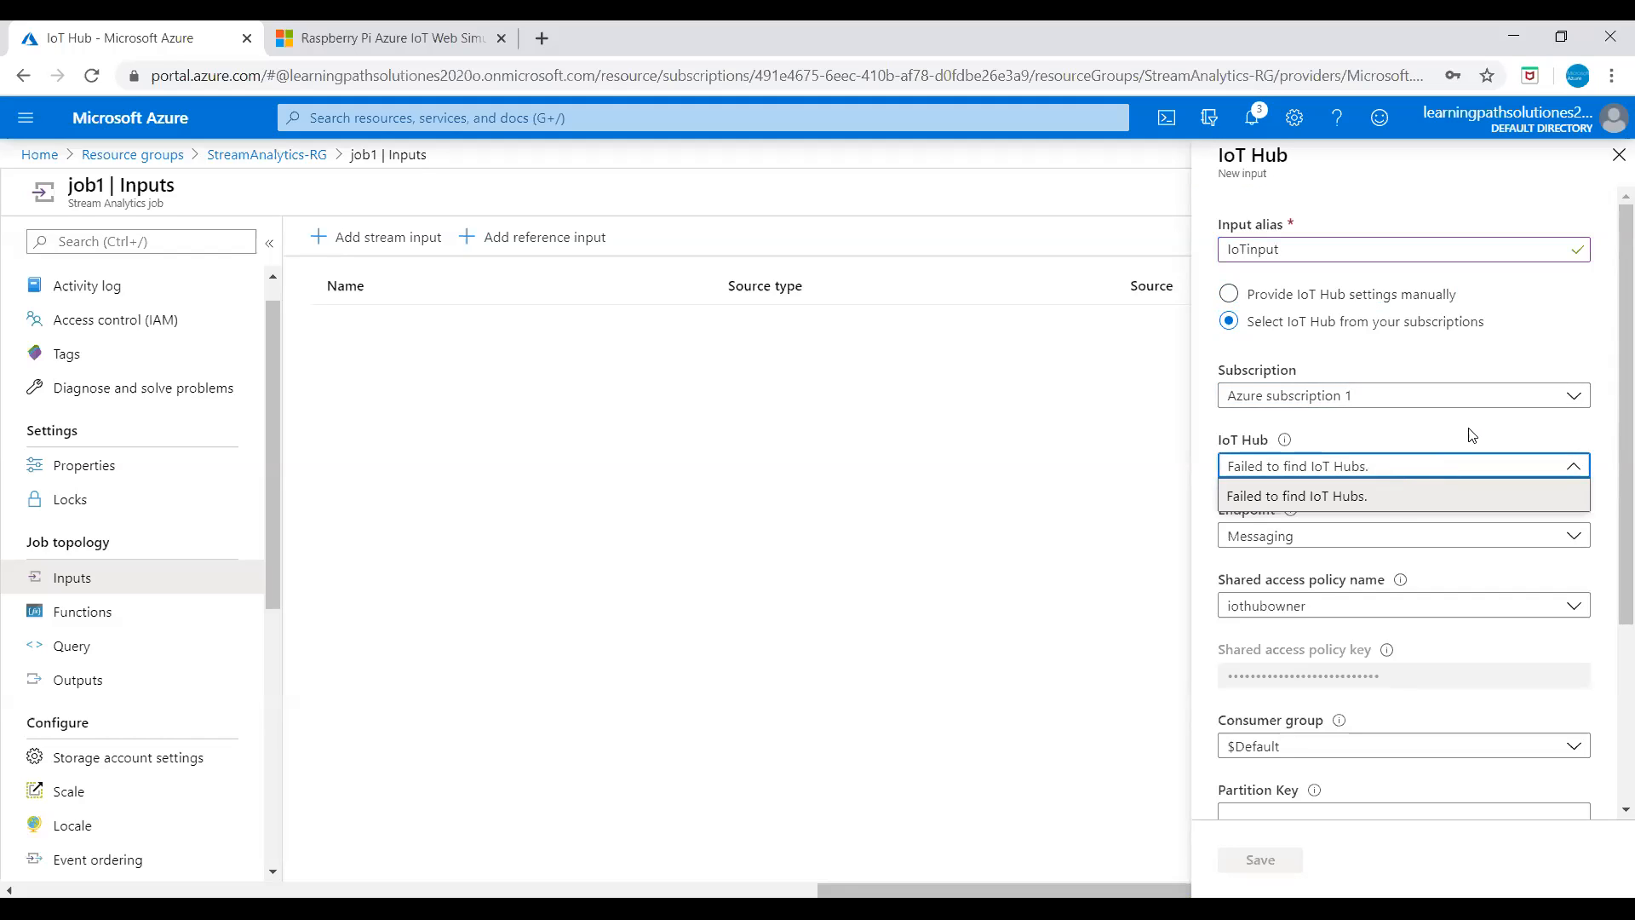
pyautogui.click(1296, 495)
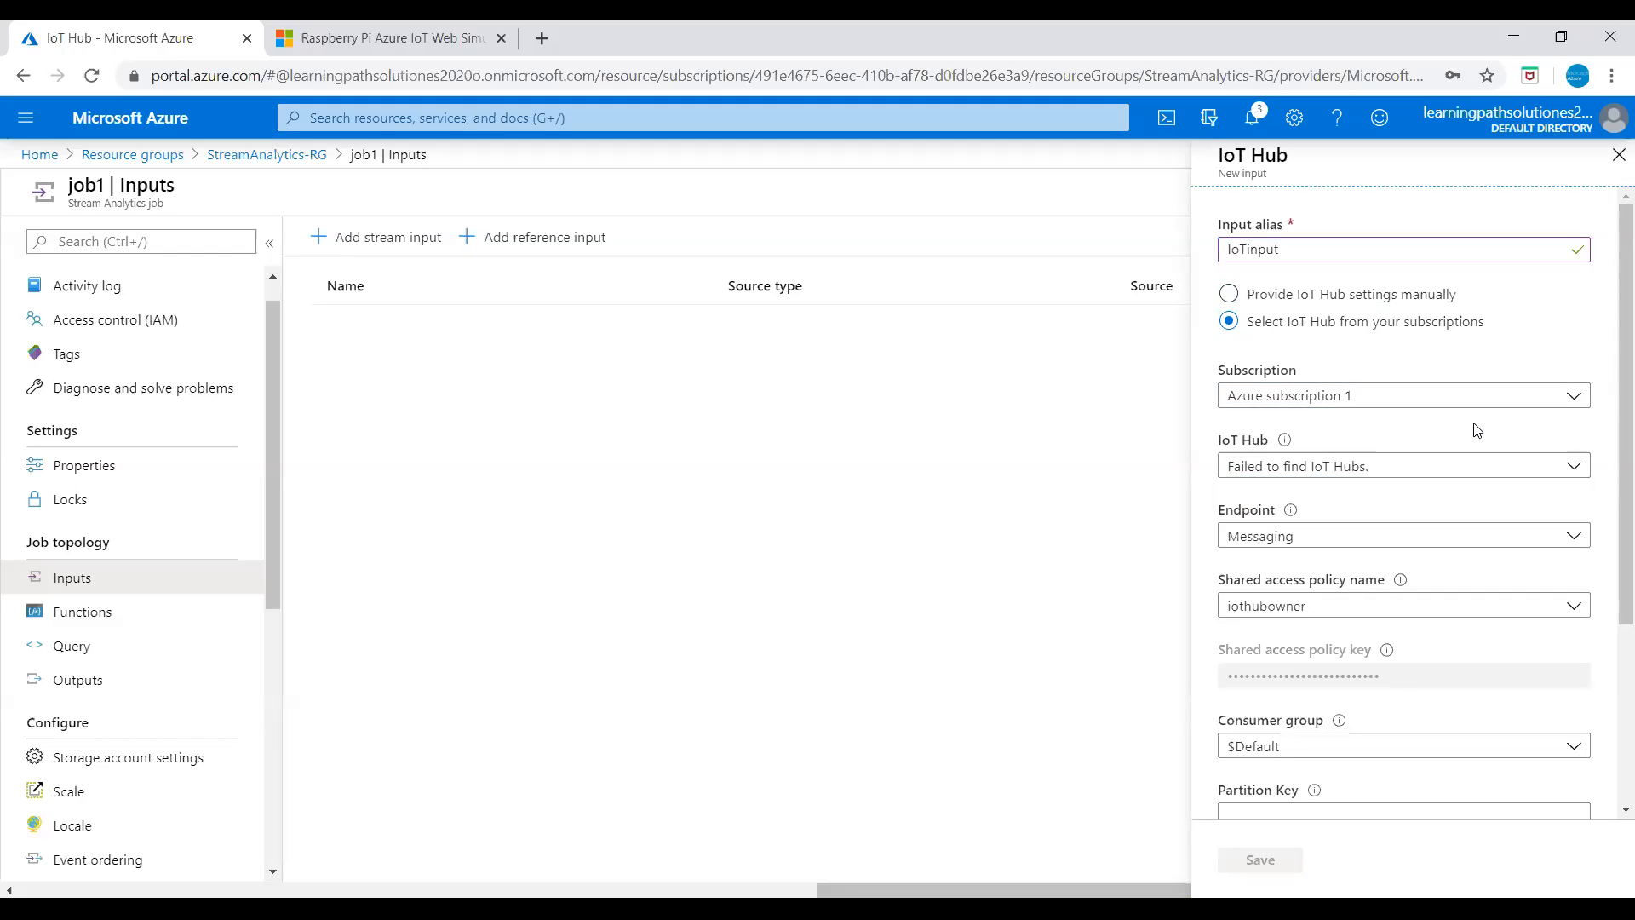
pyautogui.moveTo(1347, 433)
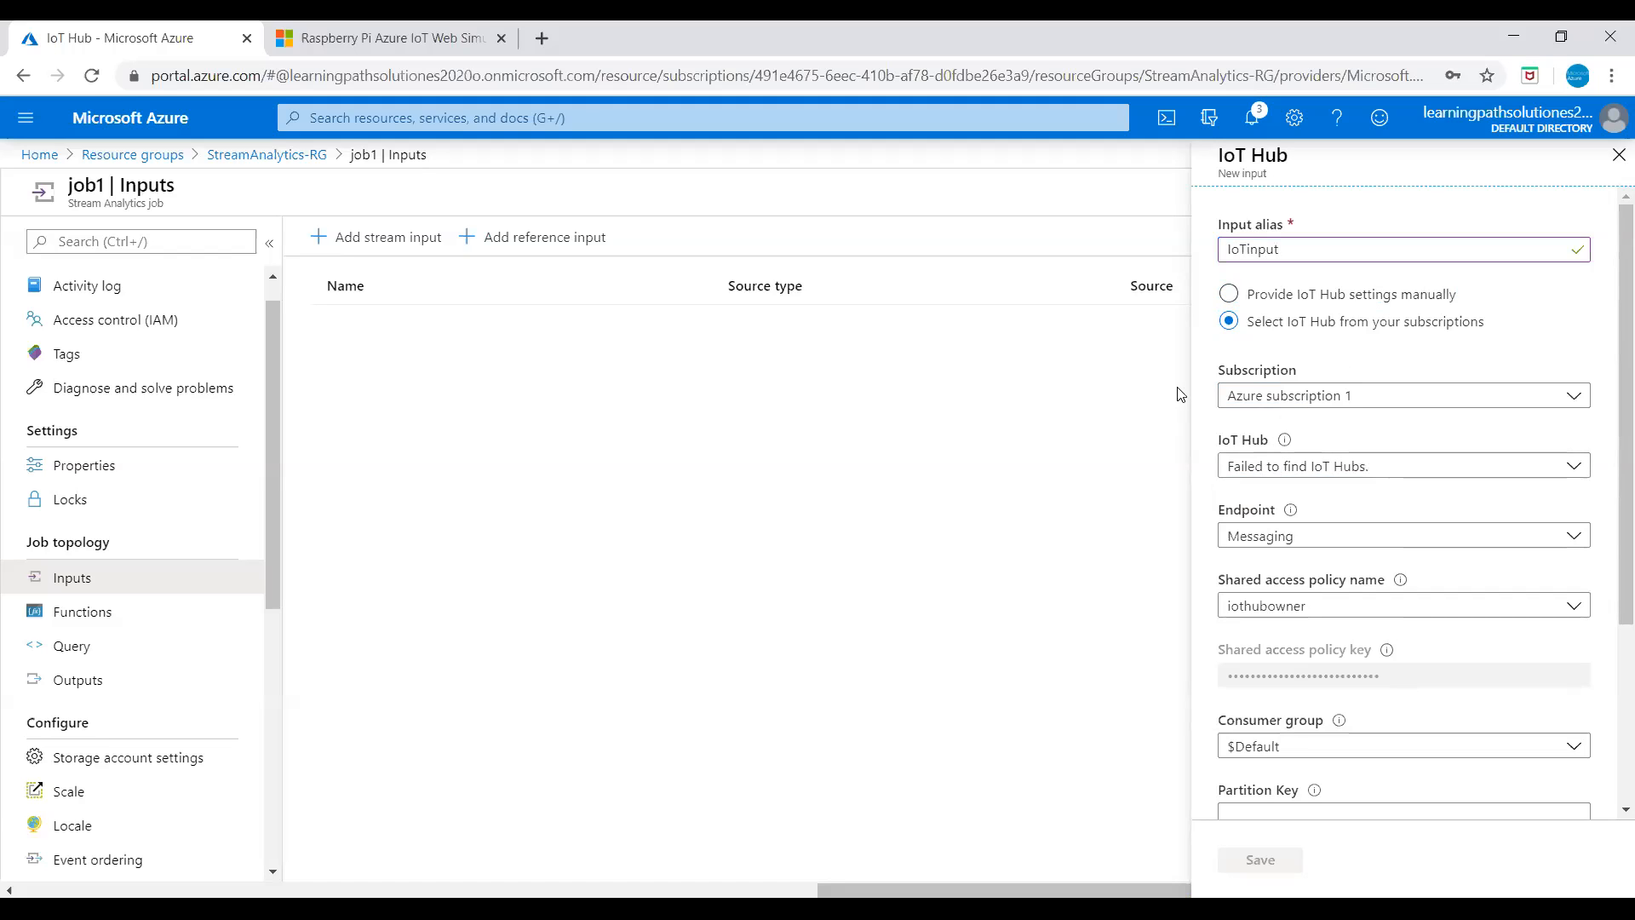
pyautogui.moveTo(1360, 535)
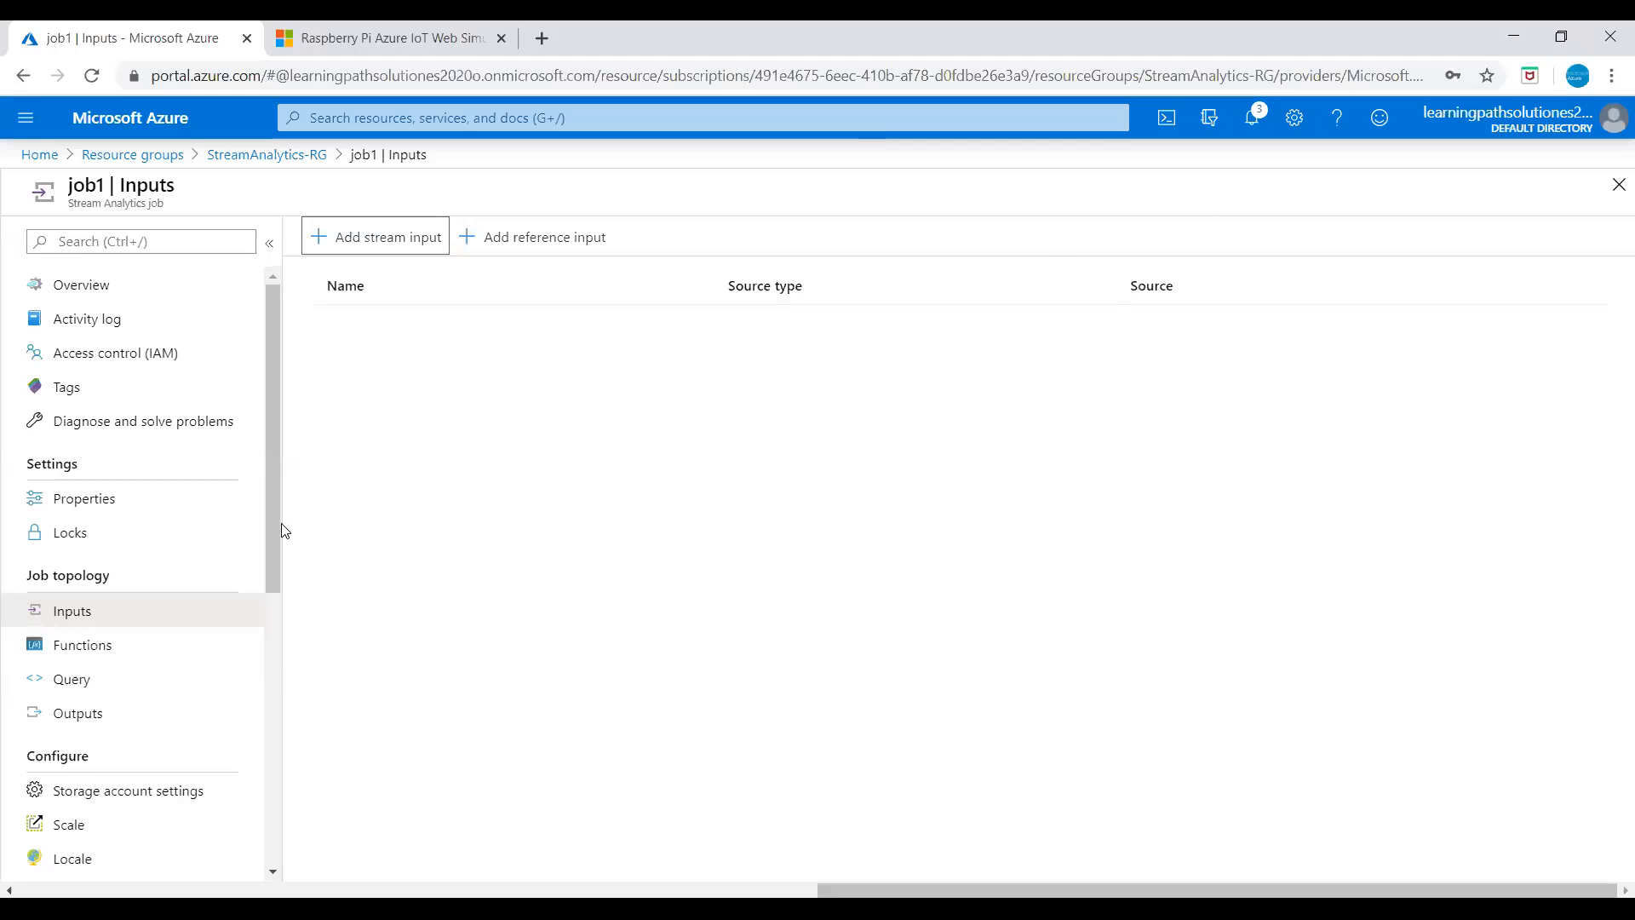
# Step: Re-add the IoT Hub stream input IoTinput using IoTHub4521 defaults and save it
pyautogui.click(82, 644)
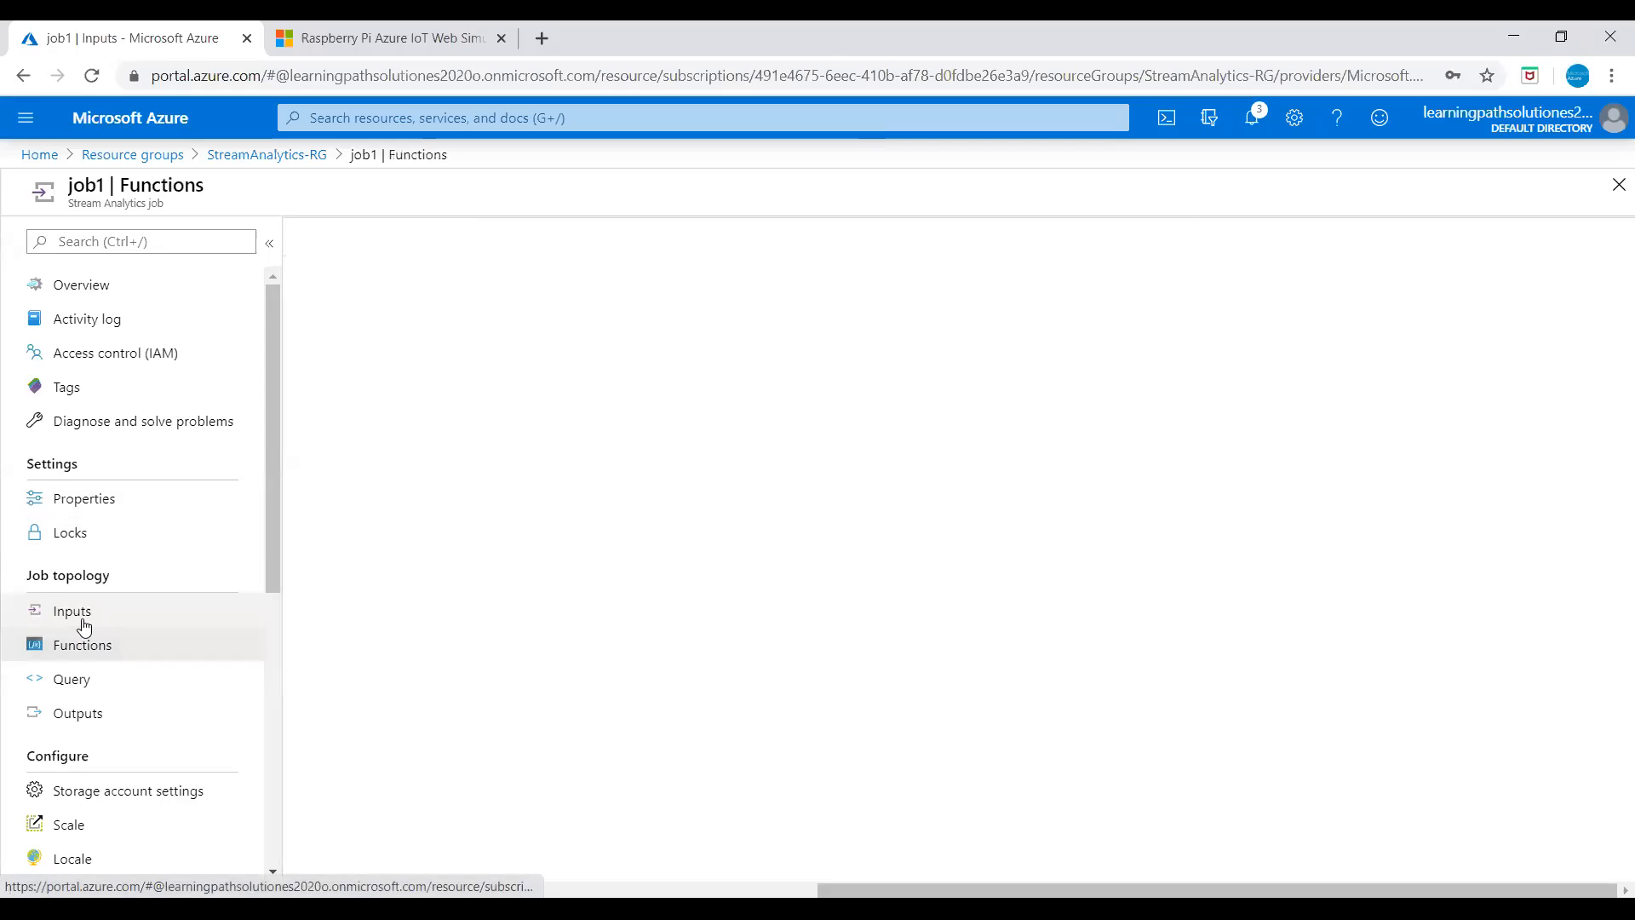
pyautogui.click(72, 609)
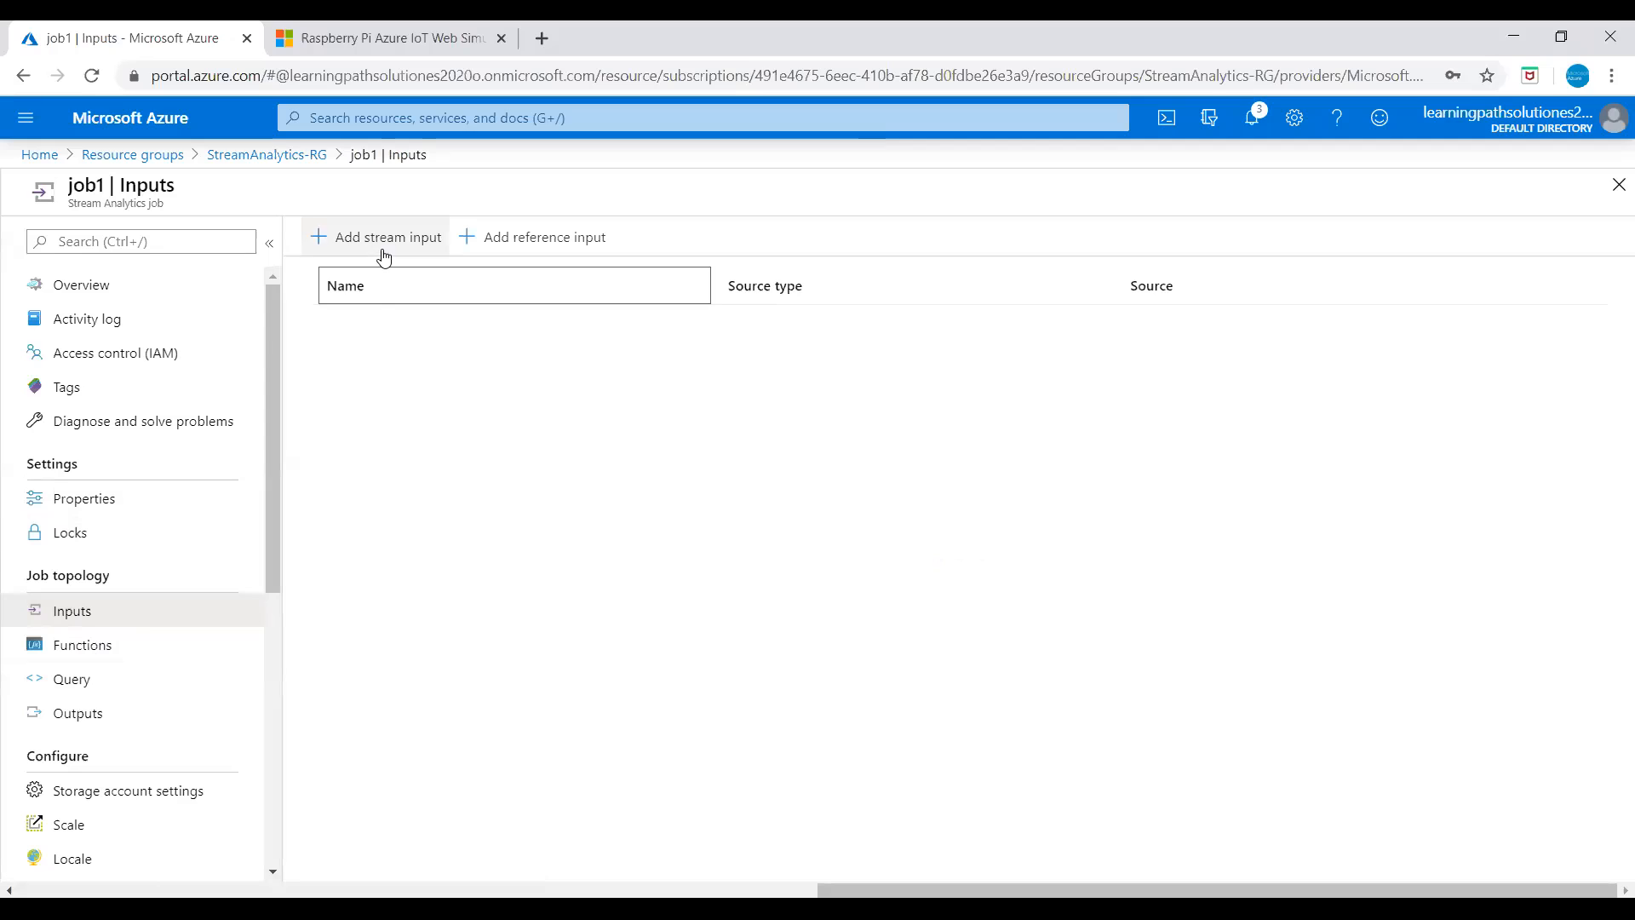
pyautogui.click(385, 237)
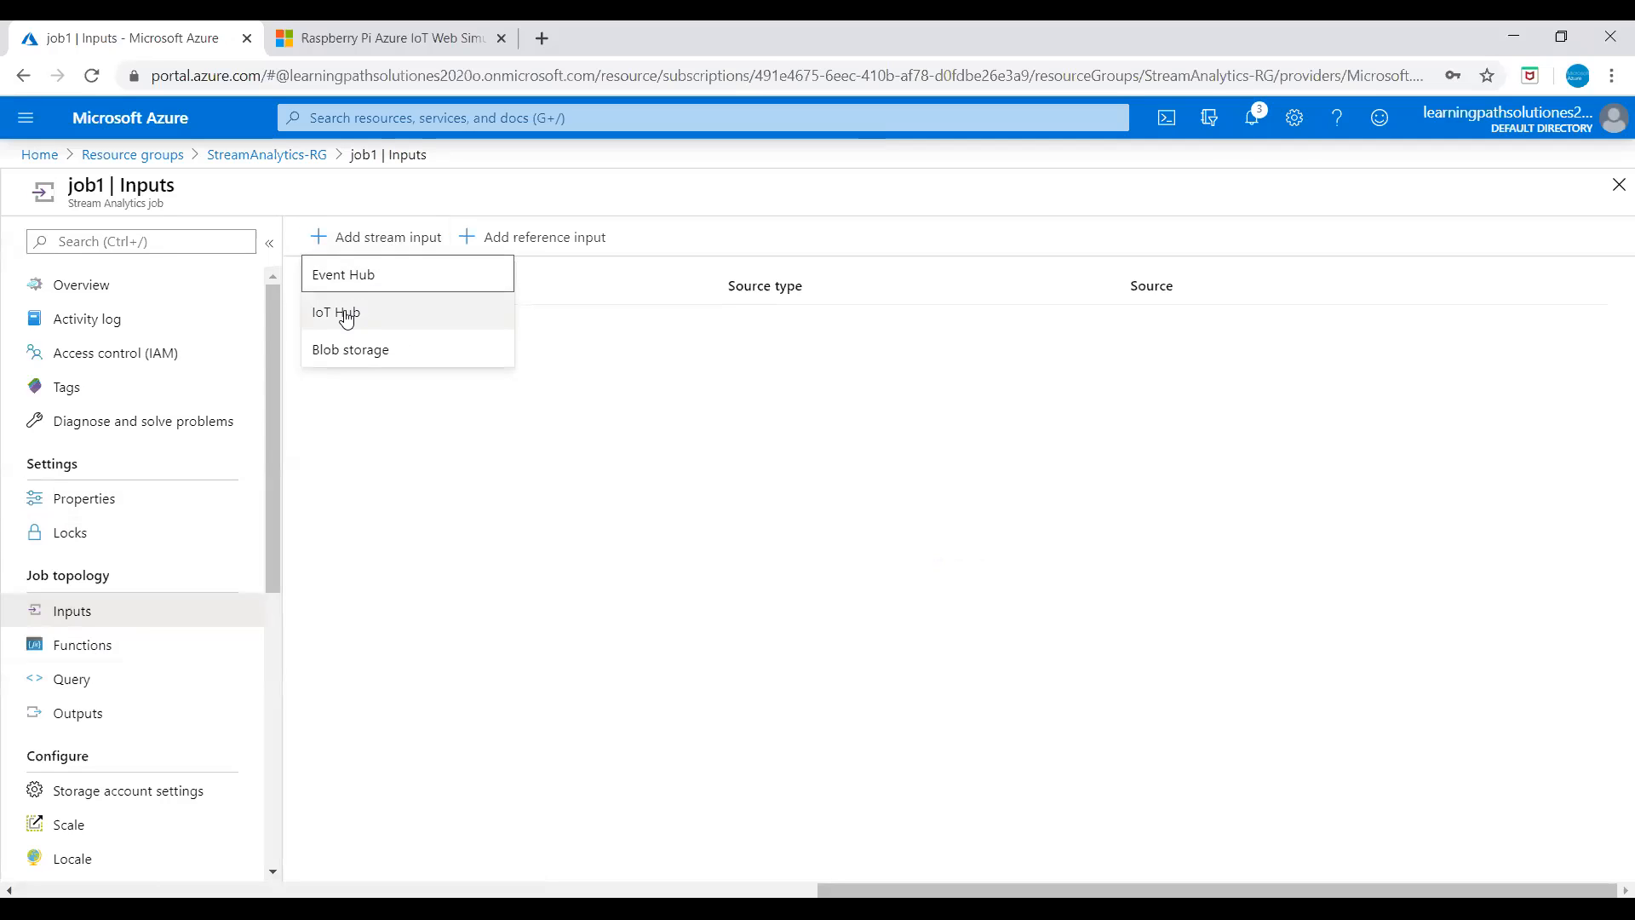
pyautogui.click(335, 312)
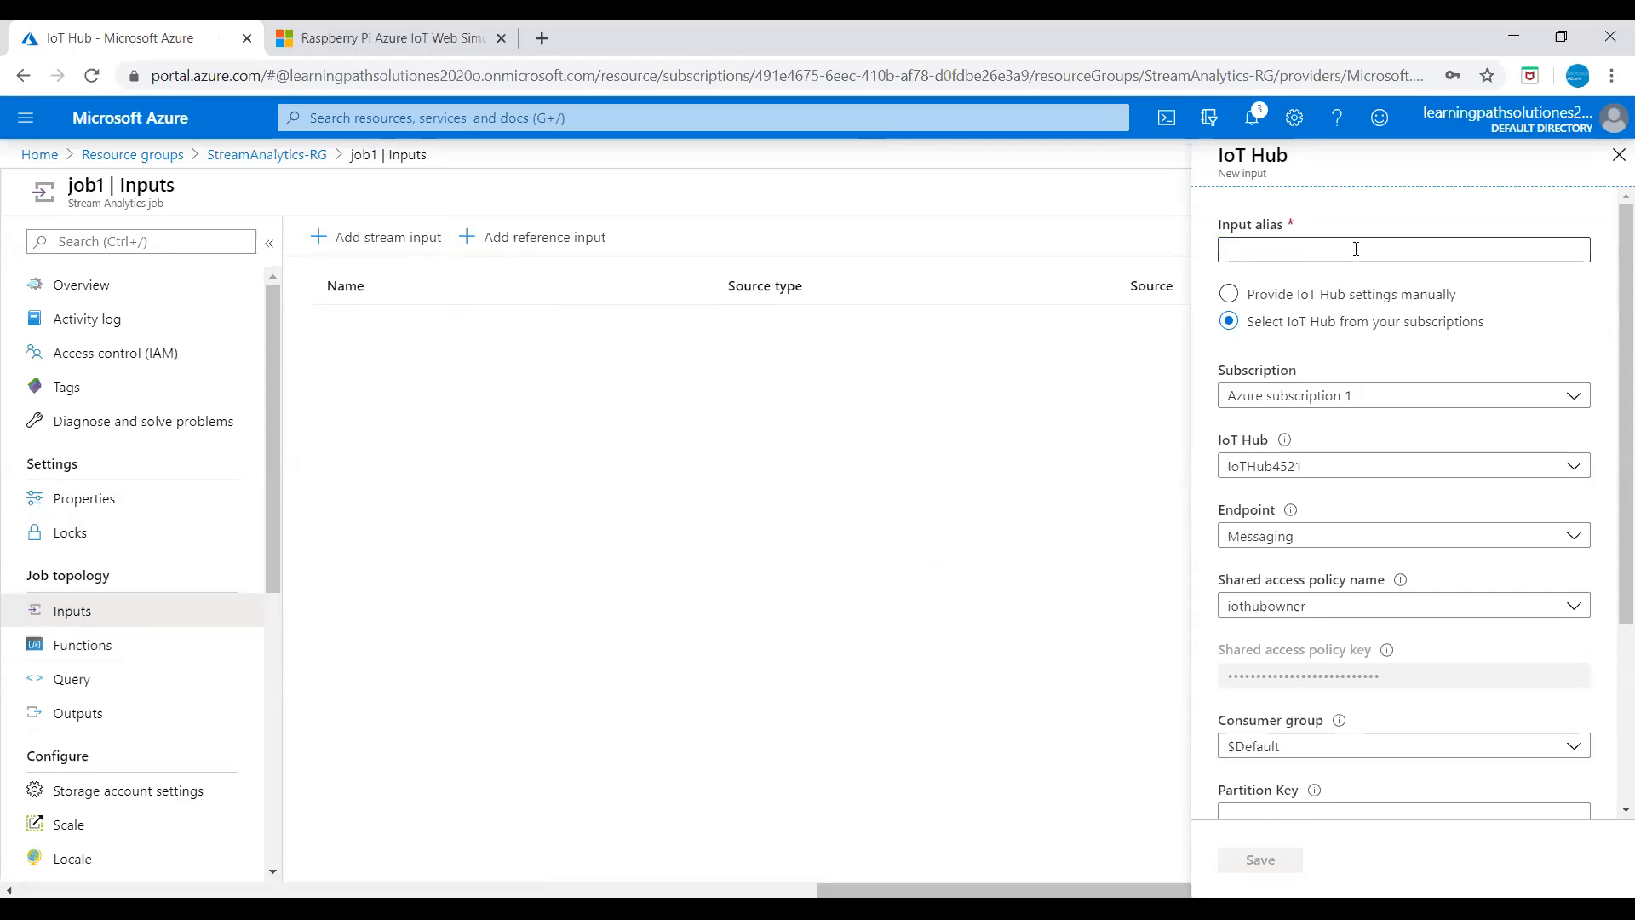
pyautogui.click(1401, 248)
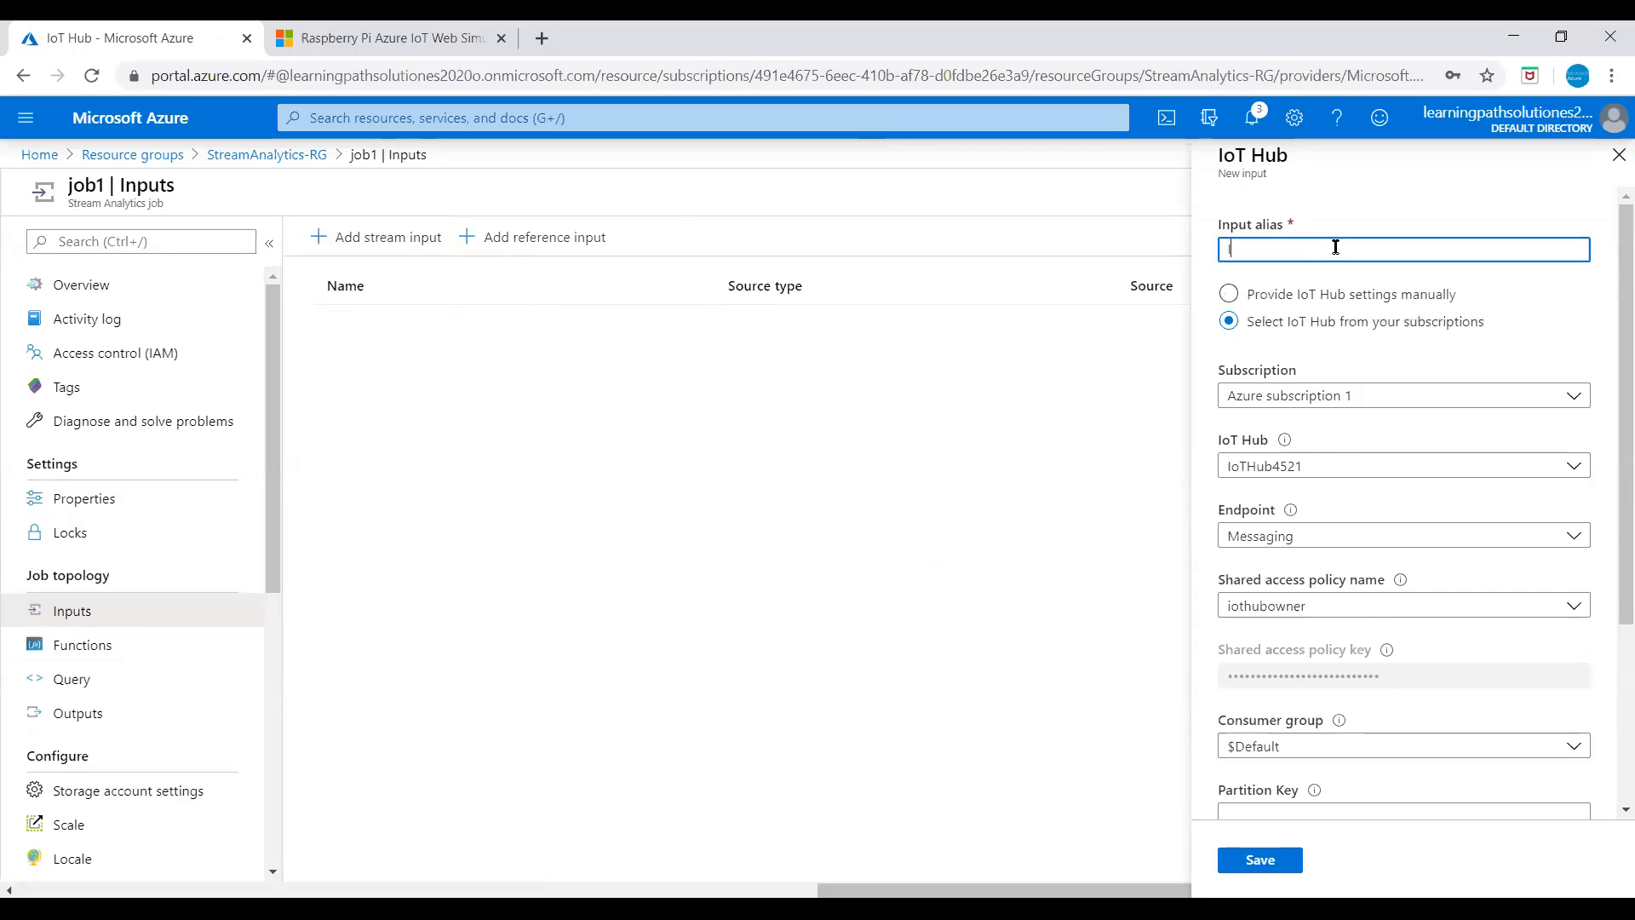
pyautogui.write('IoTinput')
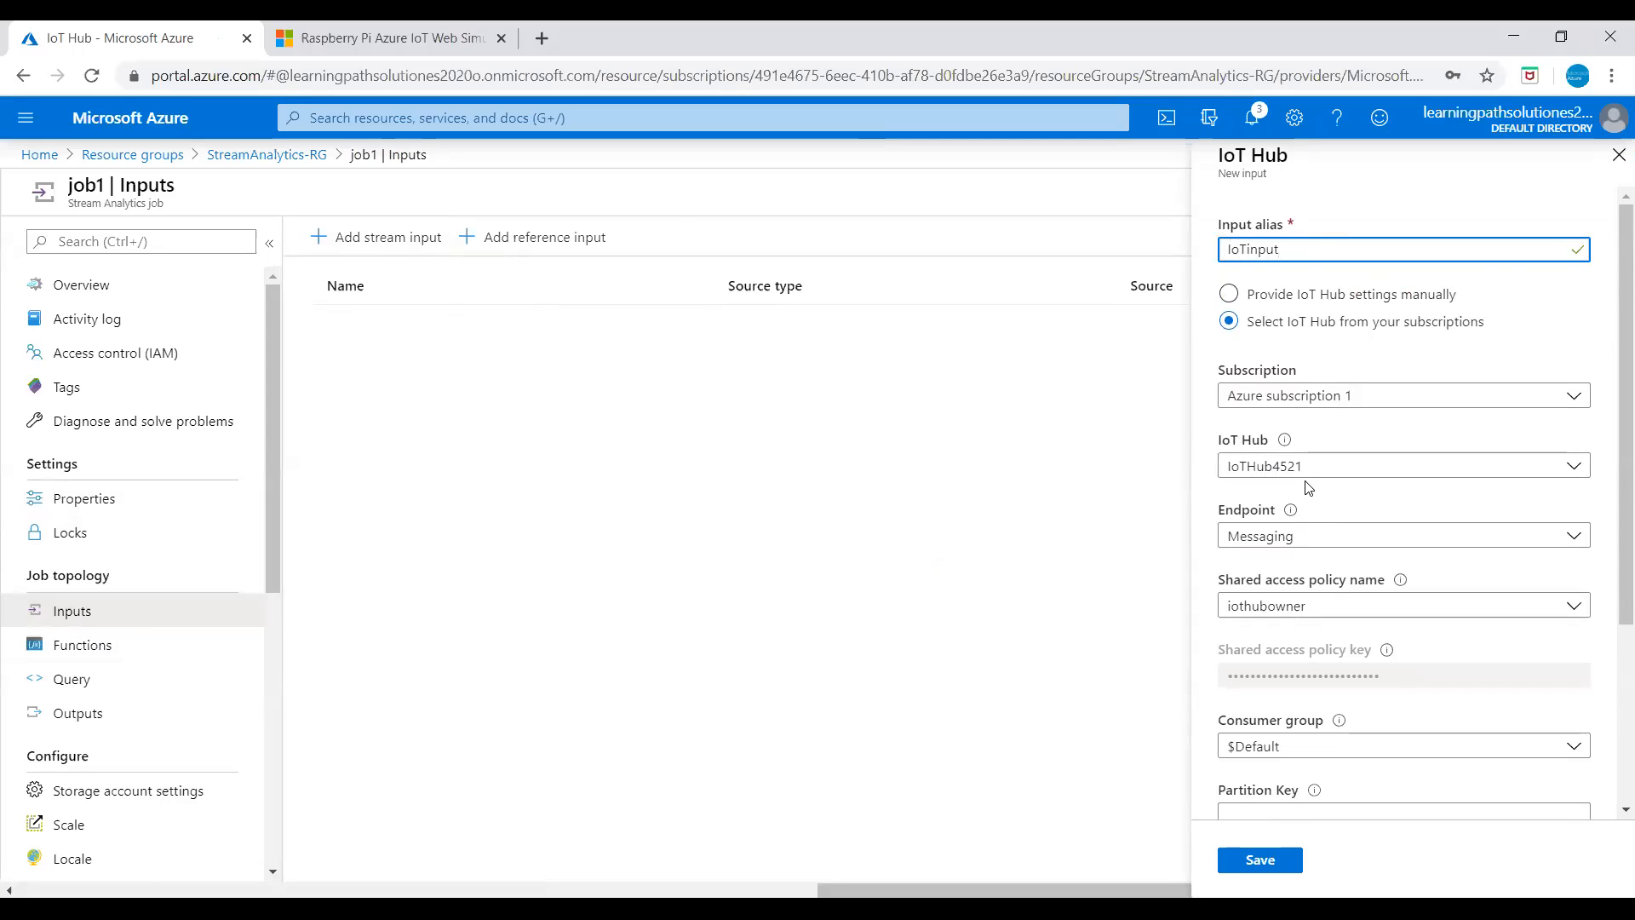
pyautogui.scroll(-3)
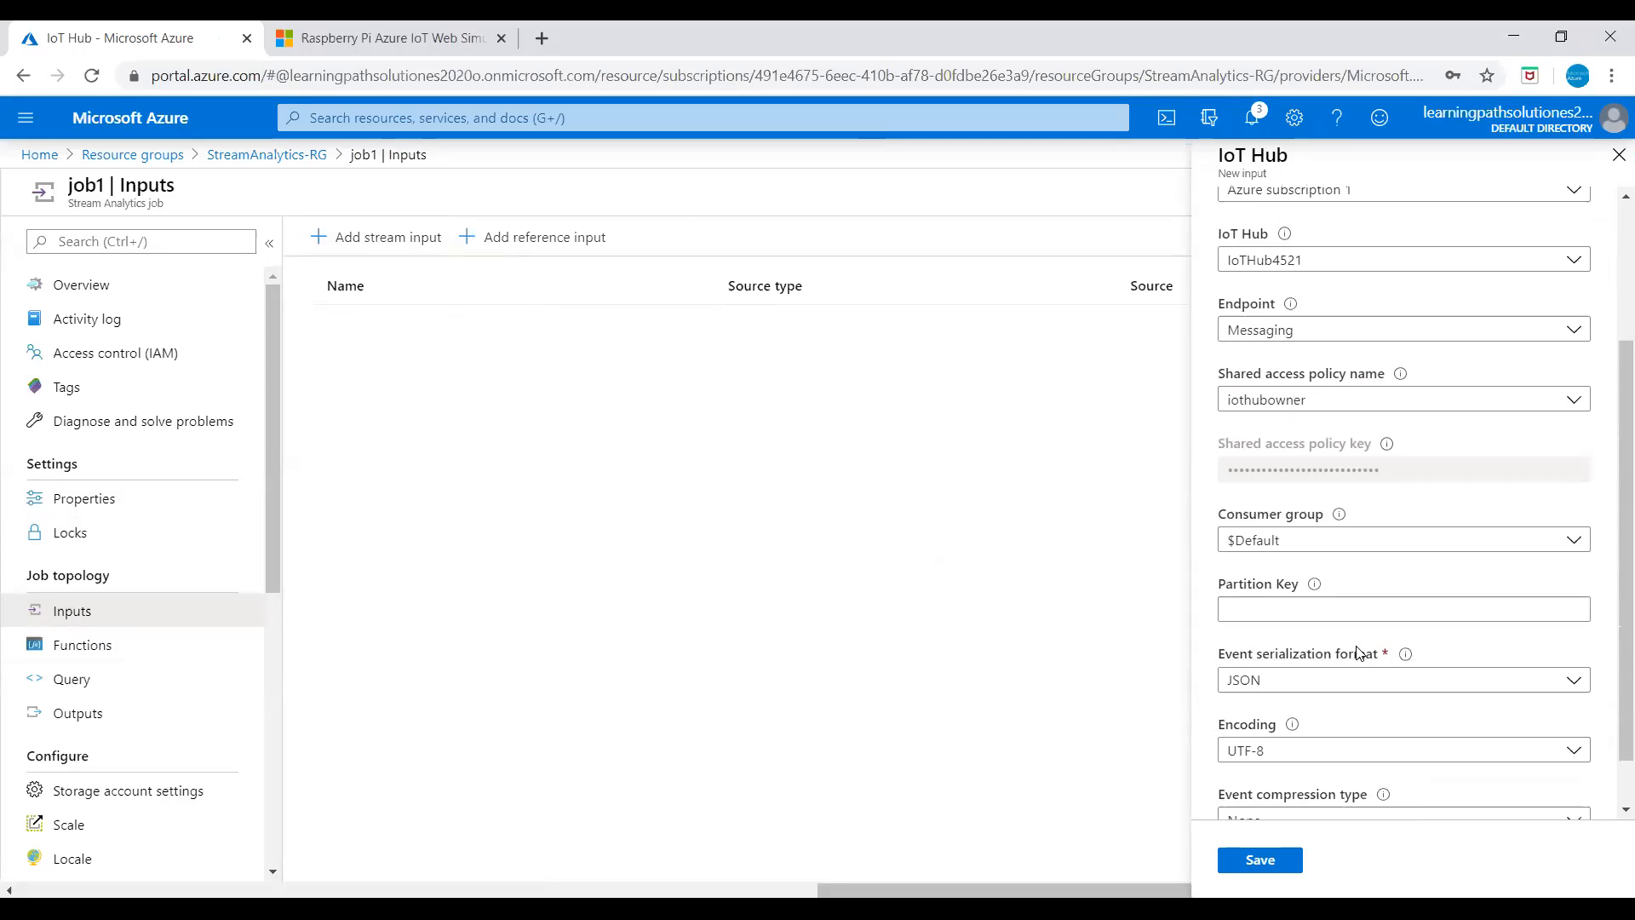
pyautogui.click(1258, 858)
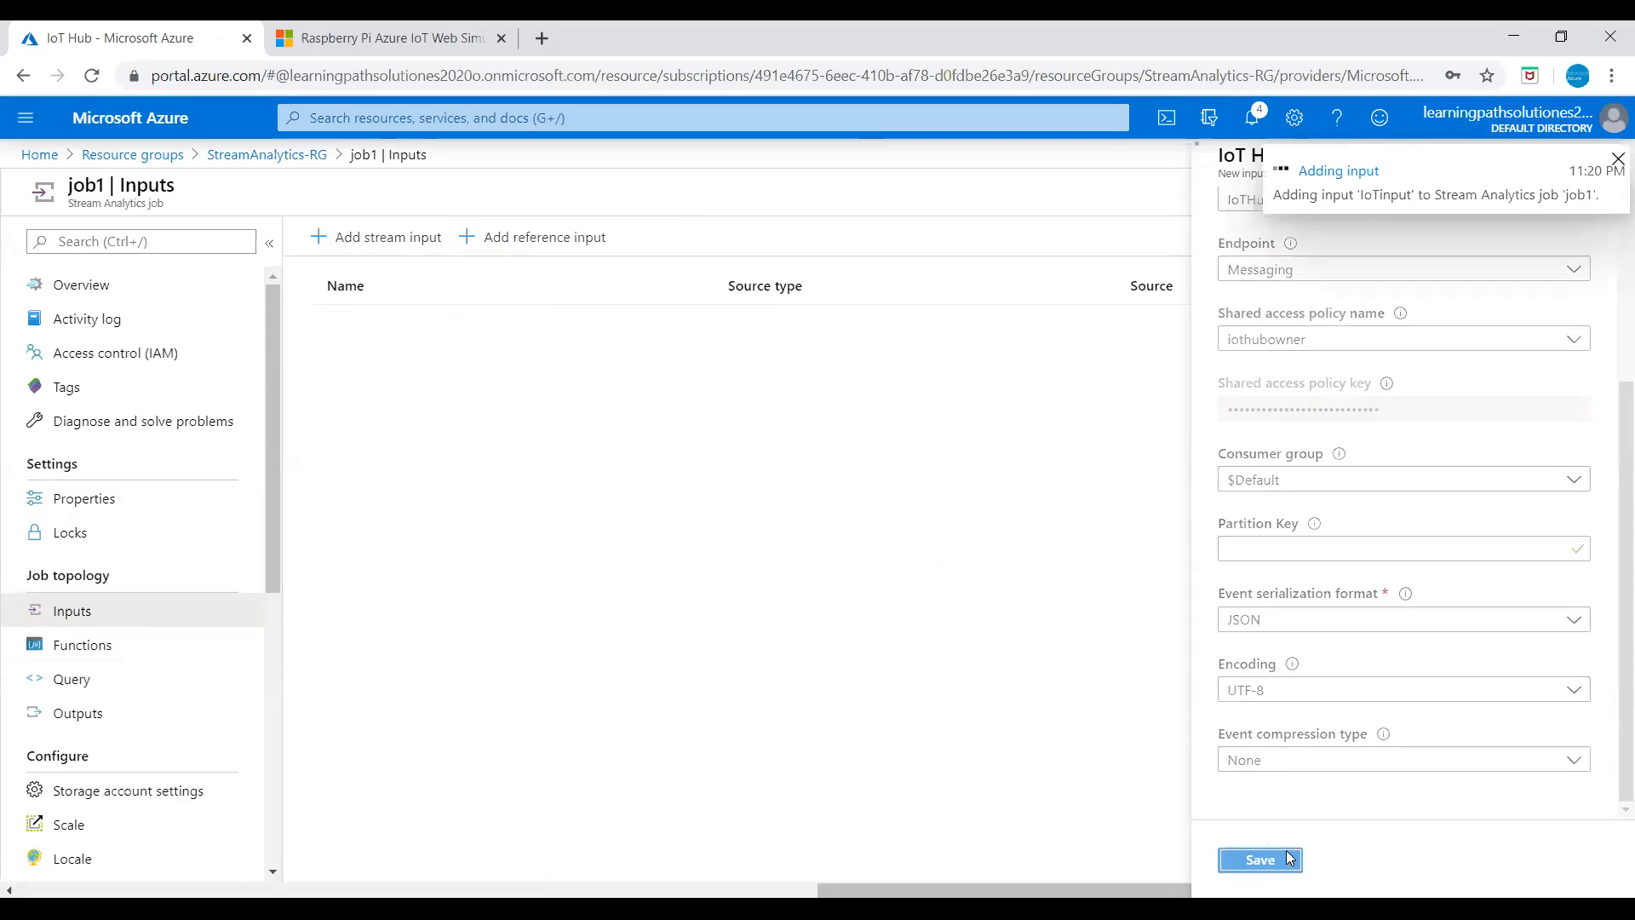
pyautogui.click(1258, 858)
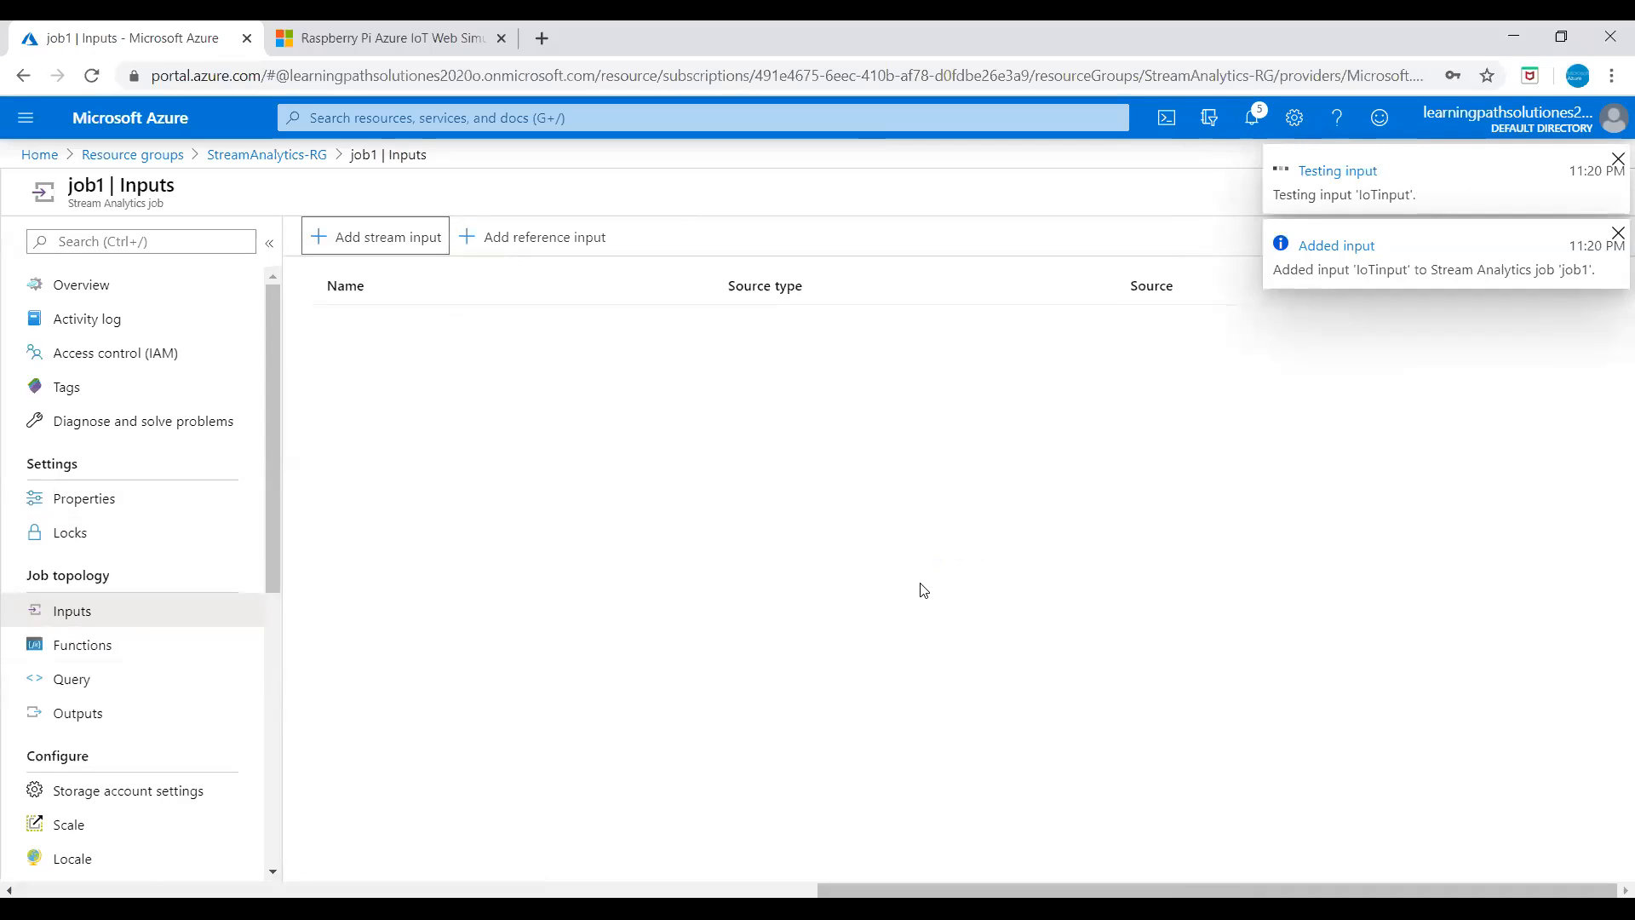
pyautogui.moveTo(94, 727)
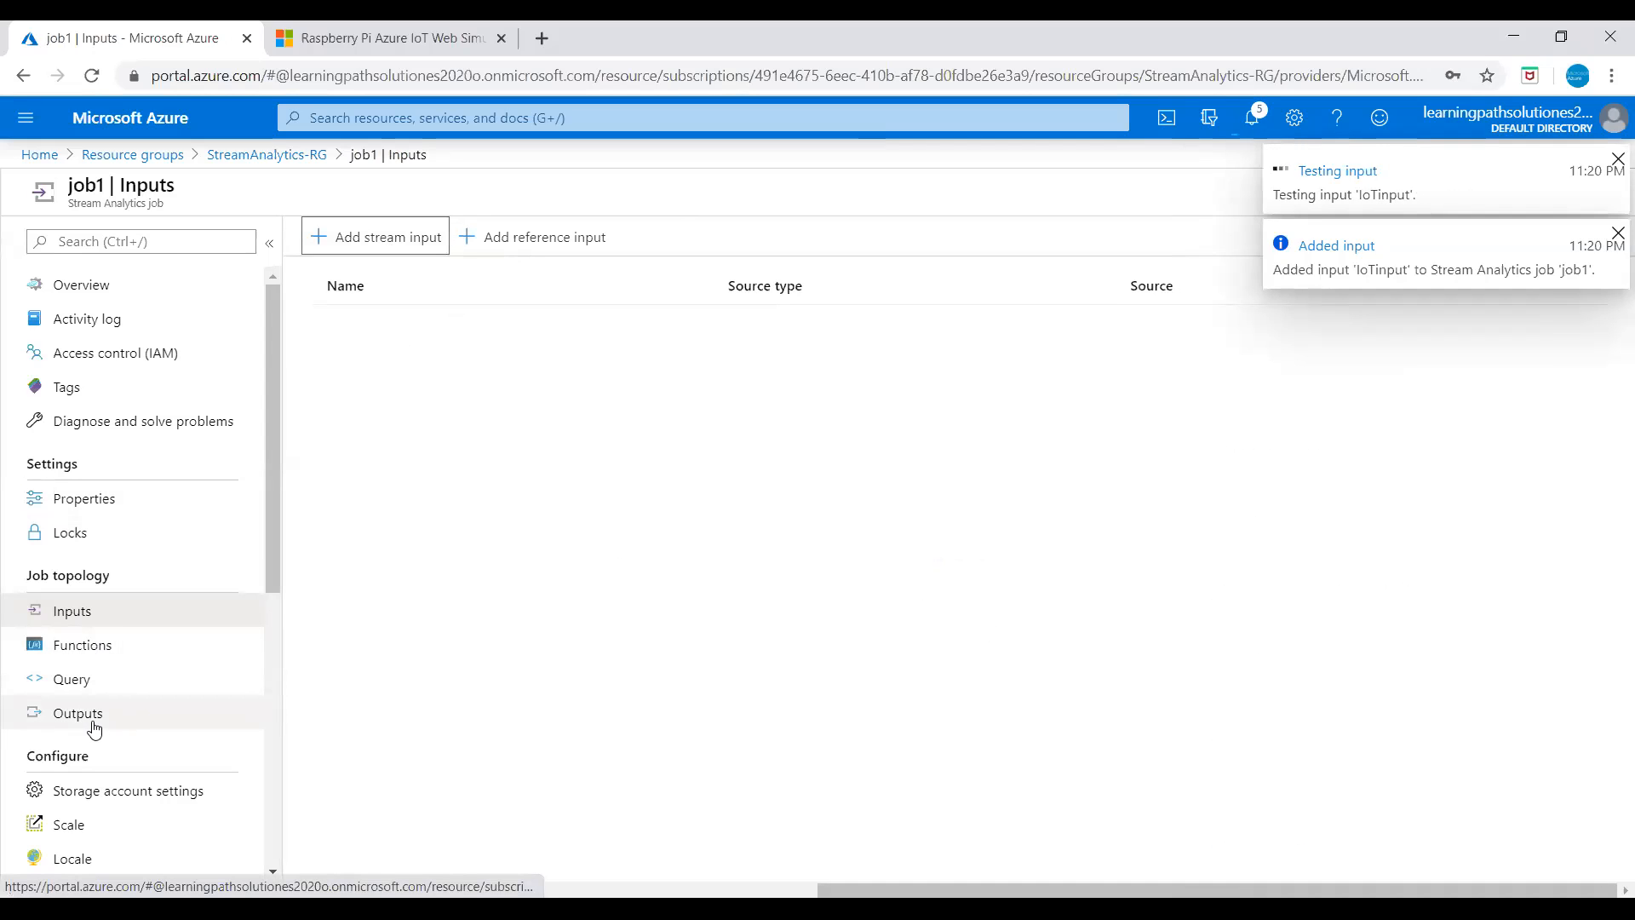
# Step: Add a blob storage output bloboutput using storageacctstream's testcontainer in JSON format and save it
pyautogui.click(76, 712)
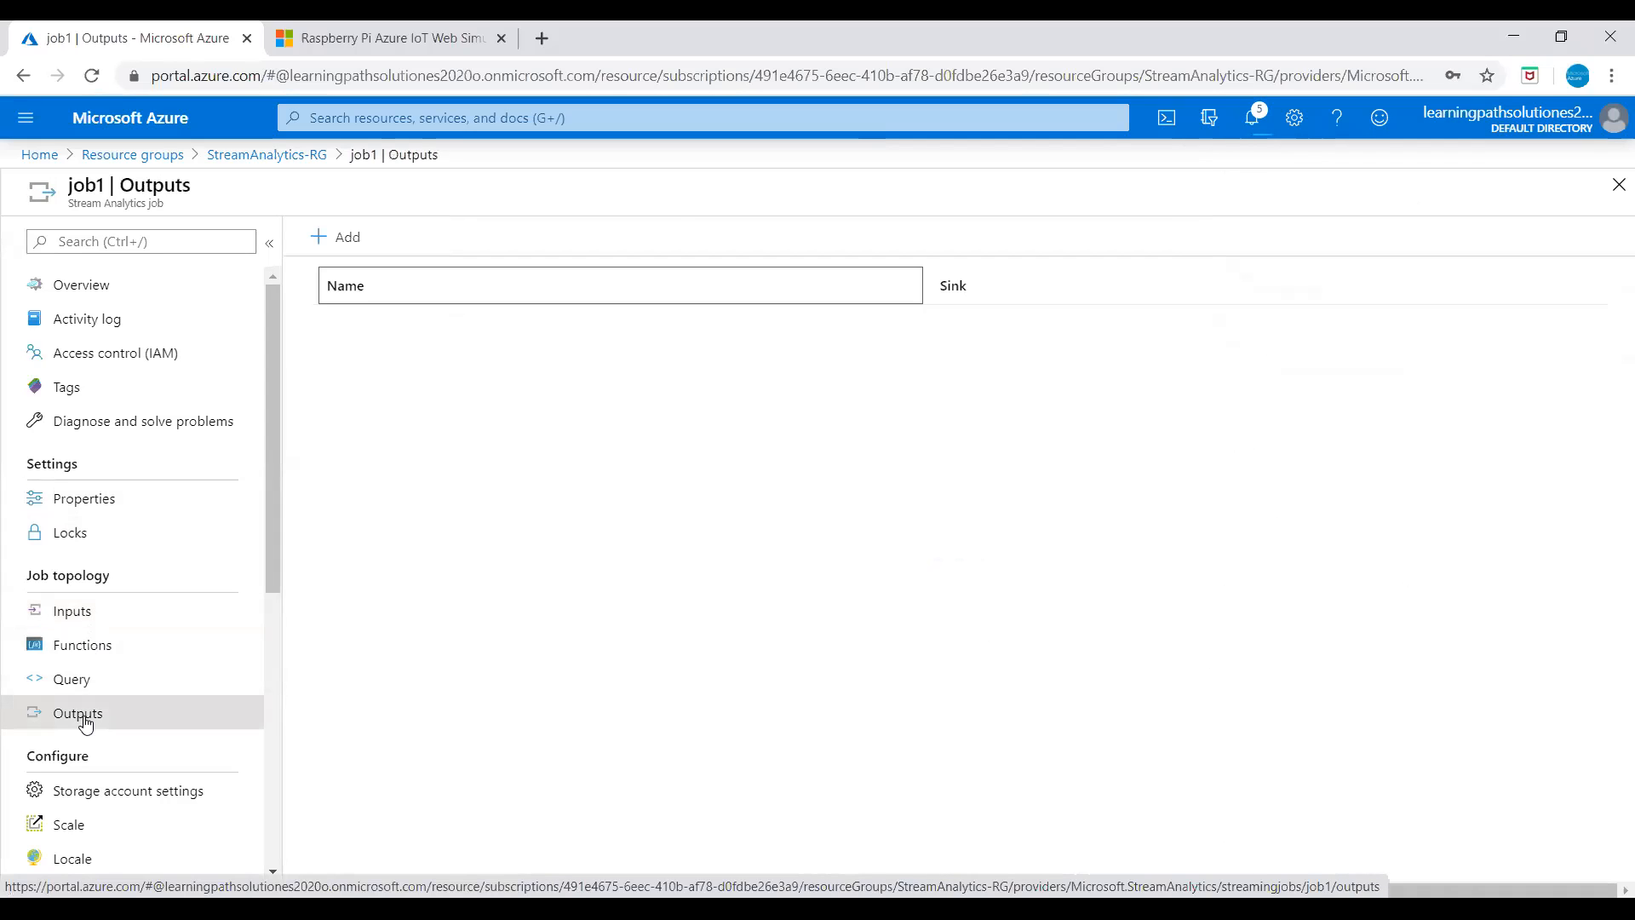
pyautogui.click(336, 236)
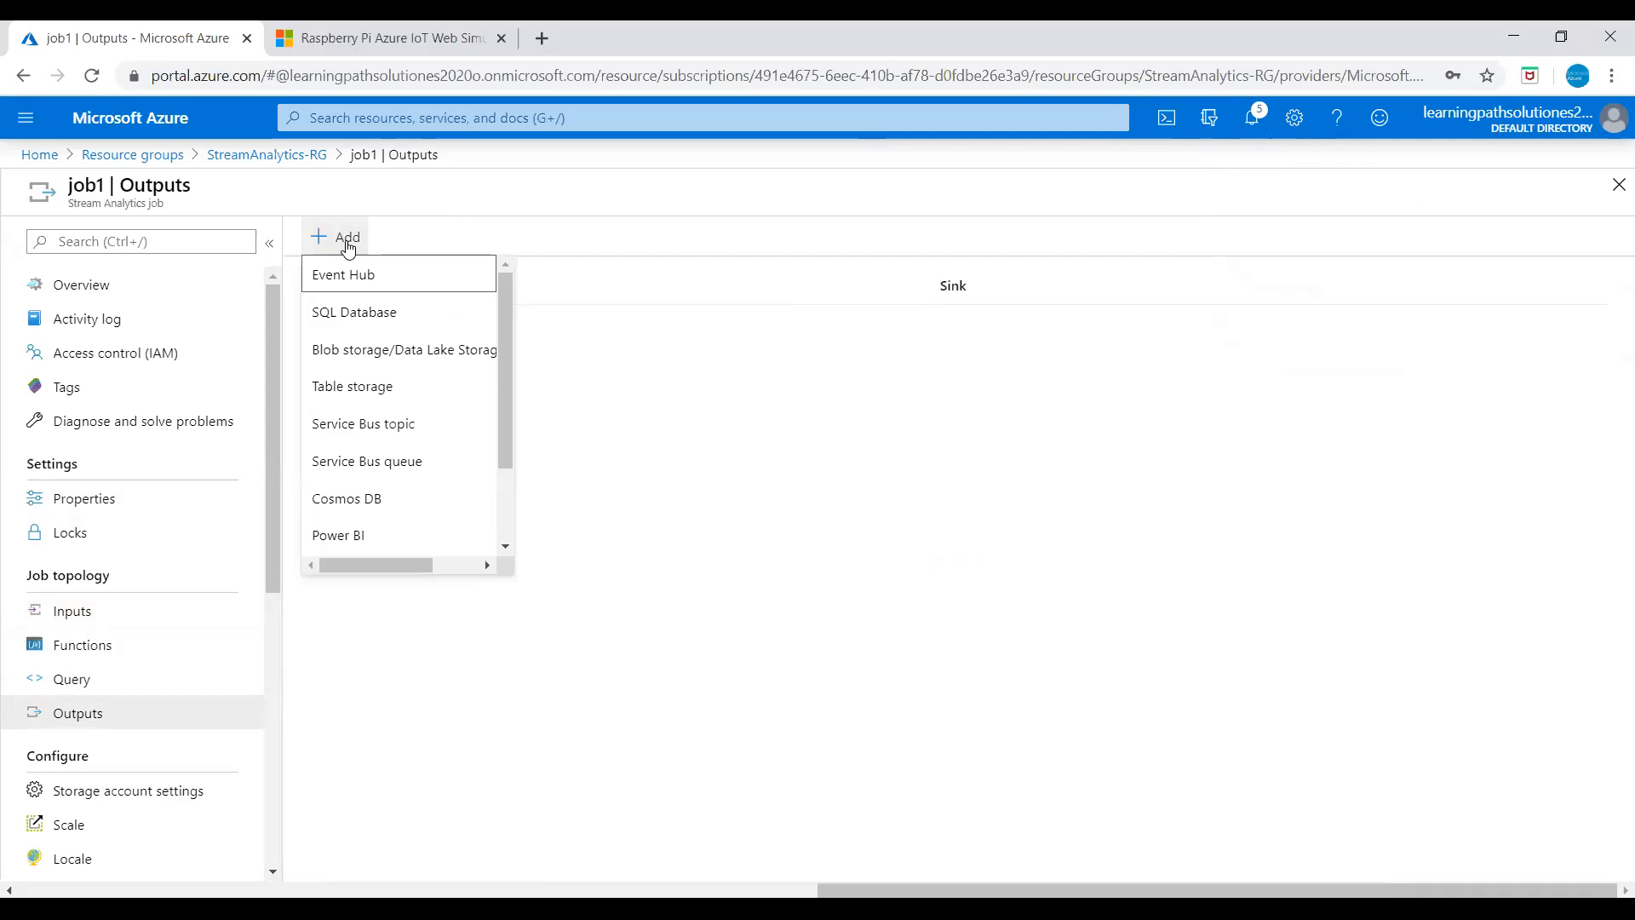
pyautogui.moveTo(370, 350)
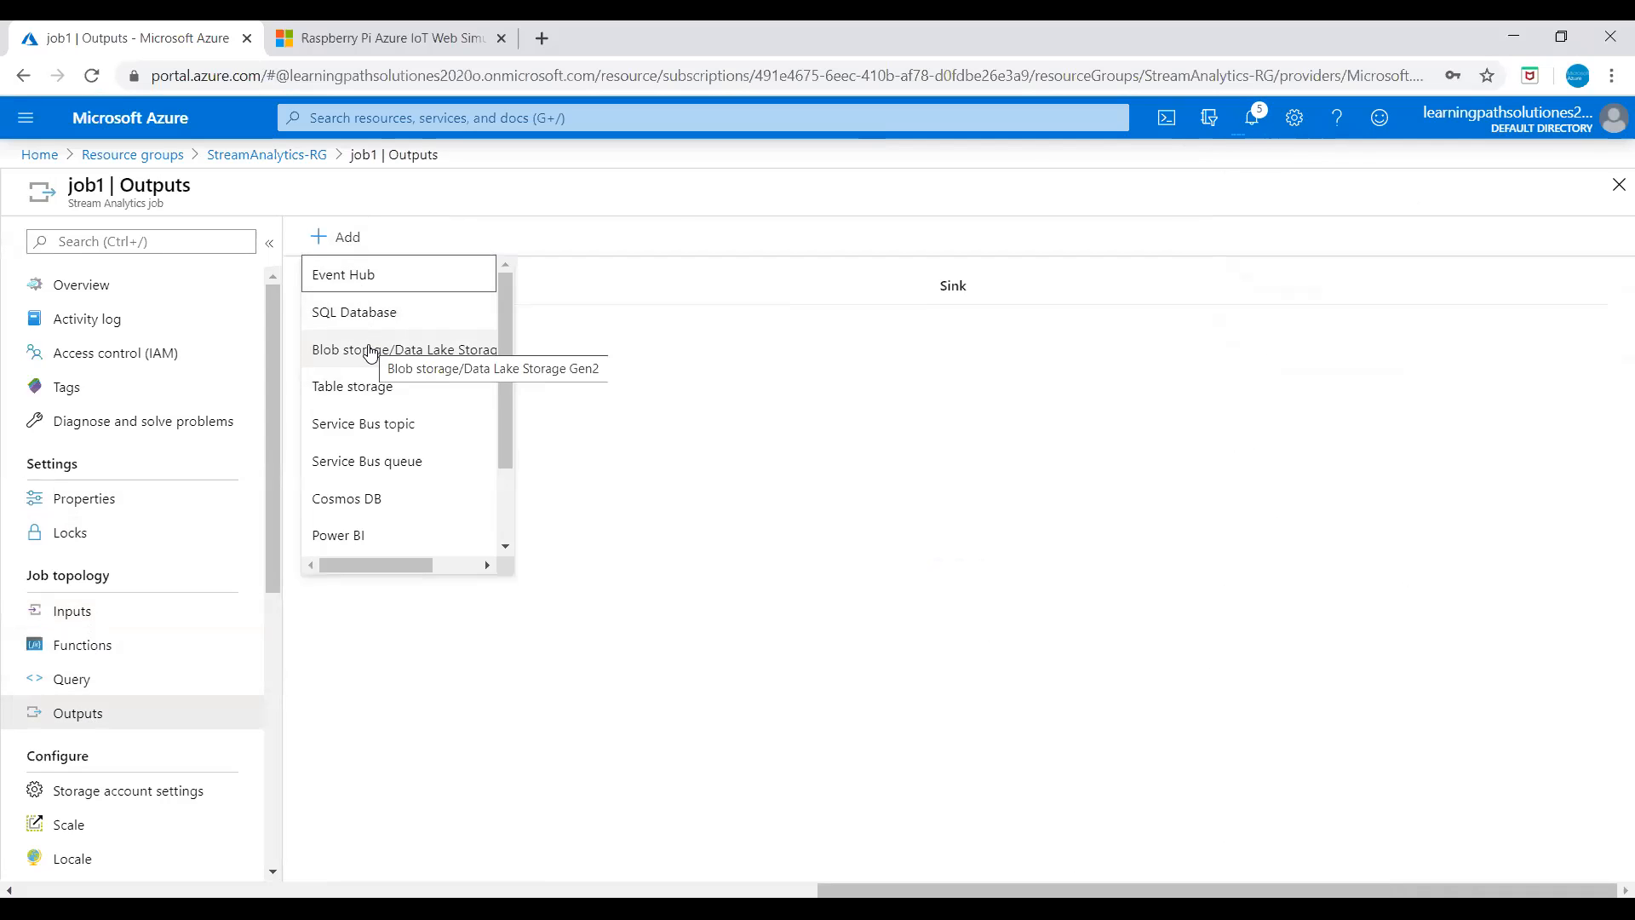
pyautogui.click(402, 349)
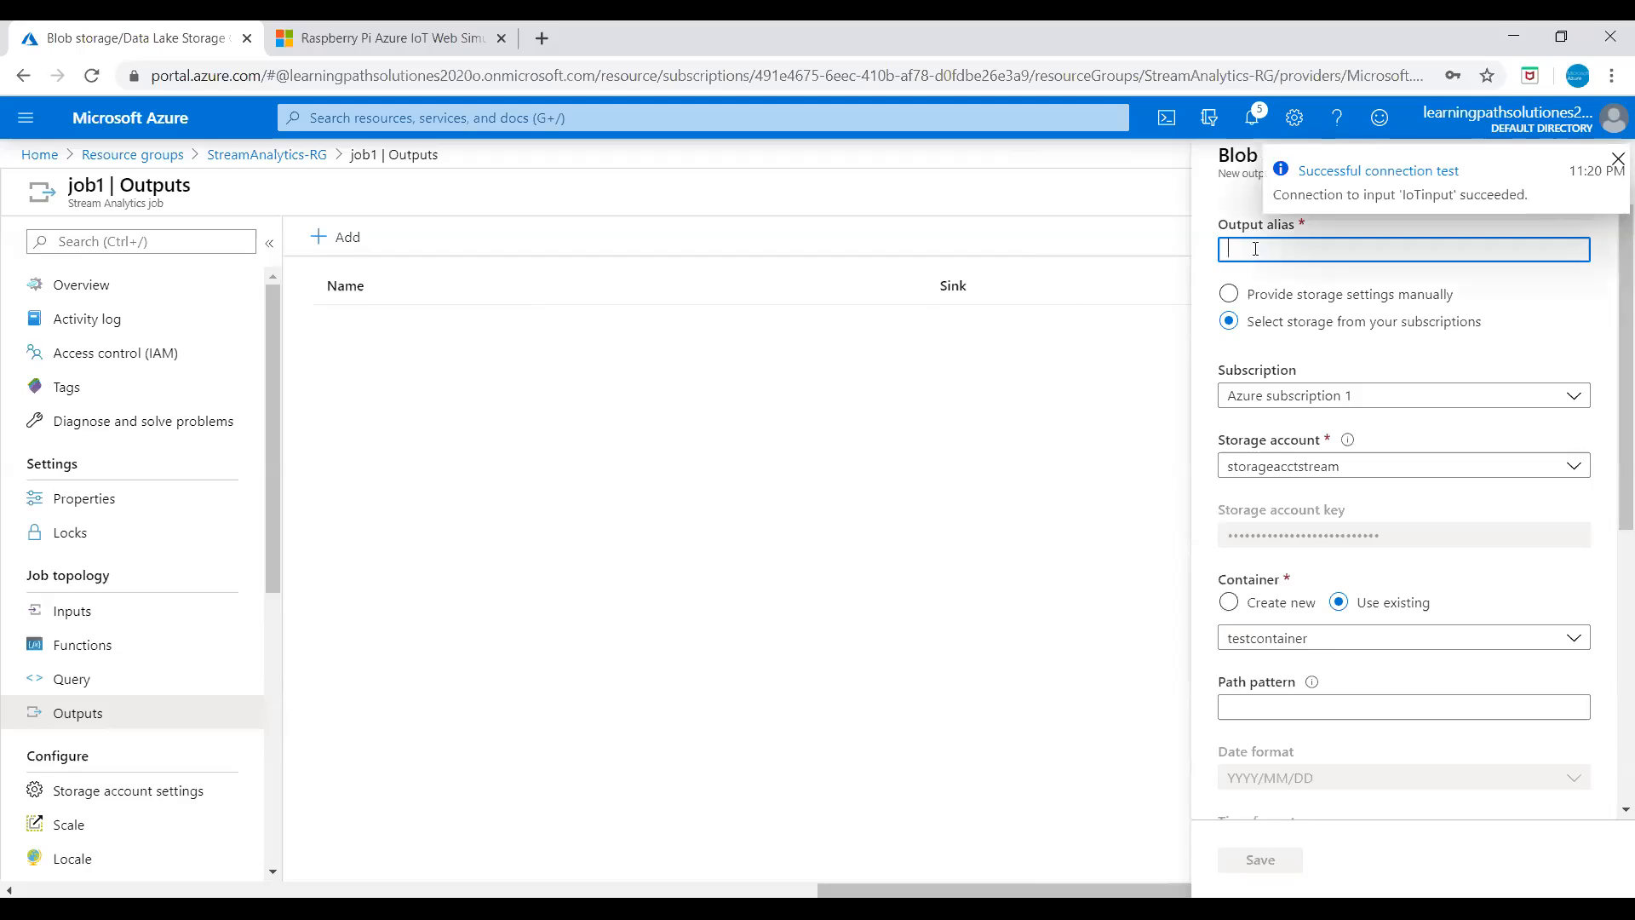
pyautogui.write('bloboutput')
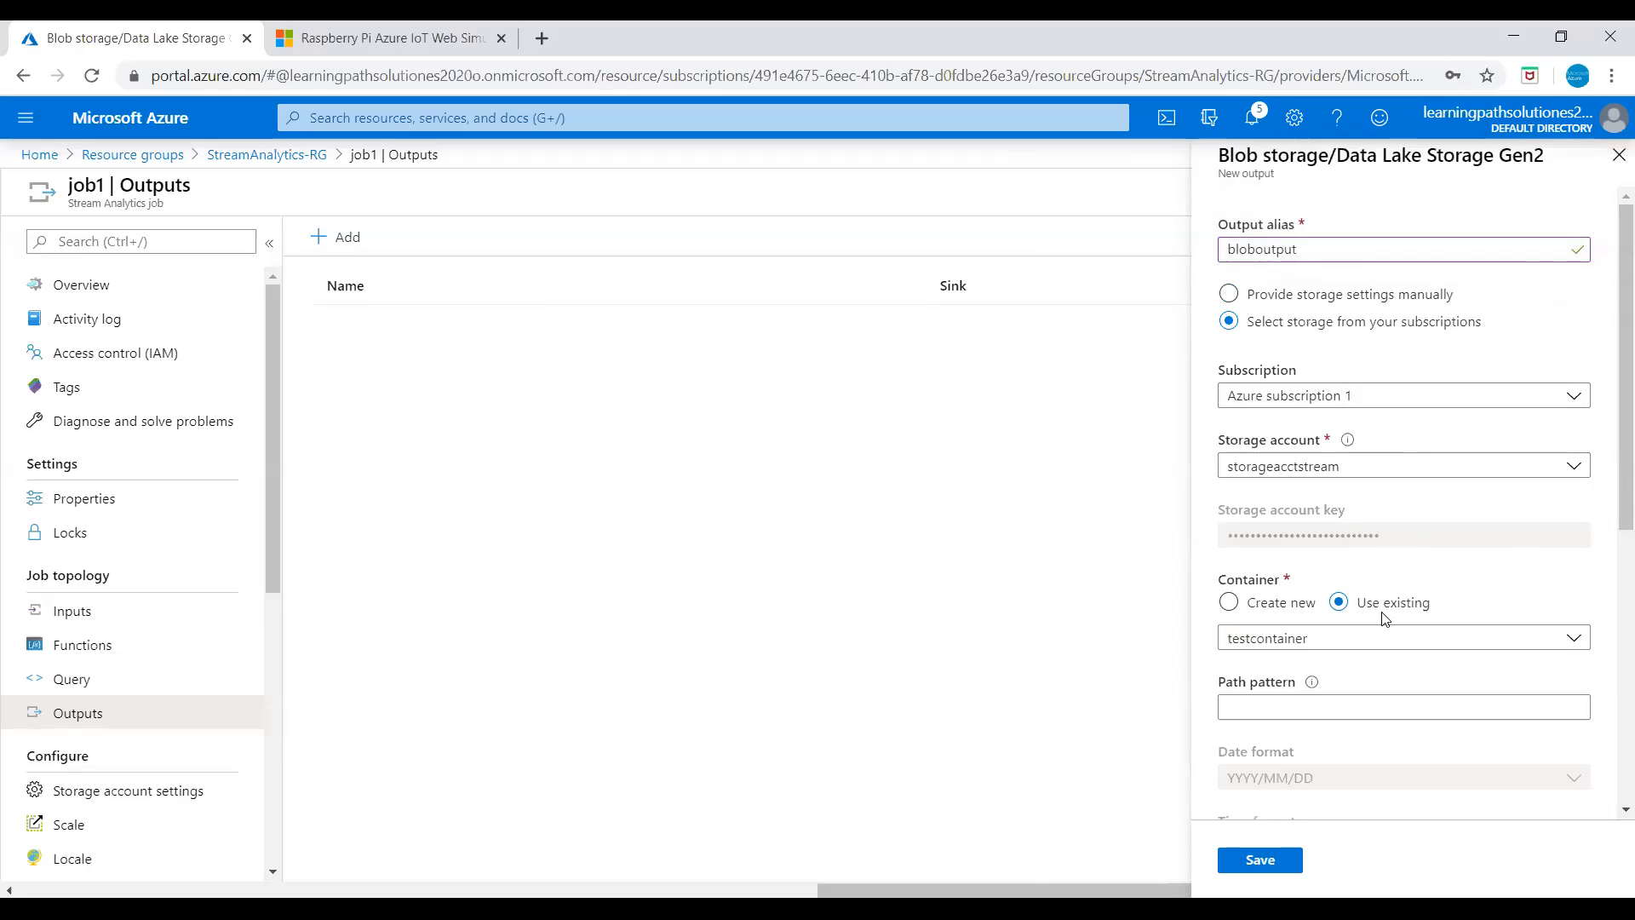
pyautogui.scroll(-3)
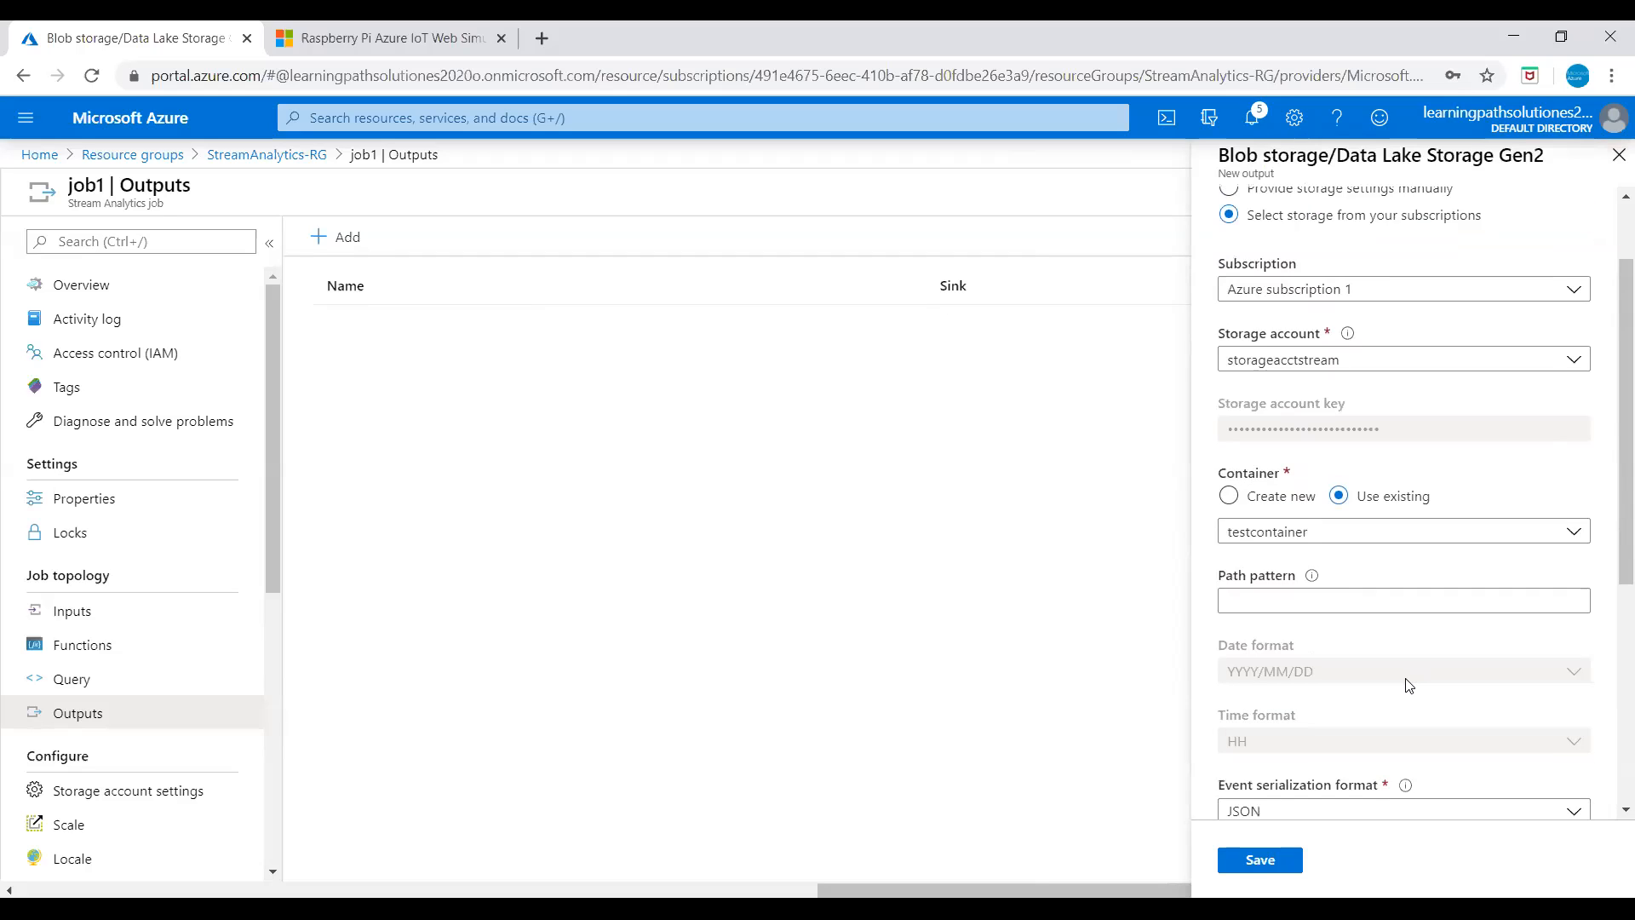
pyautogui.scroll(-3)
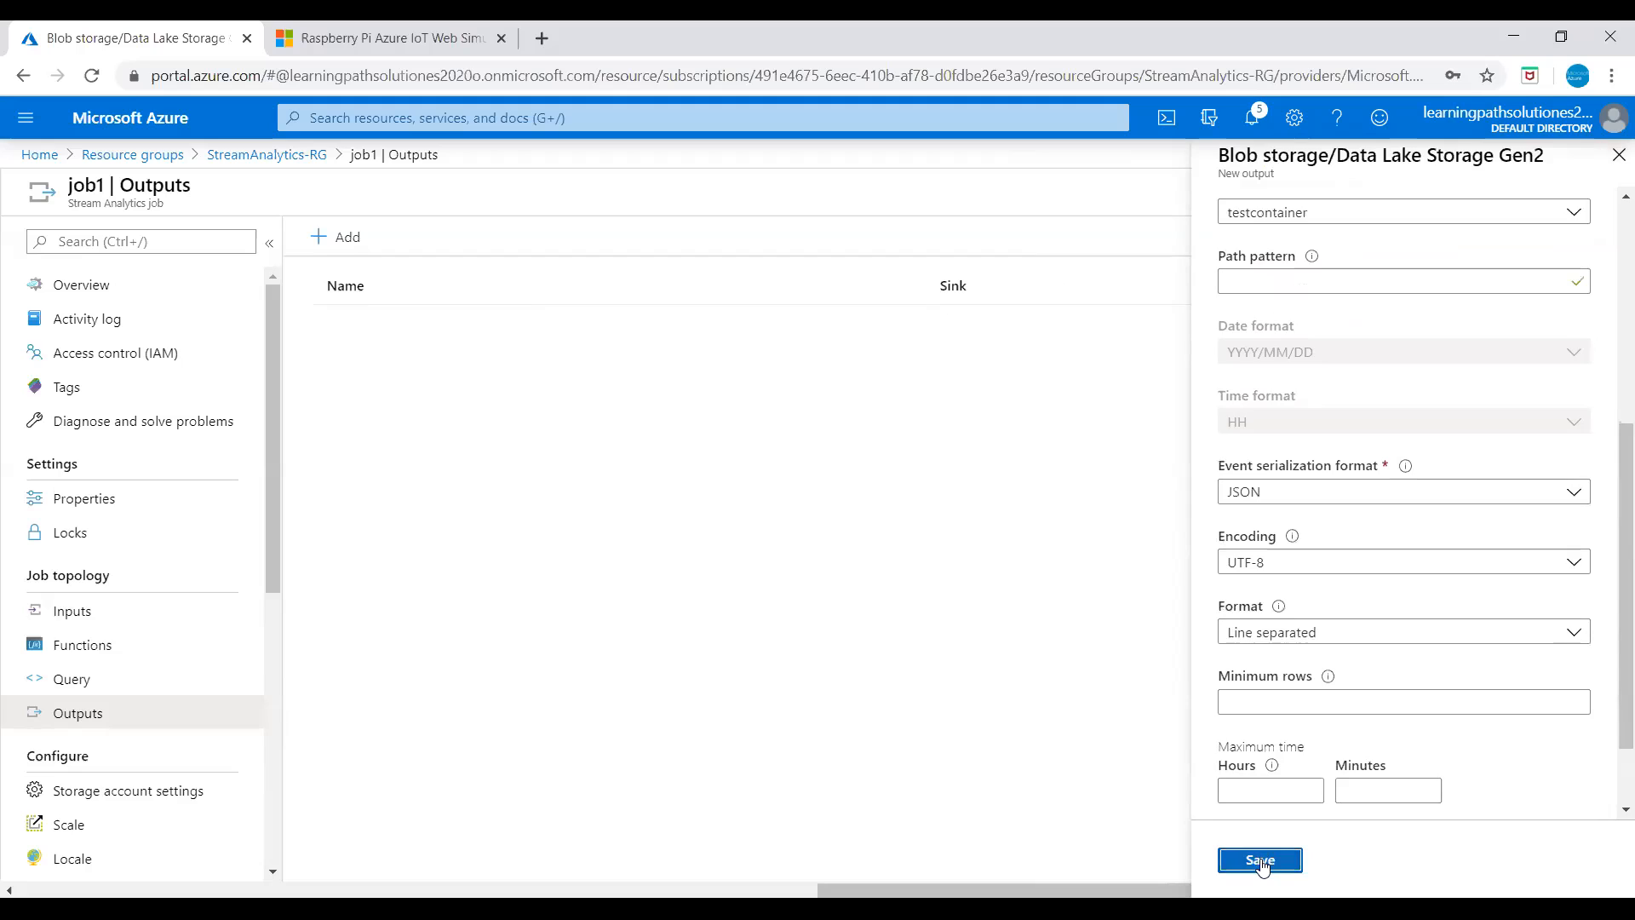
pyautogui.click(1258, 858)
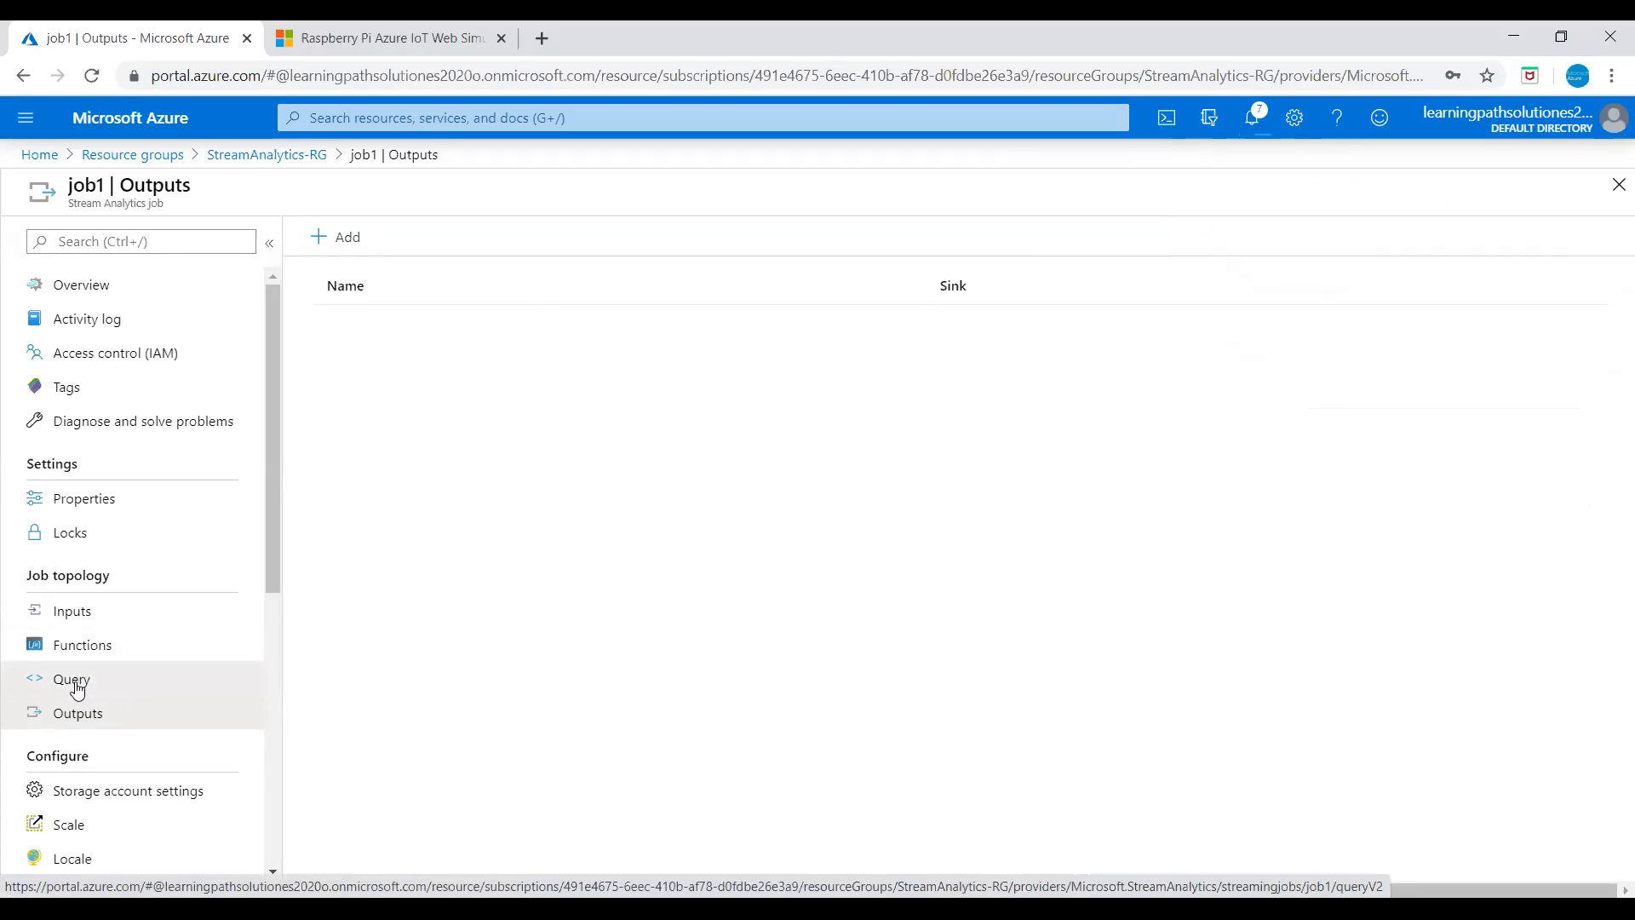
# Step: Edit job1's query to select into bloboutput from IoTinput
pyautogui.click(71, 680)
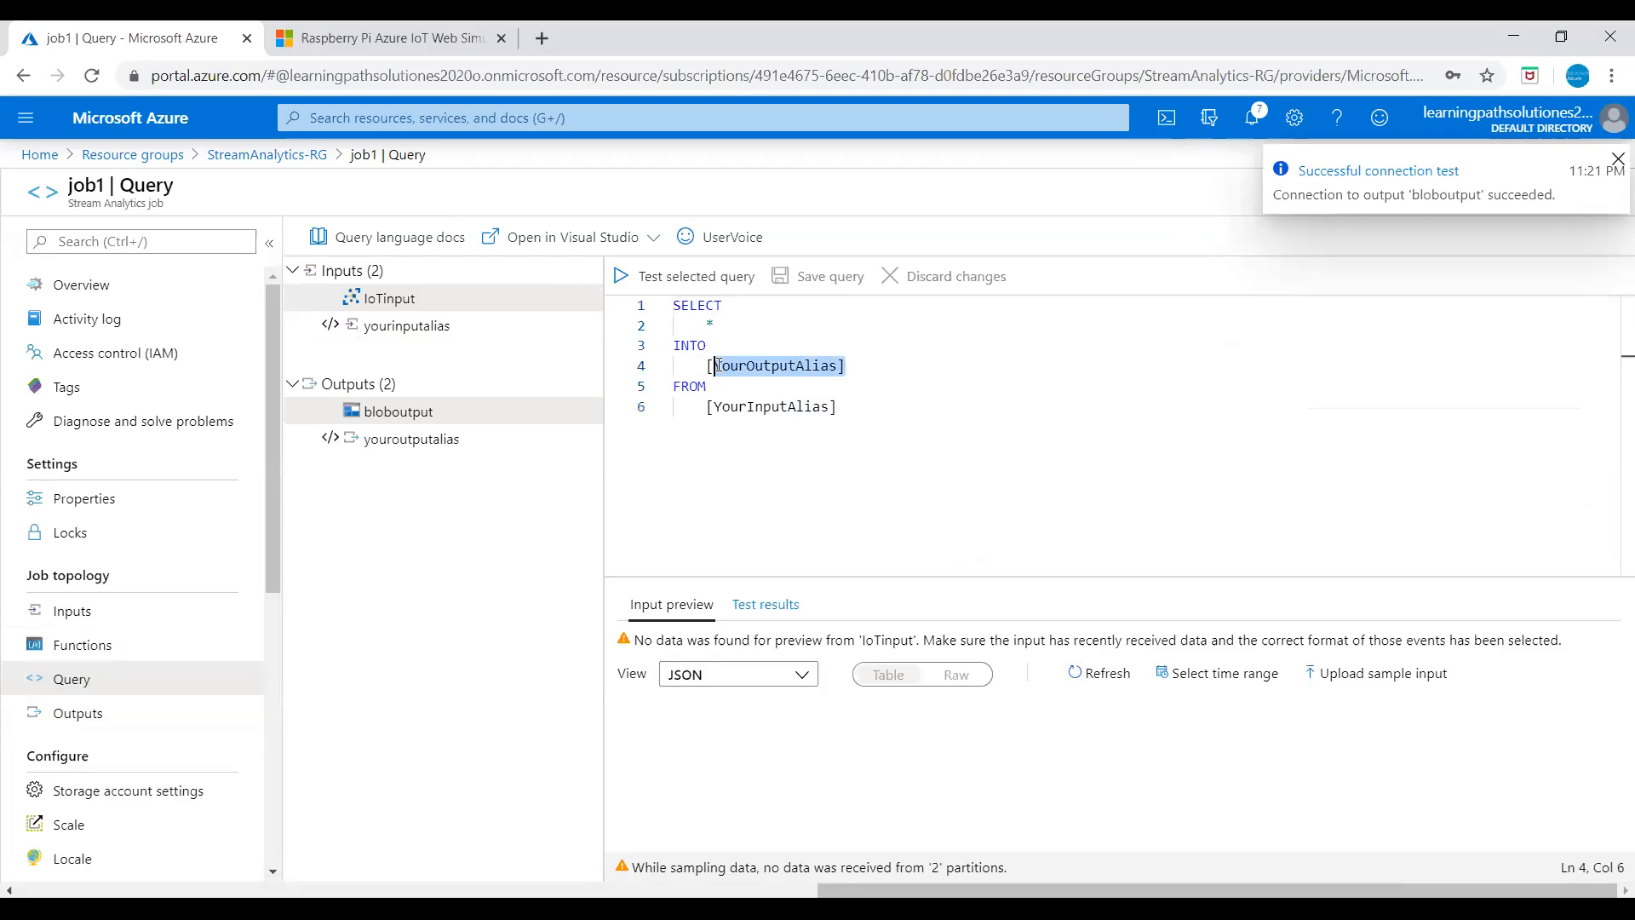
pyautogui.write('b')
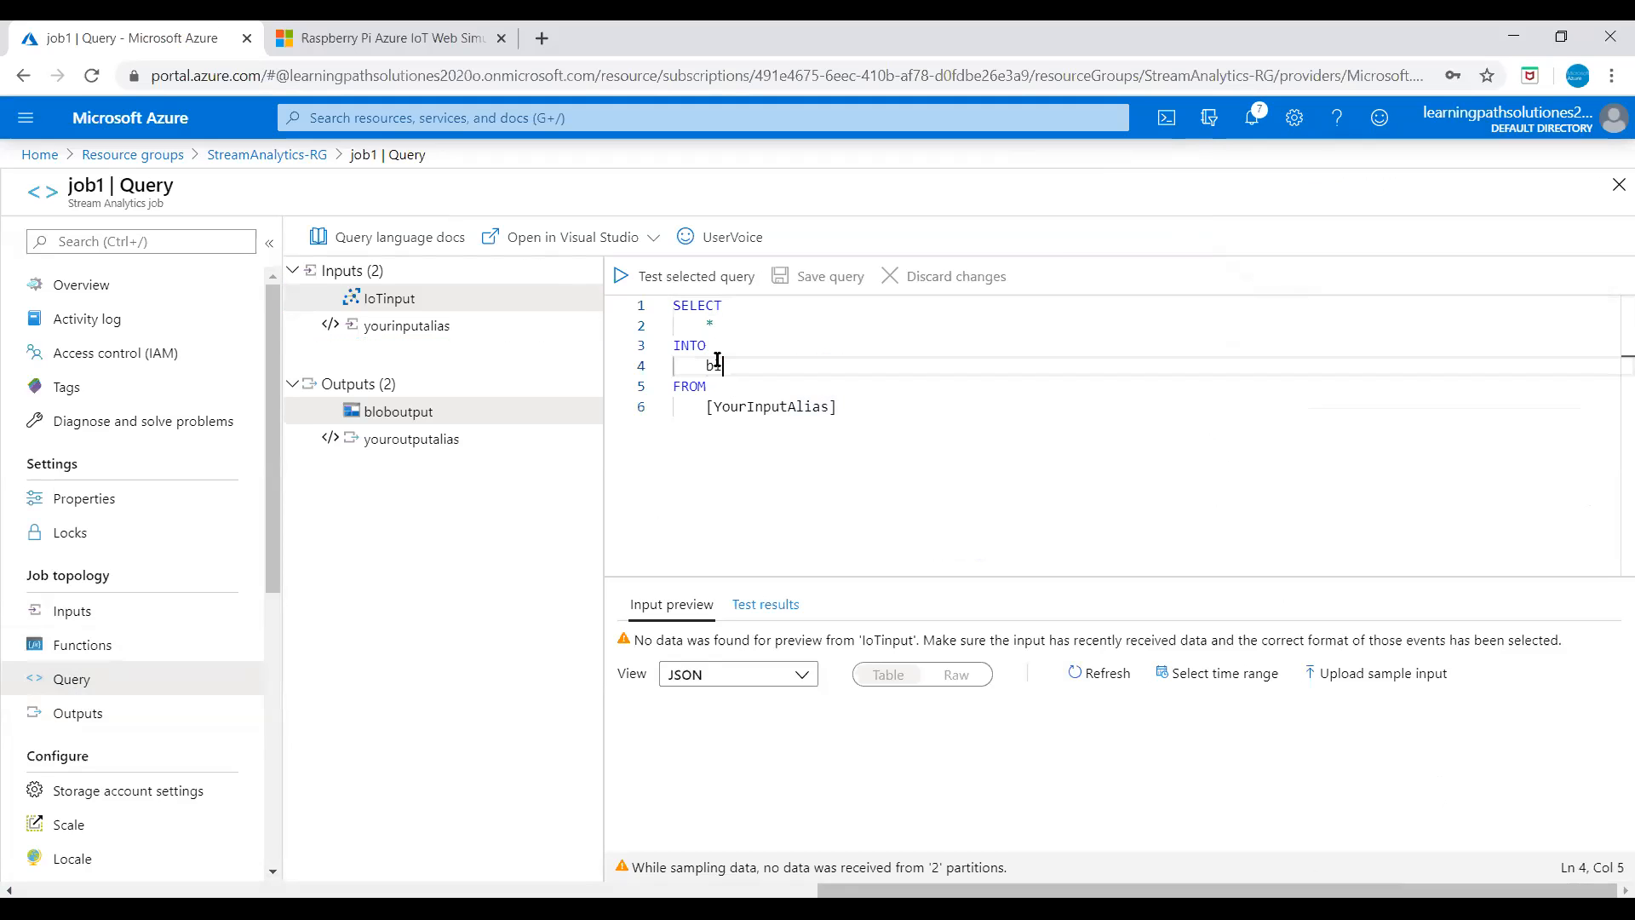
pyautogui.write('bloboutput')
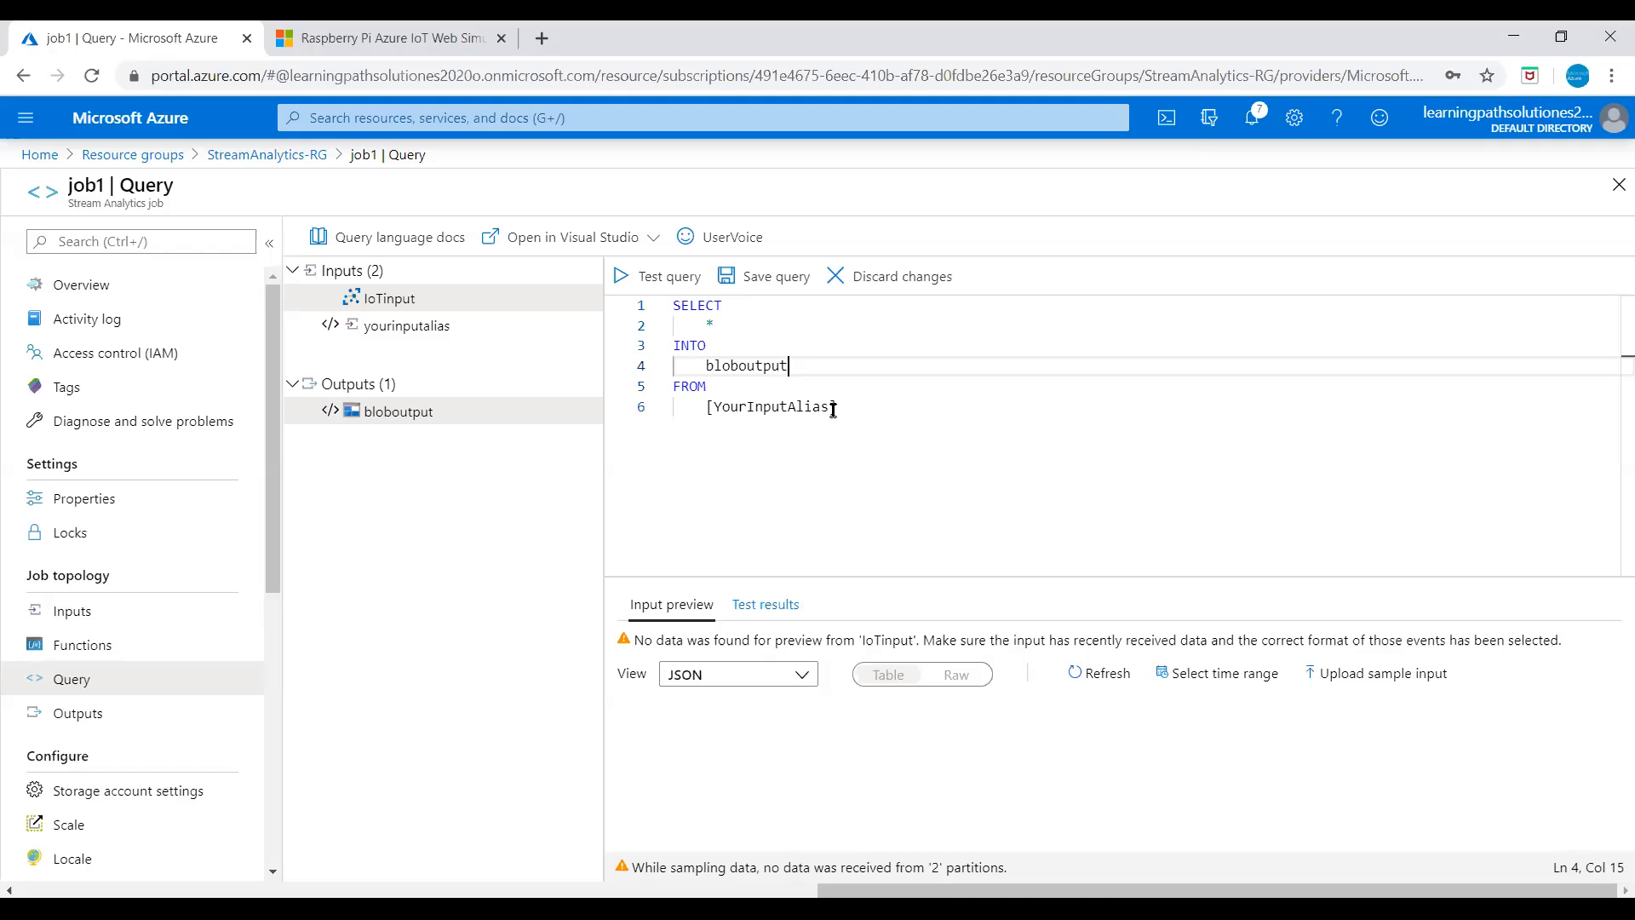
pyautogui.doubleClick(769, 407)
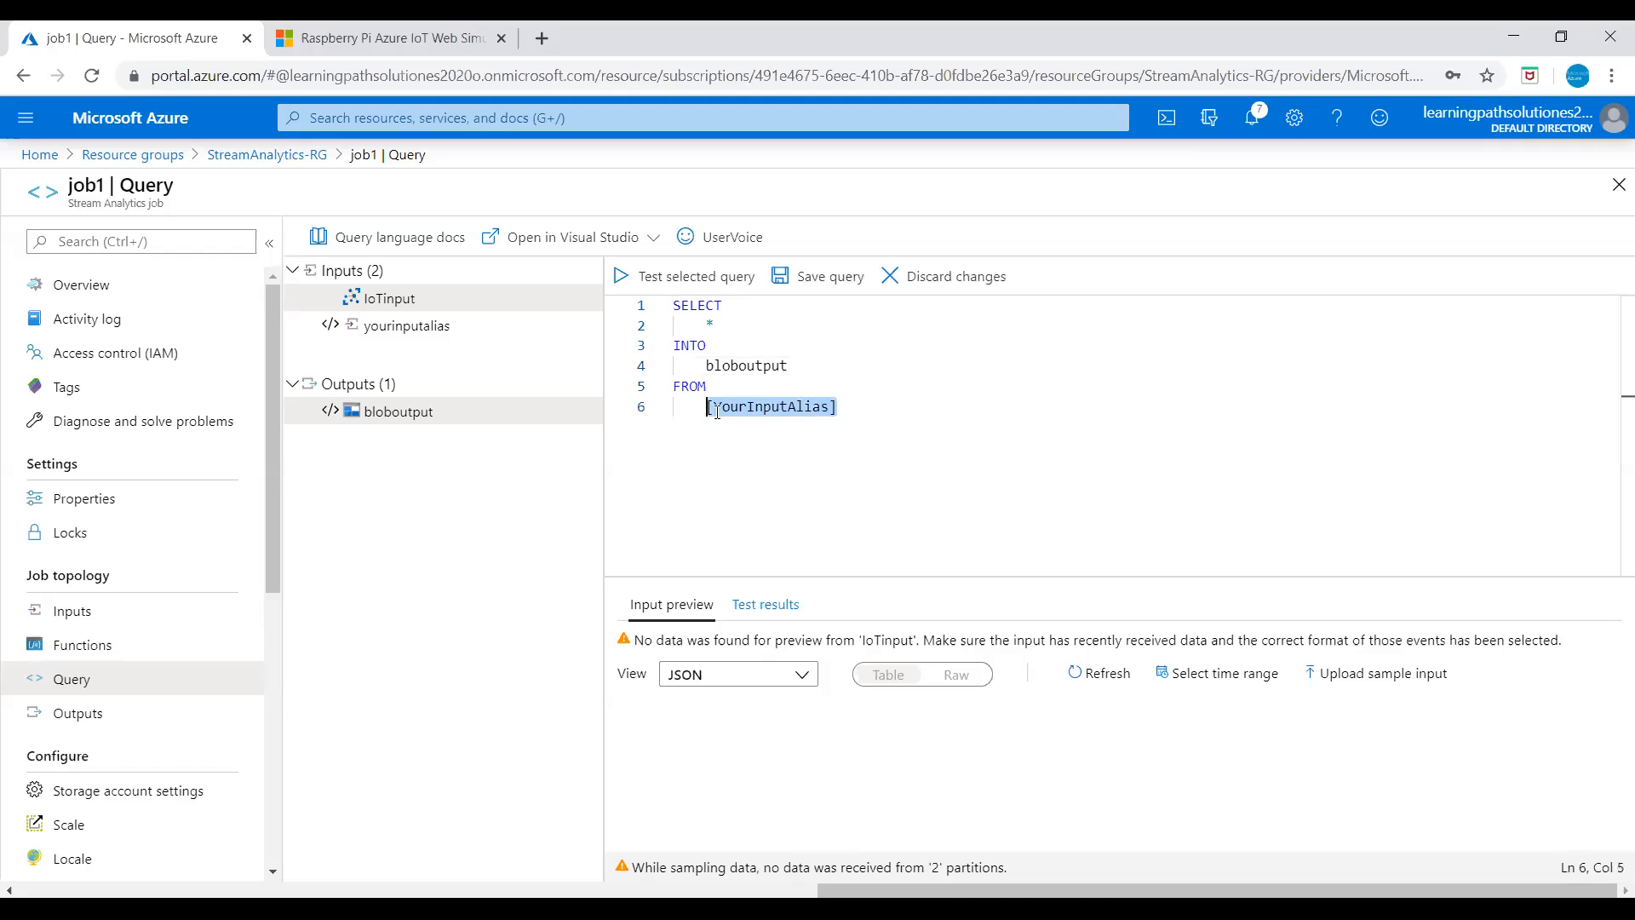
pyautogui.write('IoTinput')
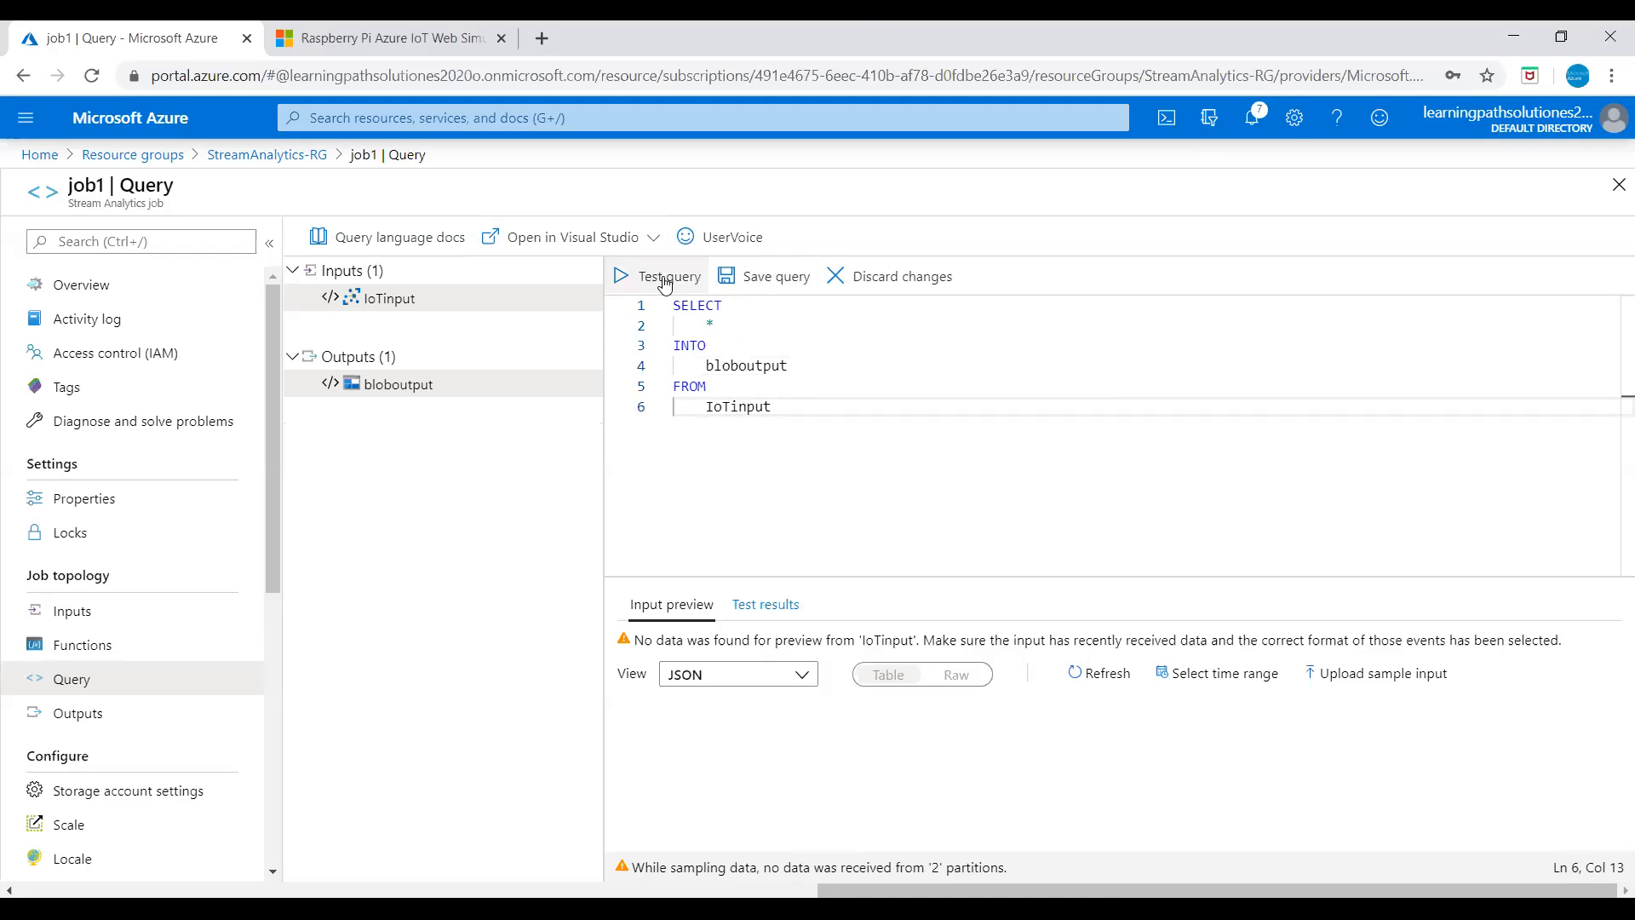
# Step: Test and save the query, then return to the StreamAnalytics-RG resource group
pyautogui.click(773, 276)
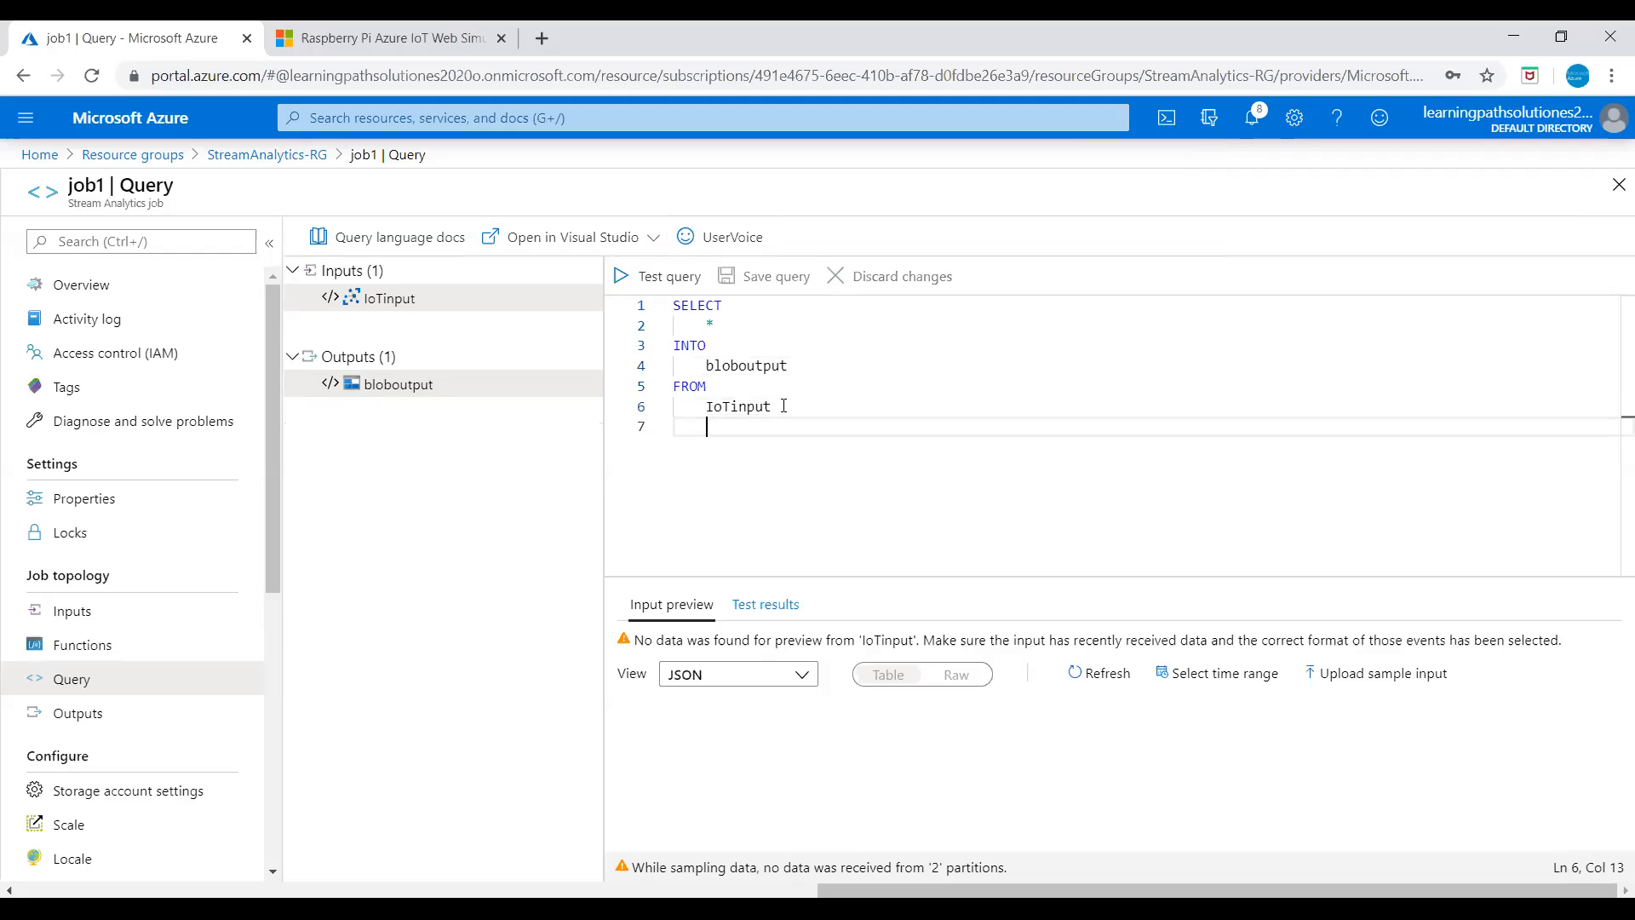
pyautogui.write('ha')
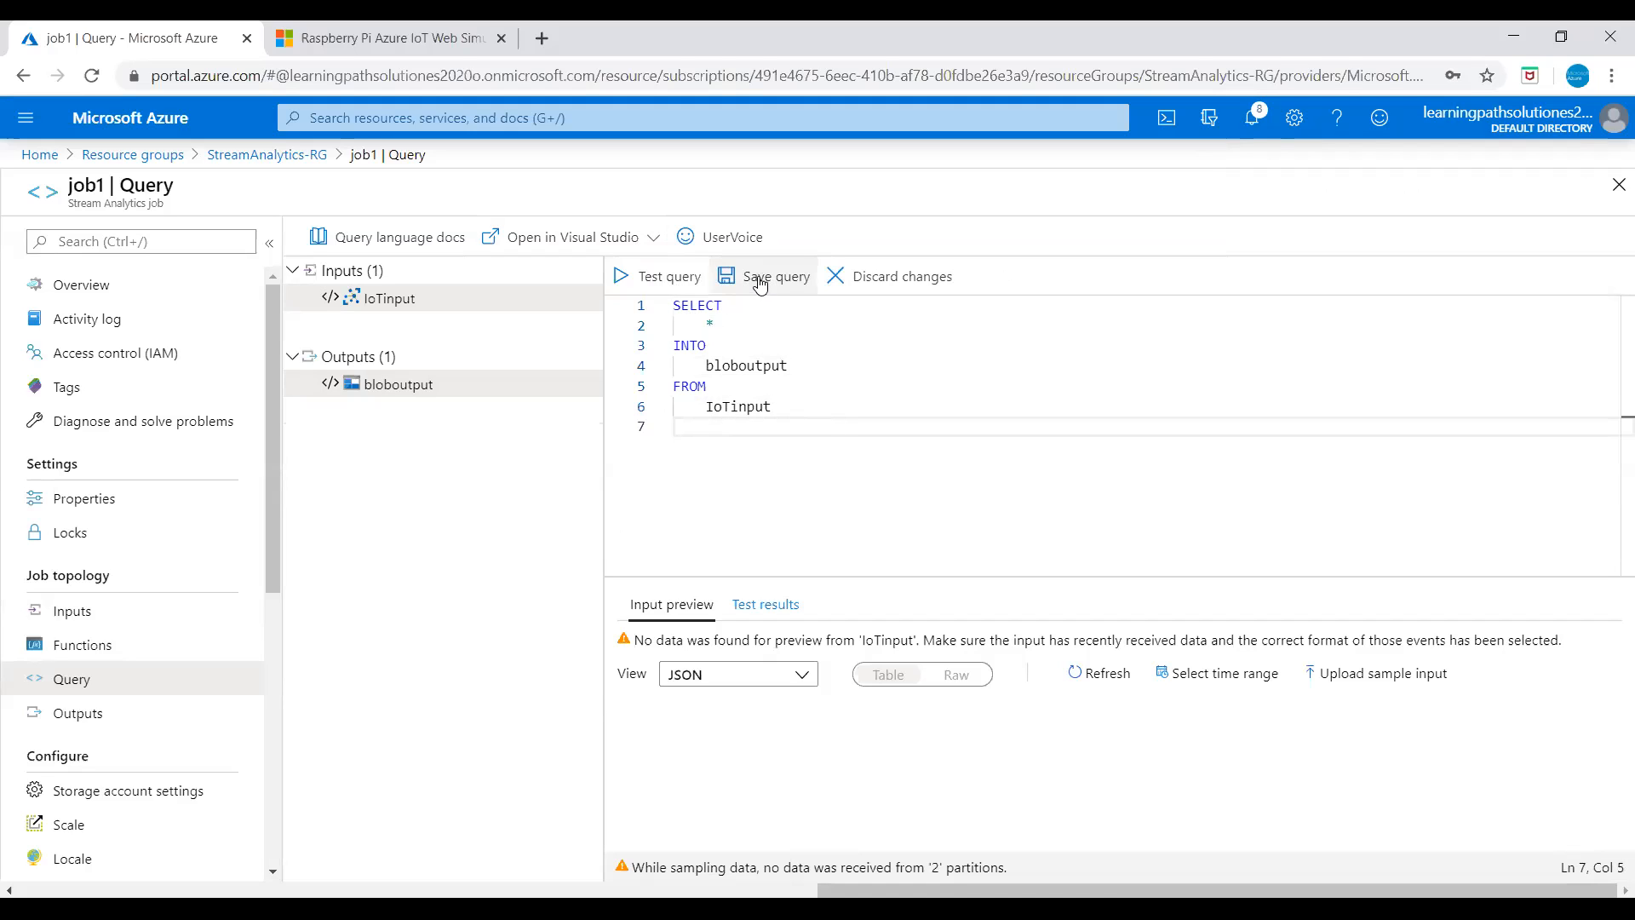
pyautogui.click(774, 276)
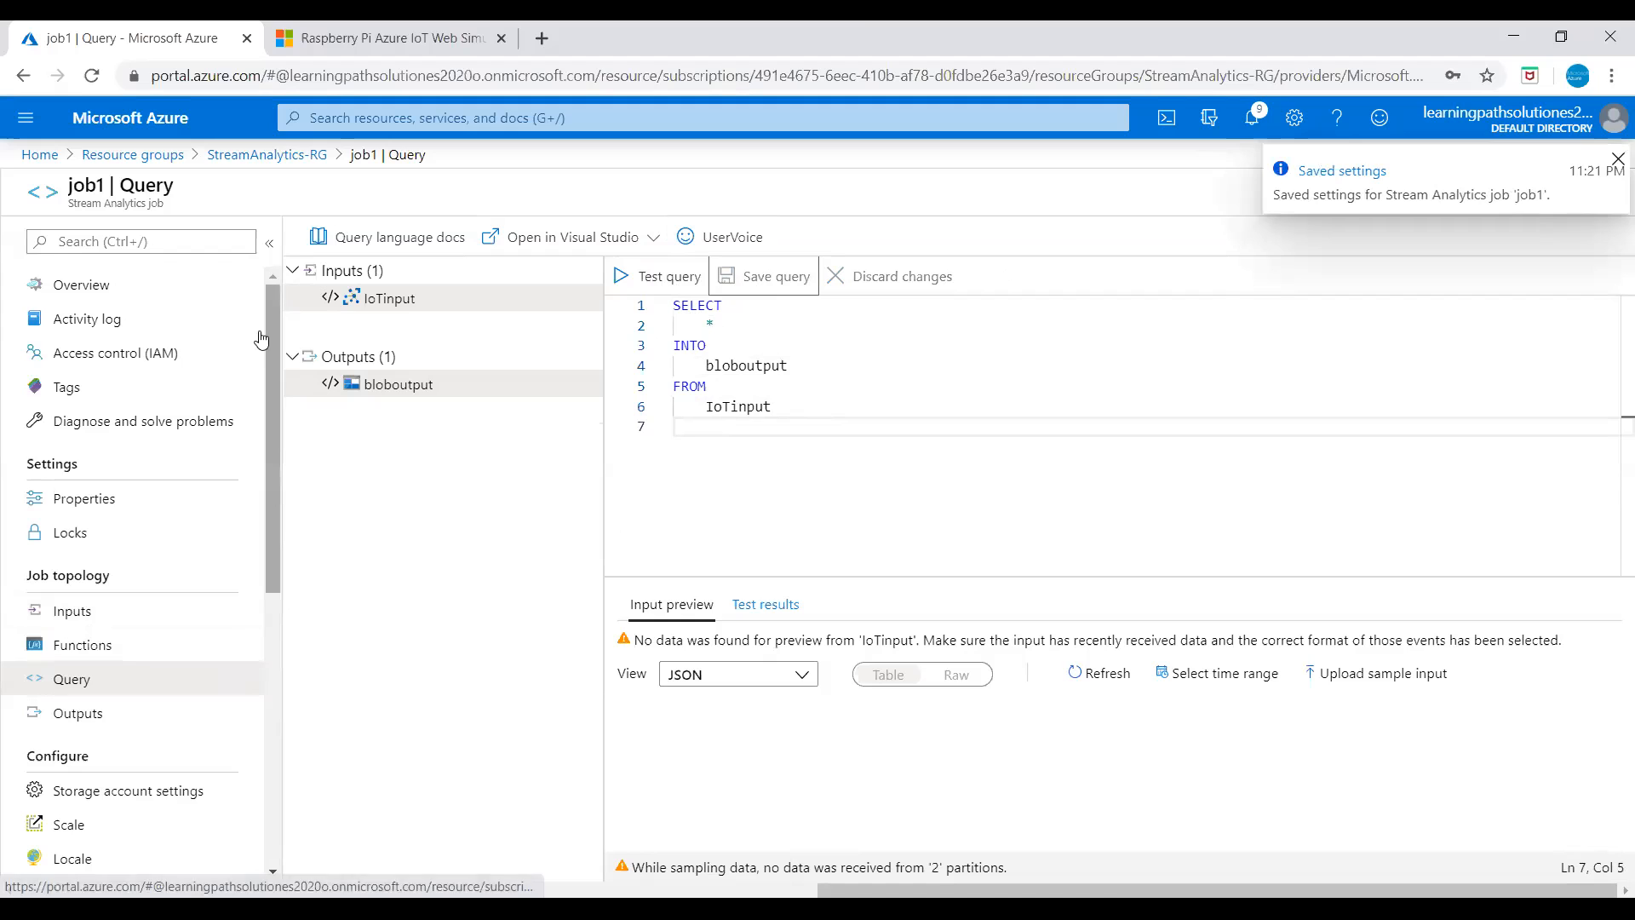
pyautogui.click(267, 155)
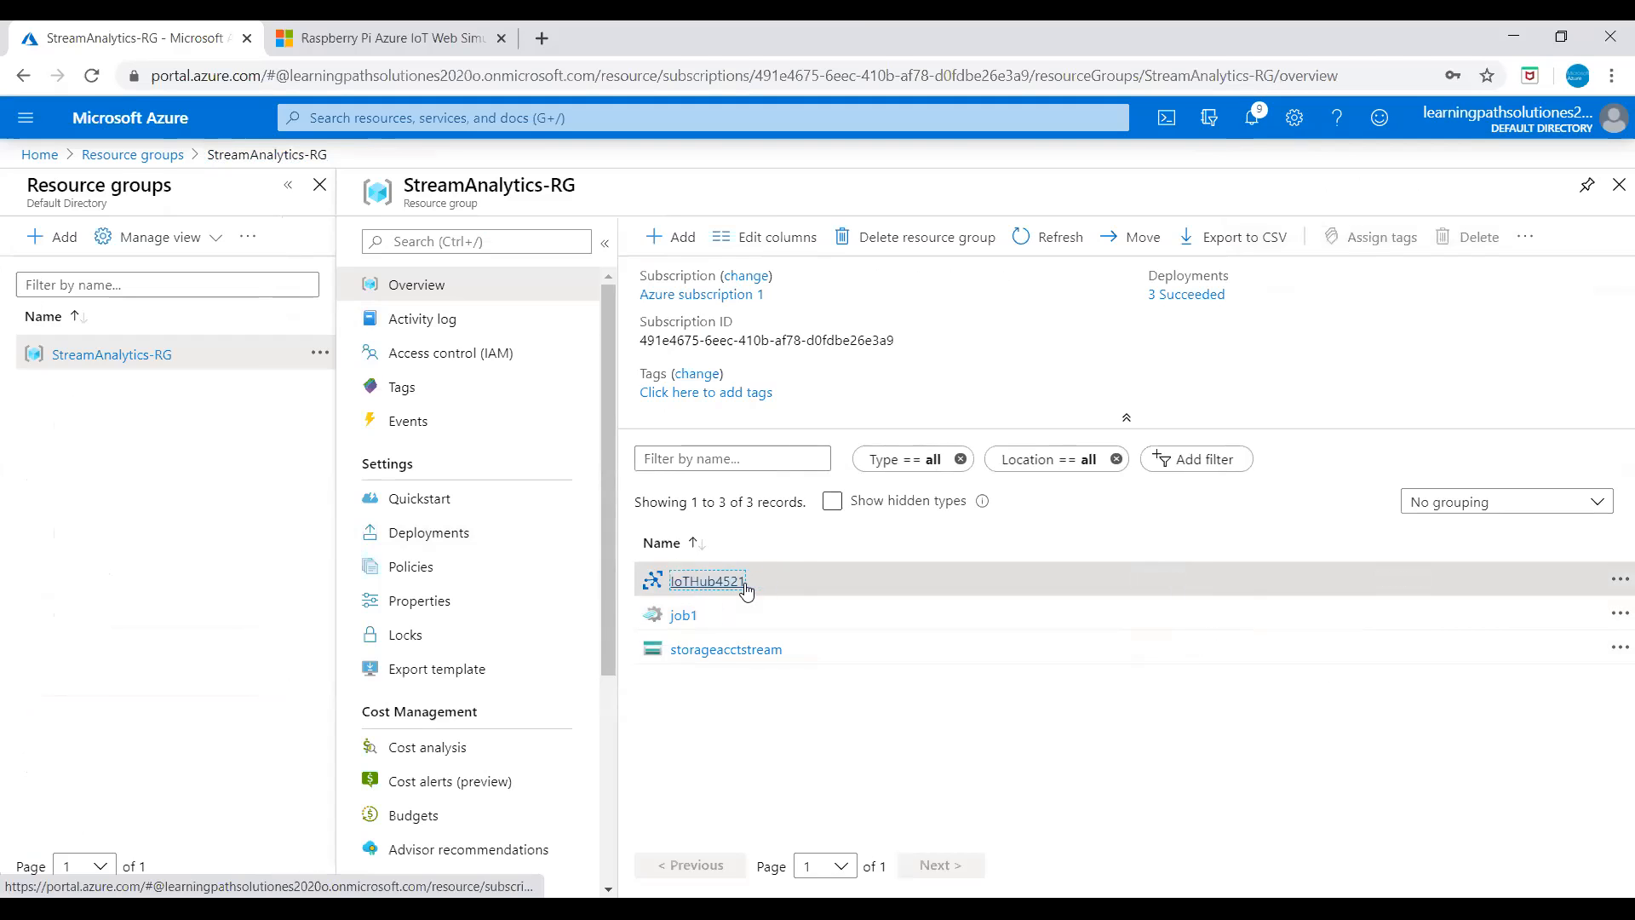
# Step: Open myDevice1's details in IoTHub4521, then switch to the Raspberry Pi simulator page
pyautogui.click(705, 580)
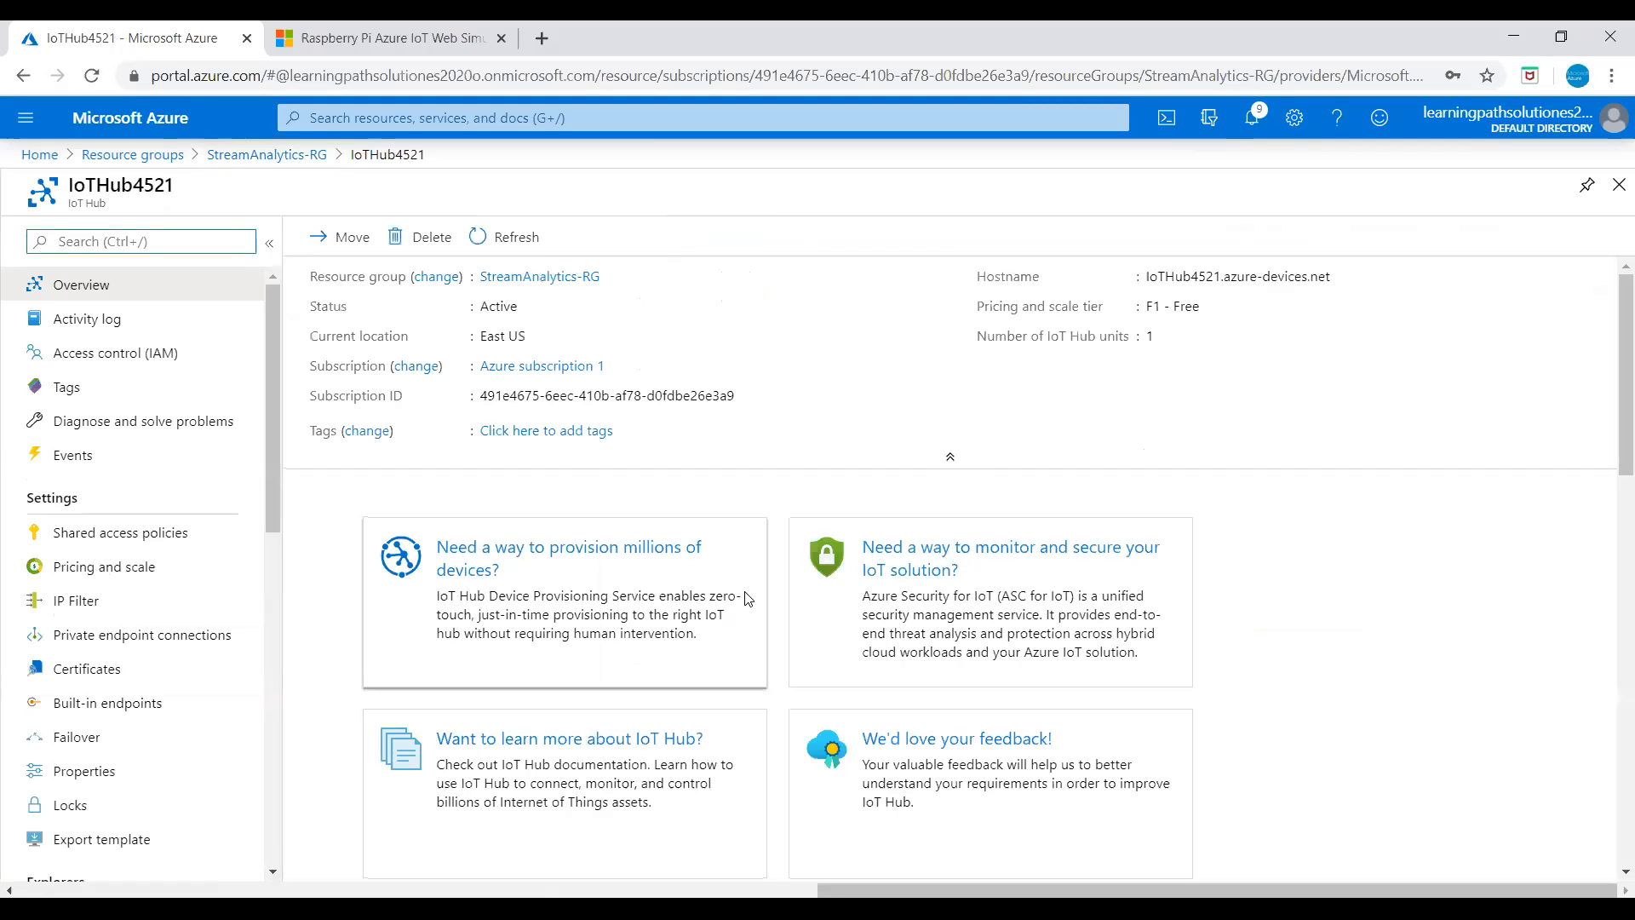
pyautogui.scroll(-3)
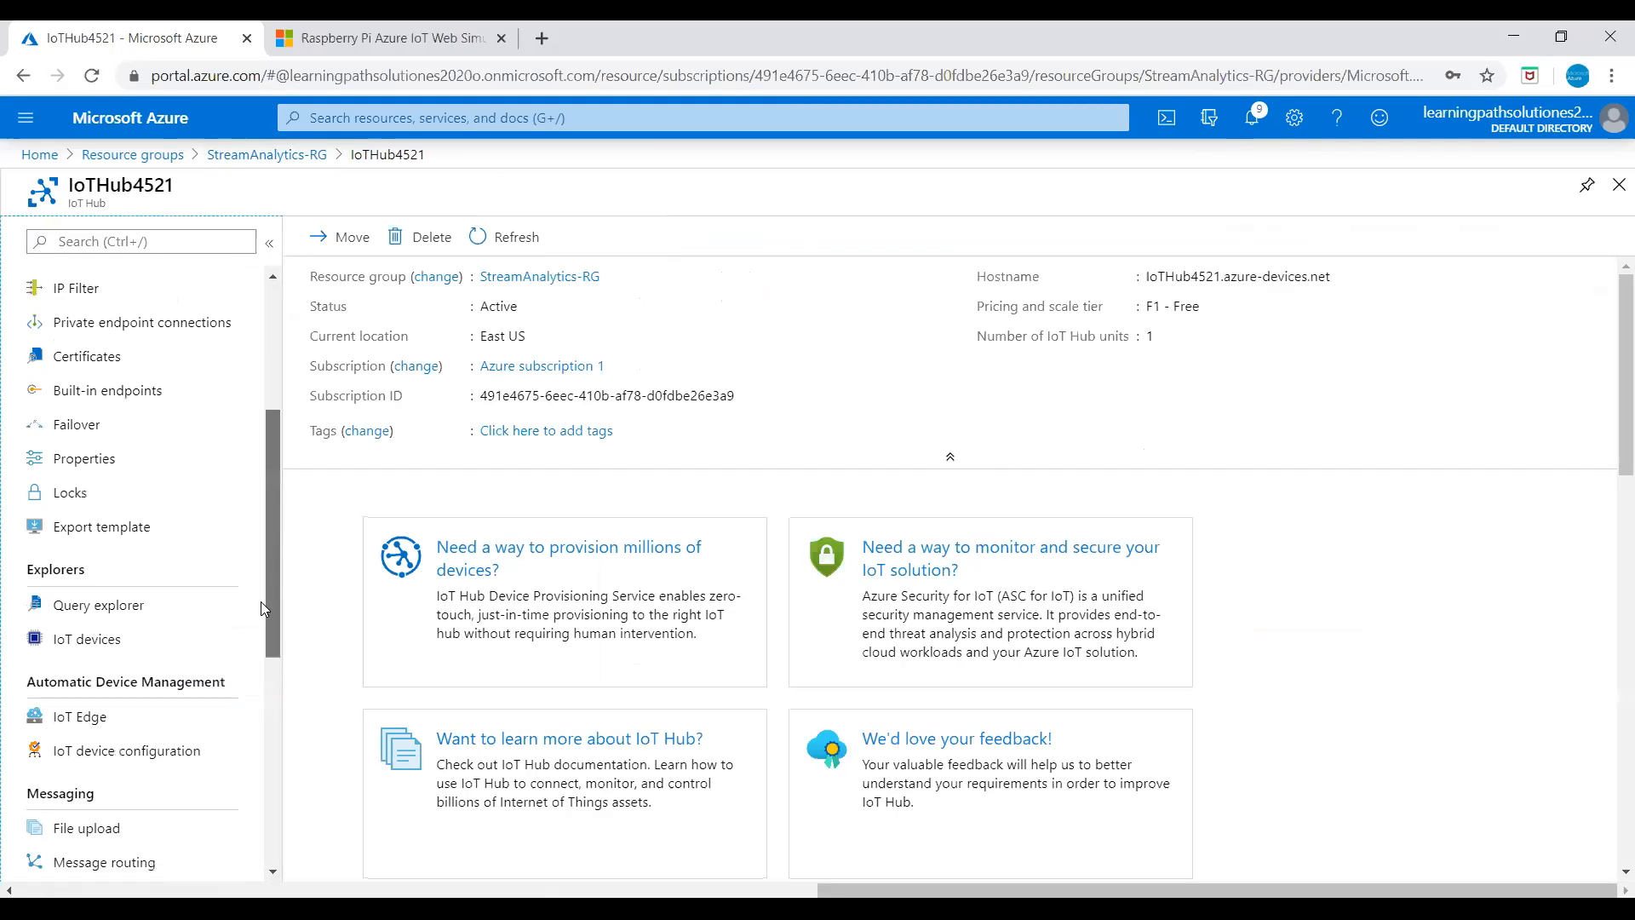
pyautogui.click(87, 638)
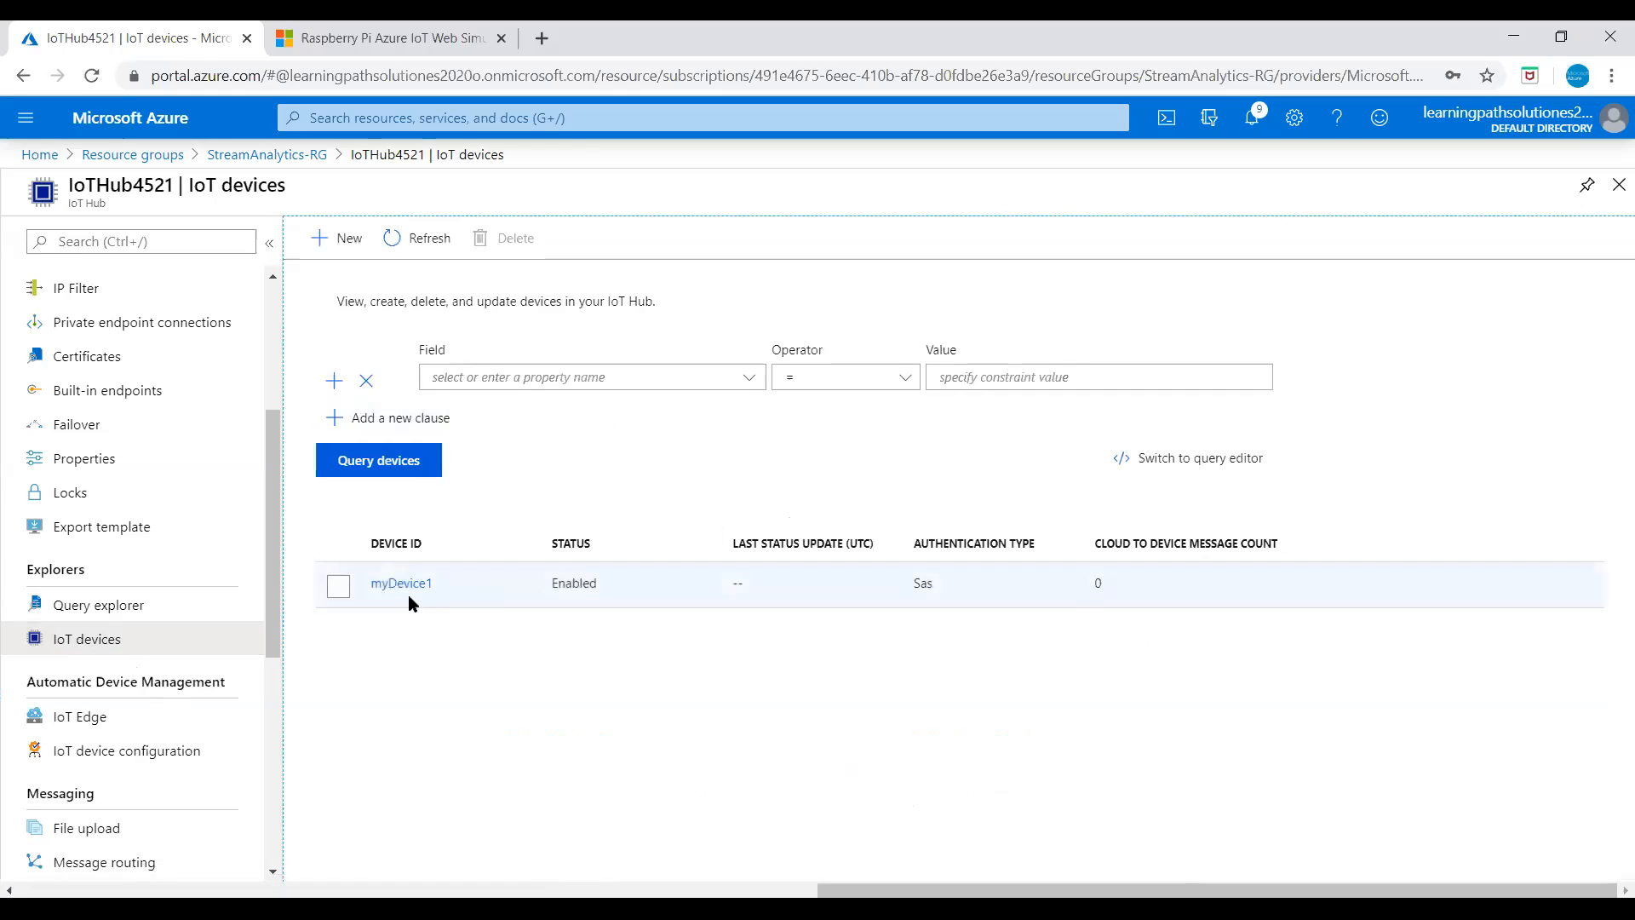
pyautogui.click(400, 582)
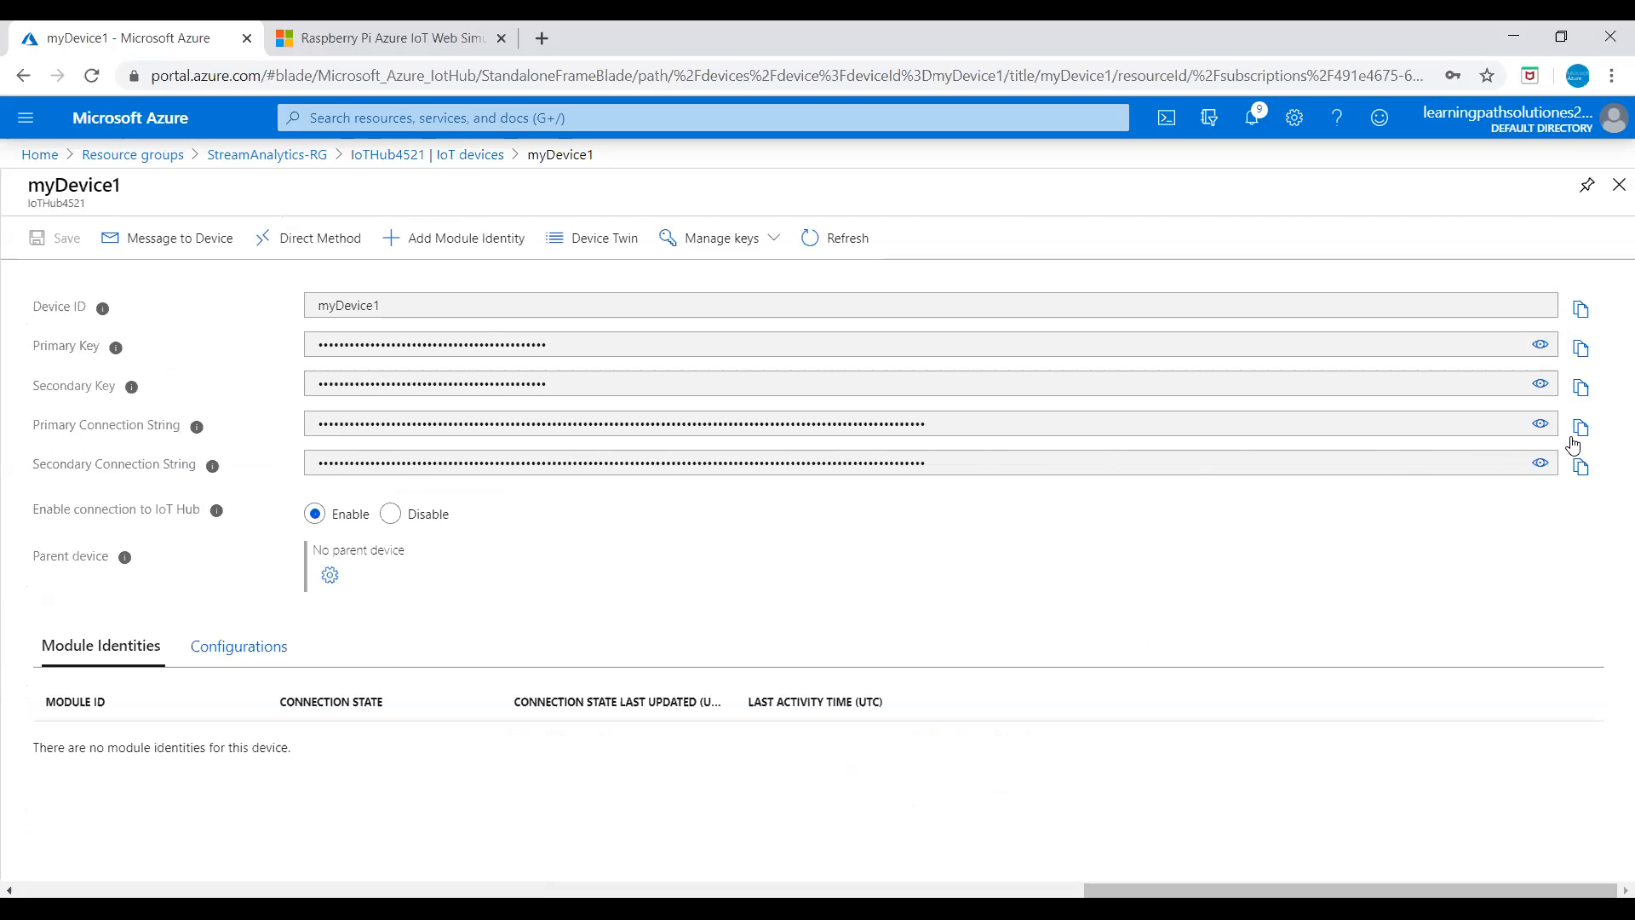
pyautogui.moveTo(1517, 494)
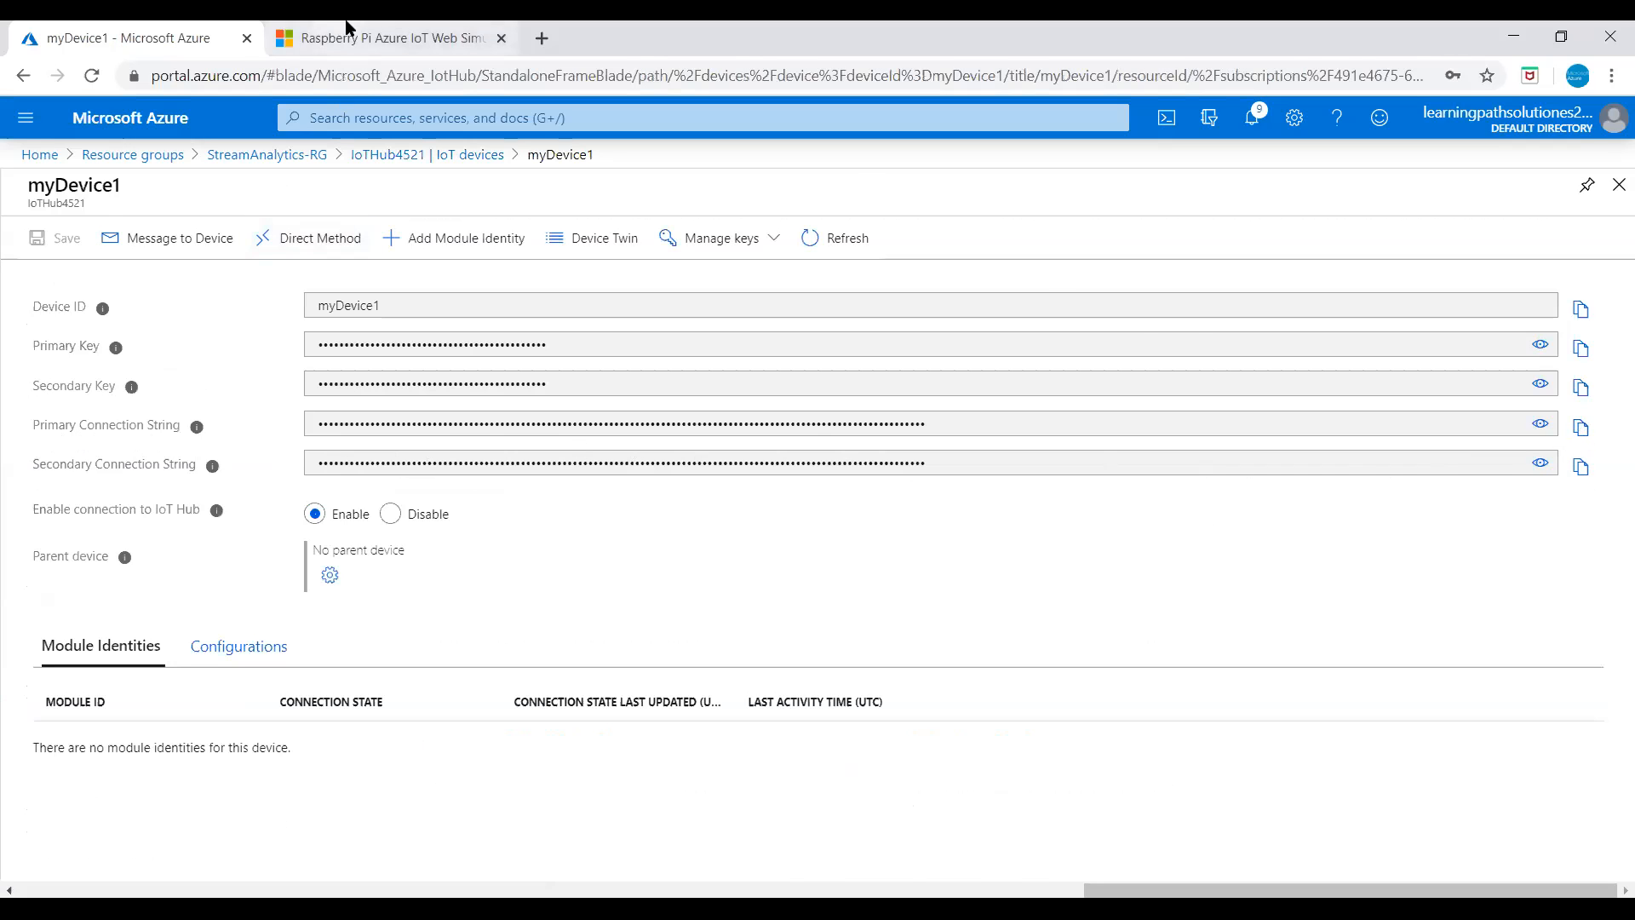
pyautogui.click(389, 38)
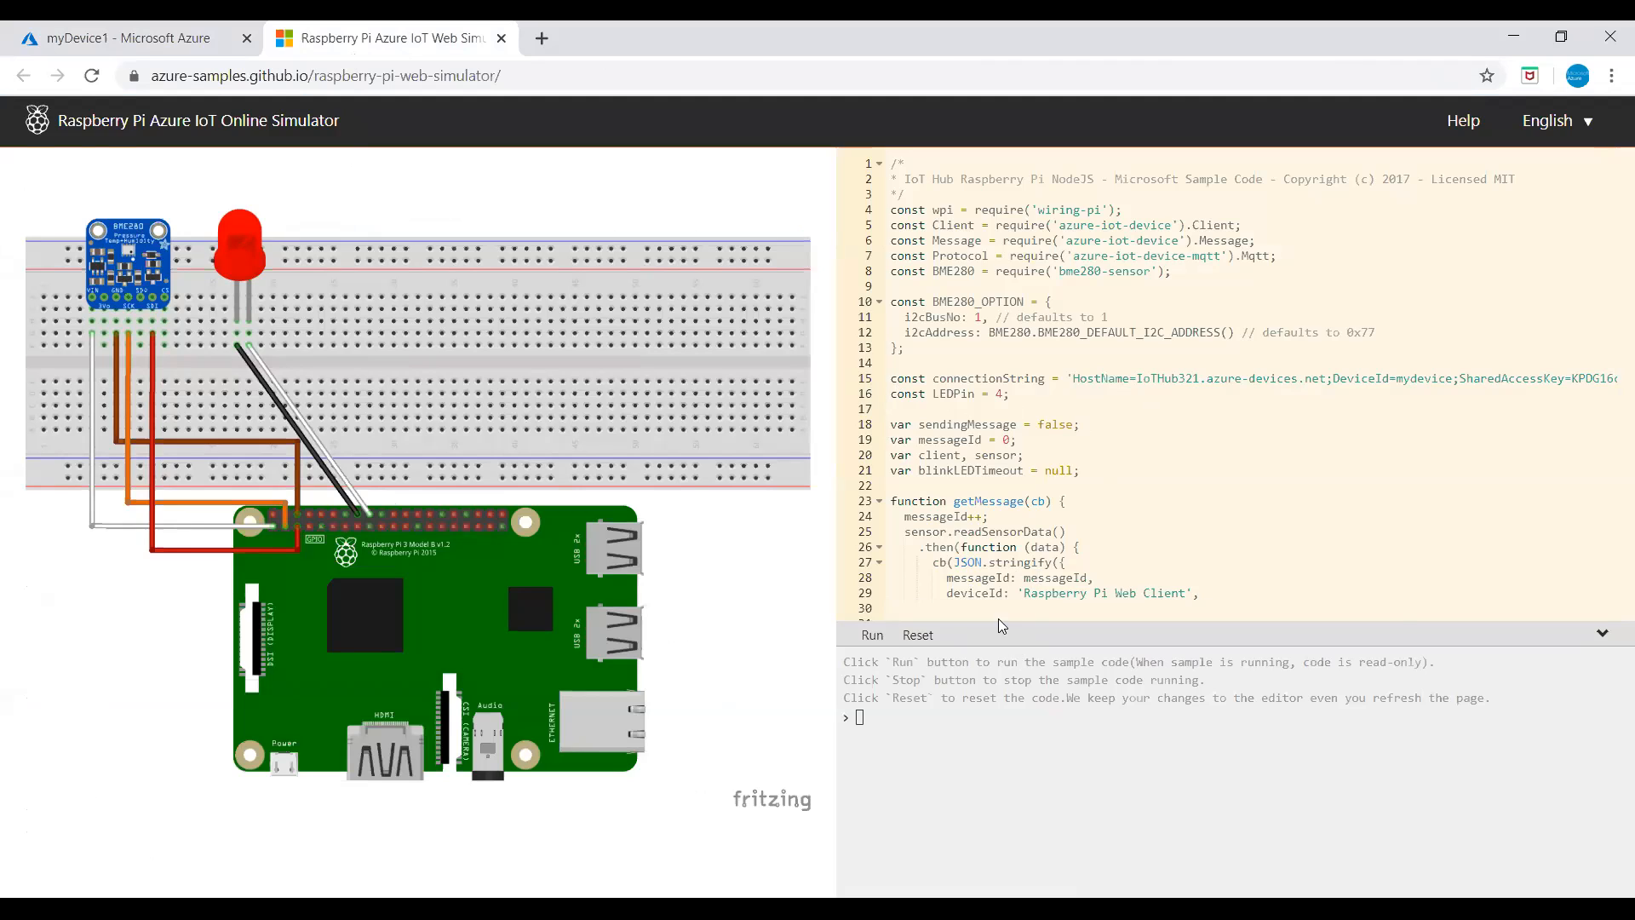
# Step: Set line 15's connection string to myDevice1 on IoTHub4521, run the sample, and return to the portal
pyautogui.click(1075, 378)
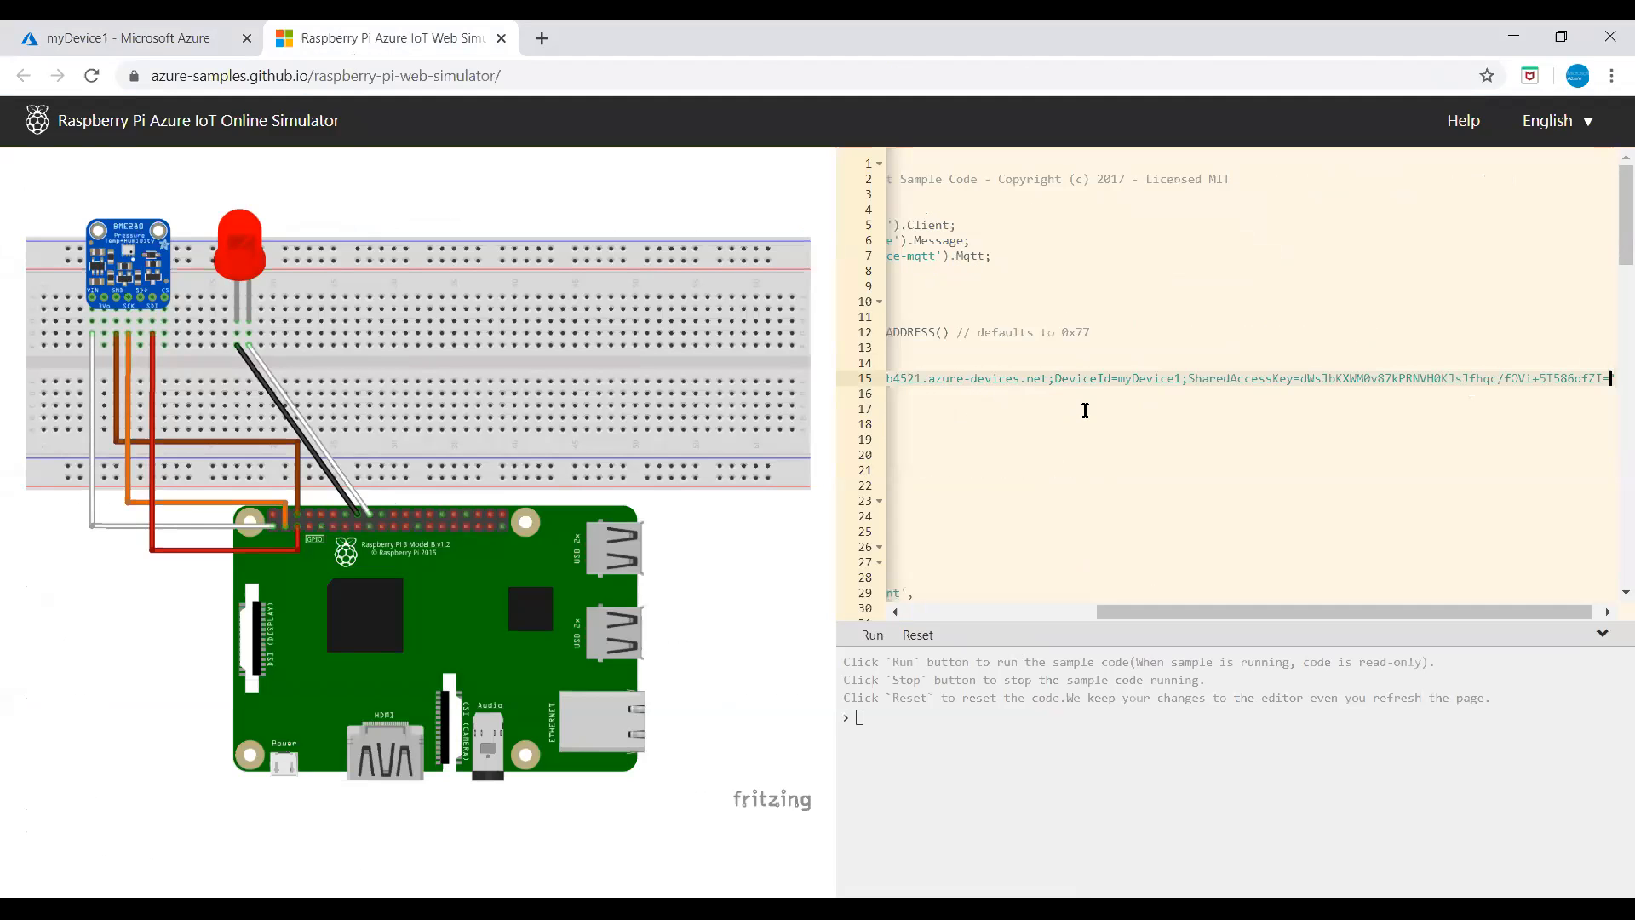
pyautogui.hscroll(-3)
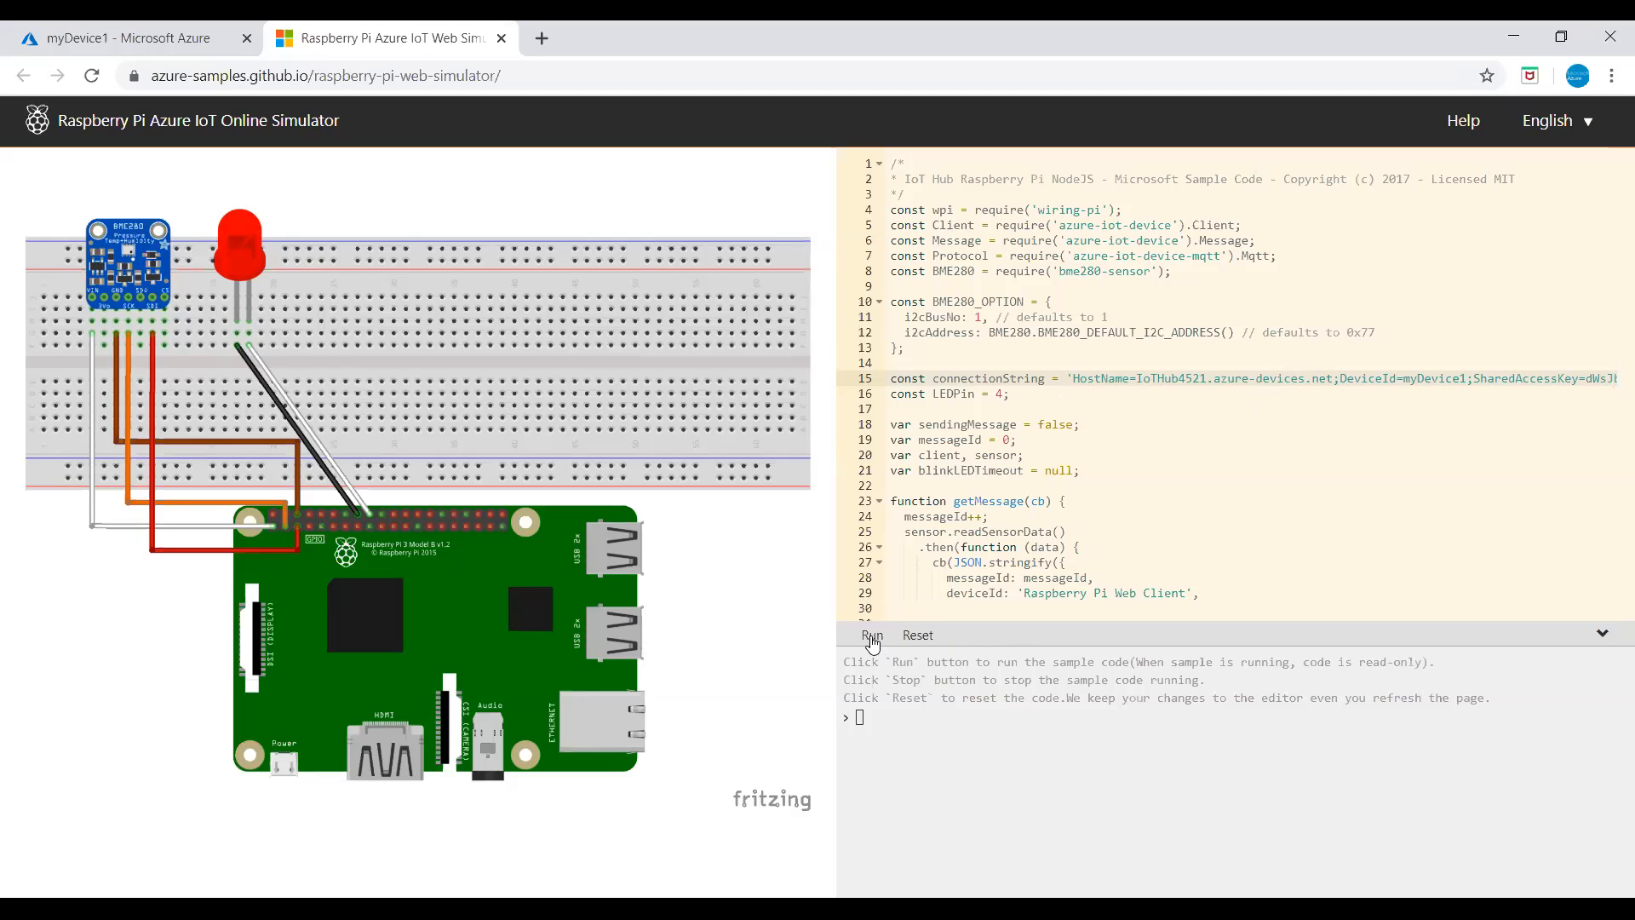
pyautogui.click(871, 635)
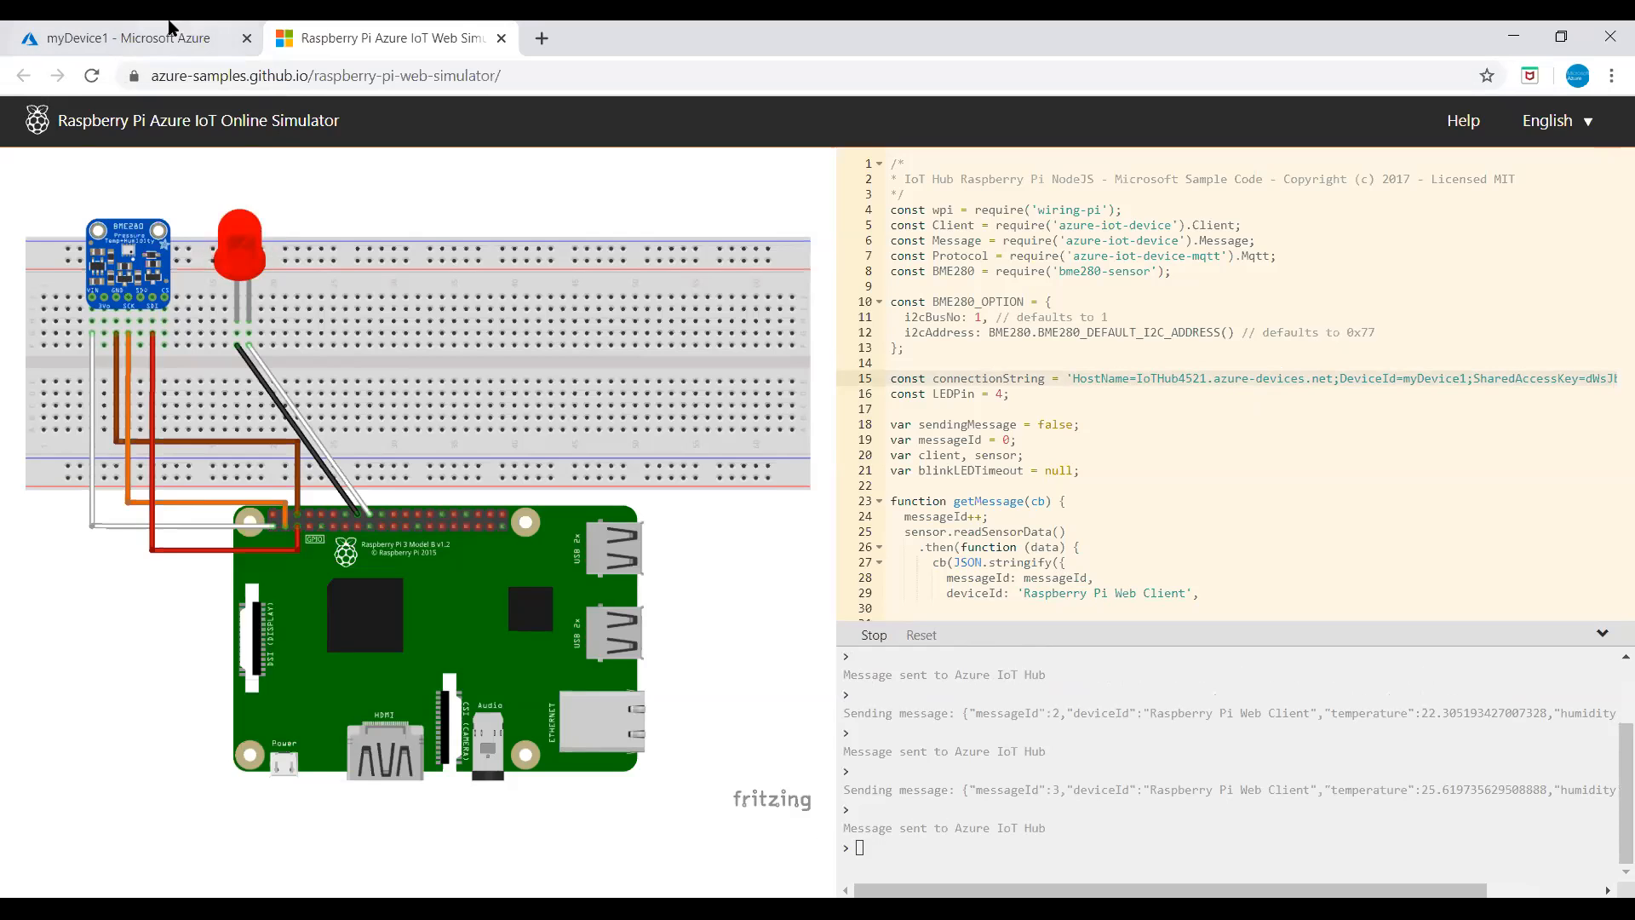
pyautogui.click(125, 38)
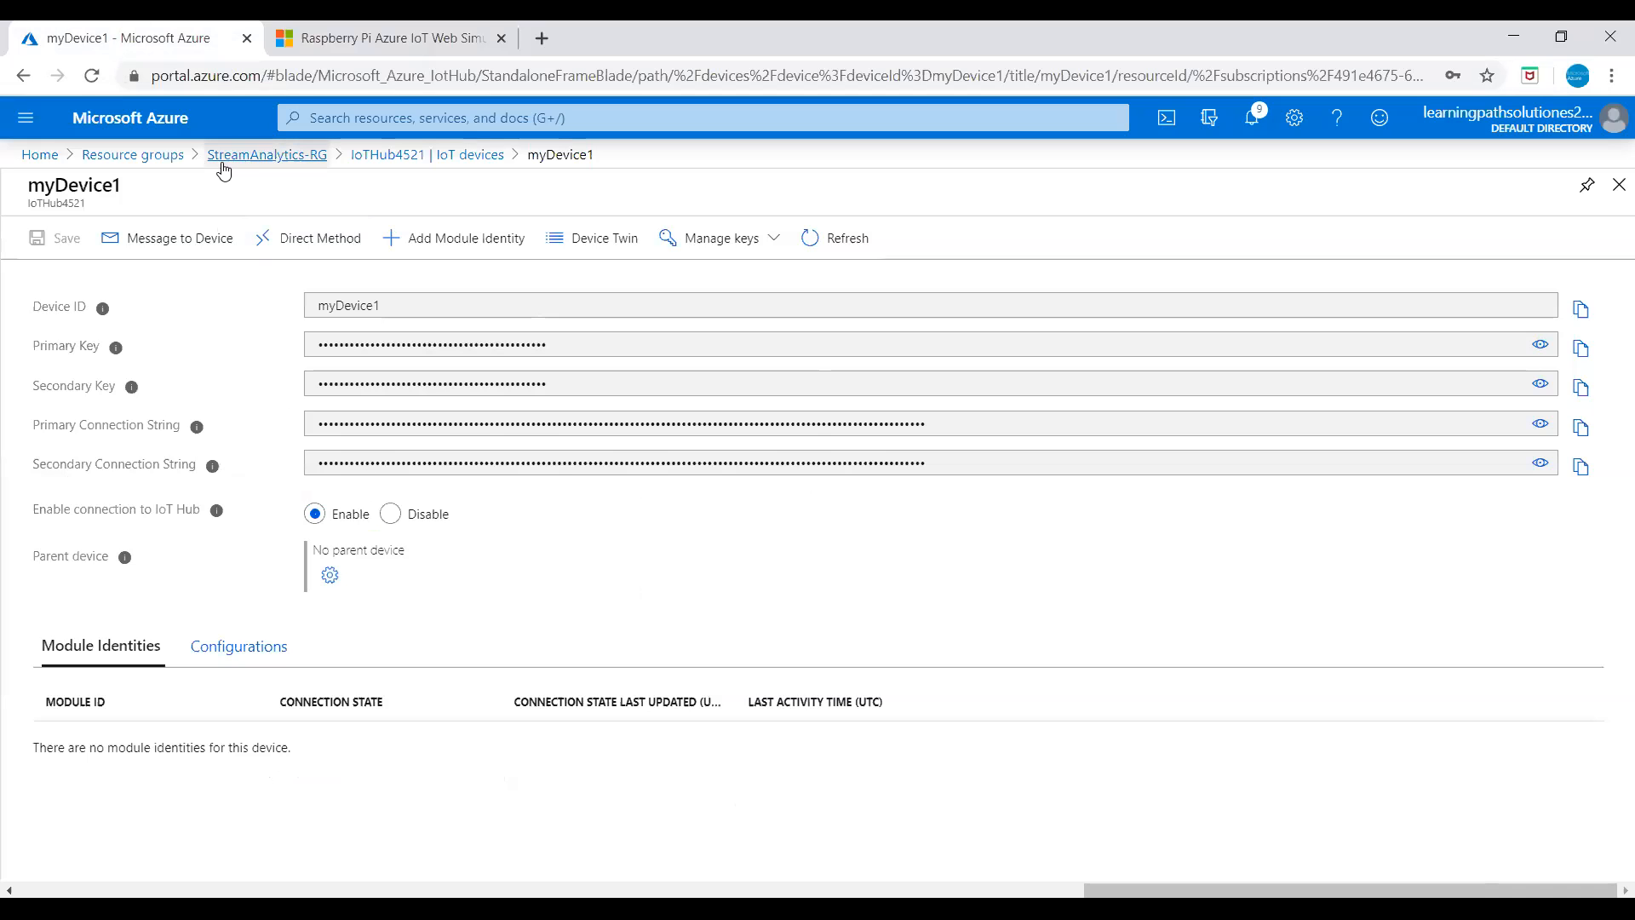
pyautogui.moveTo(266, 155)
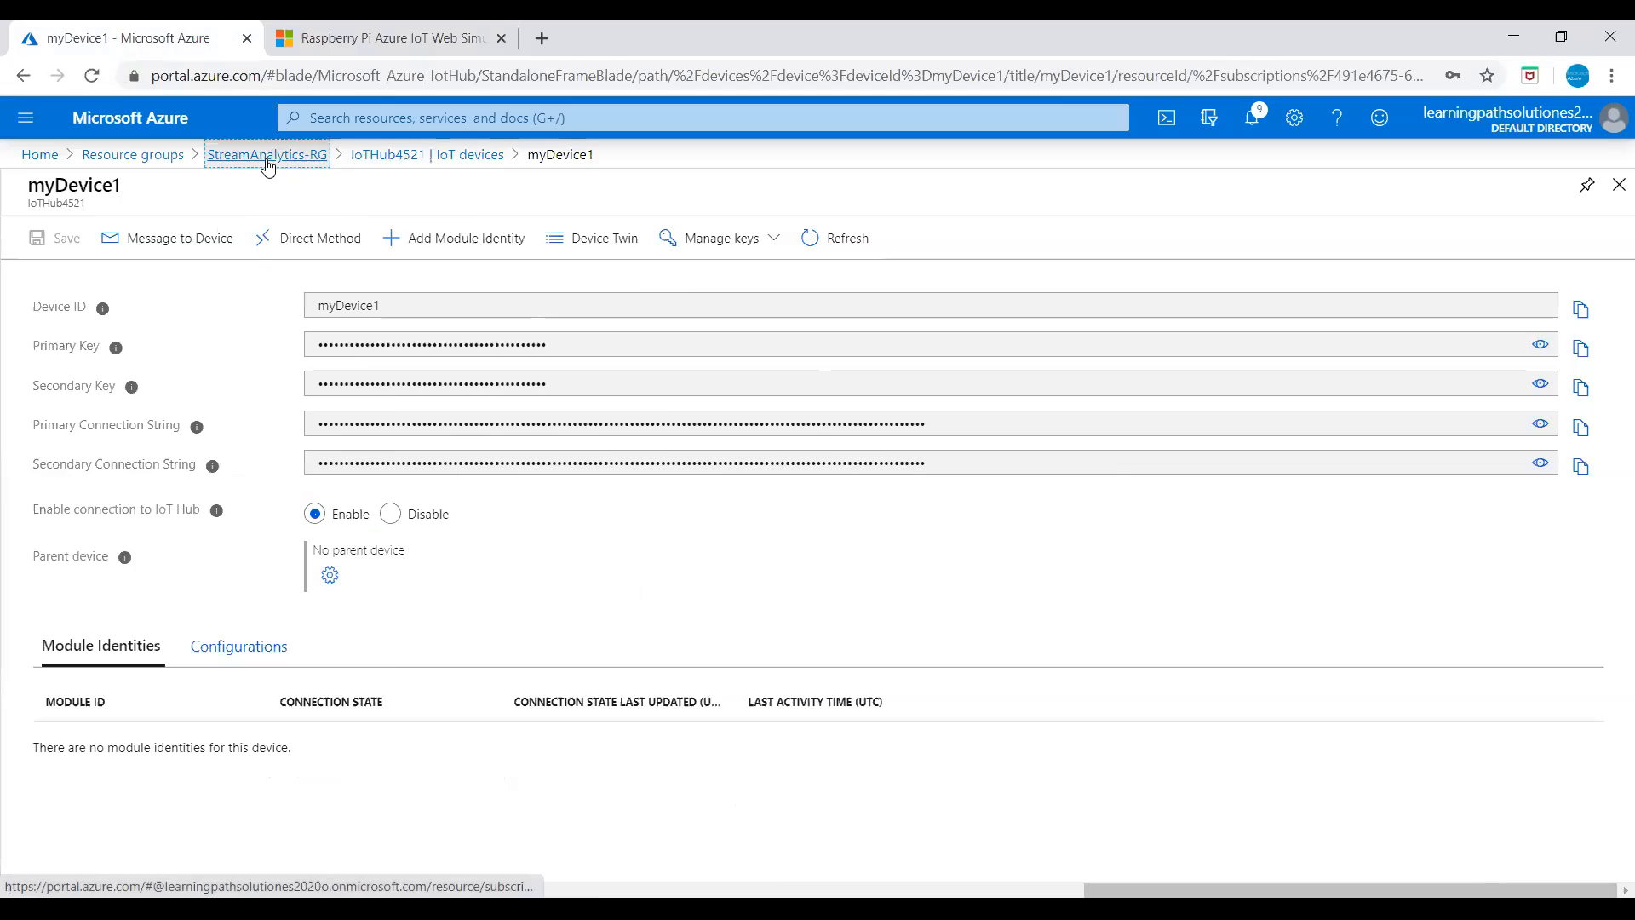
# Step: Append 'having temparature > 27' to job1's query and test it against incoming data
pyautogui.click(267, 155)
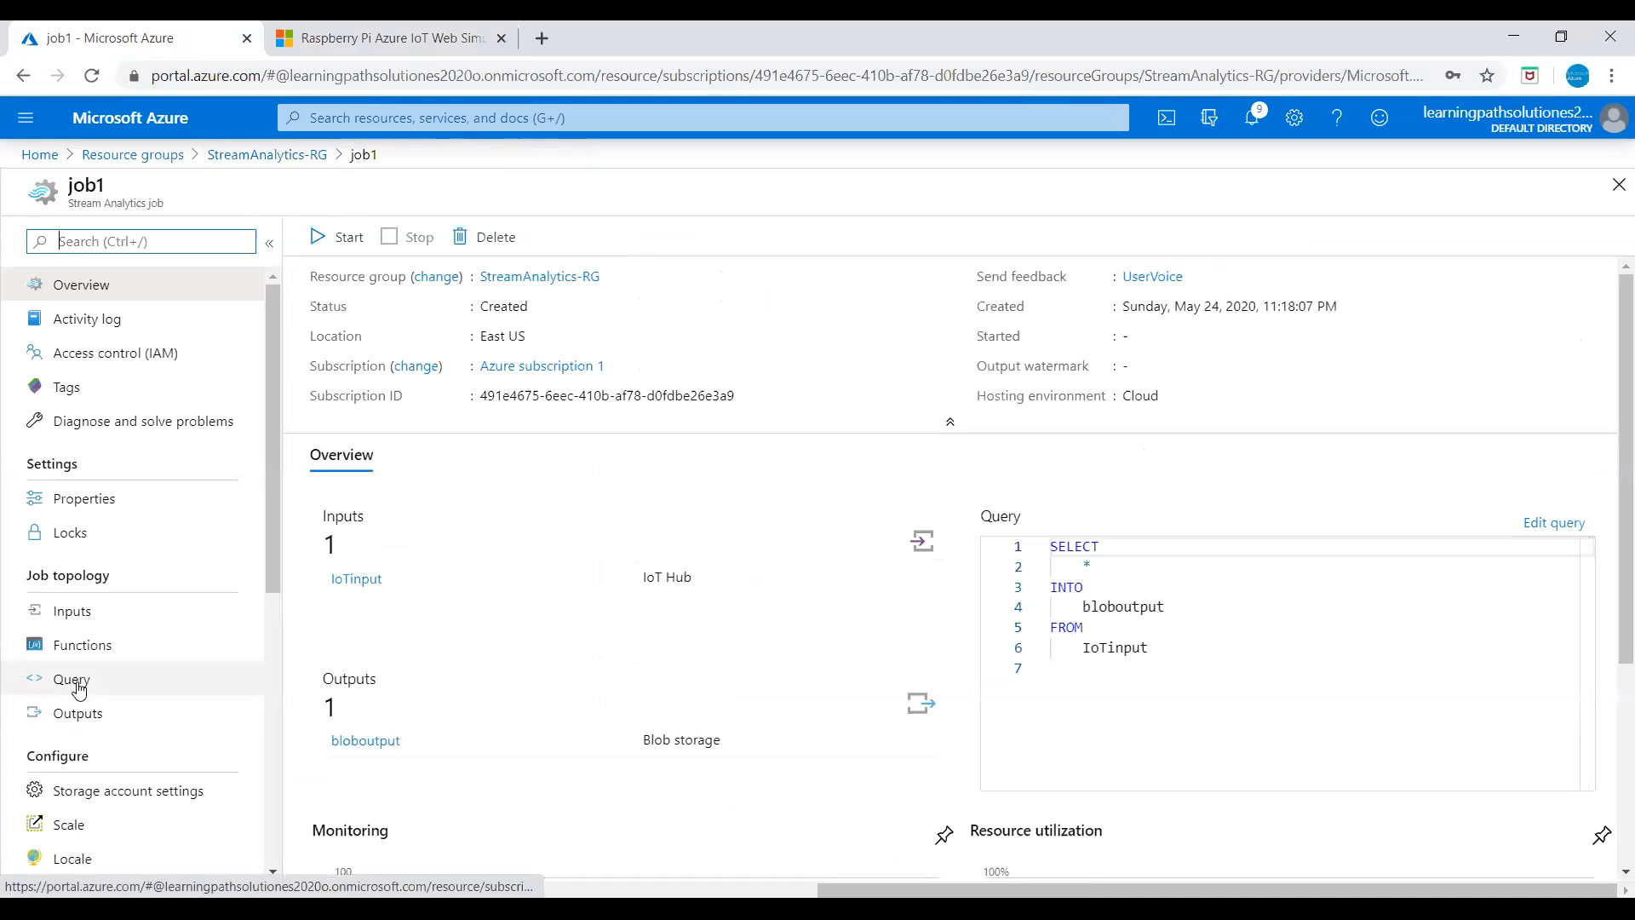
pyautogui.click(71, 678)
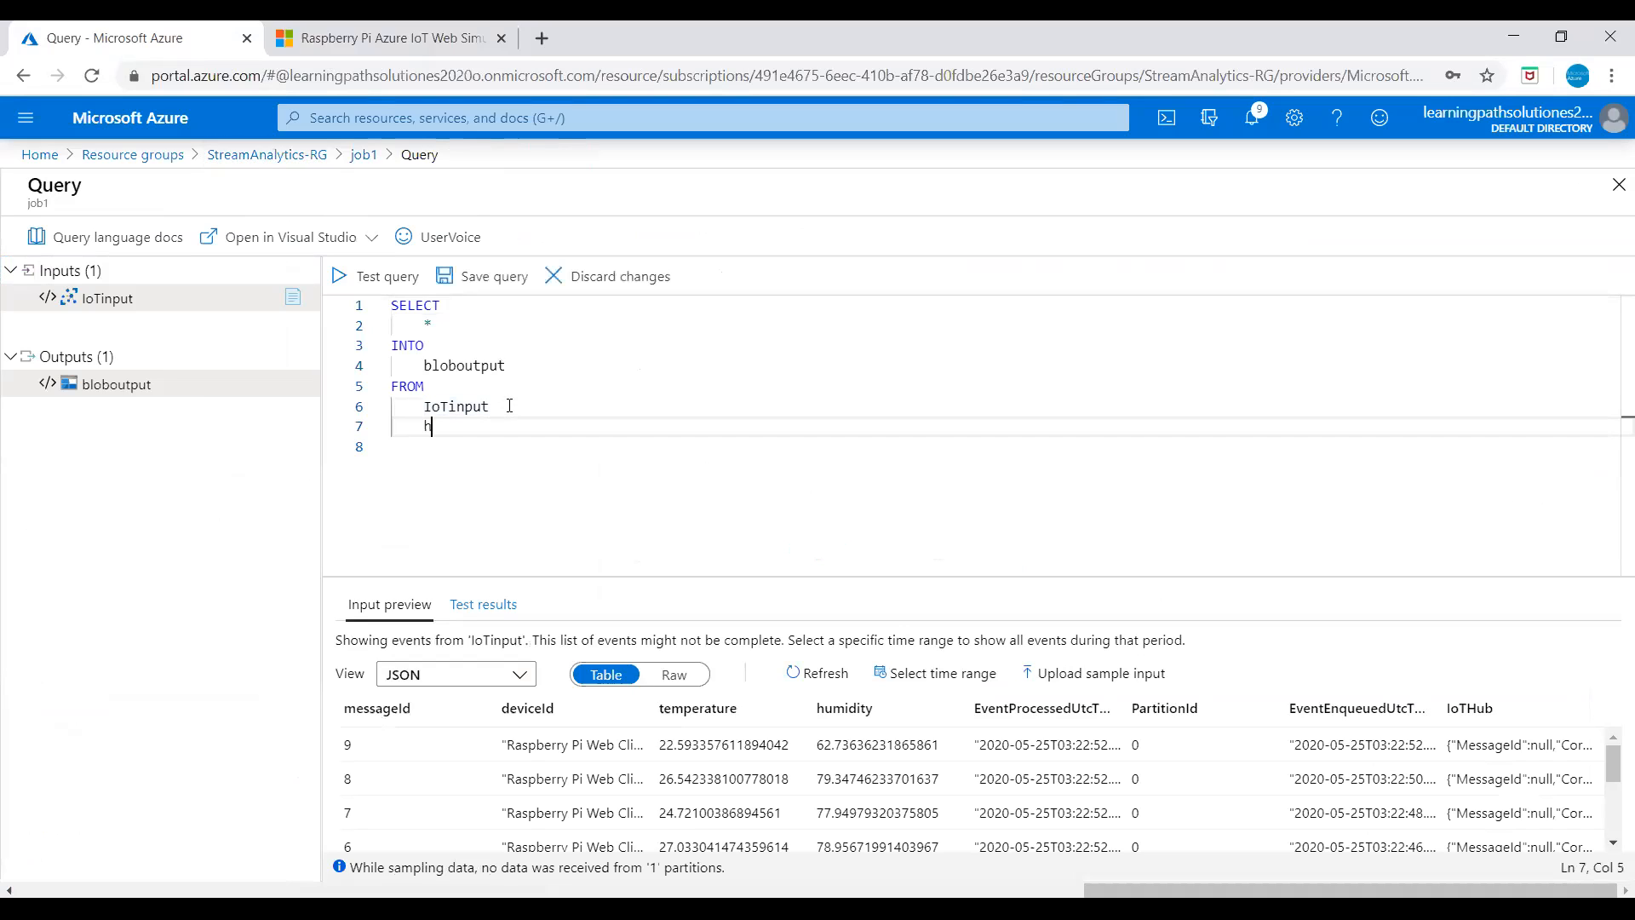
pyautogui.write('aving temparature >')
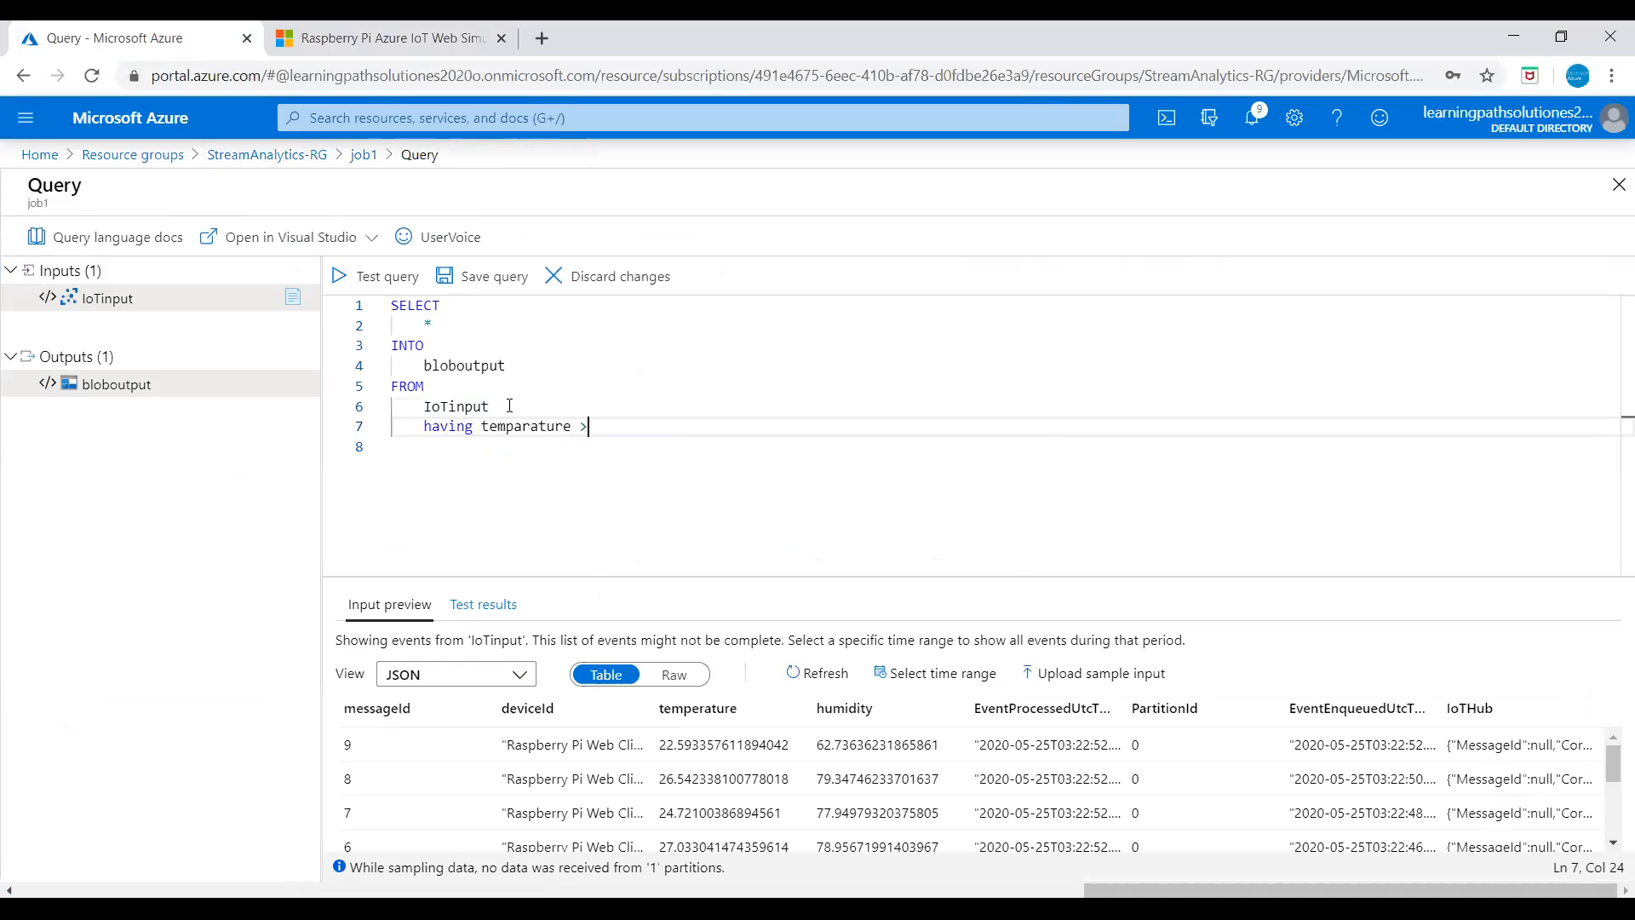
pyautogui.write('27')
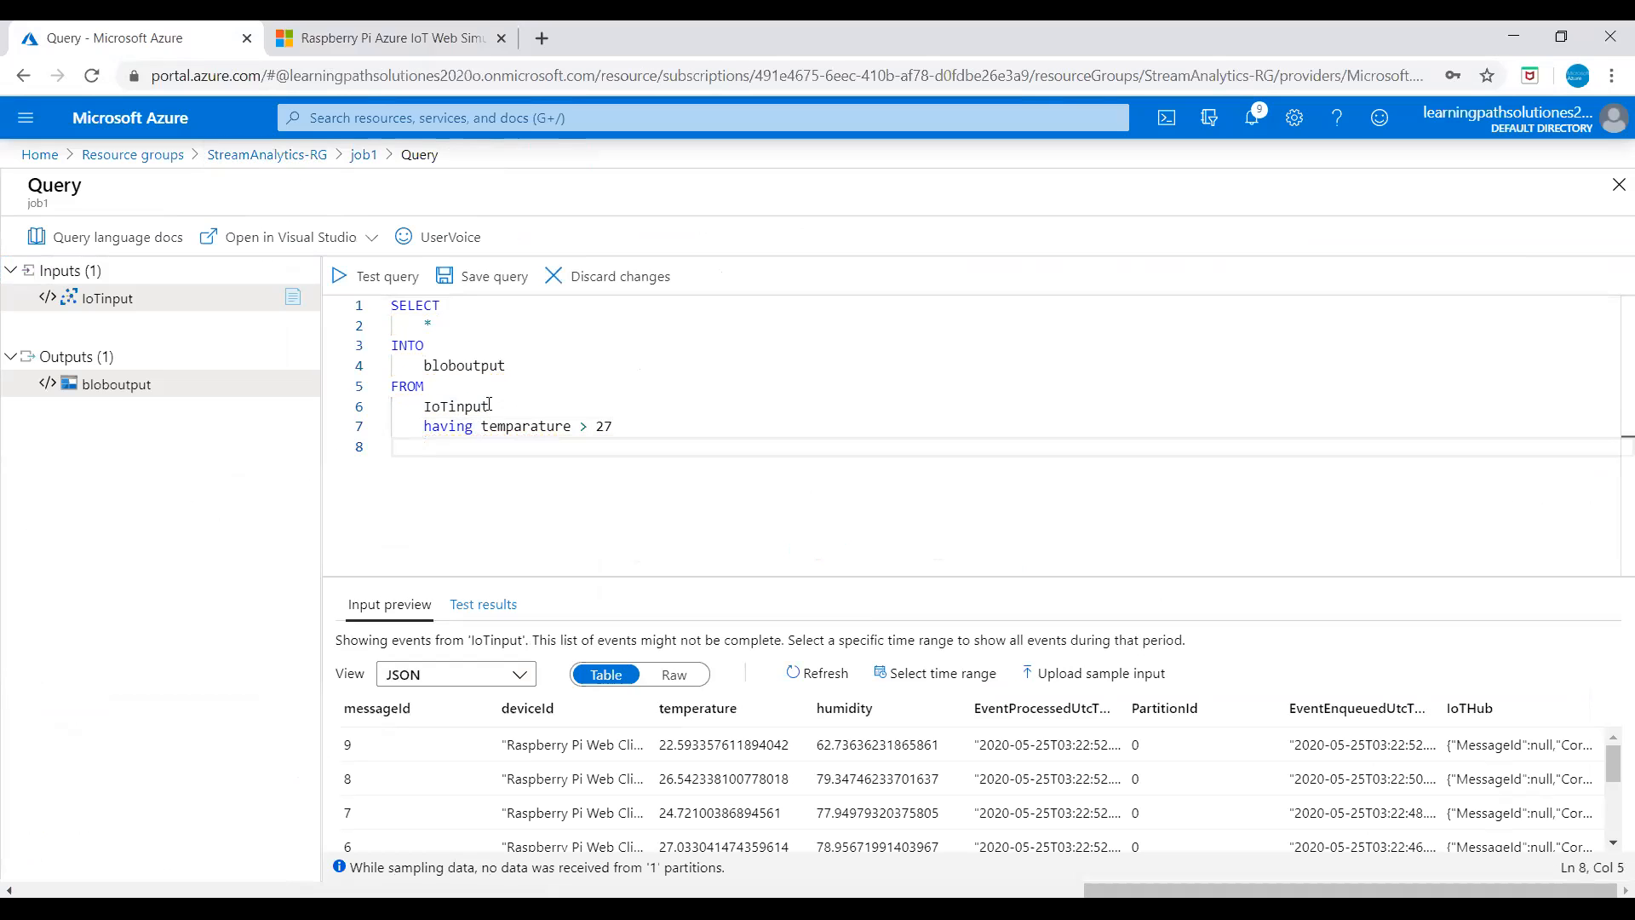
pyautogui.click(375, 276)
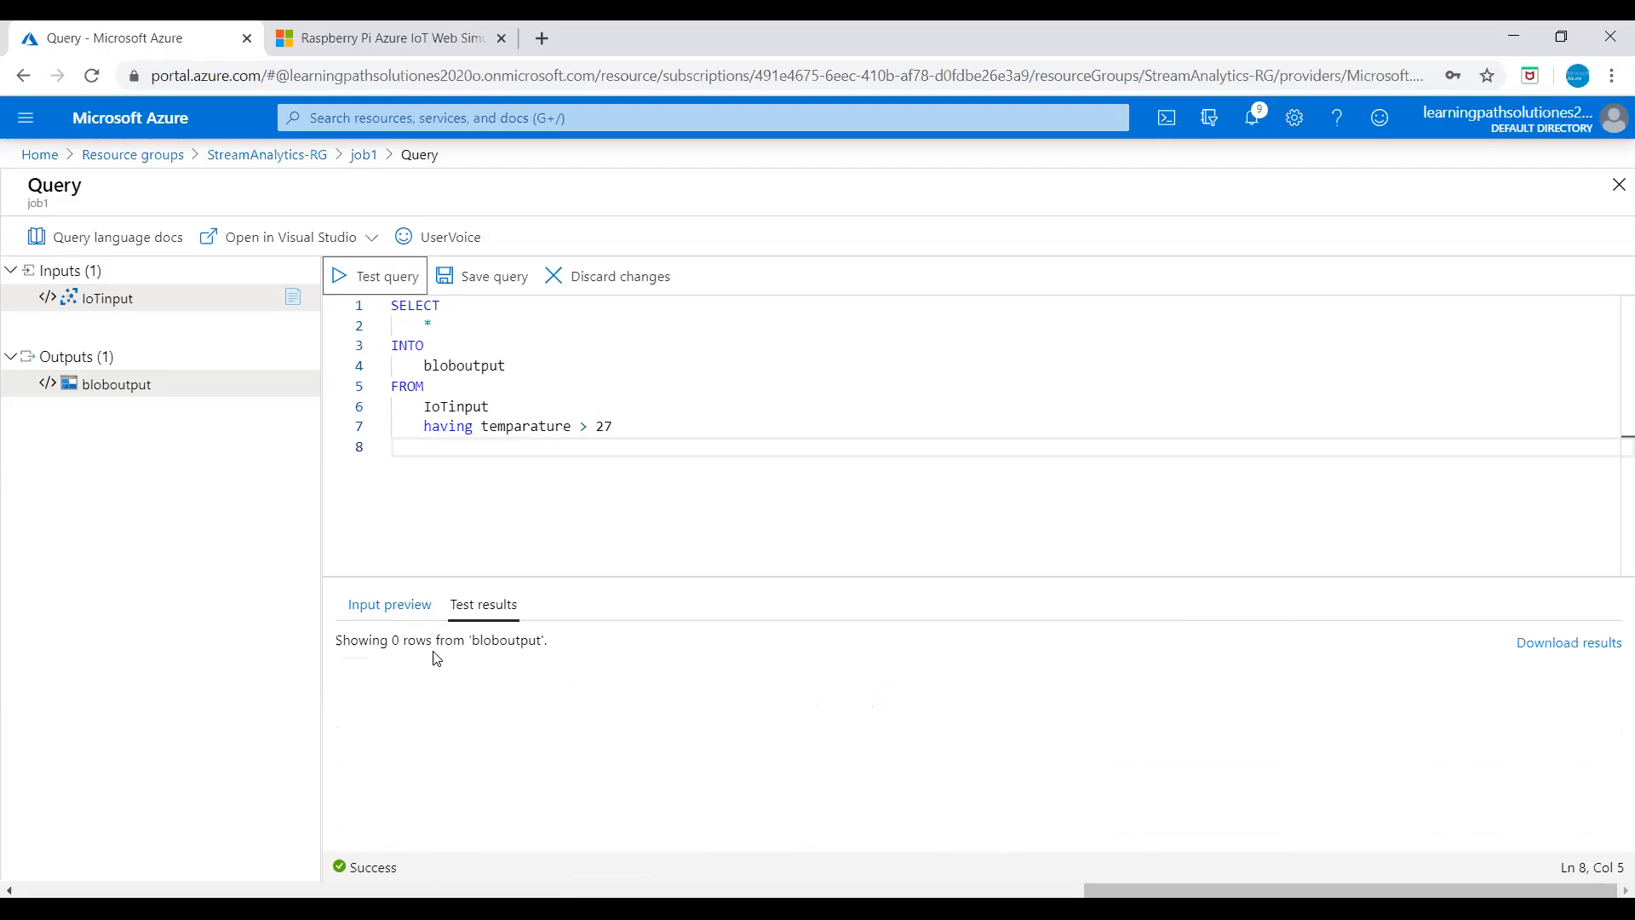
pyautogui.click(492, 276)
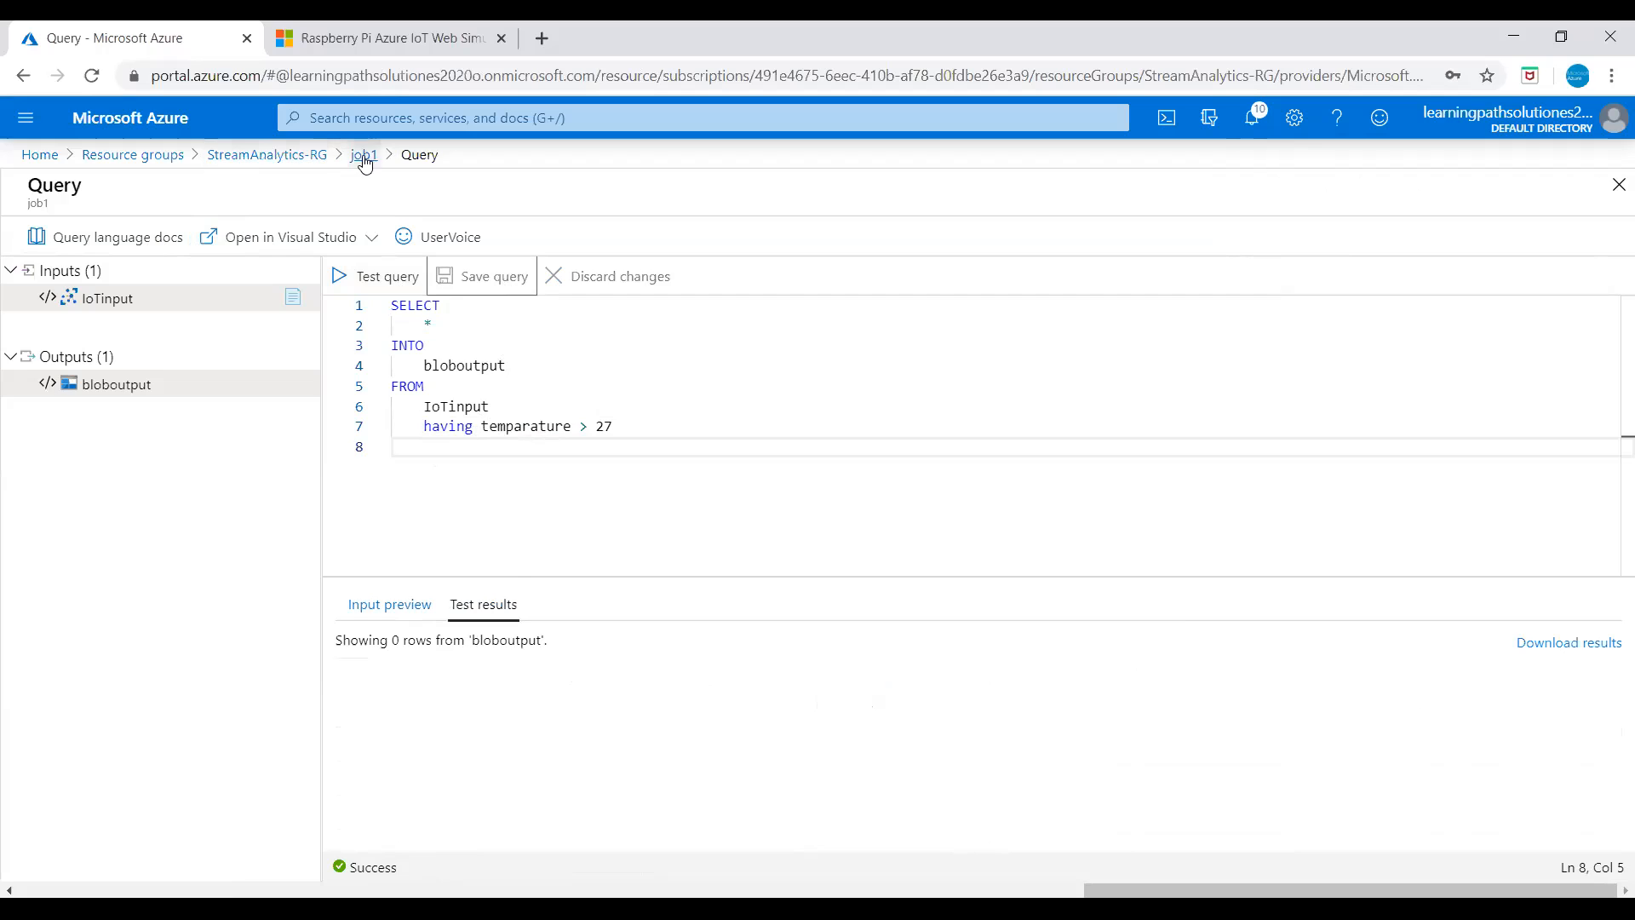
# Step: Tidy the filter clause onto its own line and save the edited query
pyautogui.click(363, 155)
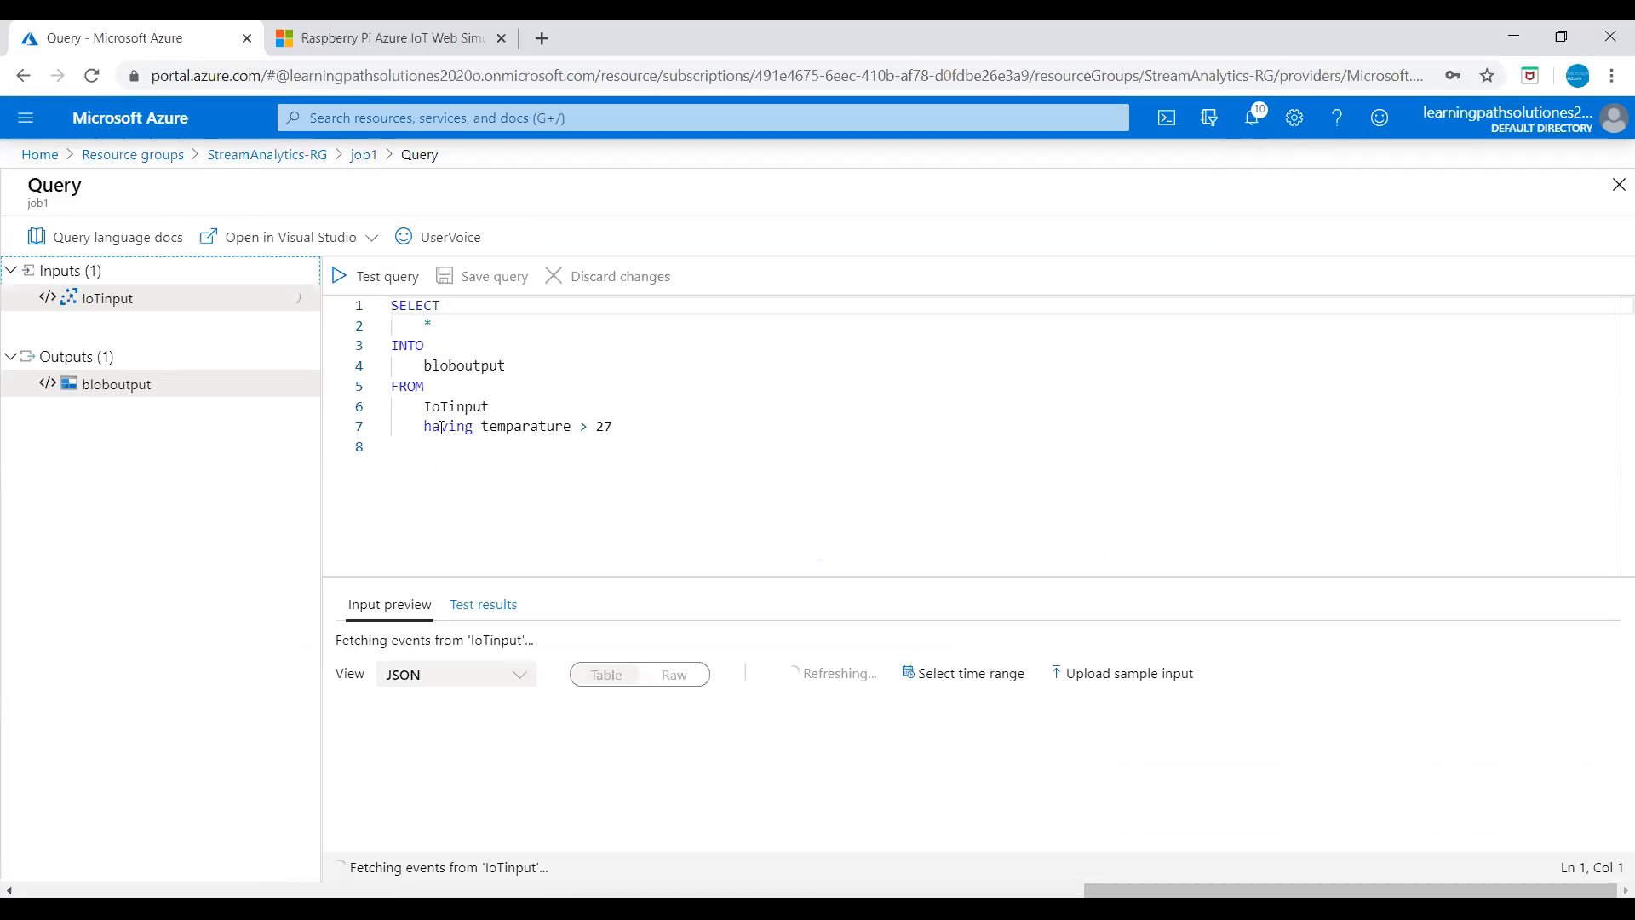
pyautogui.press('Backspace')
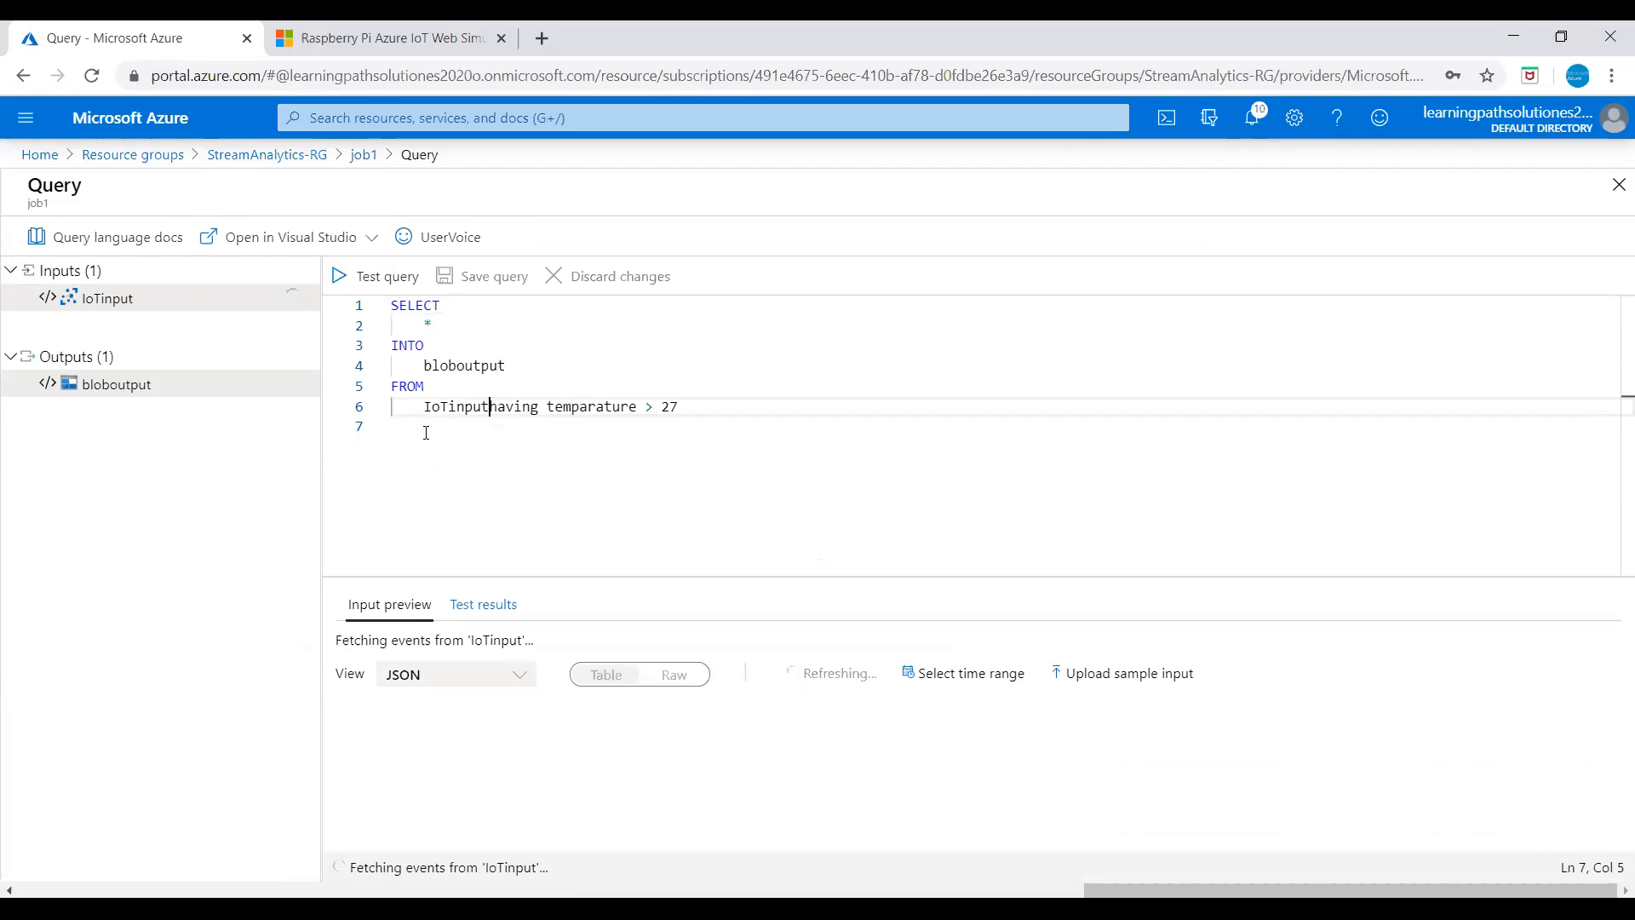
pyautogui.press('Enter')
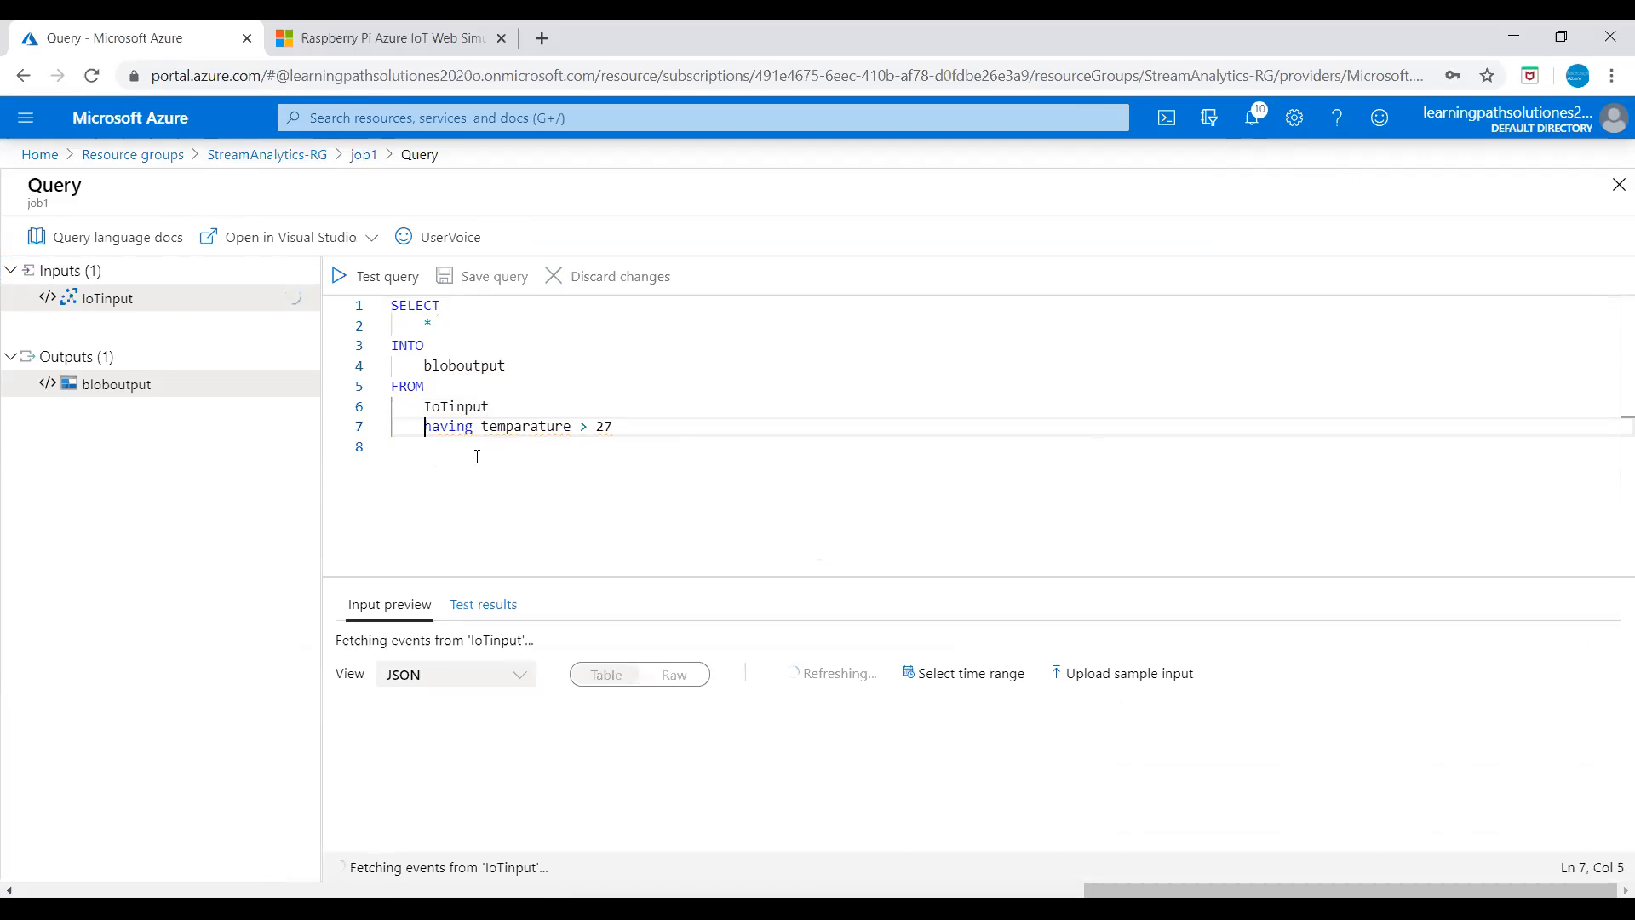
pyautogui.click(480, 276)
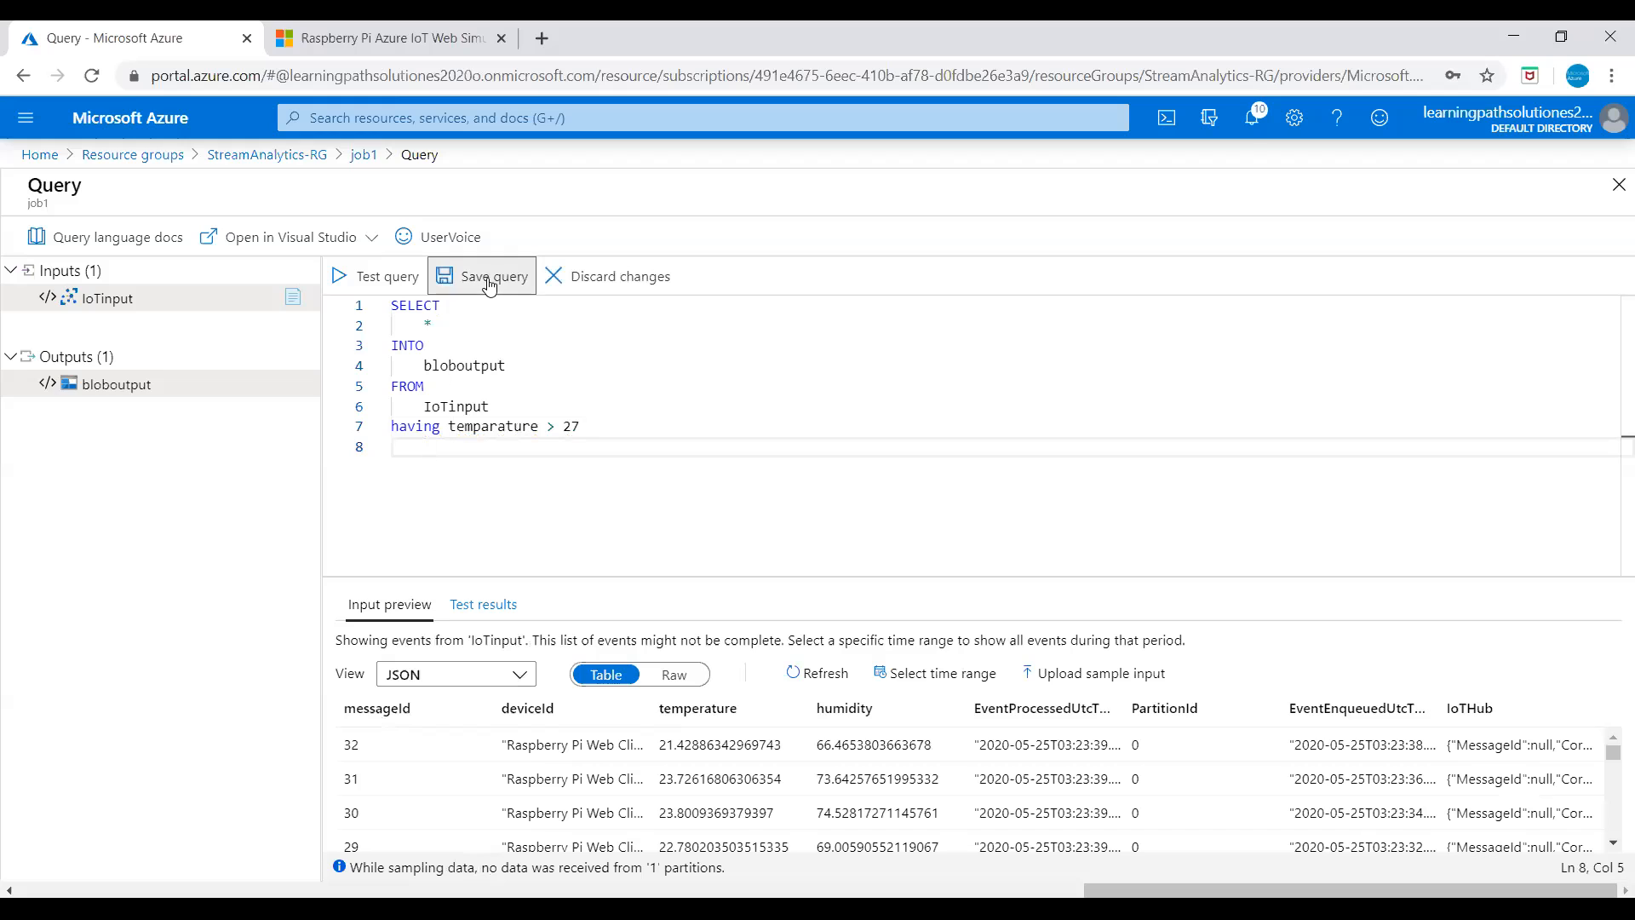
pyautogui.click(480, 276)
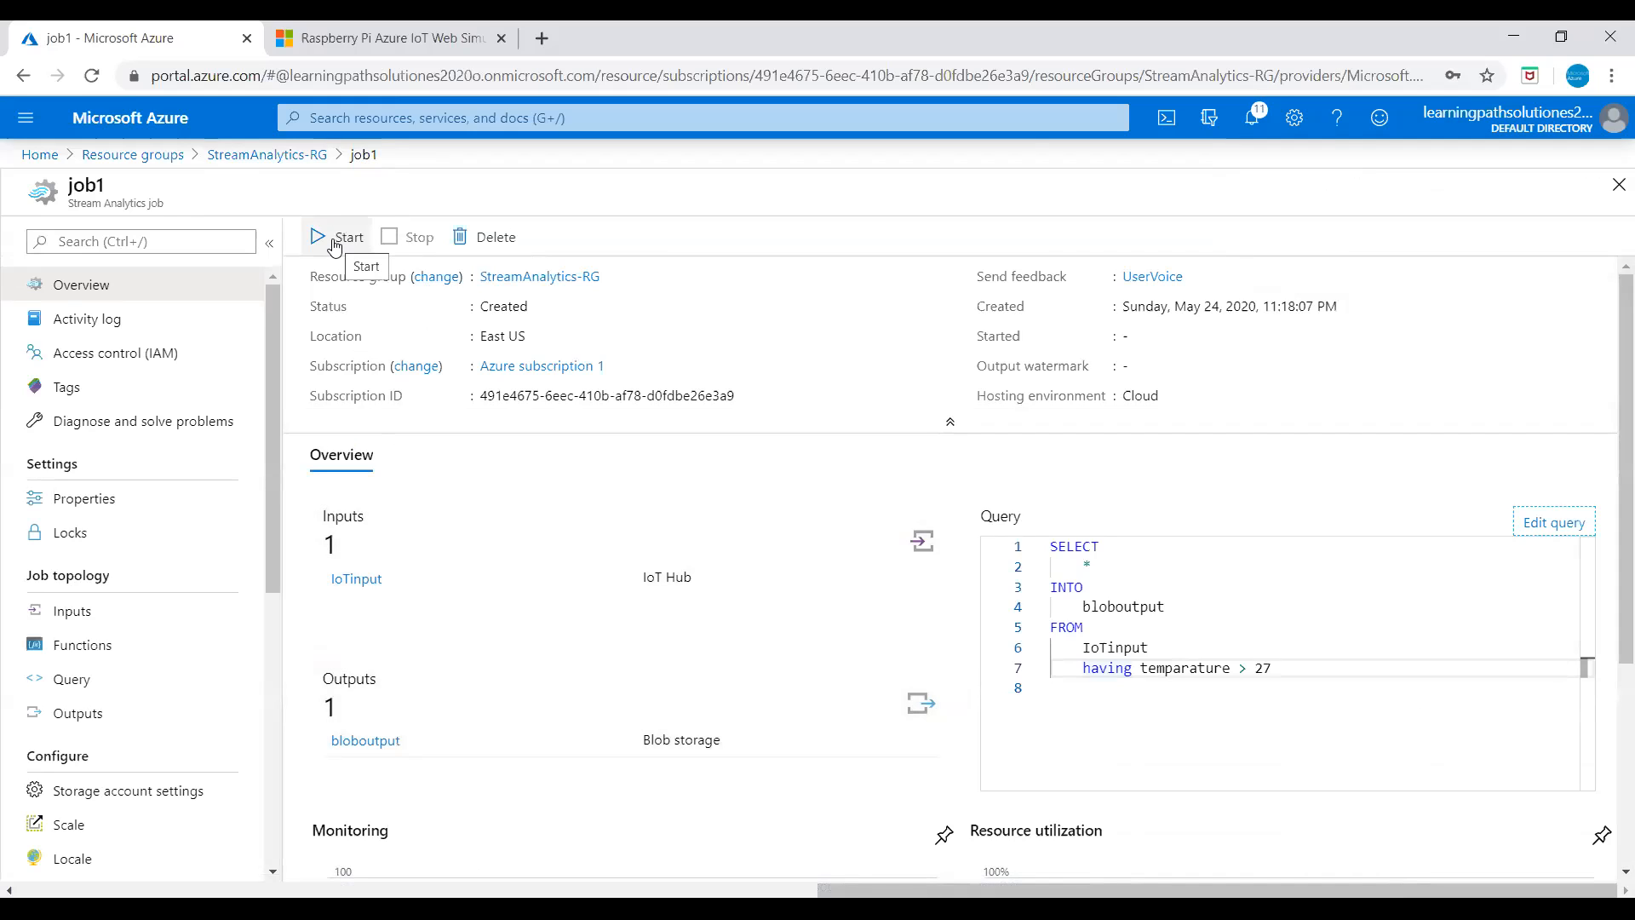
# Step: Start job1 with output beginning now
pyautogui.click(348, 237)
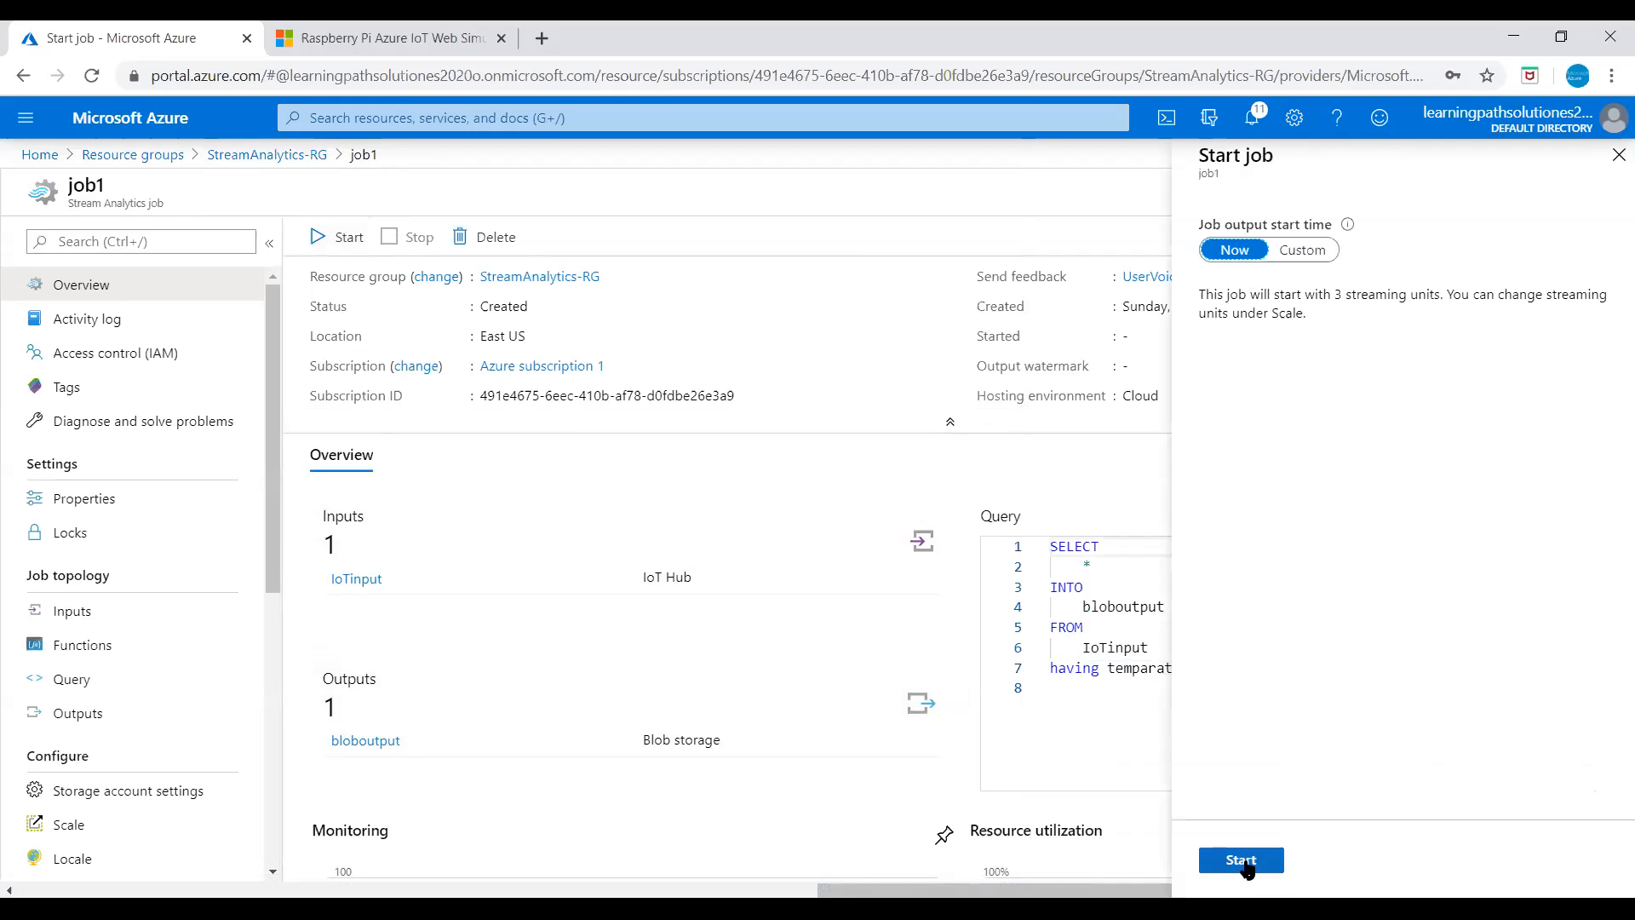
pyautogui.click(1240, 859)
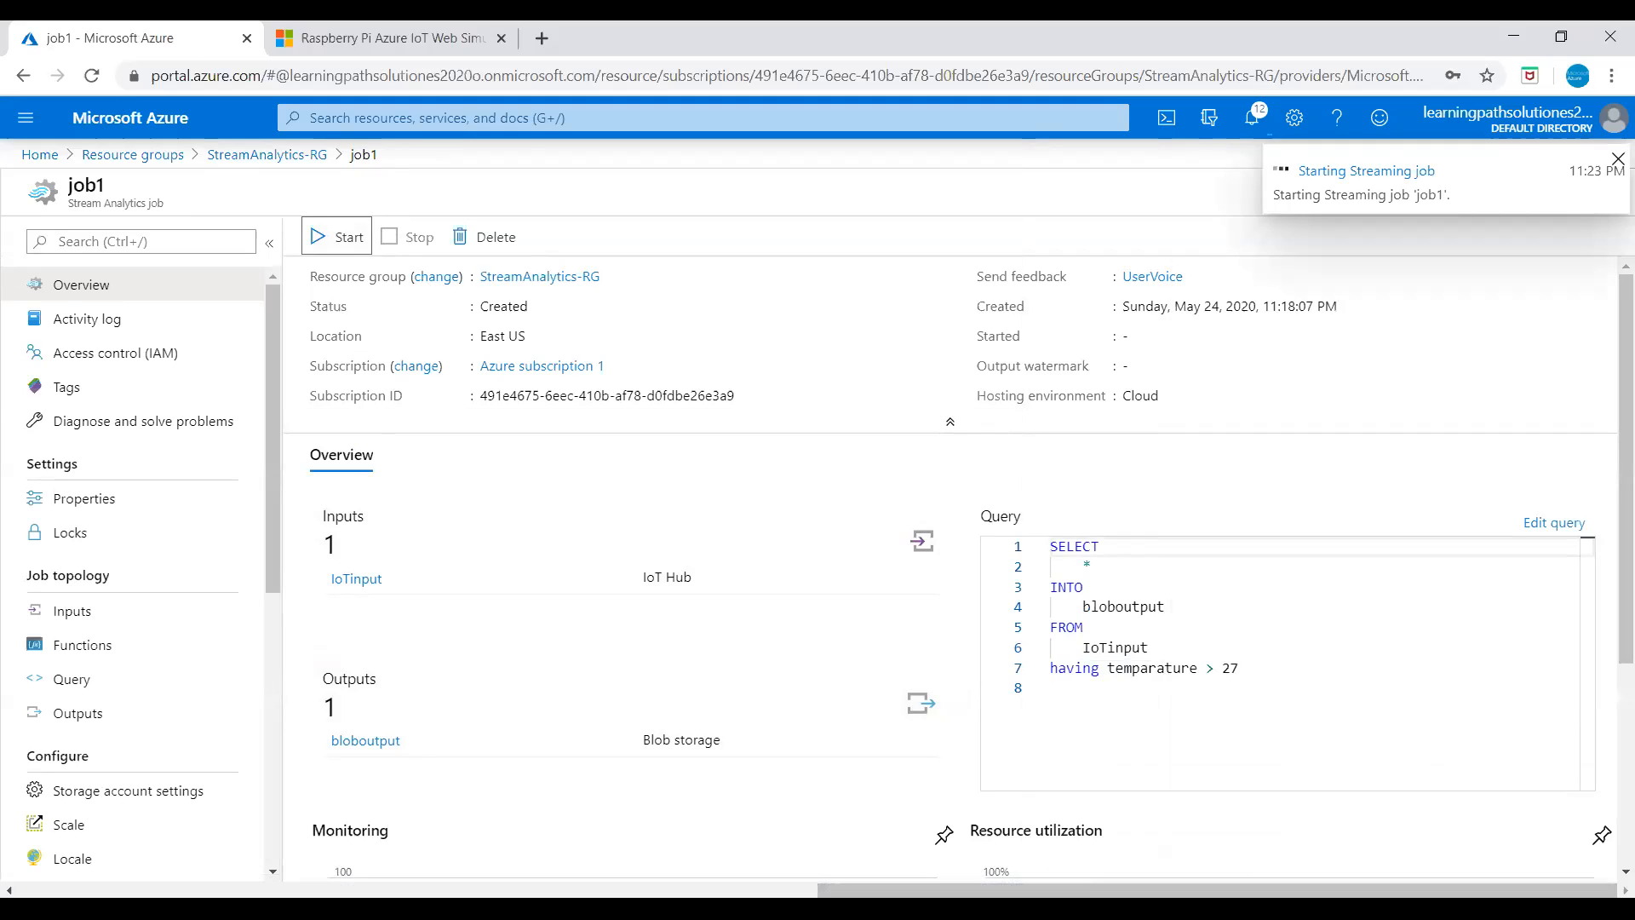
pyautogui.moveTo(1282, 800)
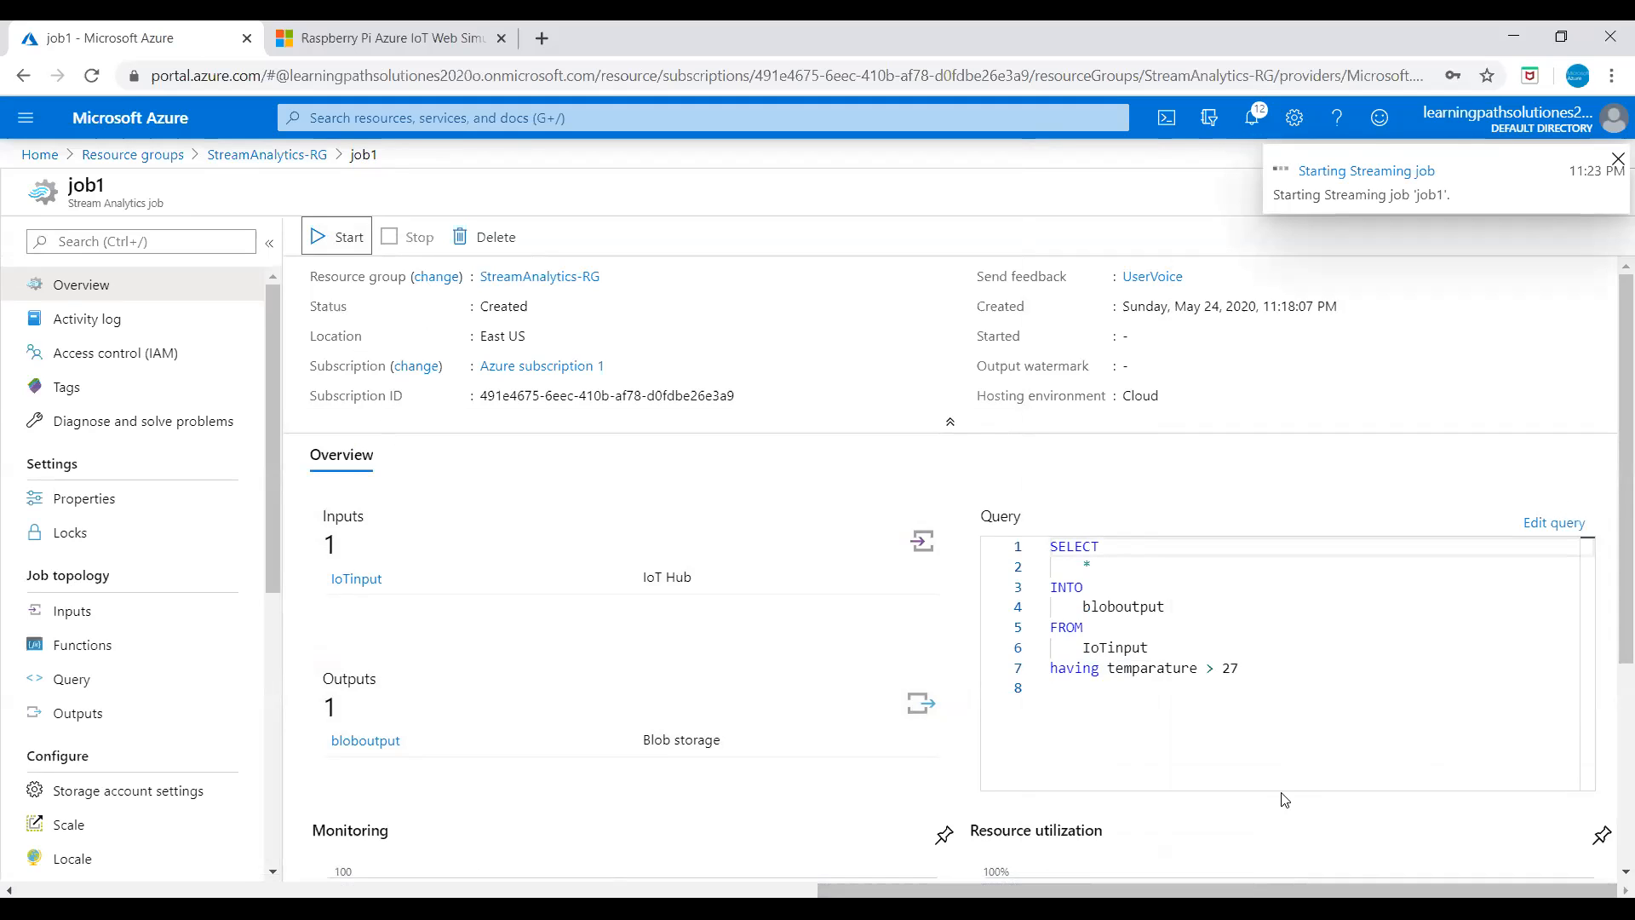
pyautogui.click(1617, 159)
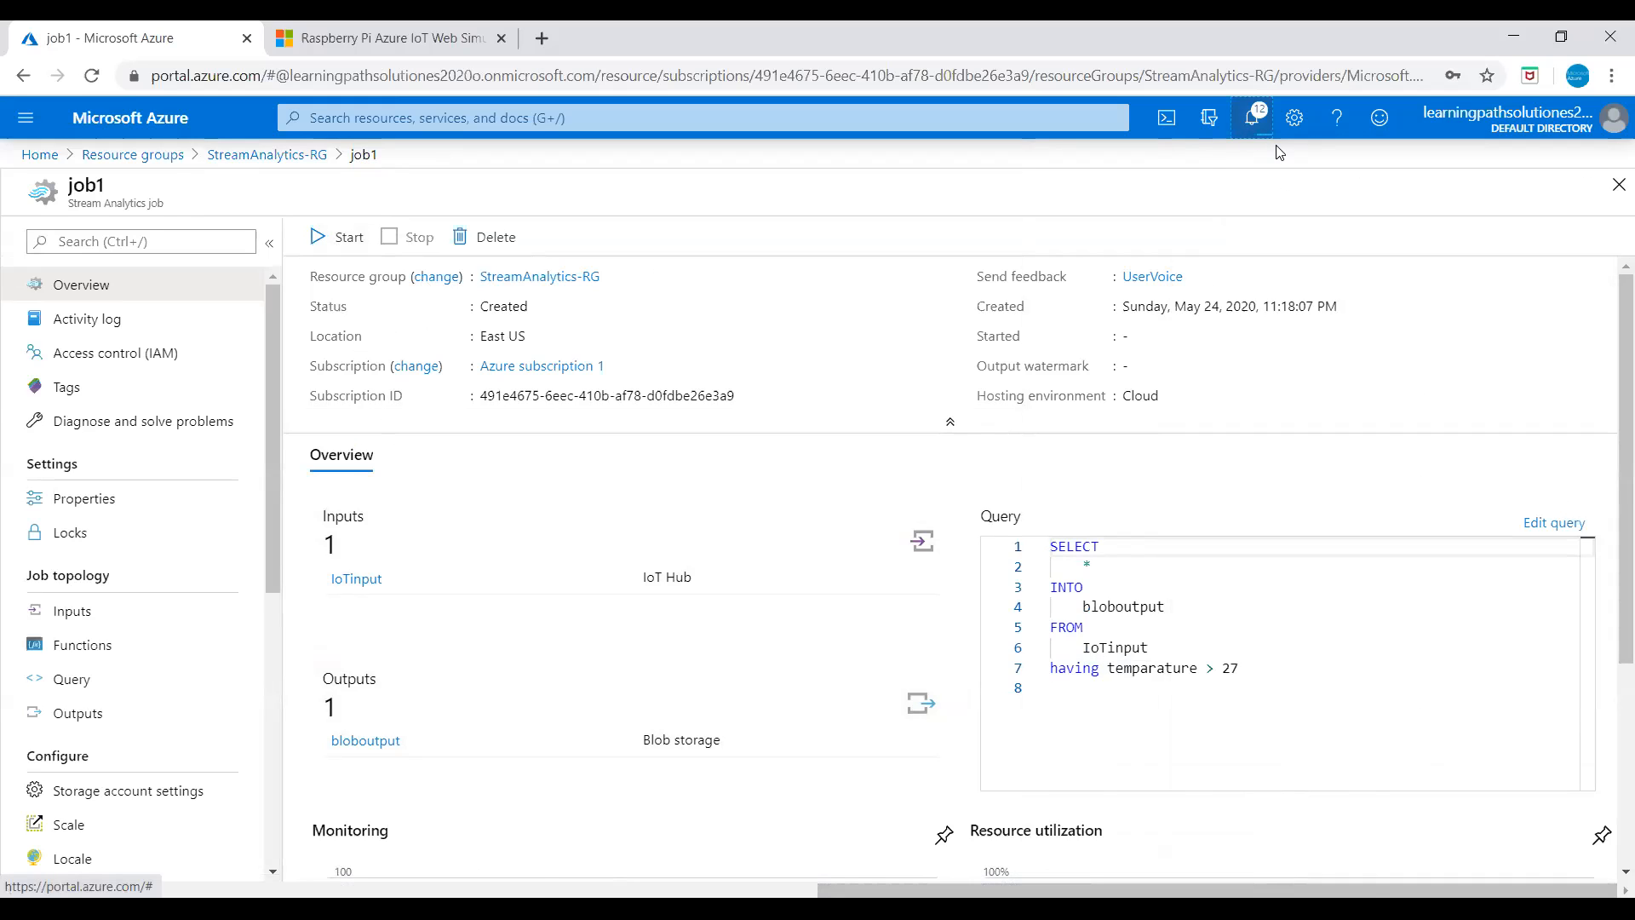
# Step: Check the Notifications pane twice to follow the job start progress
pyautogui.click(1252, 117)
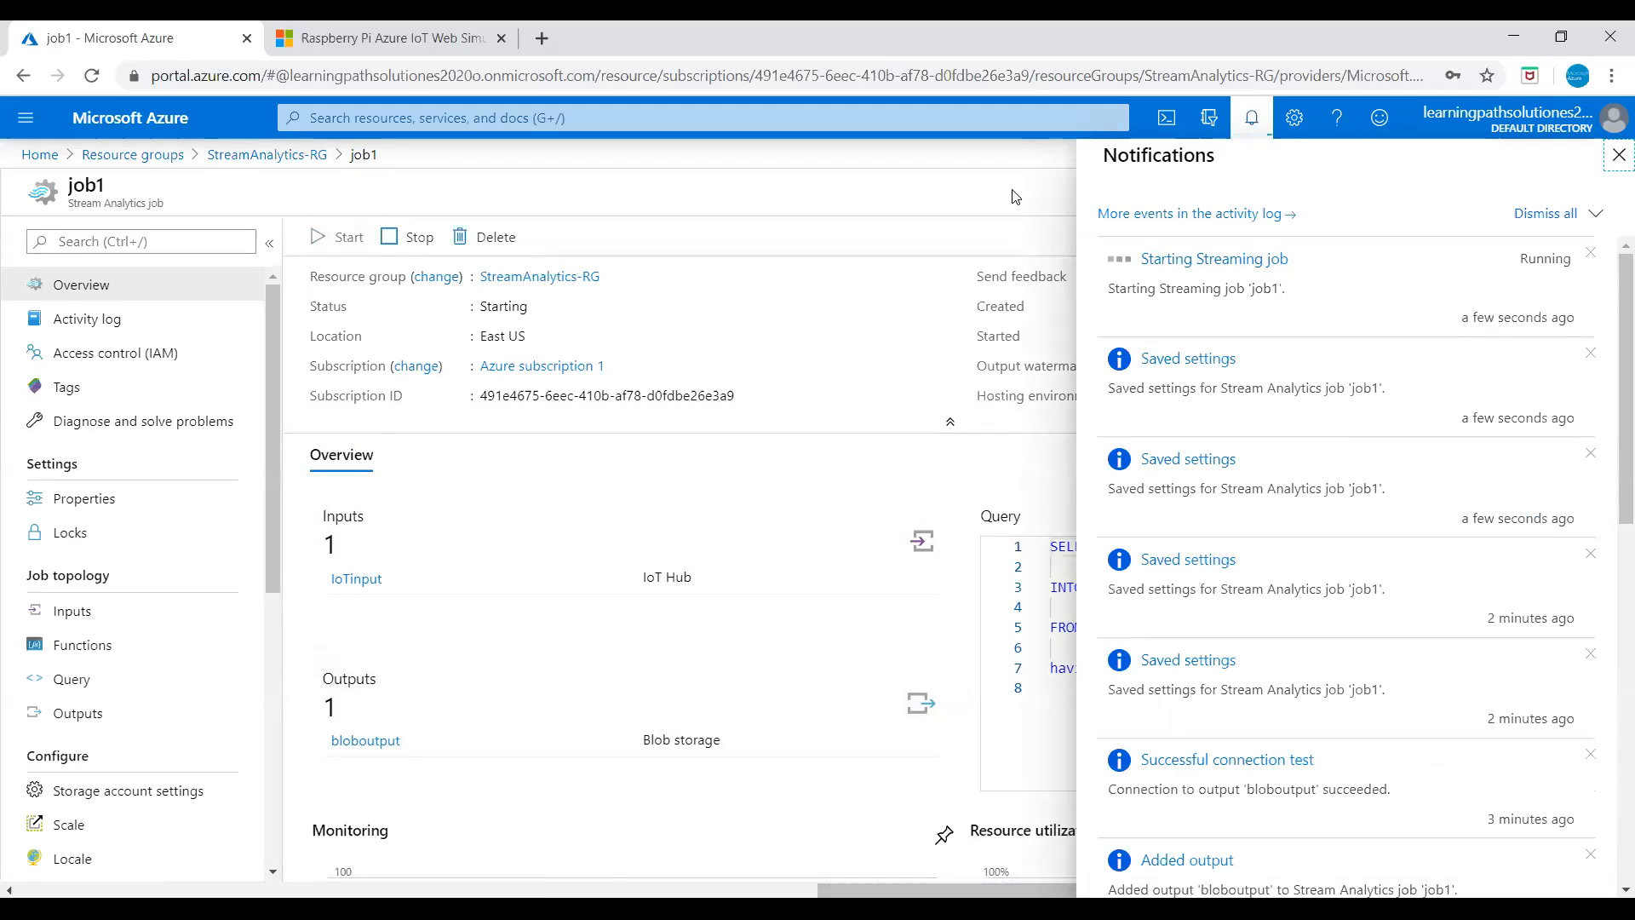
pyautogui.moveTo(1028, 194)
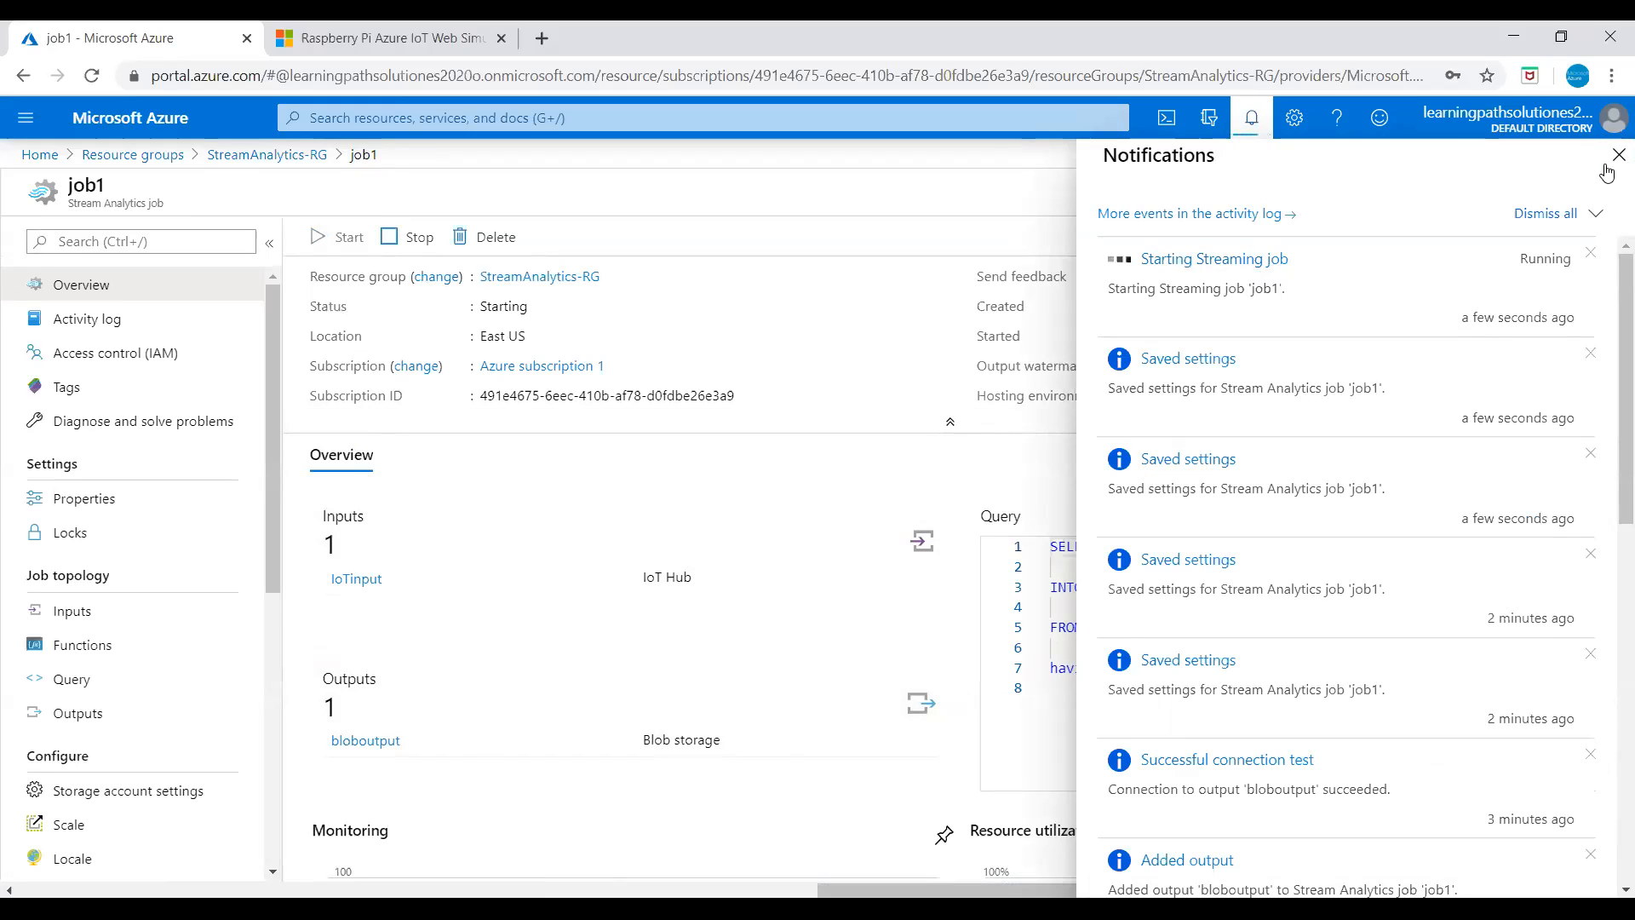
pyautogui.click(1618, 155)
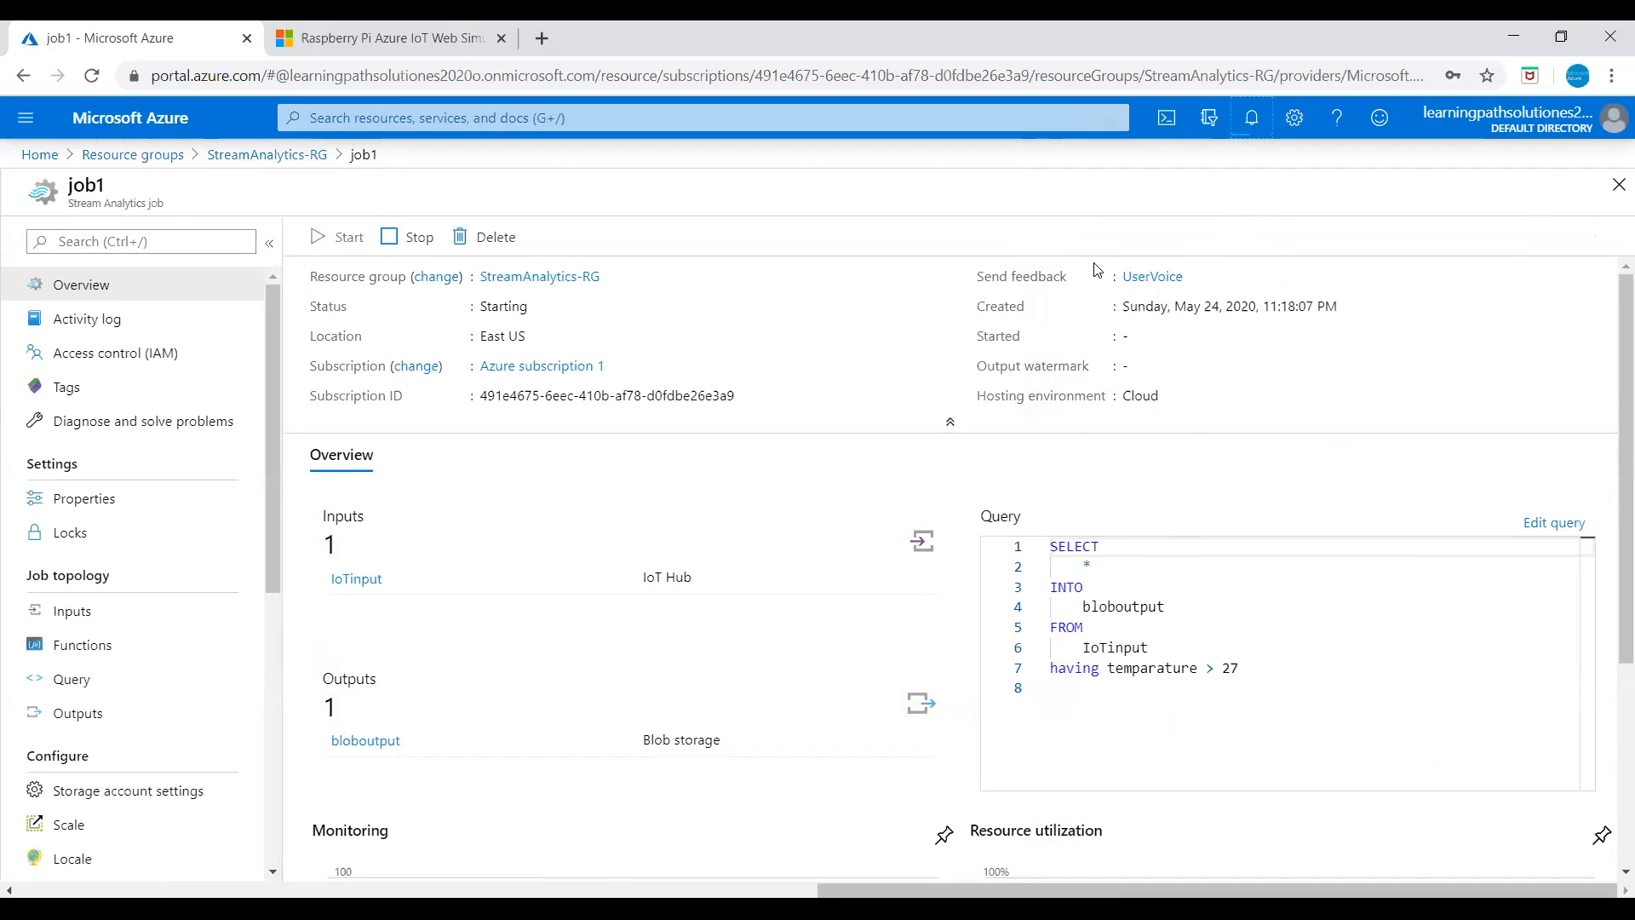
pyautogui.moveTo(1146, 276)
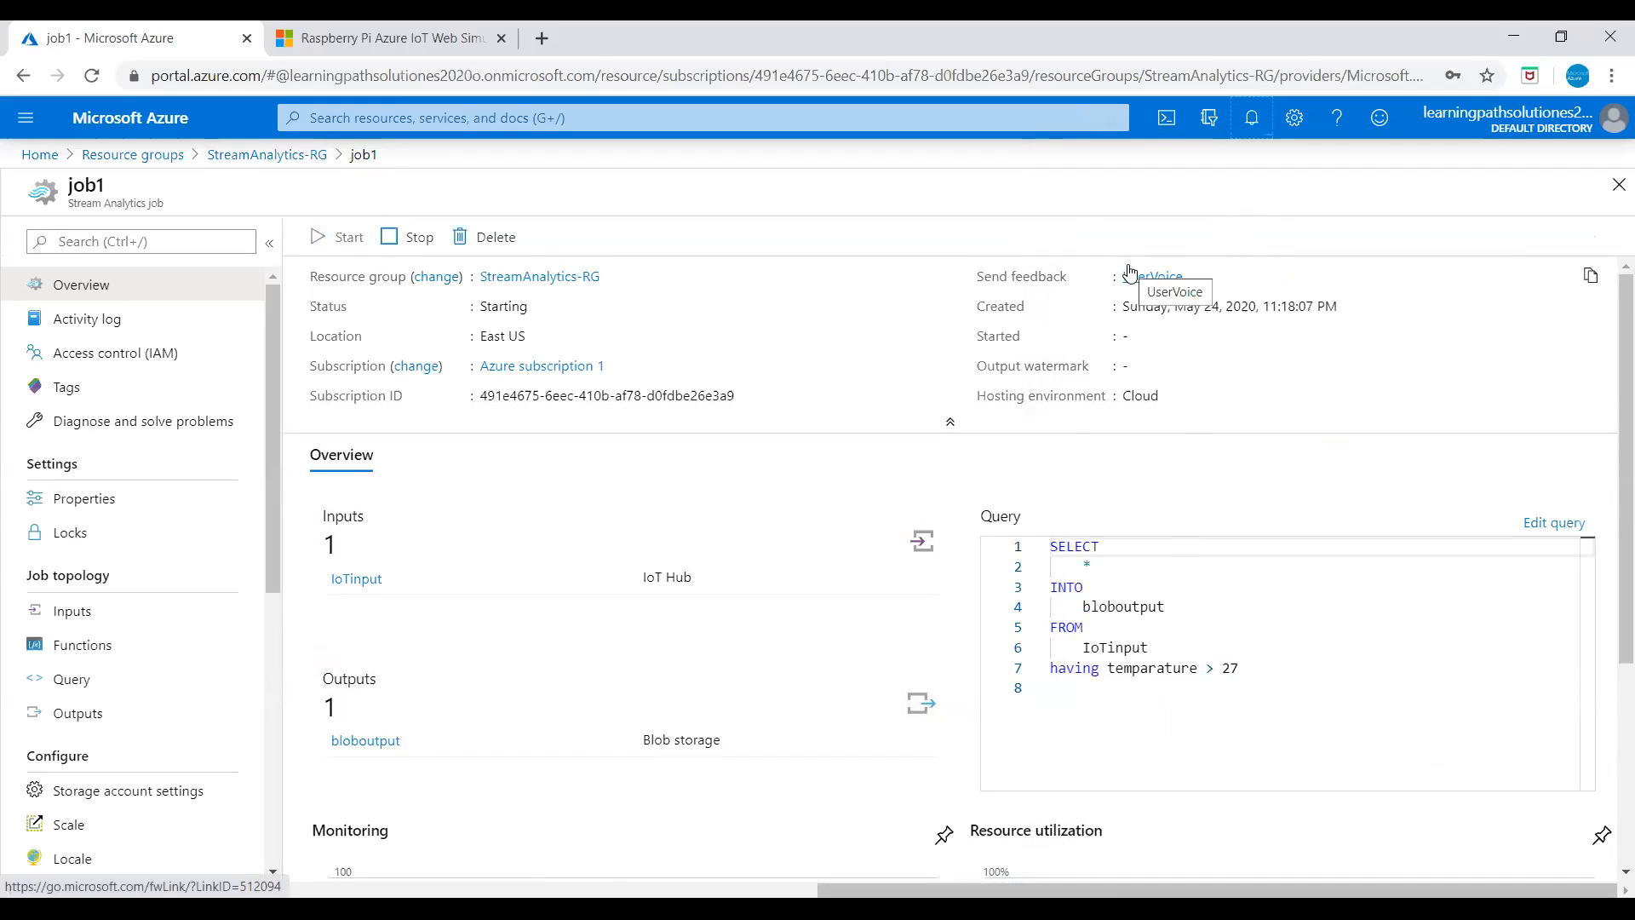
pyautogui.moveTo(1145, 211)
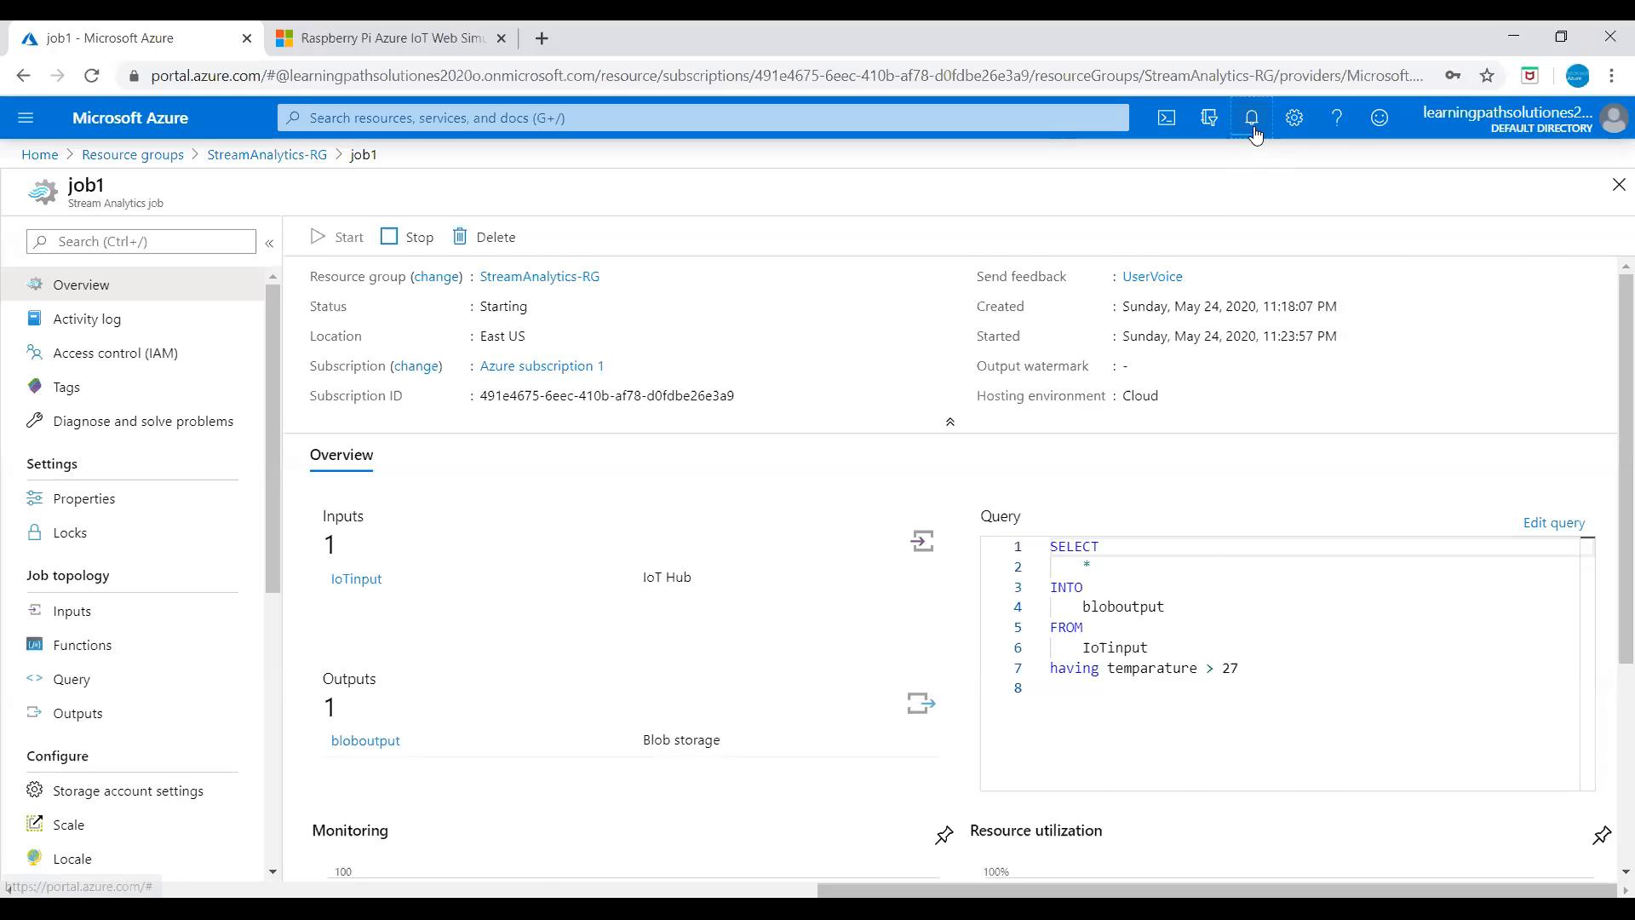
pyautogui.click(1251, 118)
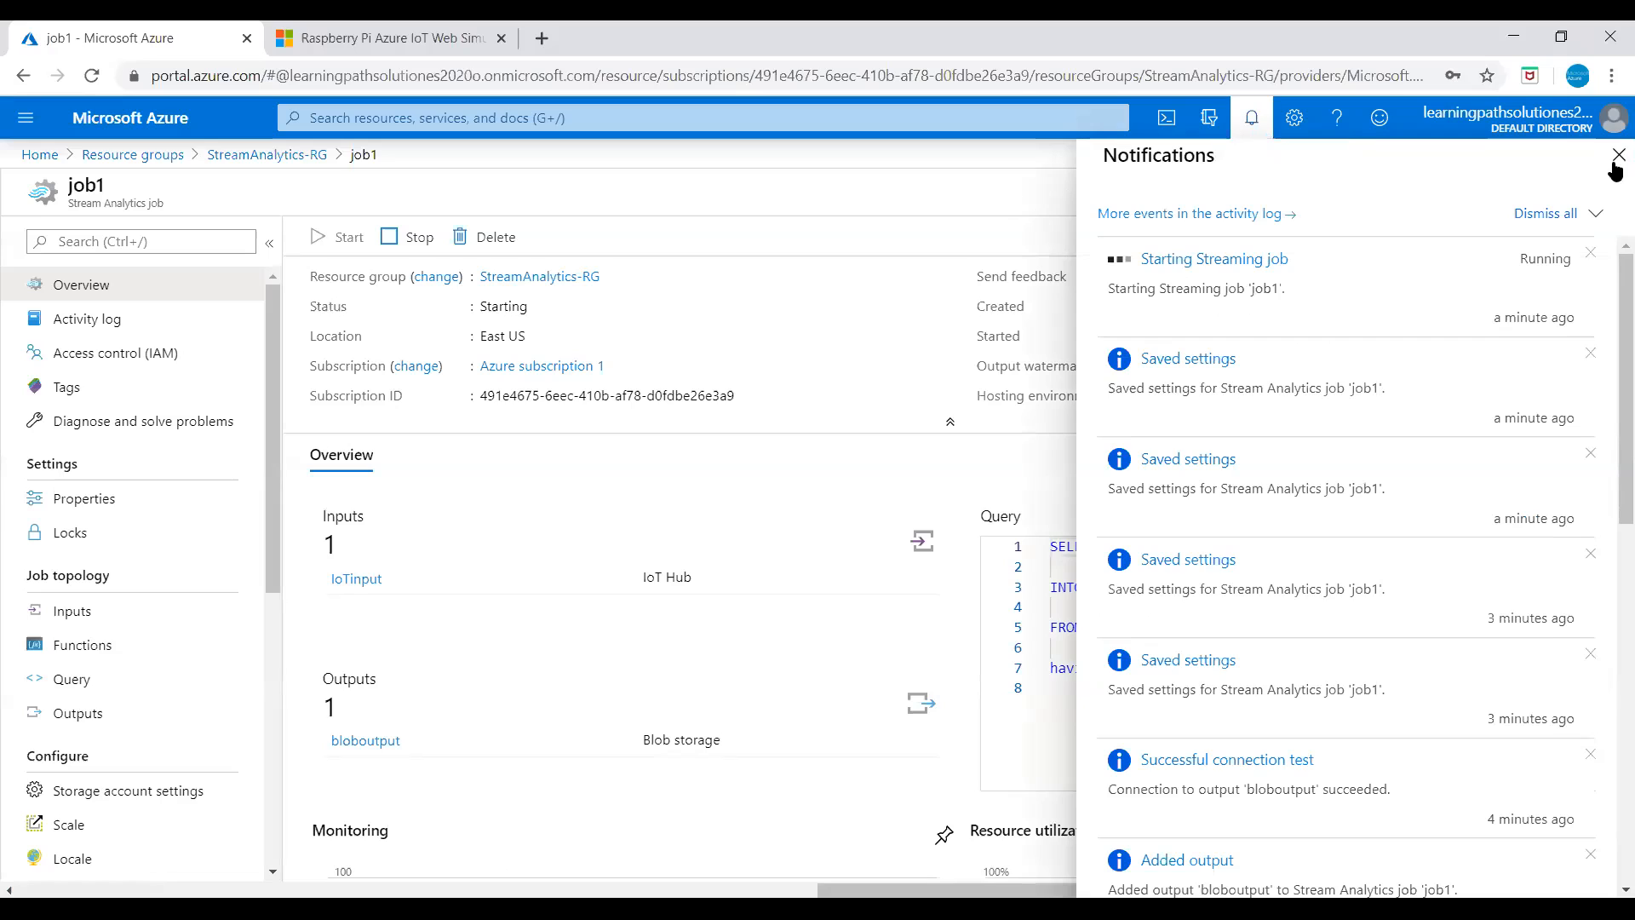
pyautogui.click(1617, 155)
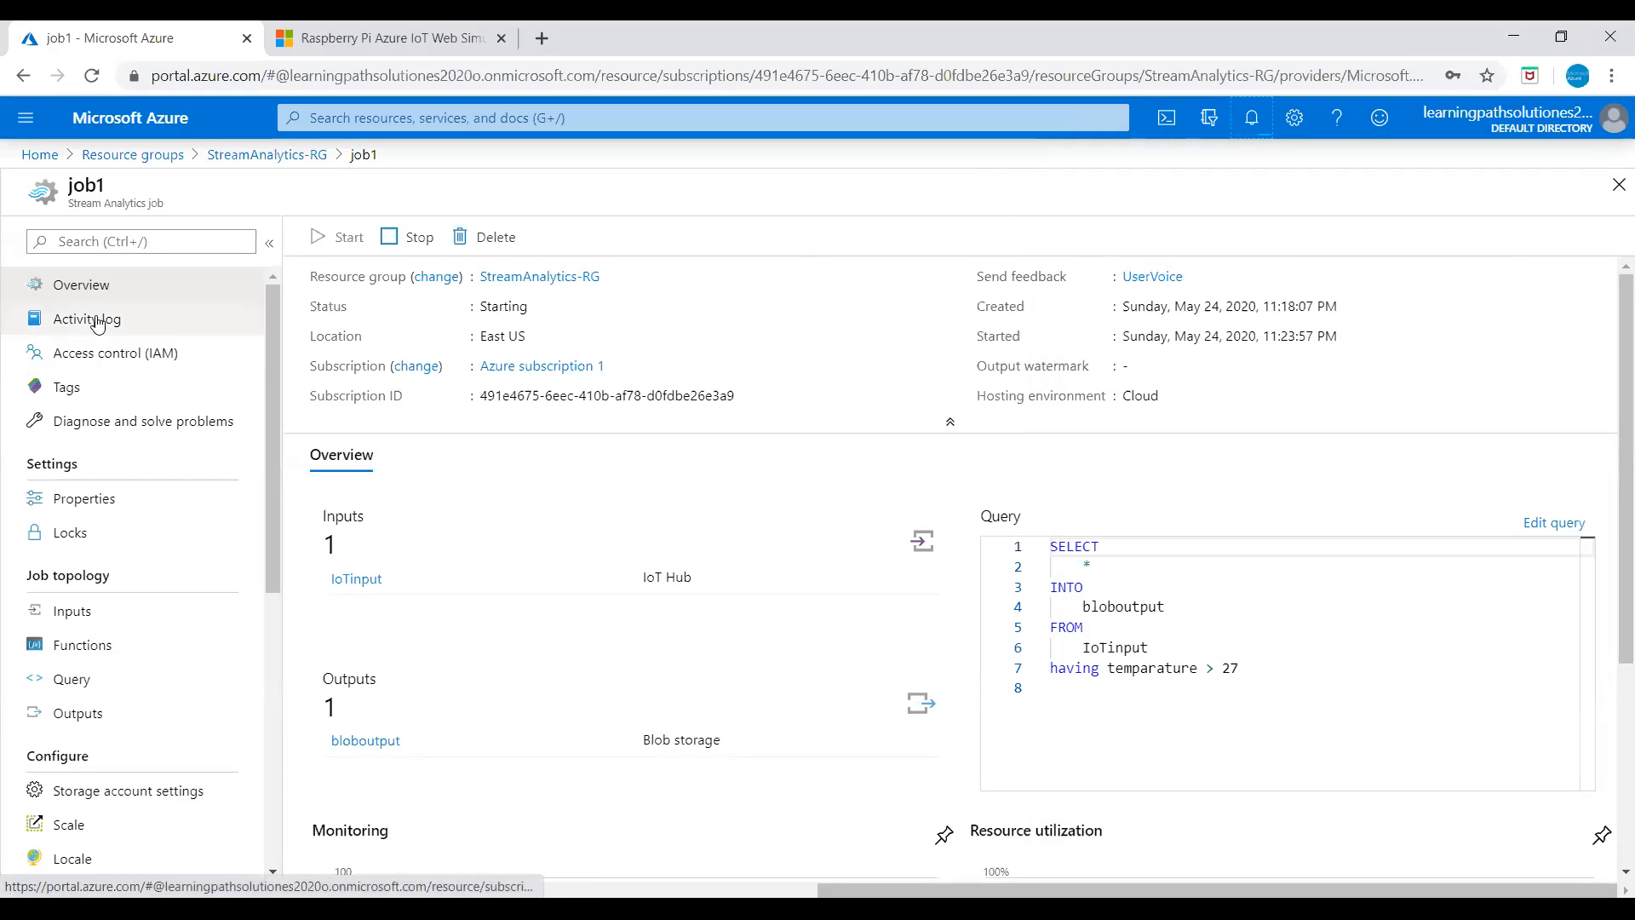
# Step: Check job1's activity log and review the 'Streaming job started successfully' notification
pyautogui.click(87, 318)
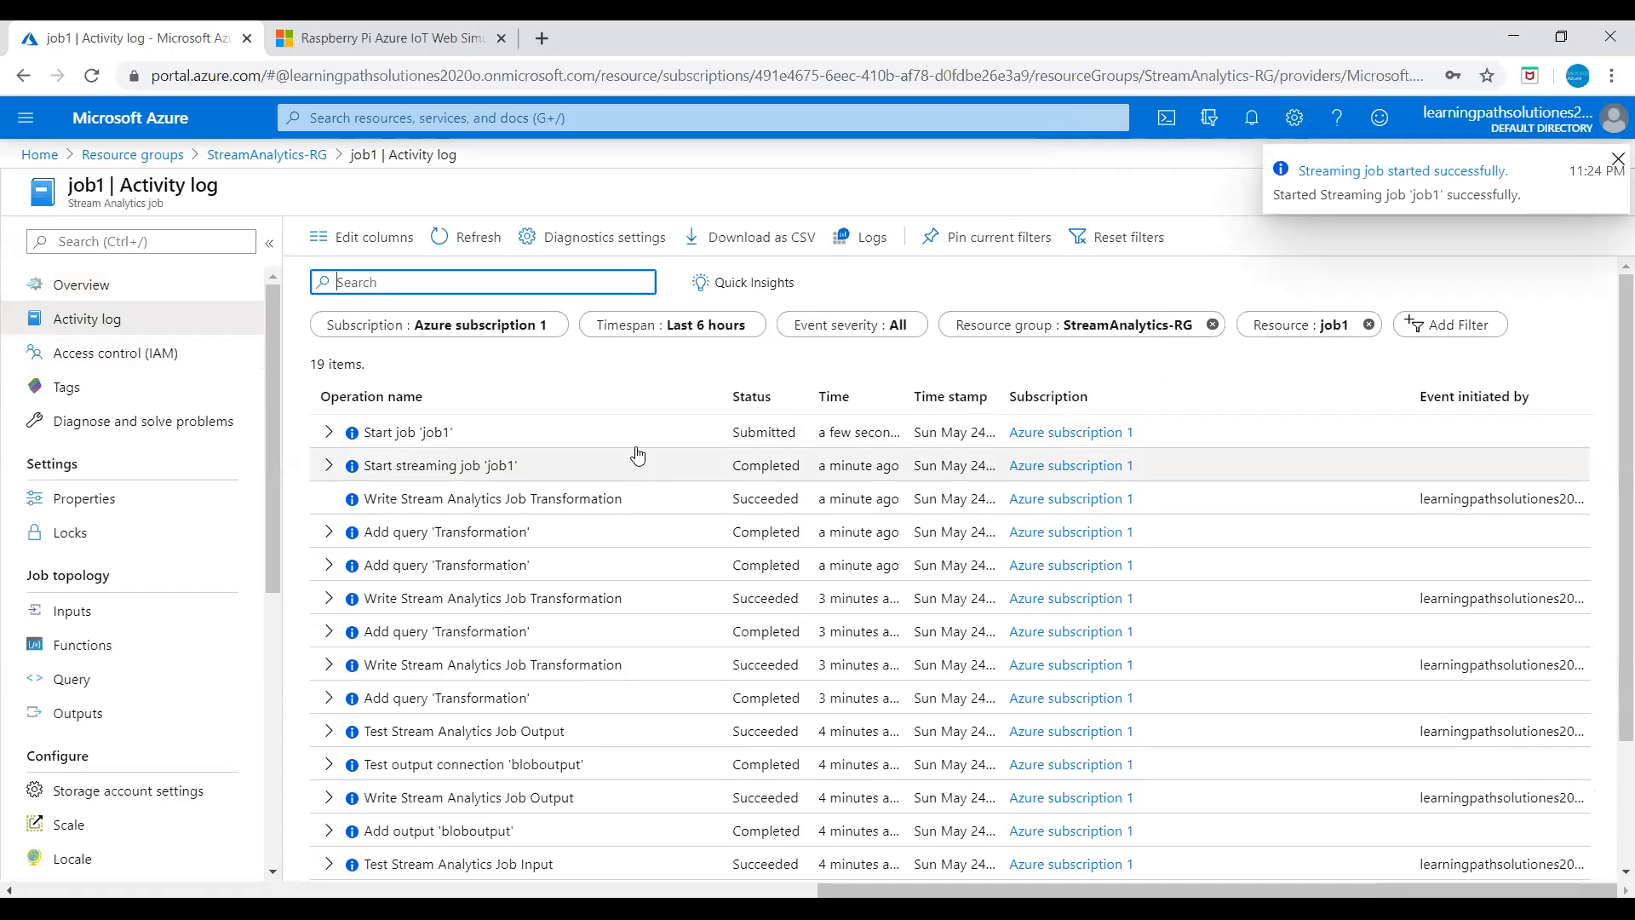
pyautogui.moveTo(985, 467)
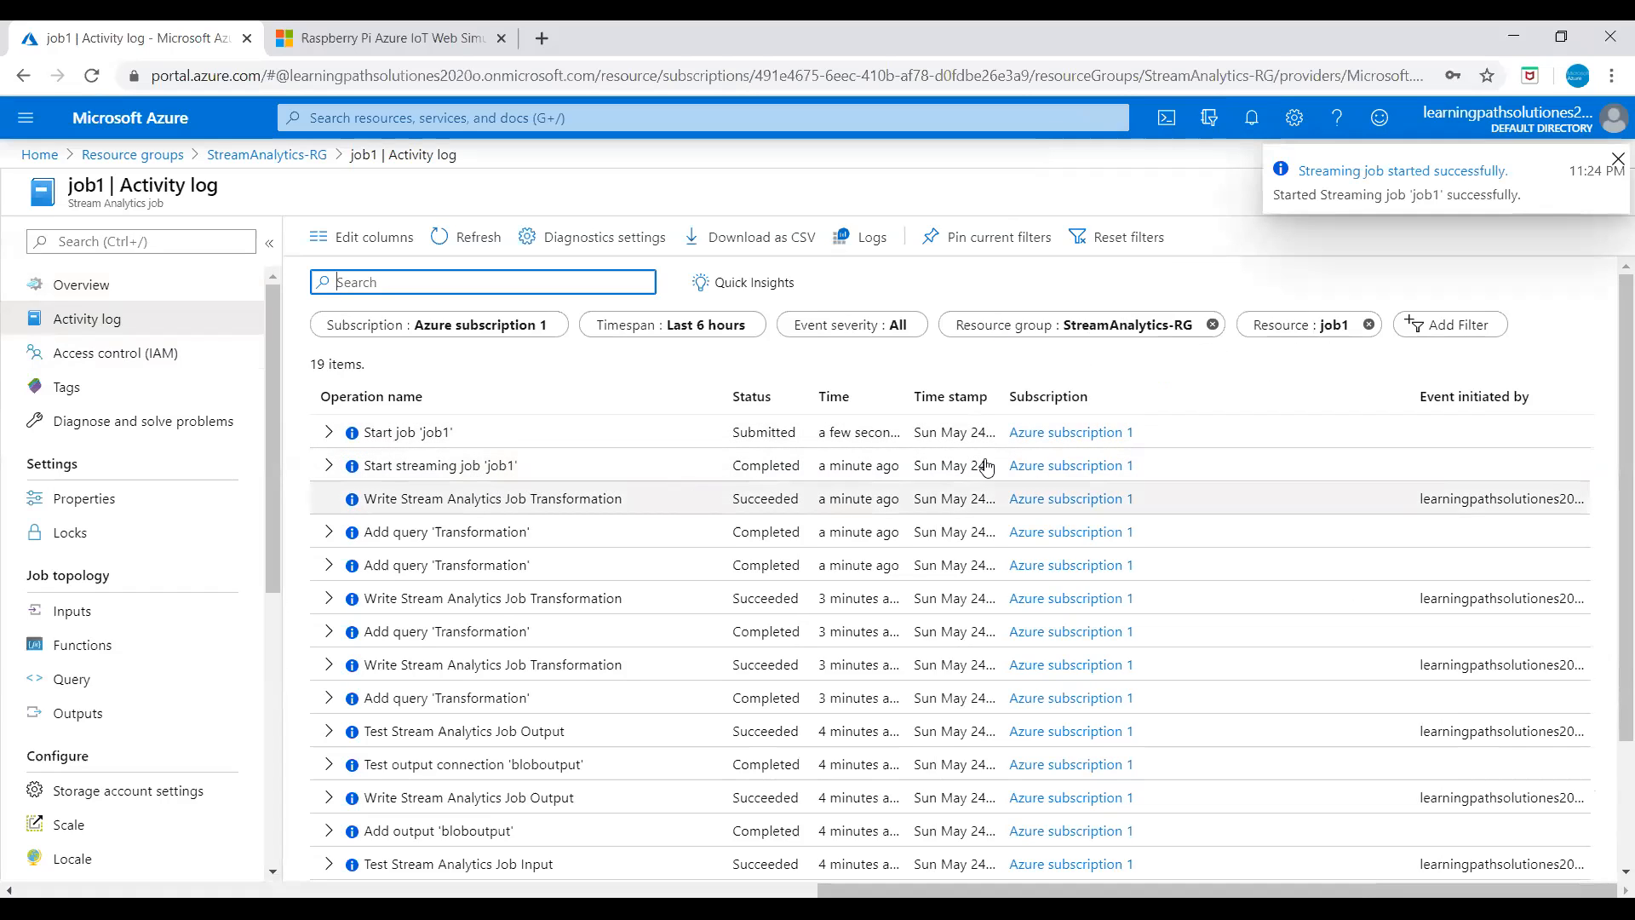
pyautogui.click(1618, 156)
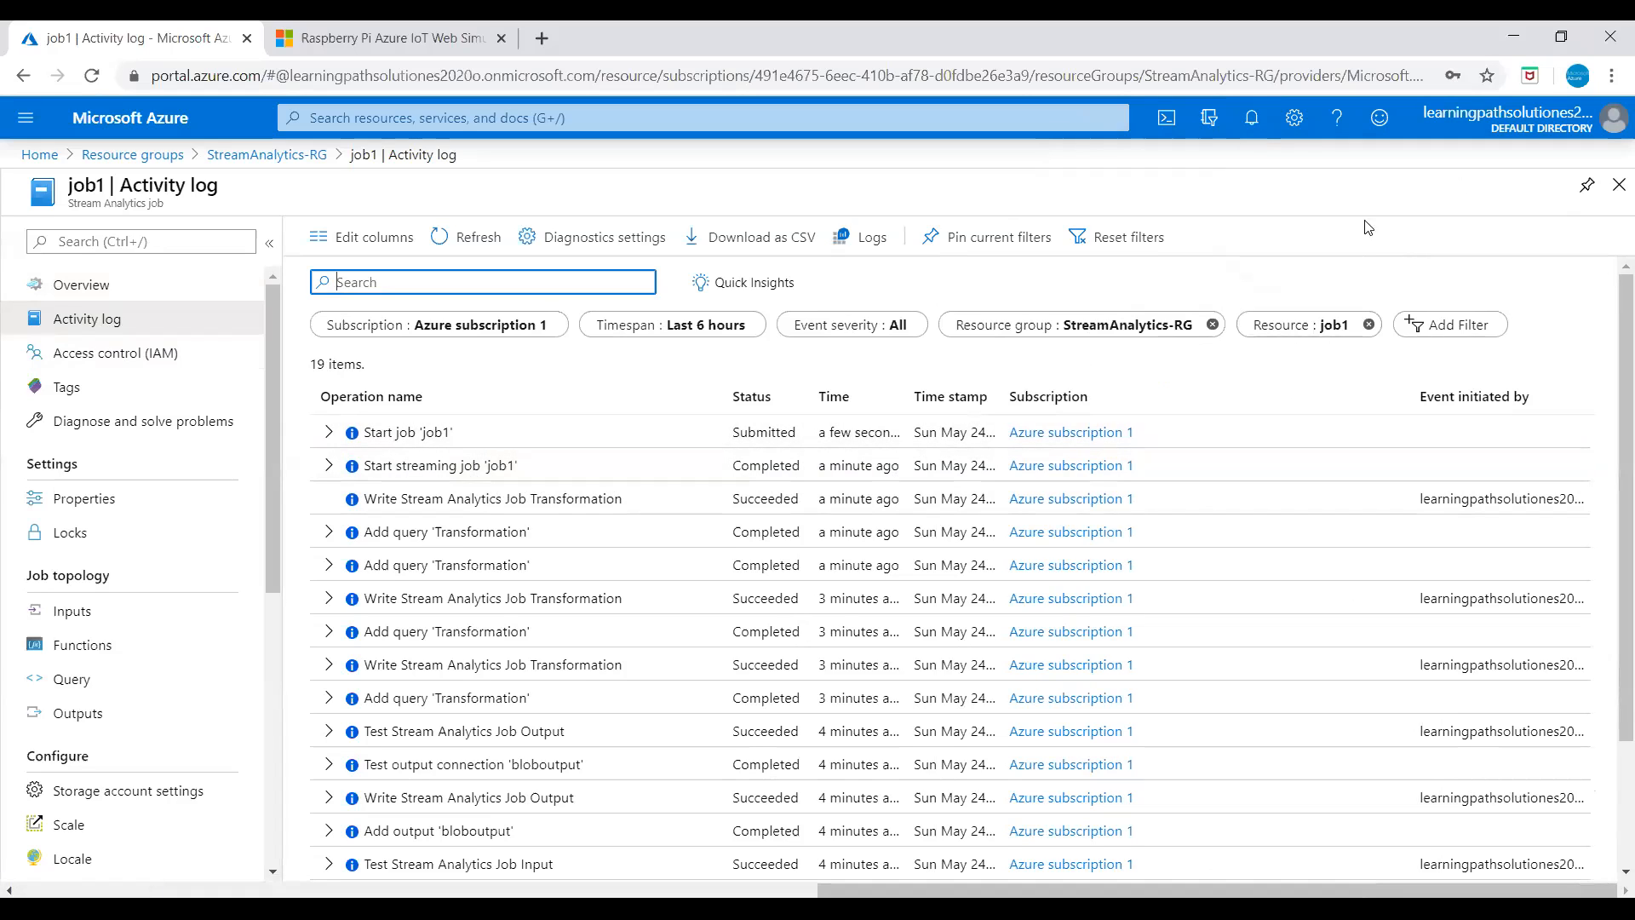
pyautogui.click(1250, 118)
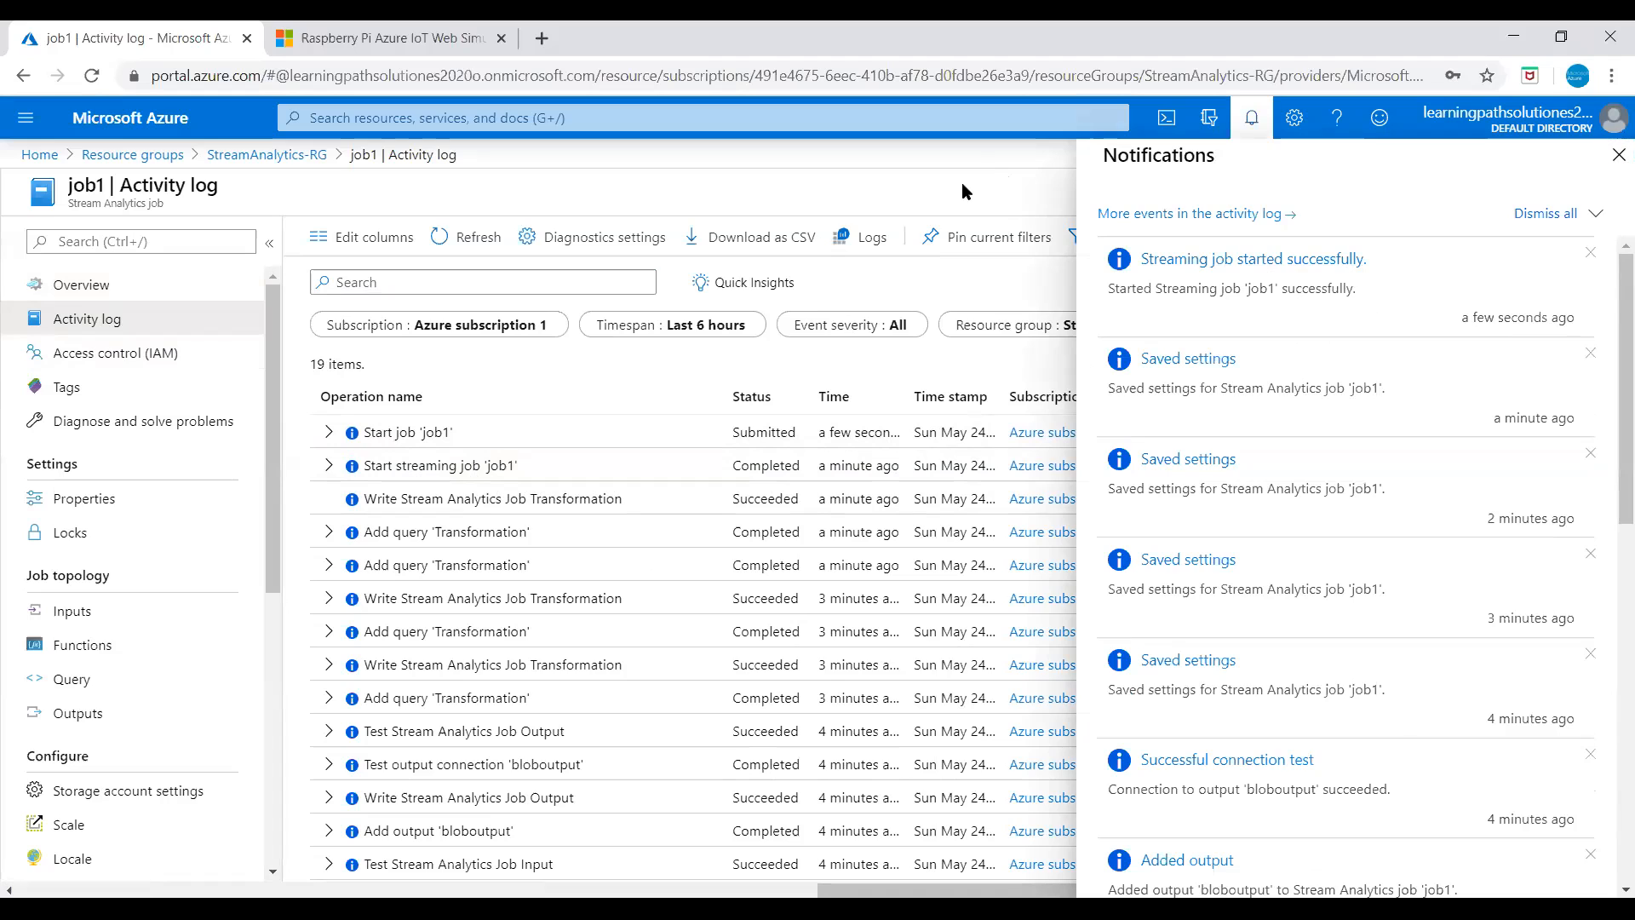
pyautogui.click(1618, 155)
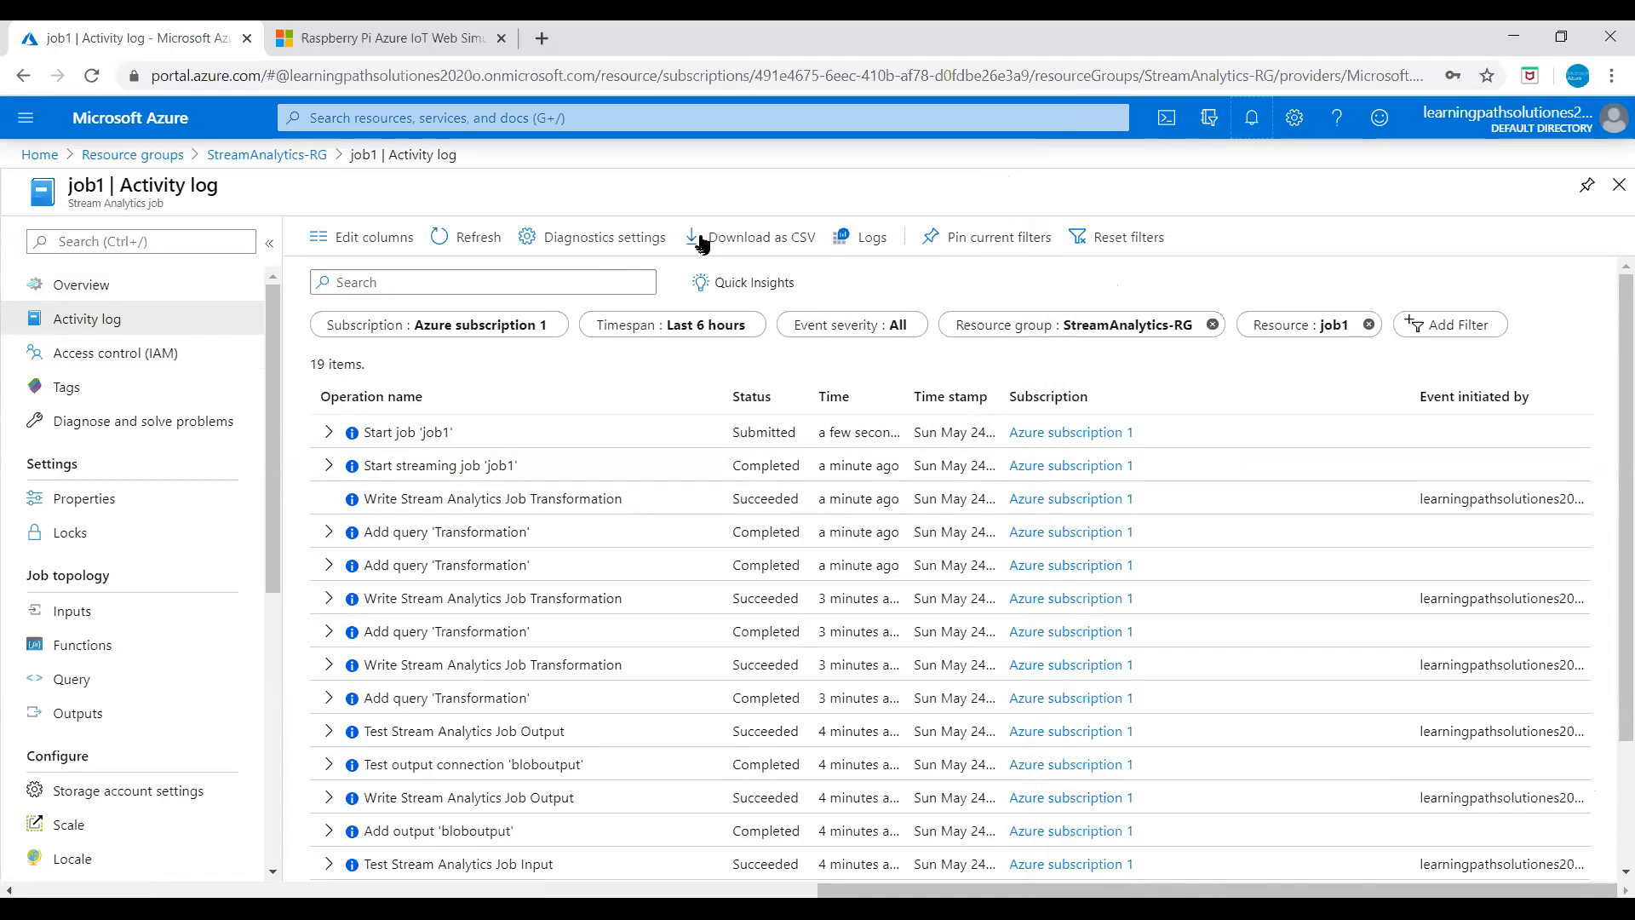
pyautogui.moveTo(589, 215)
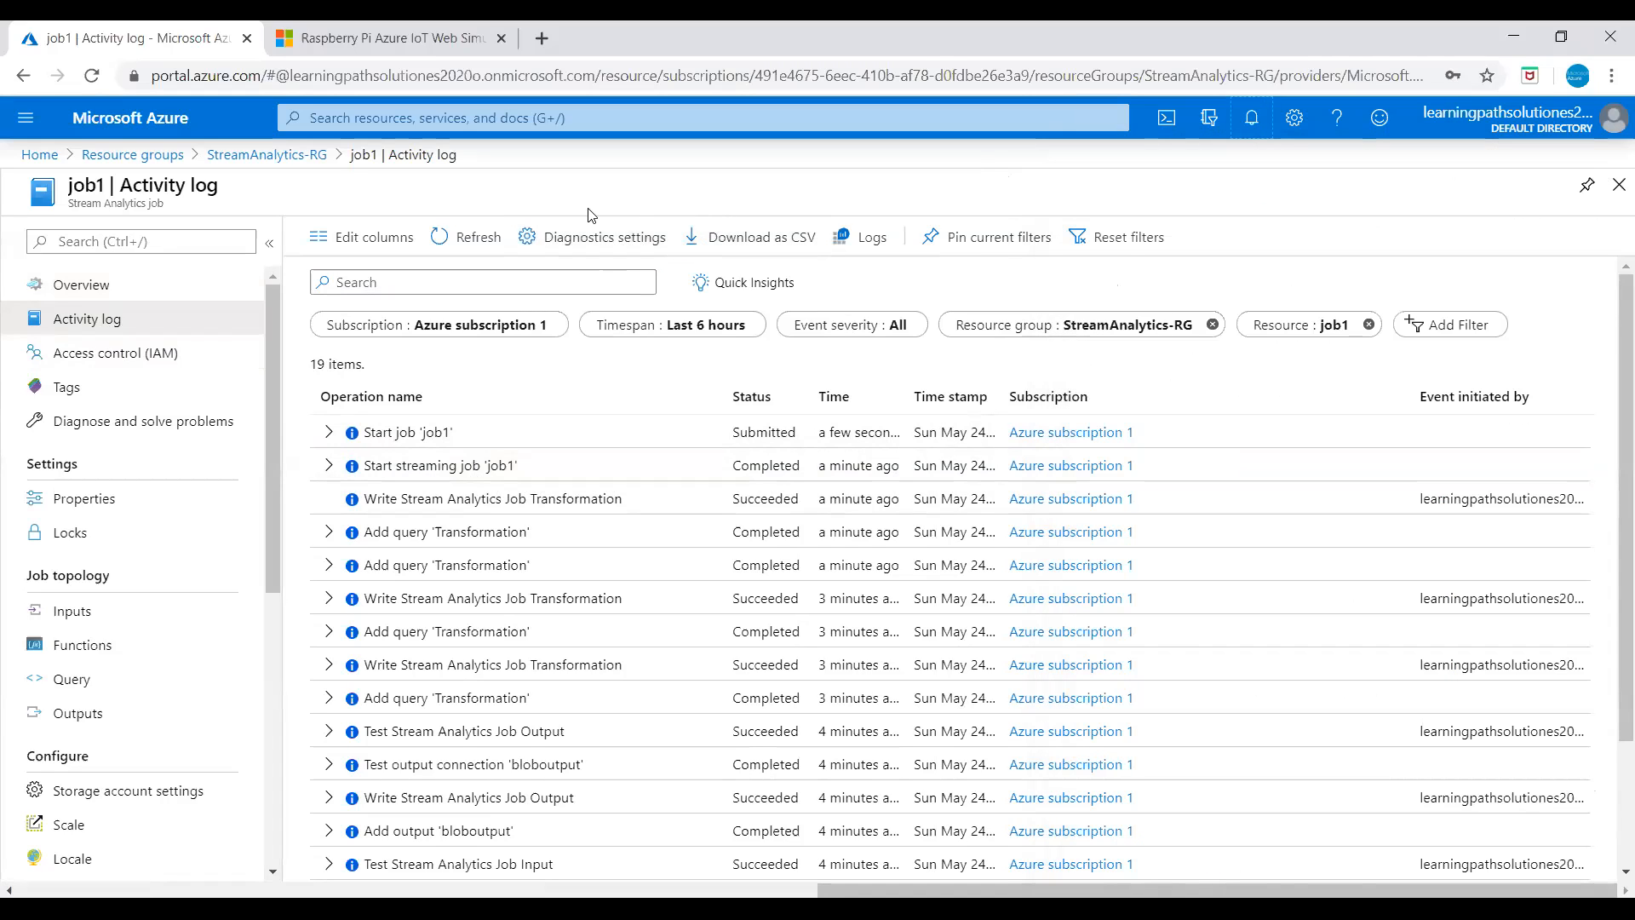
pyautogui.moveTo(266, 155)
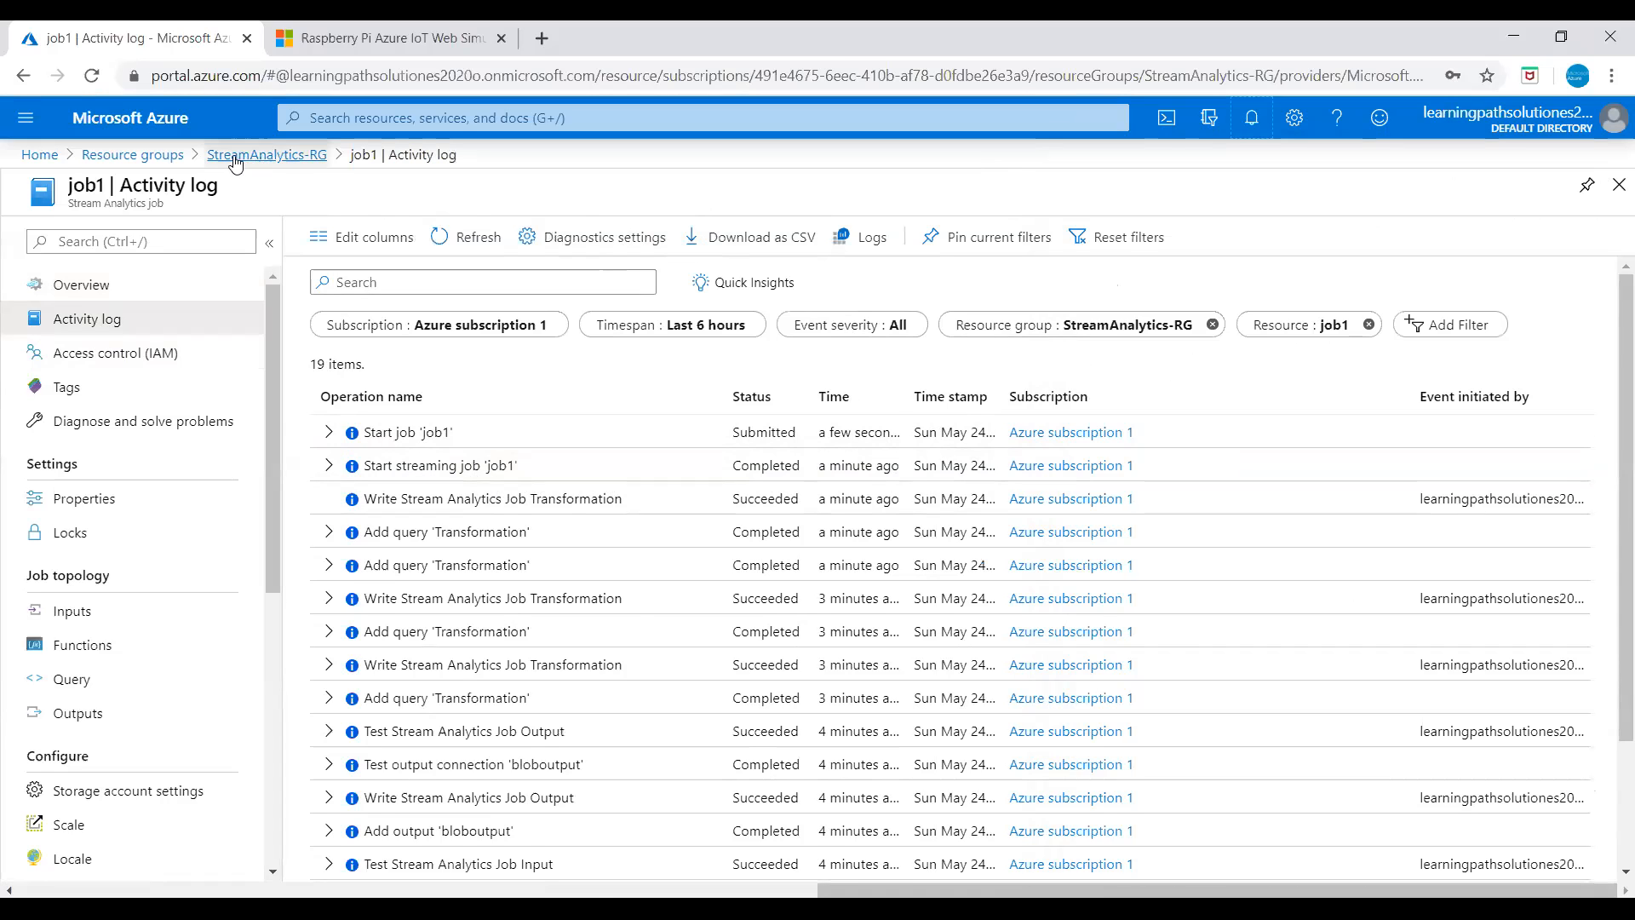
# Step: Navigate from StreamAnalytics-RG to storageacctstream's Containers and into testcontainer to see its blobs
pyautogui.click(266, 155)
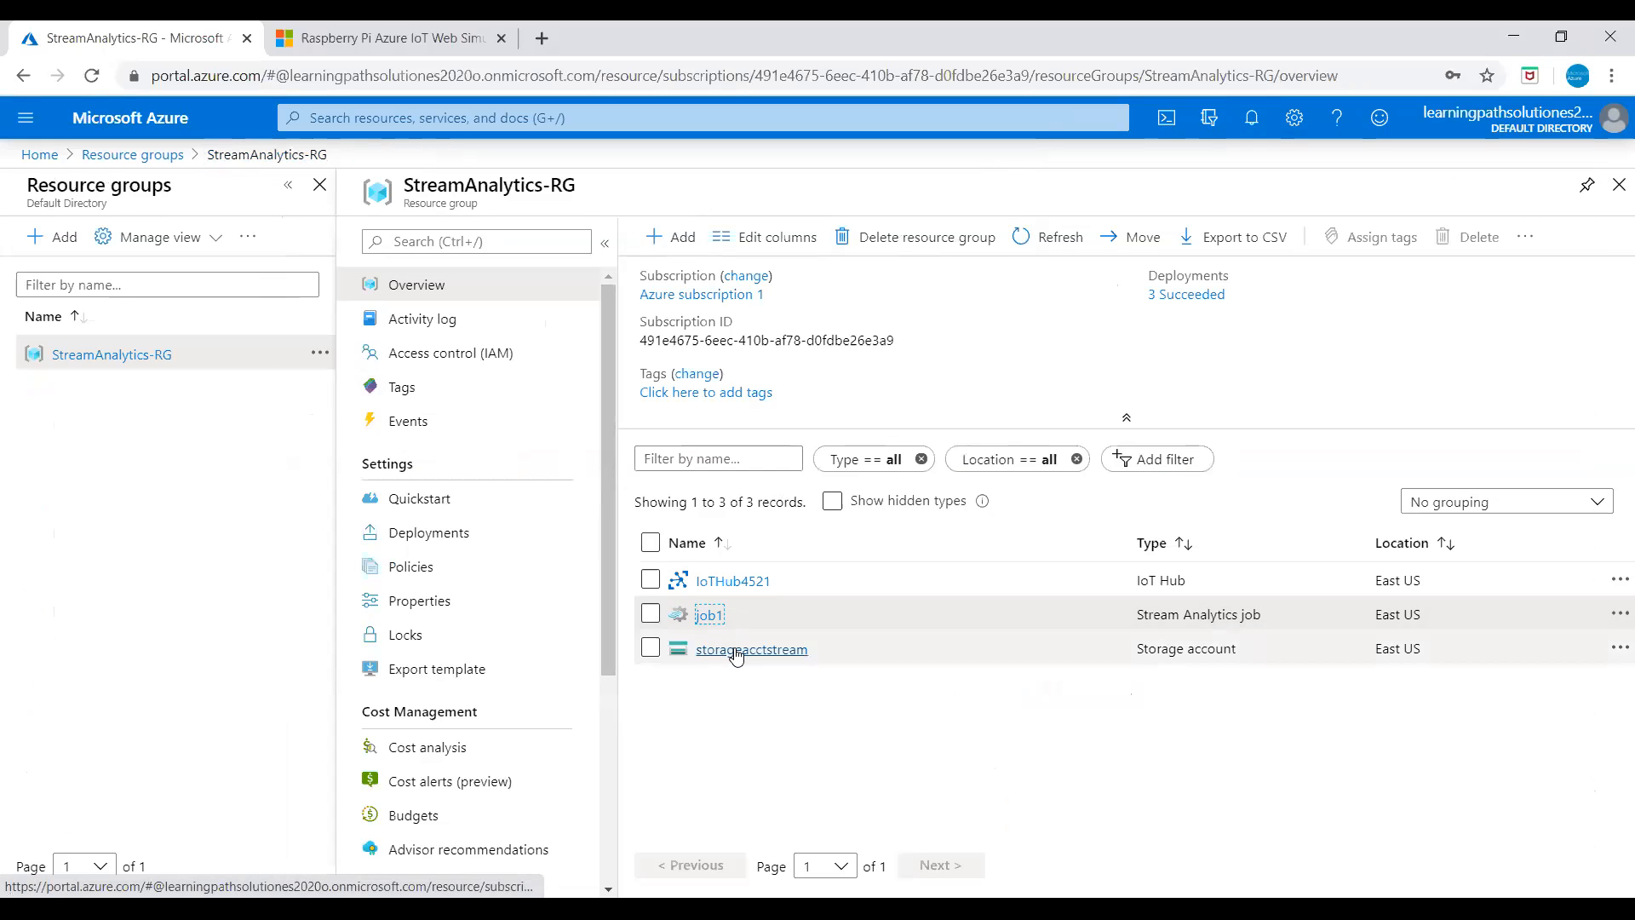
pyautogui.click(750, 649)
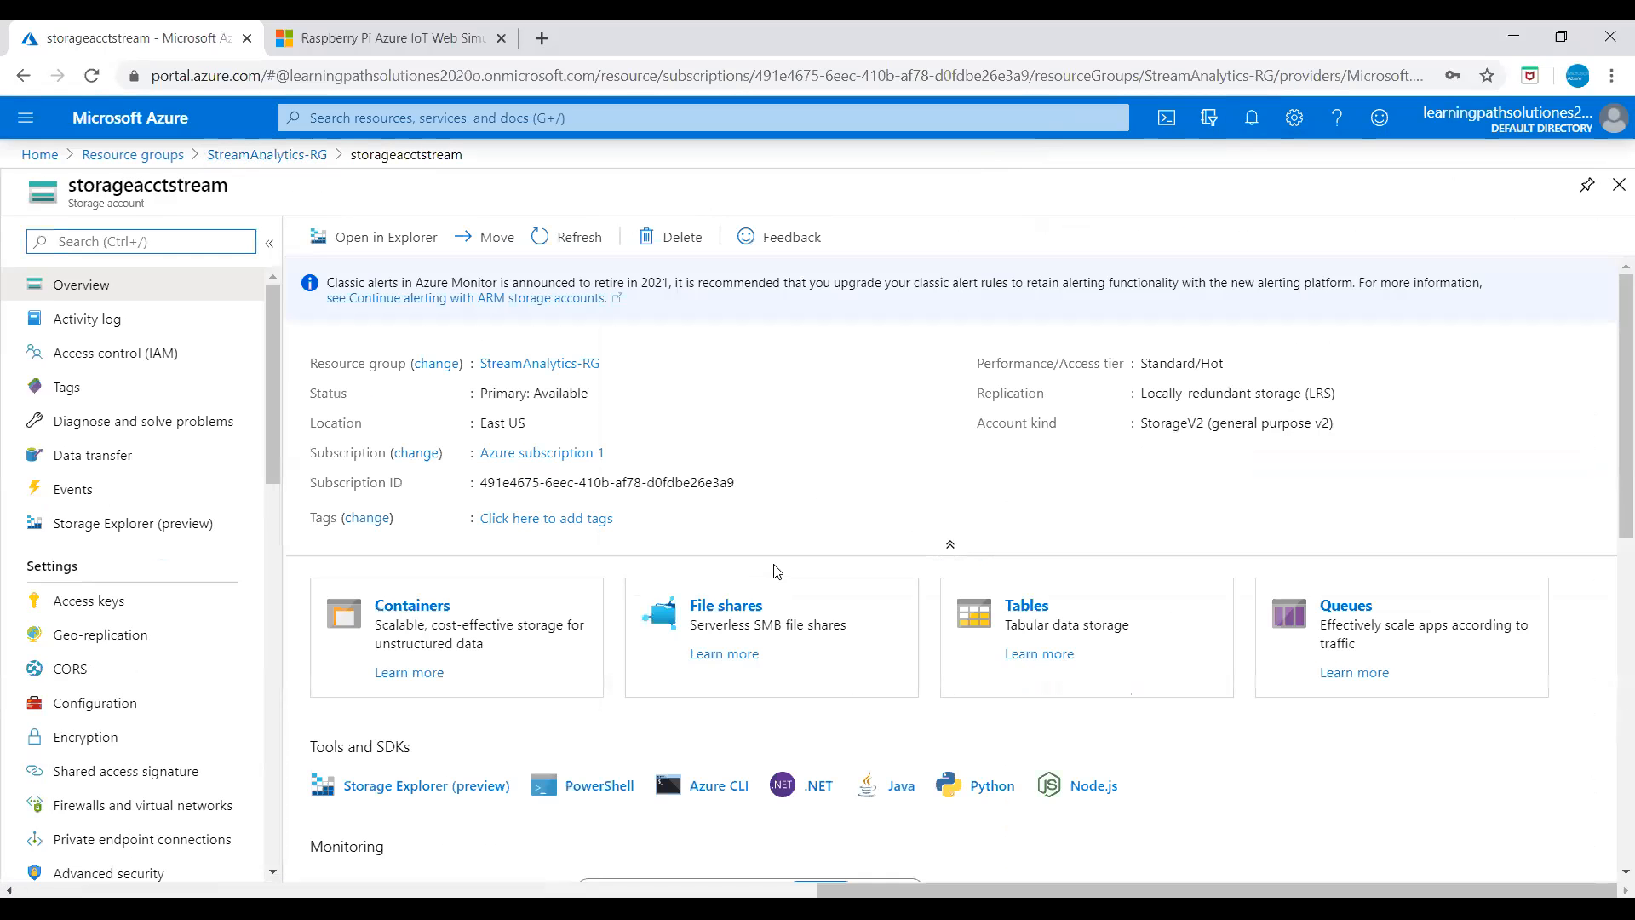
pyautogui.click(410, 604)
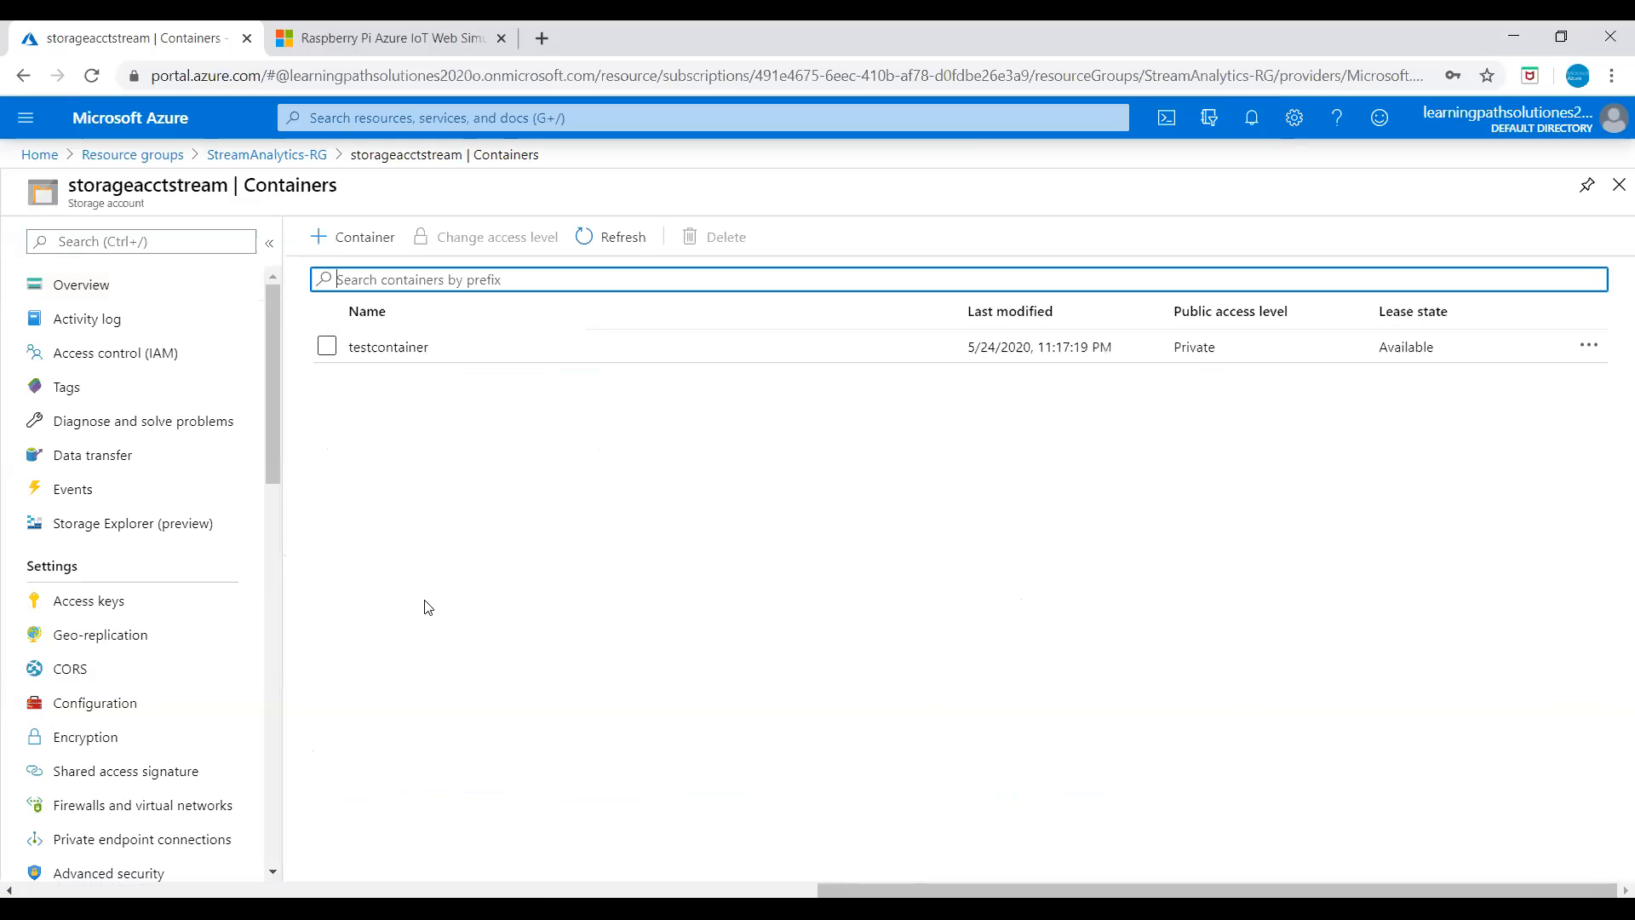
pyautogui.moveTo(386, 354)
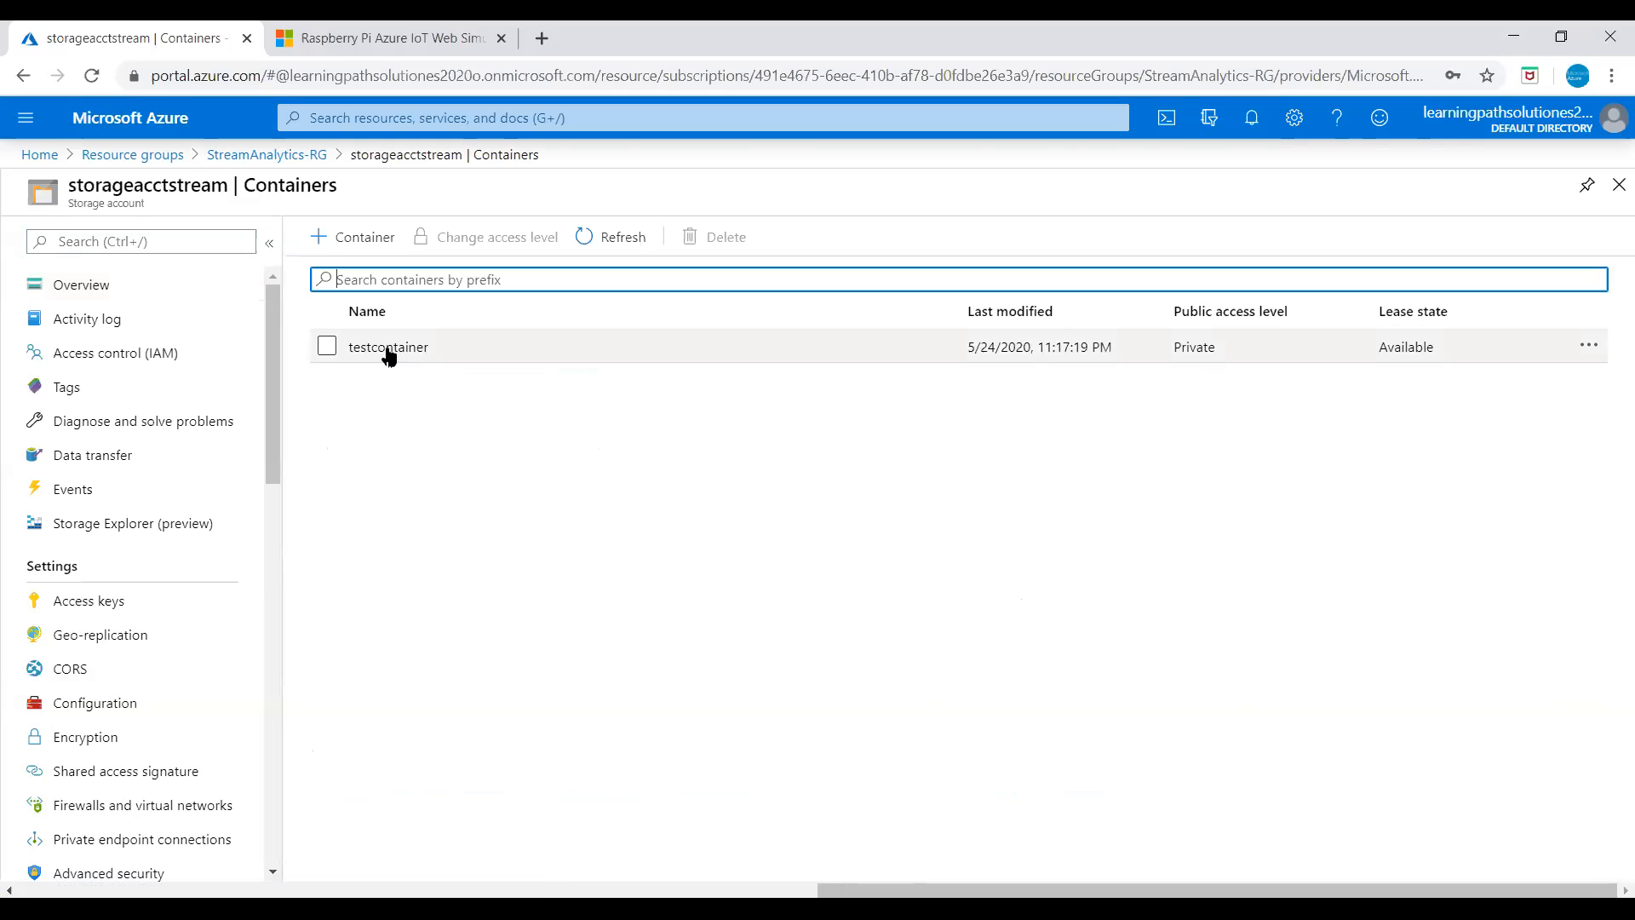
pyautogui.click(388, 346)
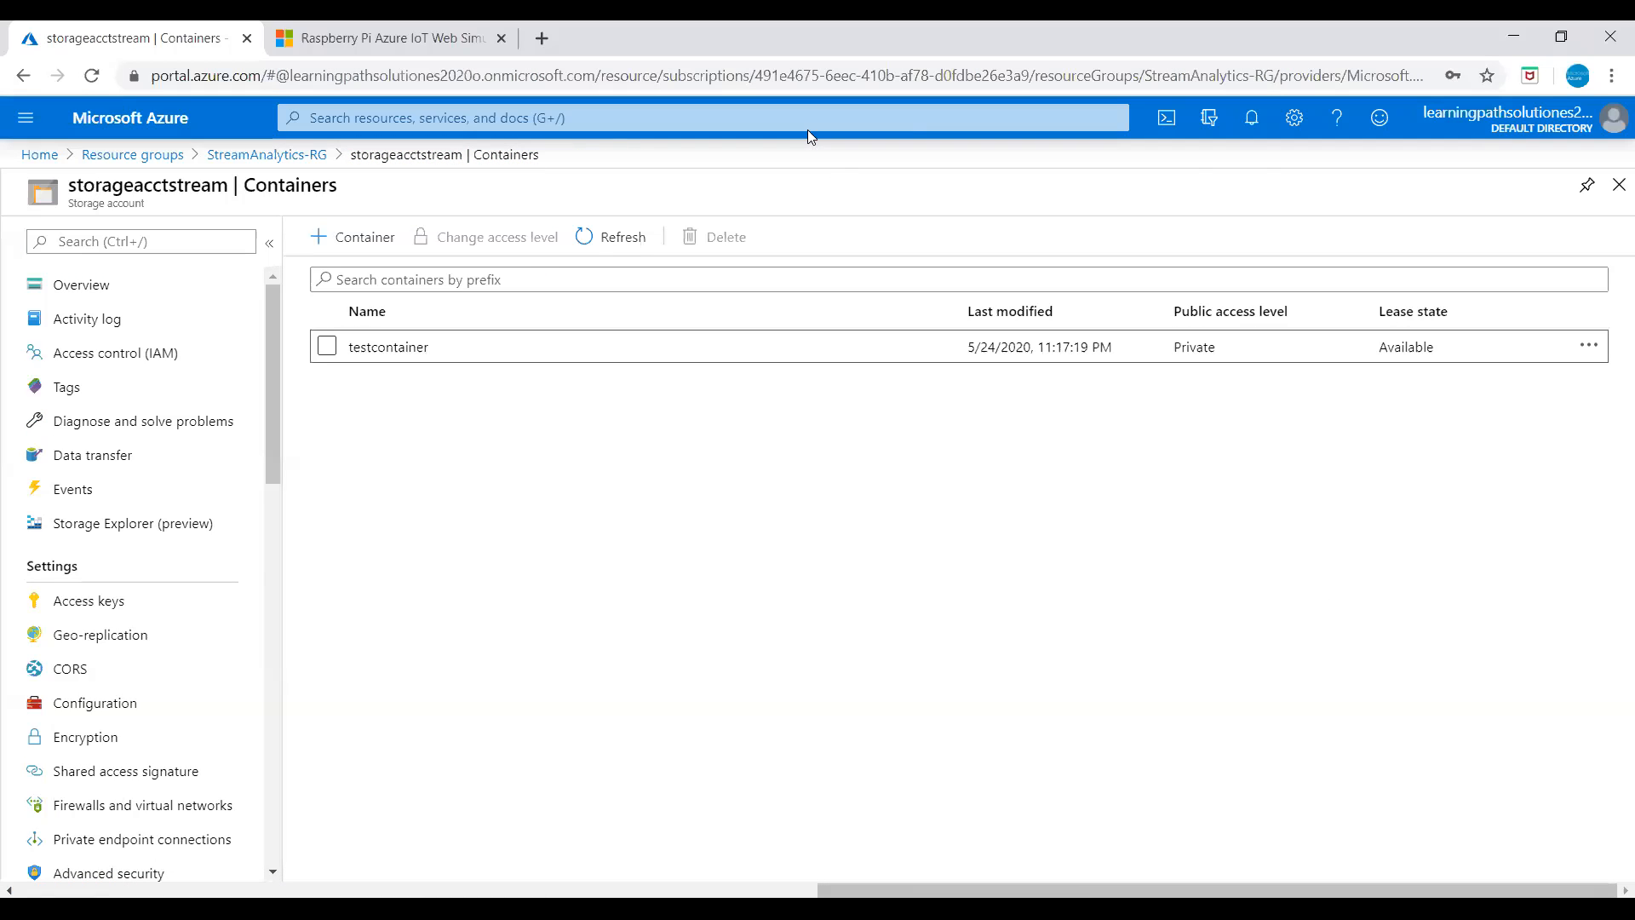
pyautogui.moveTo(610, 237)
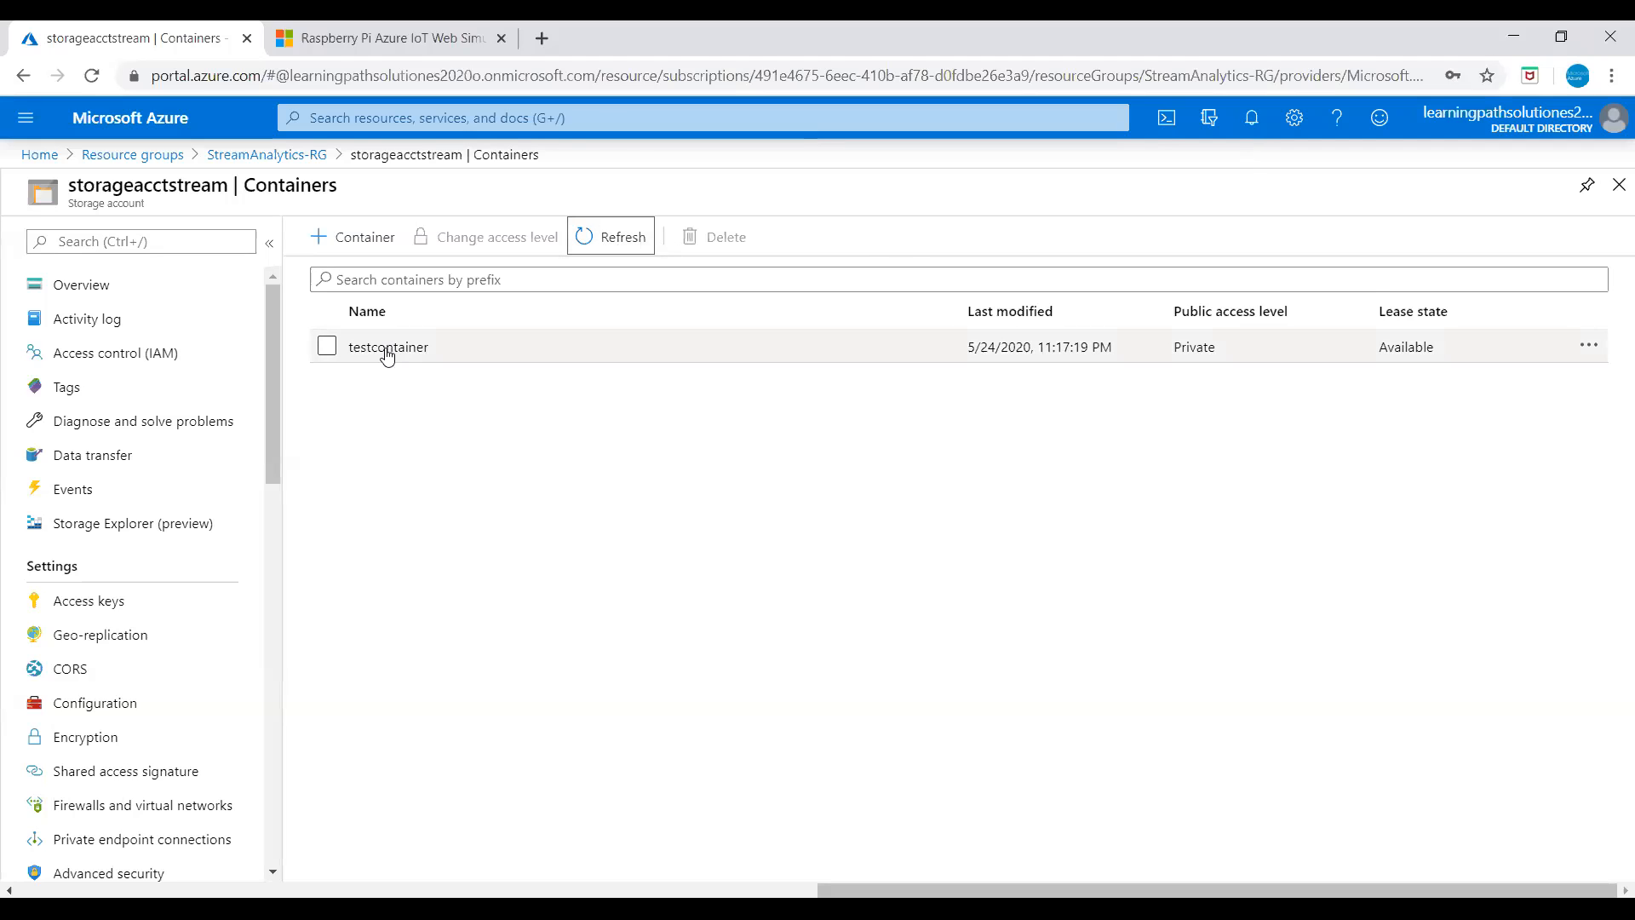
pyautogui.click(387, 346)
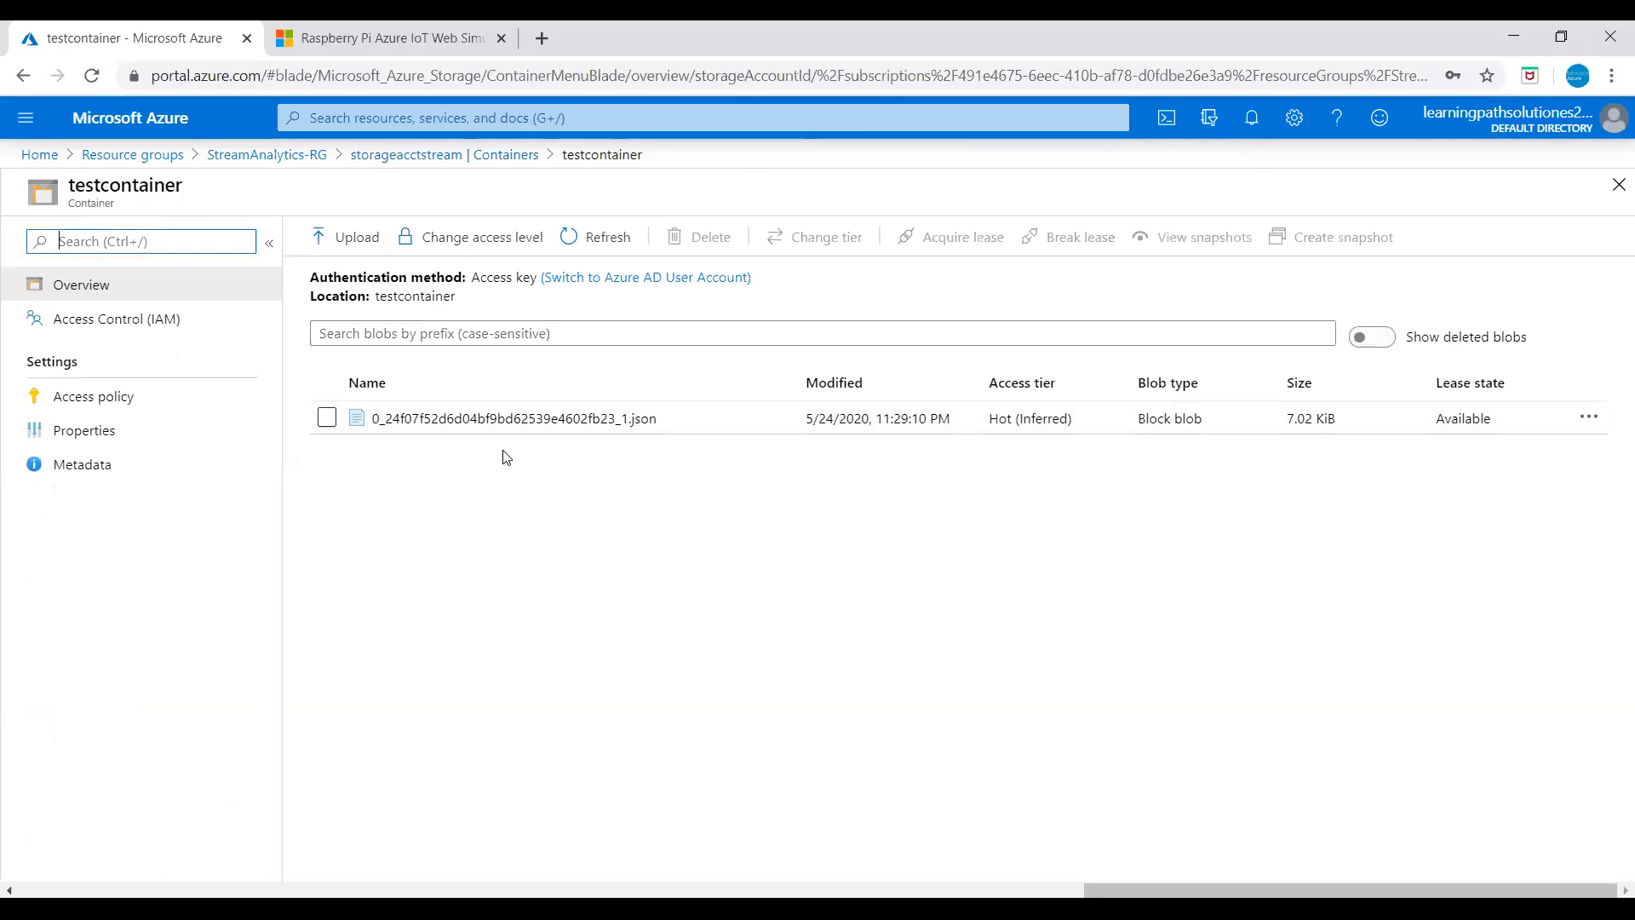
pyautogui.moveTo(412, 458)
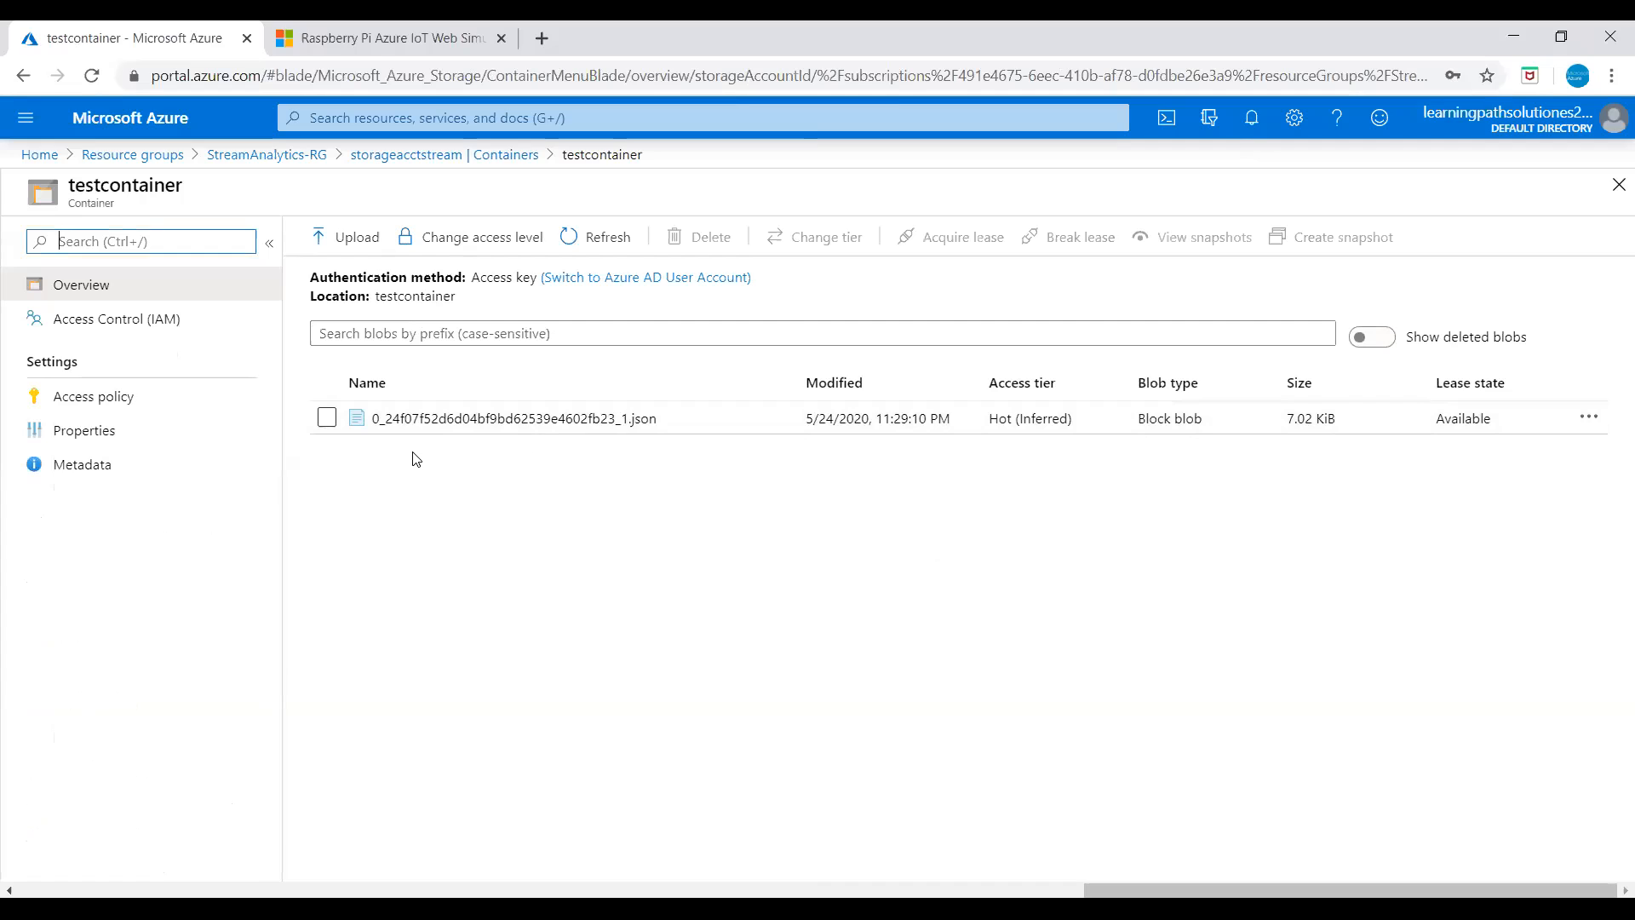
pyautogui.moveTo(487, 457)
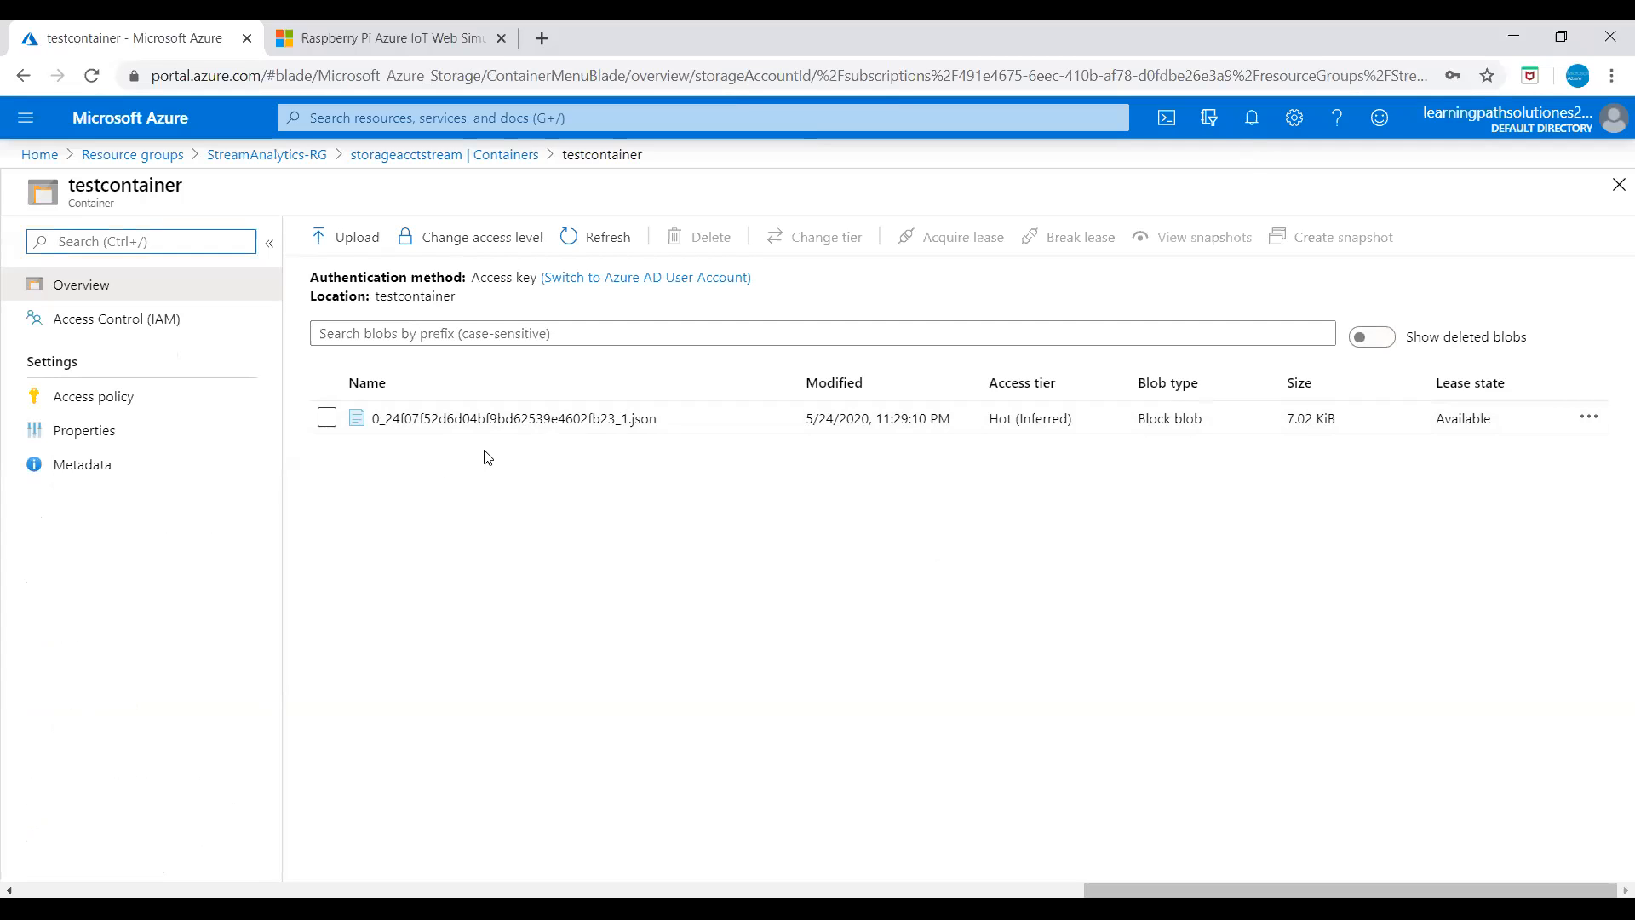
# Step: Download the .json output blob from testcontainer's blob properties blade
pyautogui.click(514, 419)
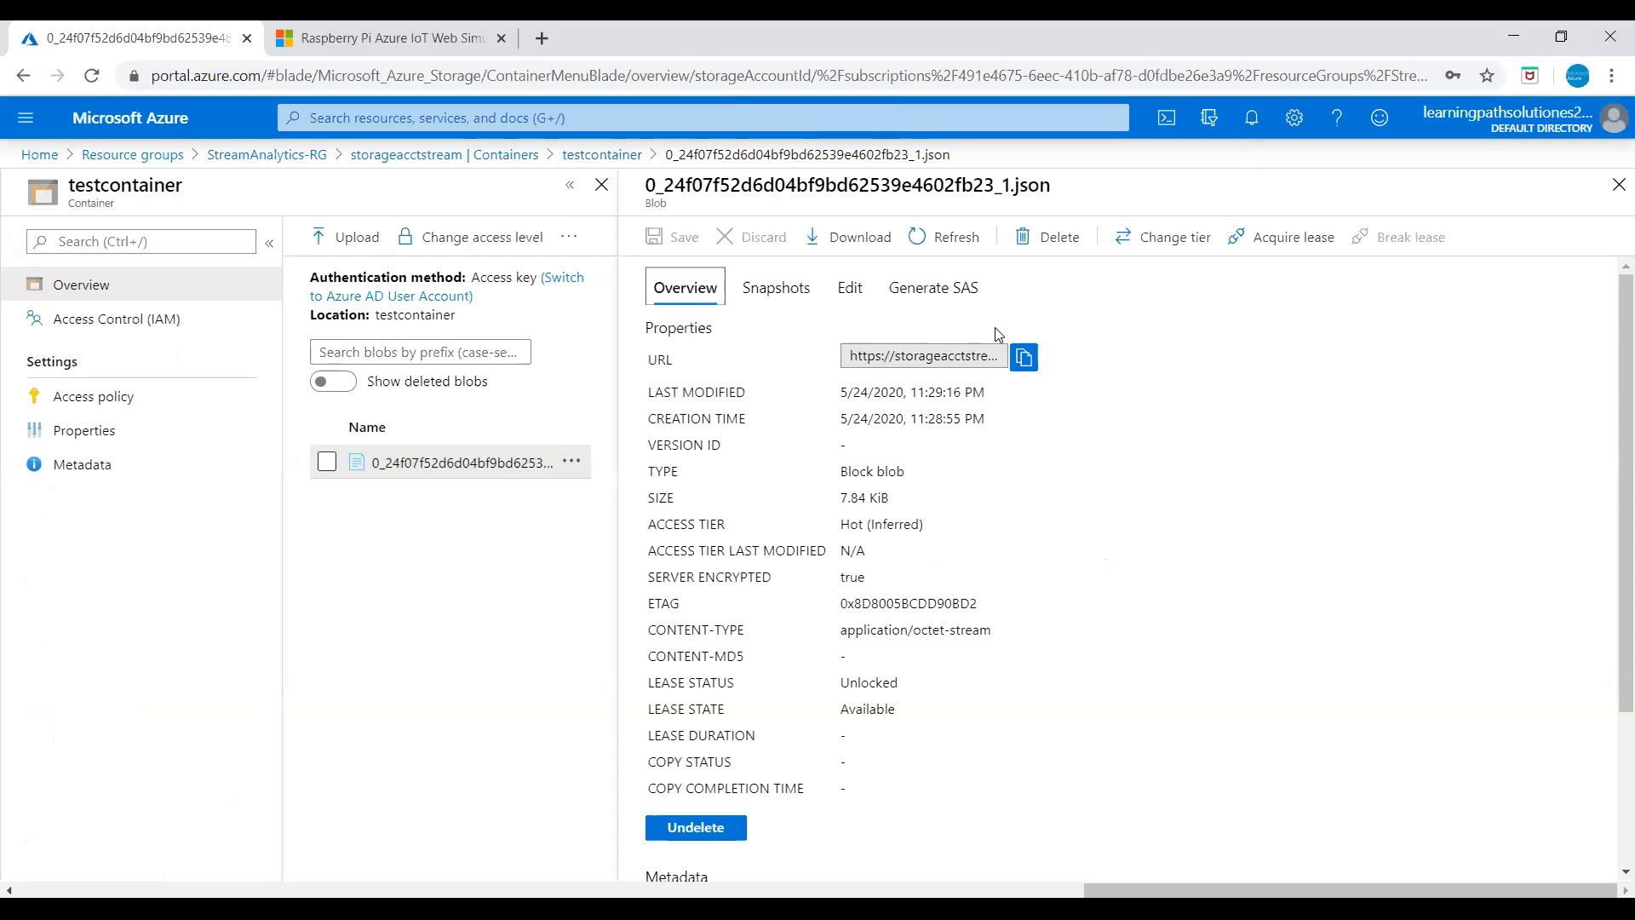
pyautogui.scroll(-3)
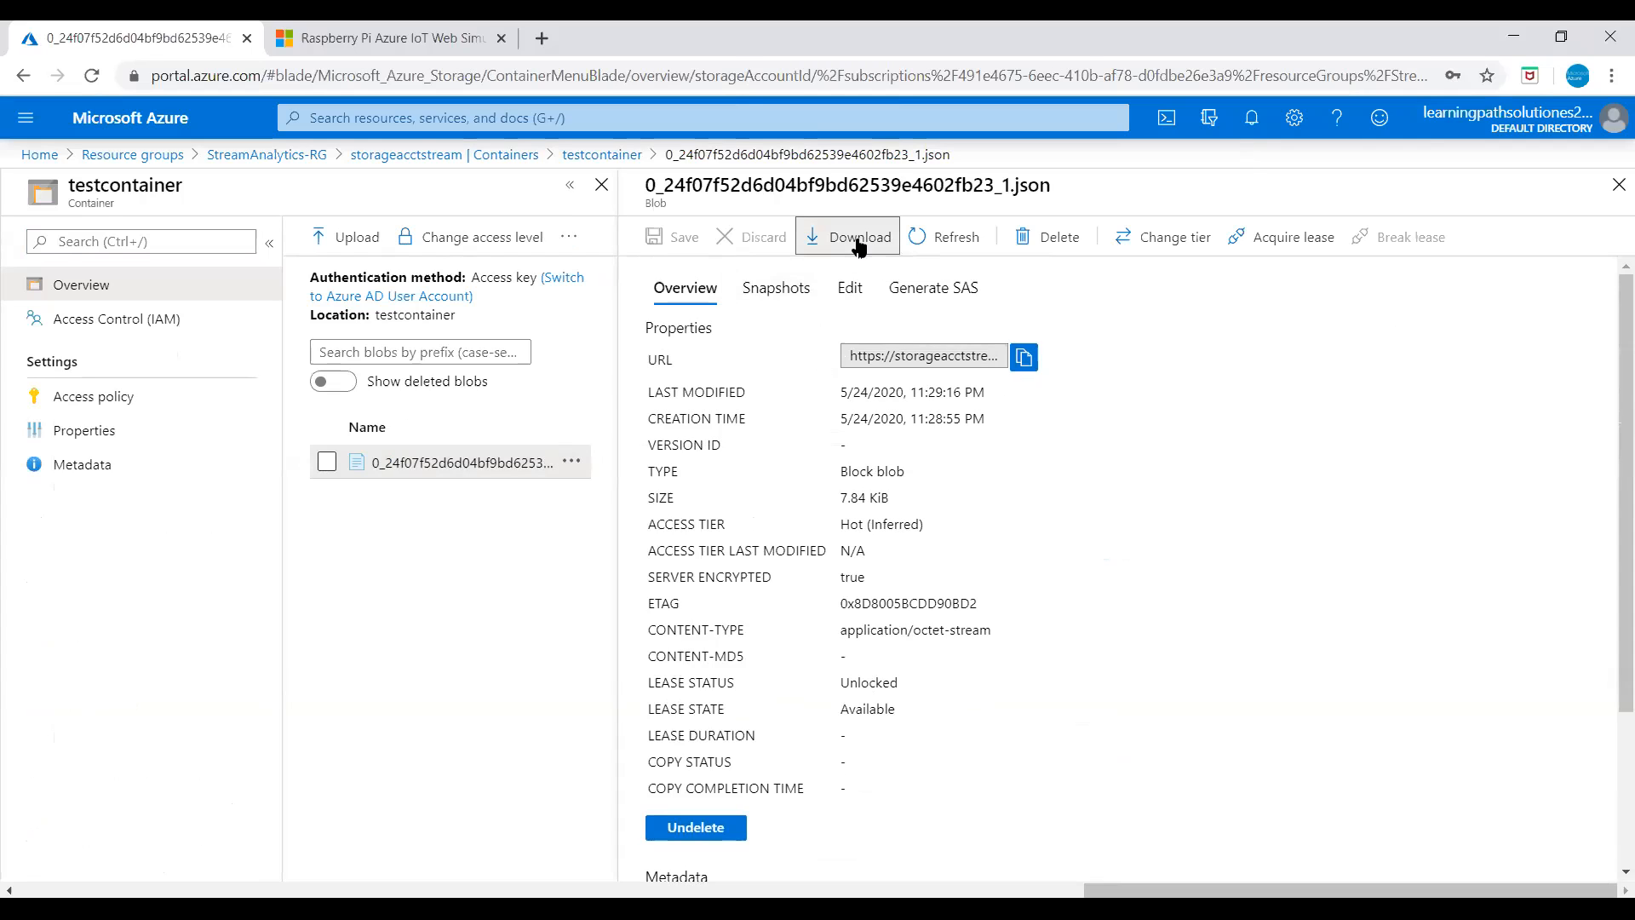
pyautogui.click(847, 236)
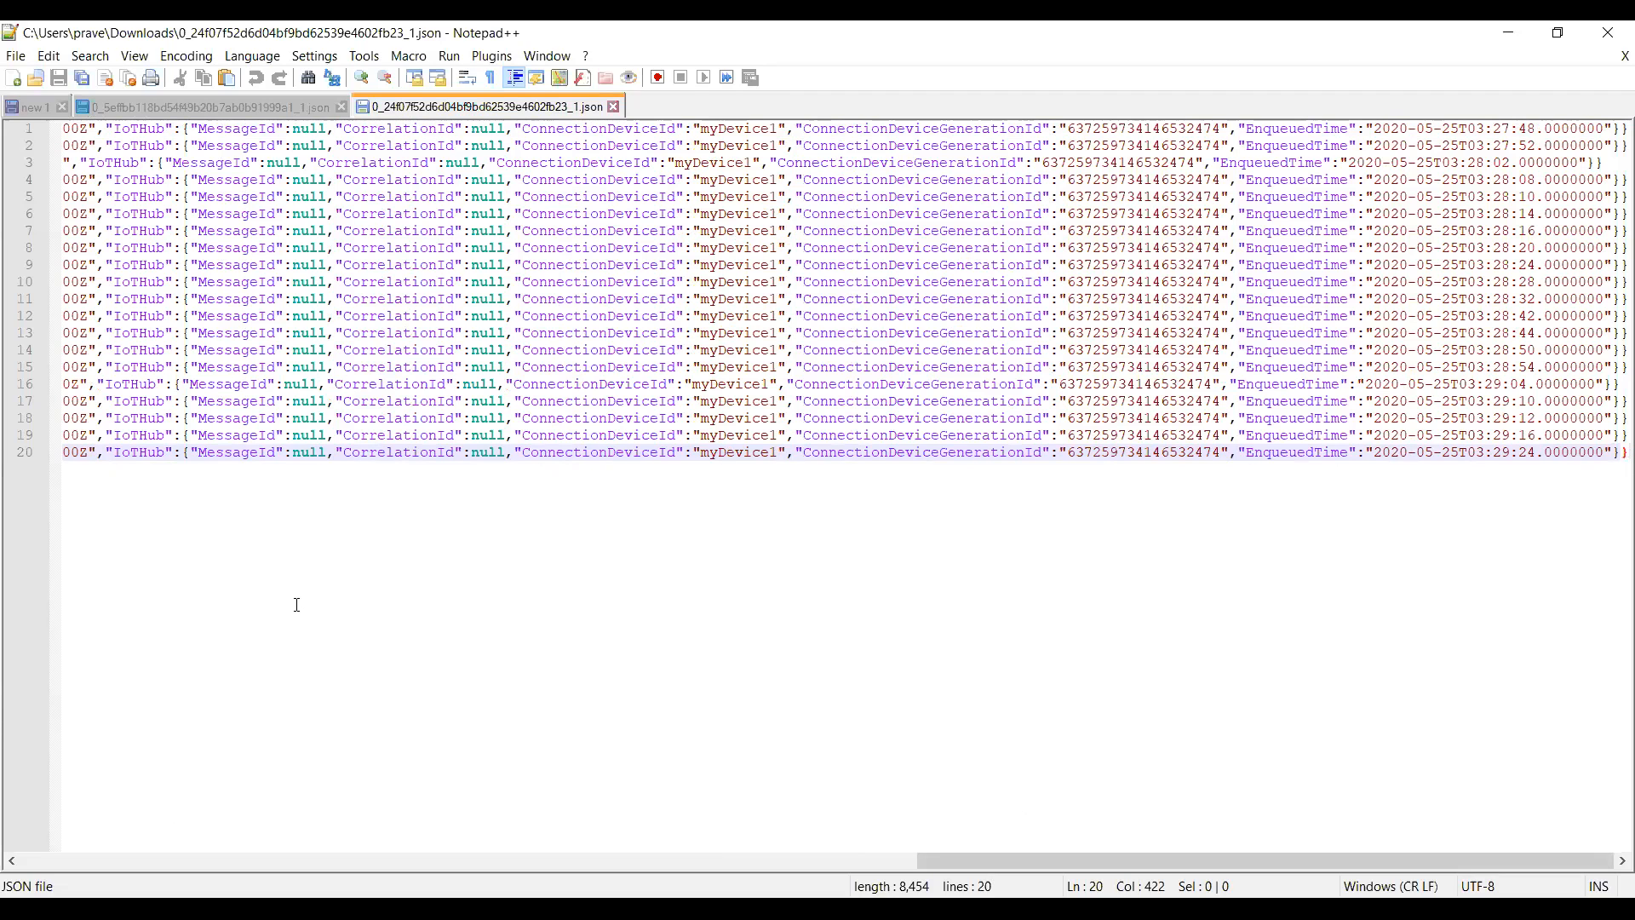
pyautogui.moveTo(565, 317)
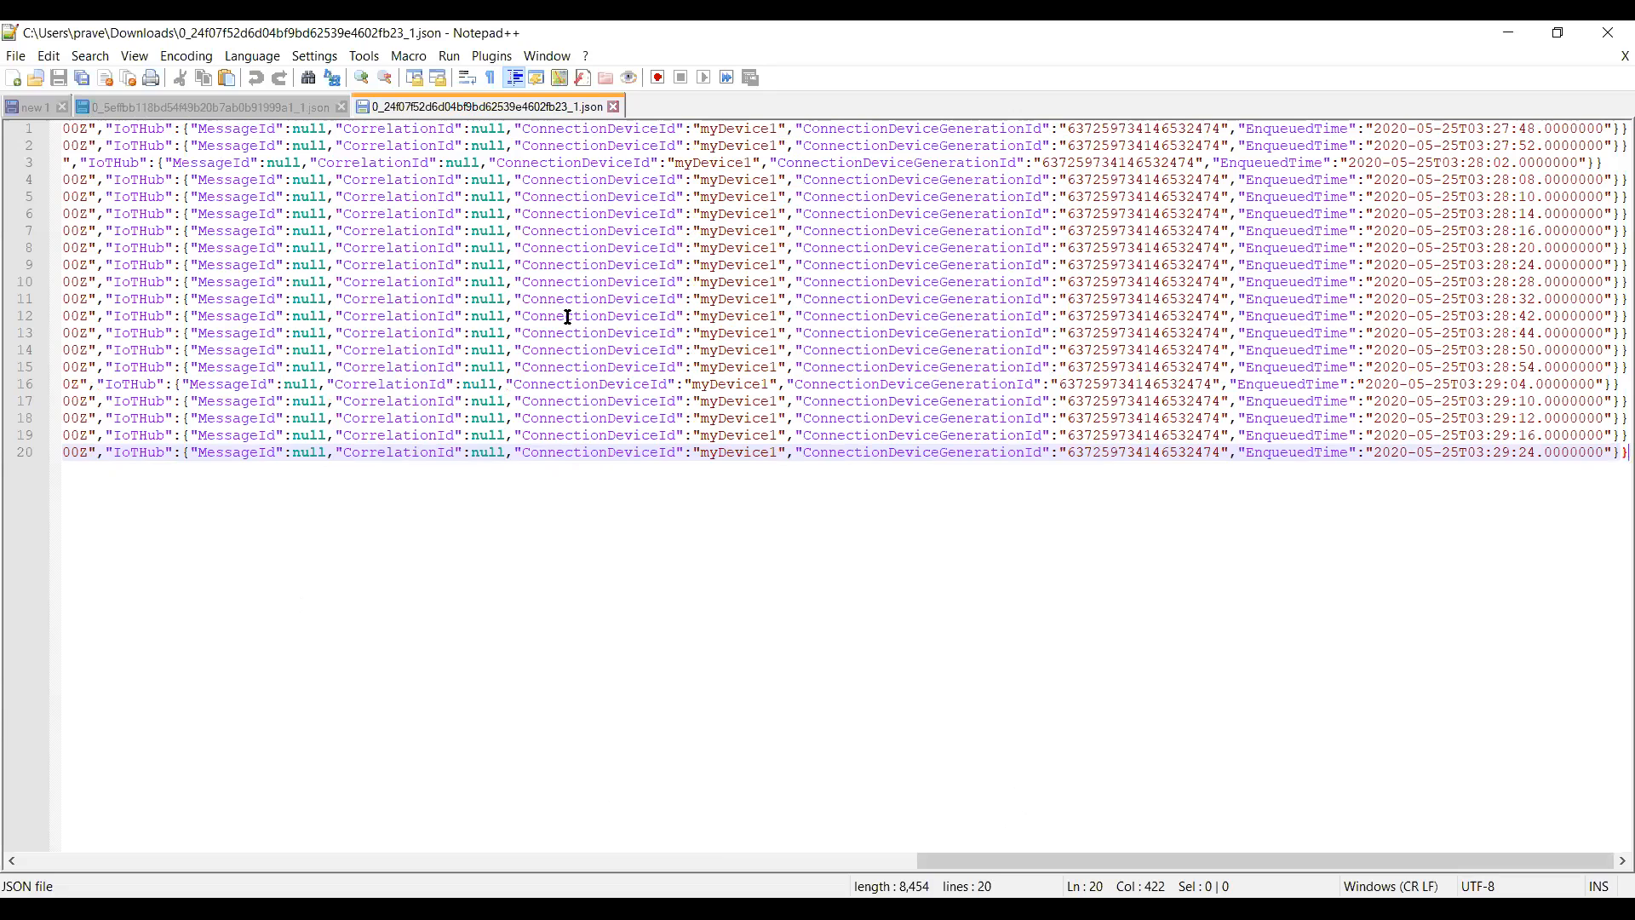
pyautogui.moveTo(602, 332)
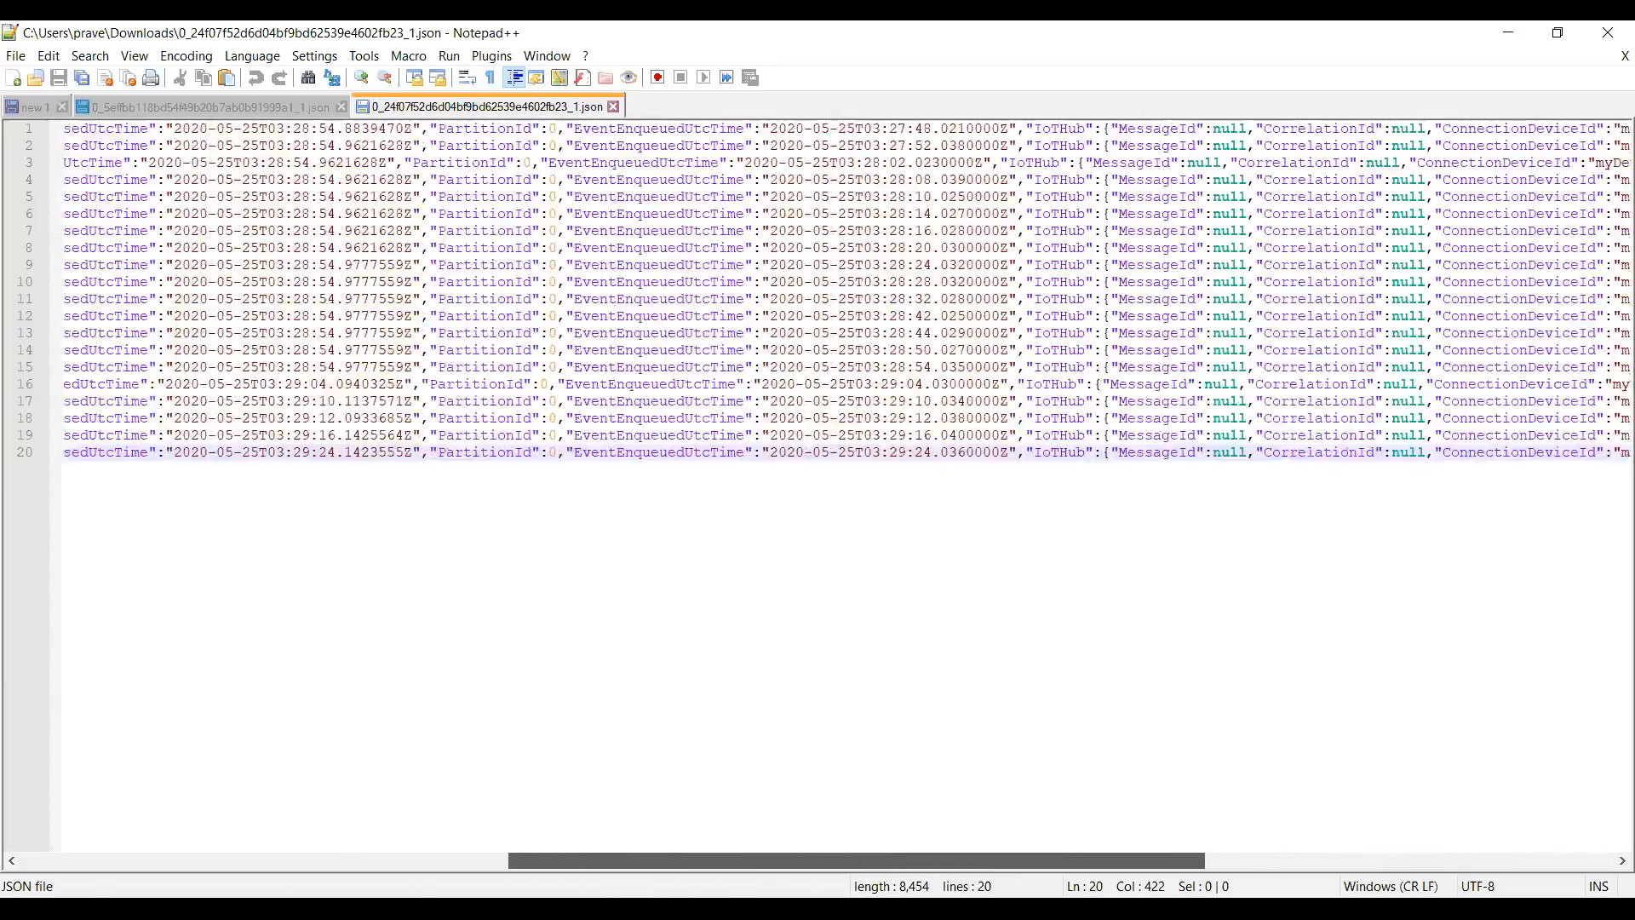
# Step: Scroll through the downloaded JSON file's 20 myDevice1 records in Notepad++
pyautogui.hscroll(-3)
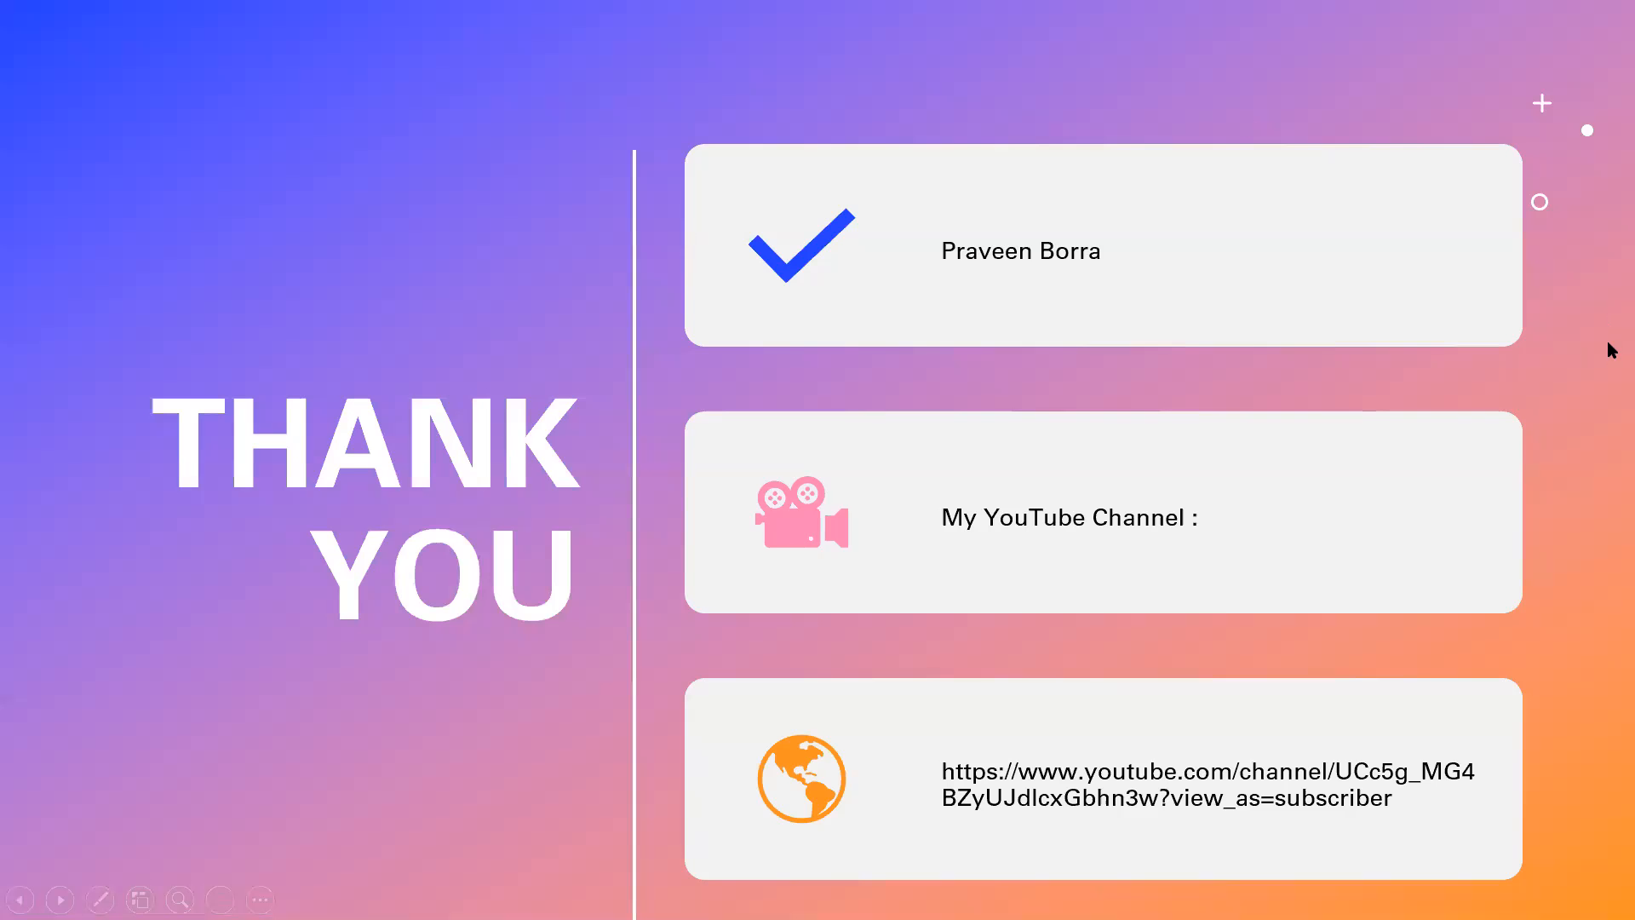
pyautogui.moveTo(1556, 291)
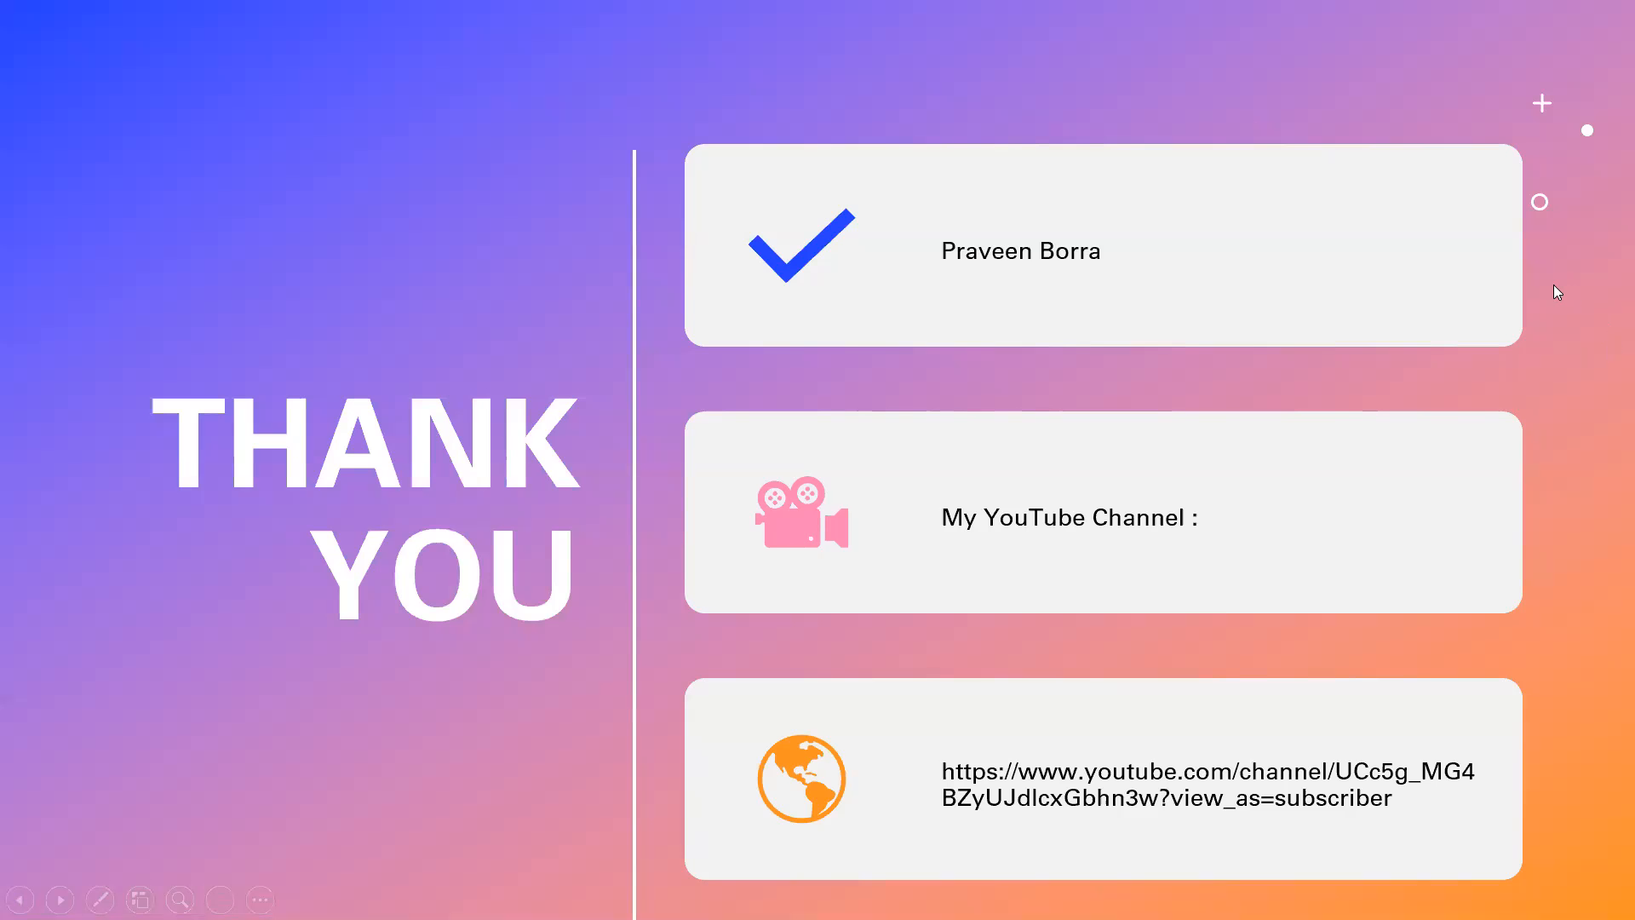
pyautogui.moveTo(1580, 304)
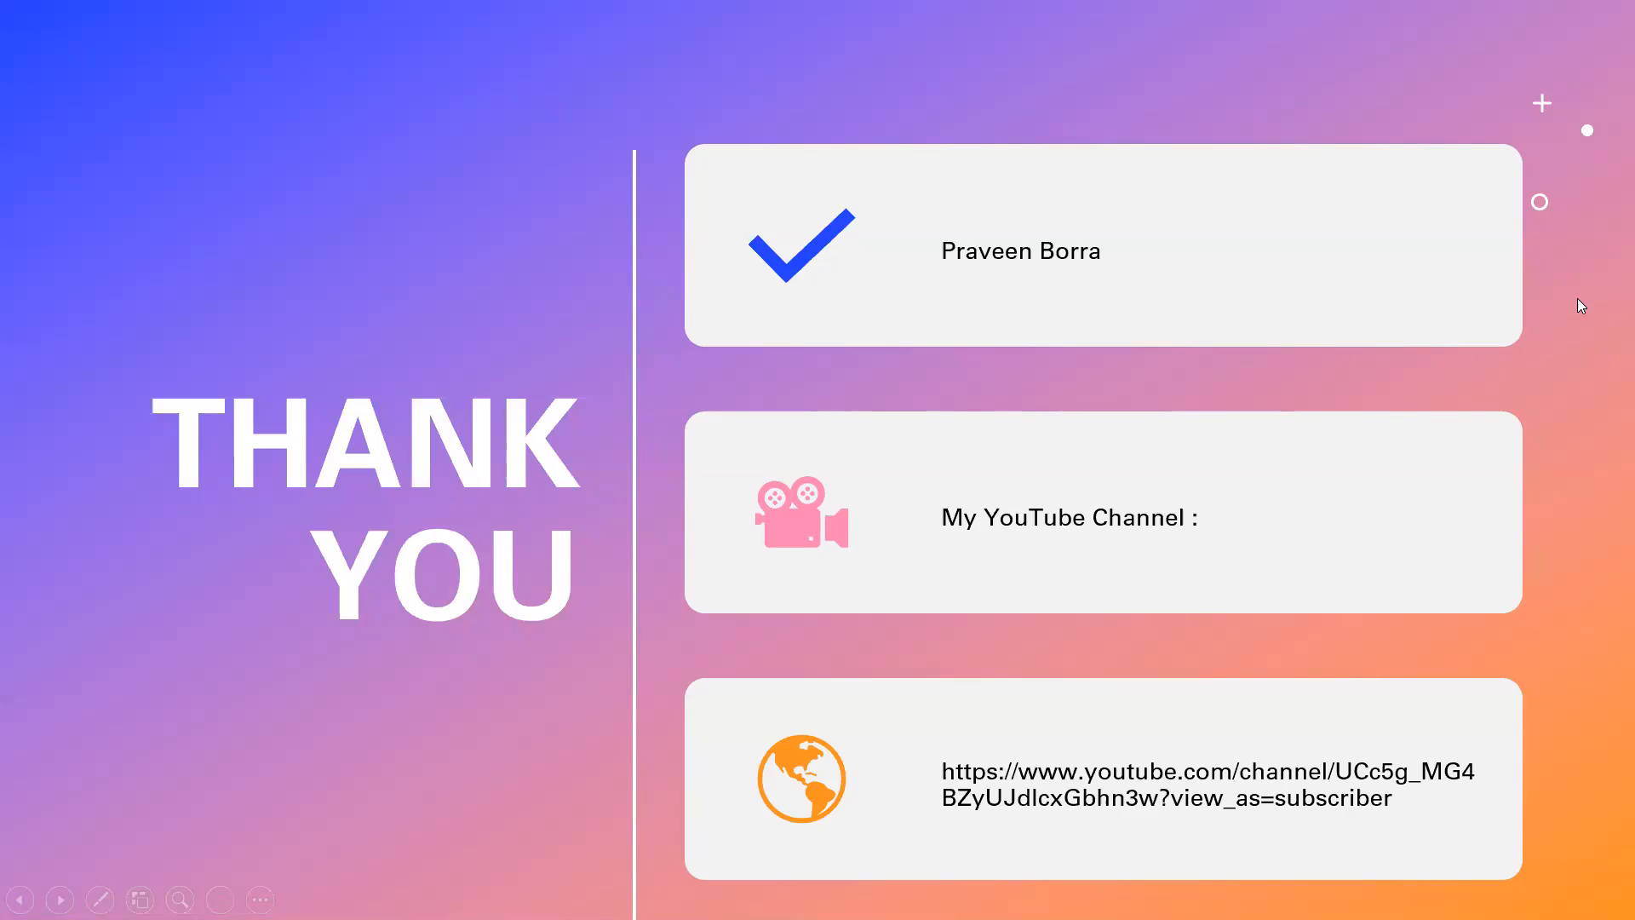
pyautogui.moveTo(1610, 204)
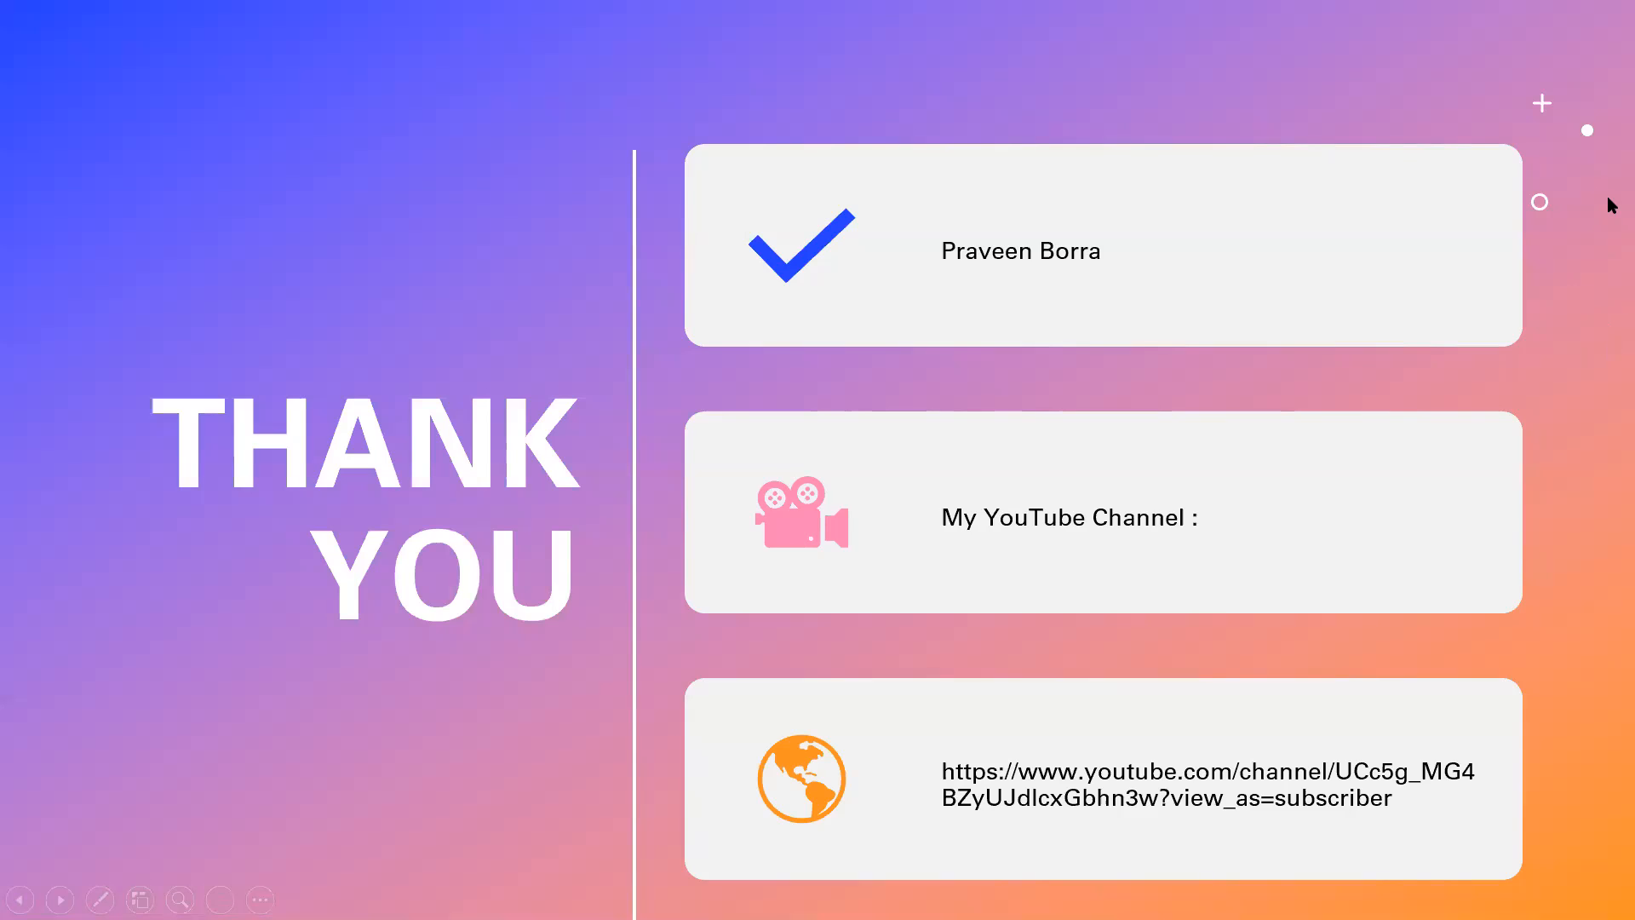
pyautogui.moveTo(904, 112)
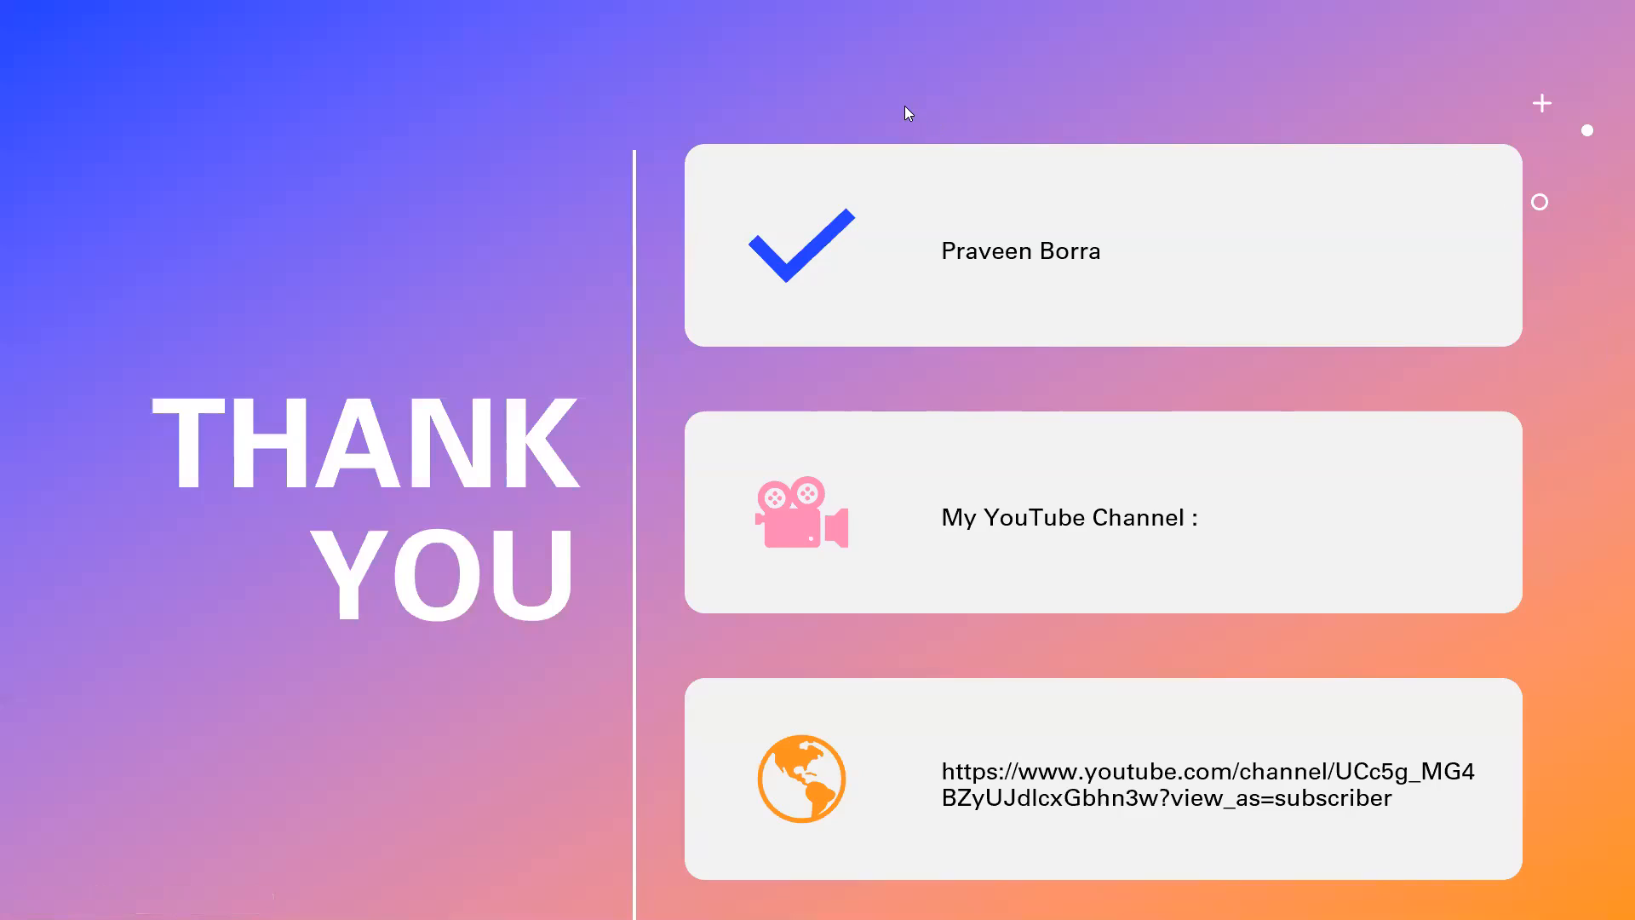